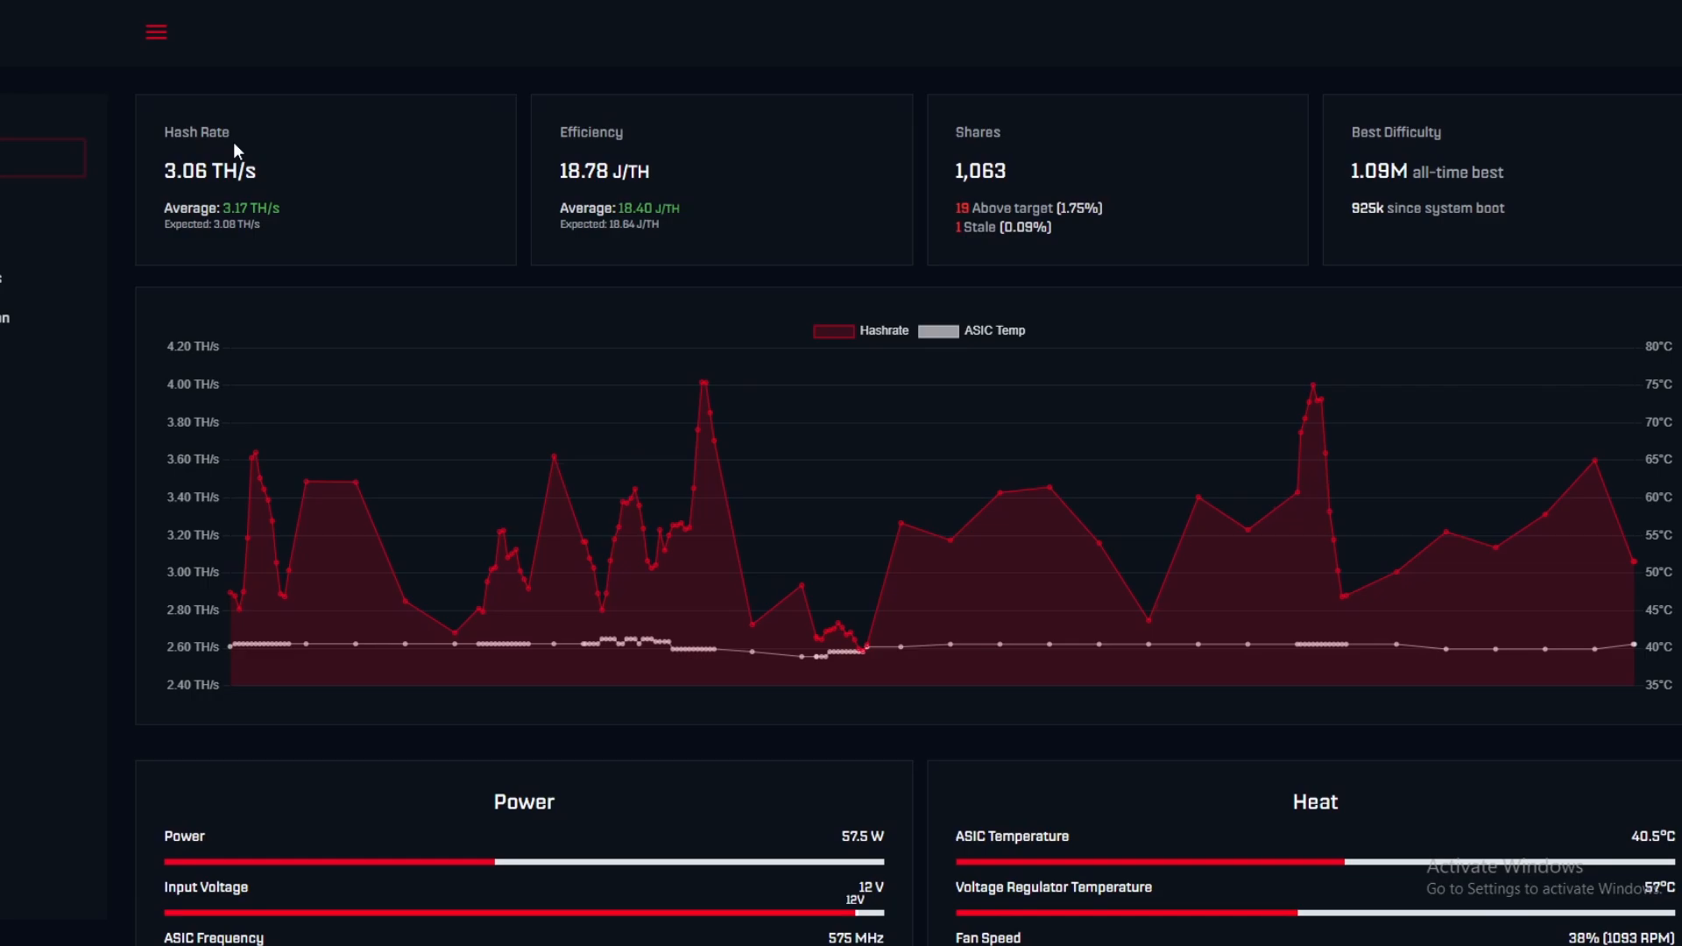
mouse_move(438, 165)
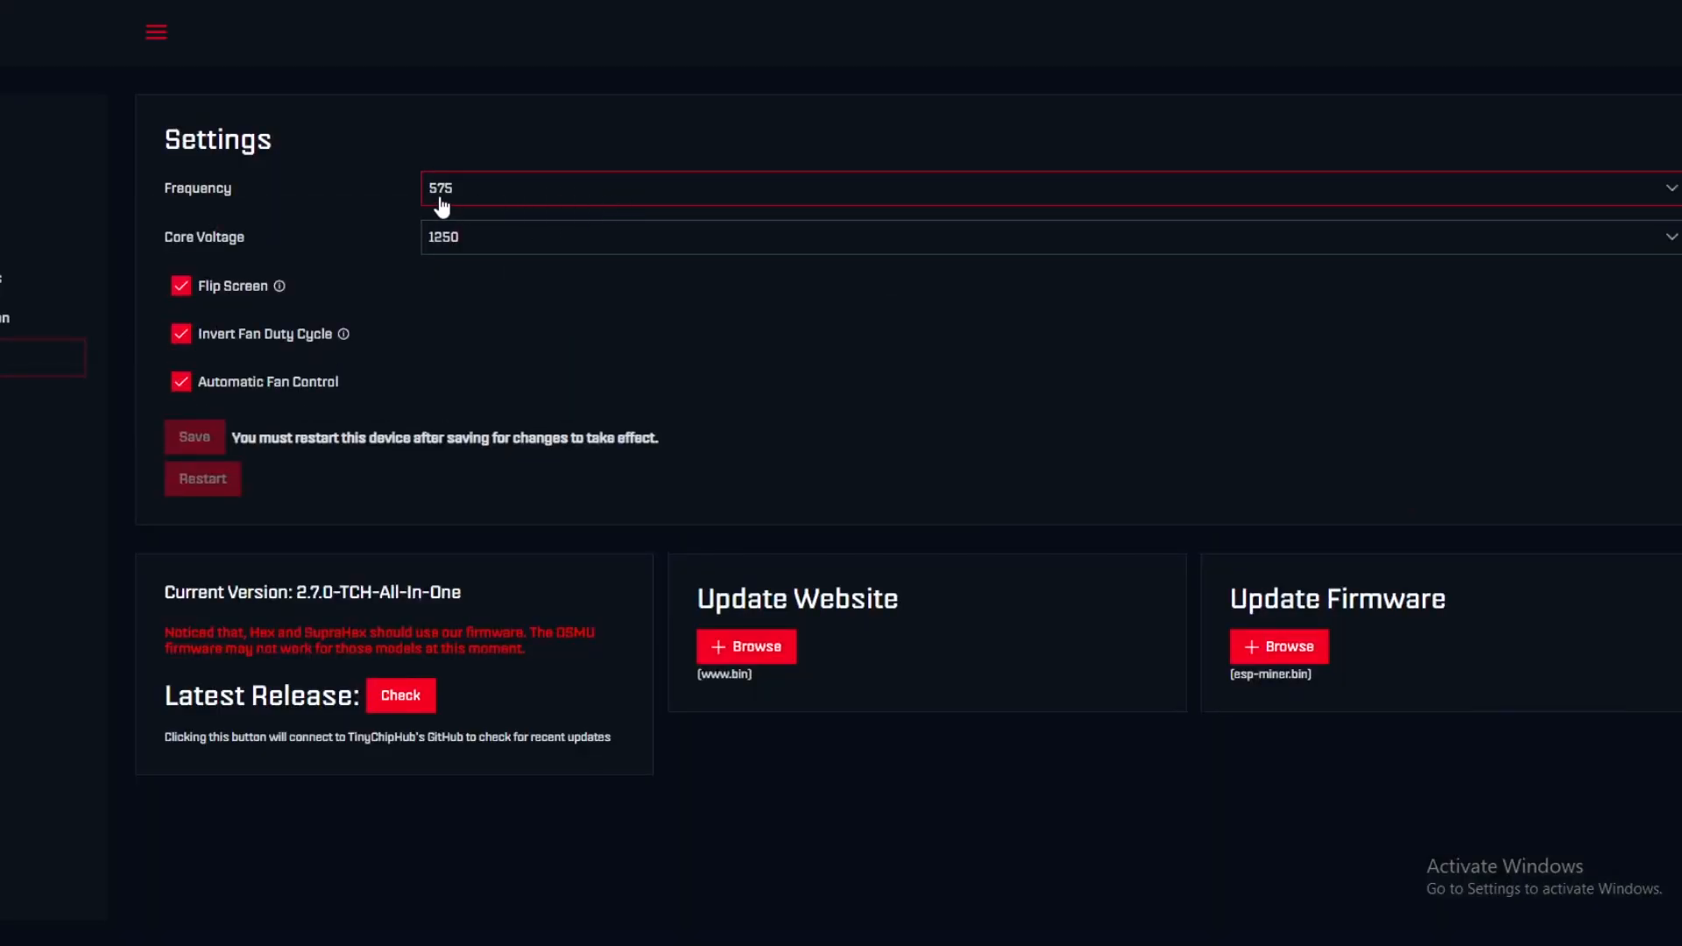
mouse_move(456, 207)
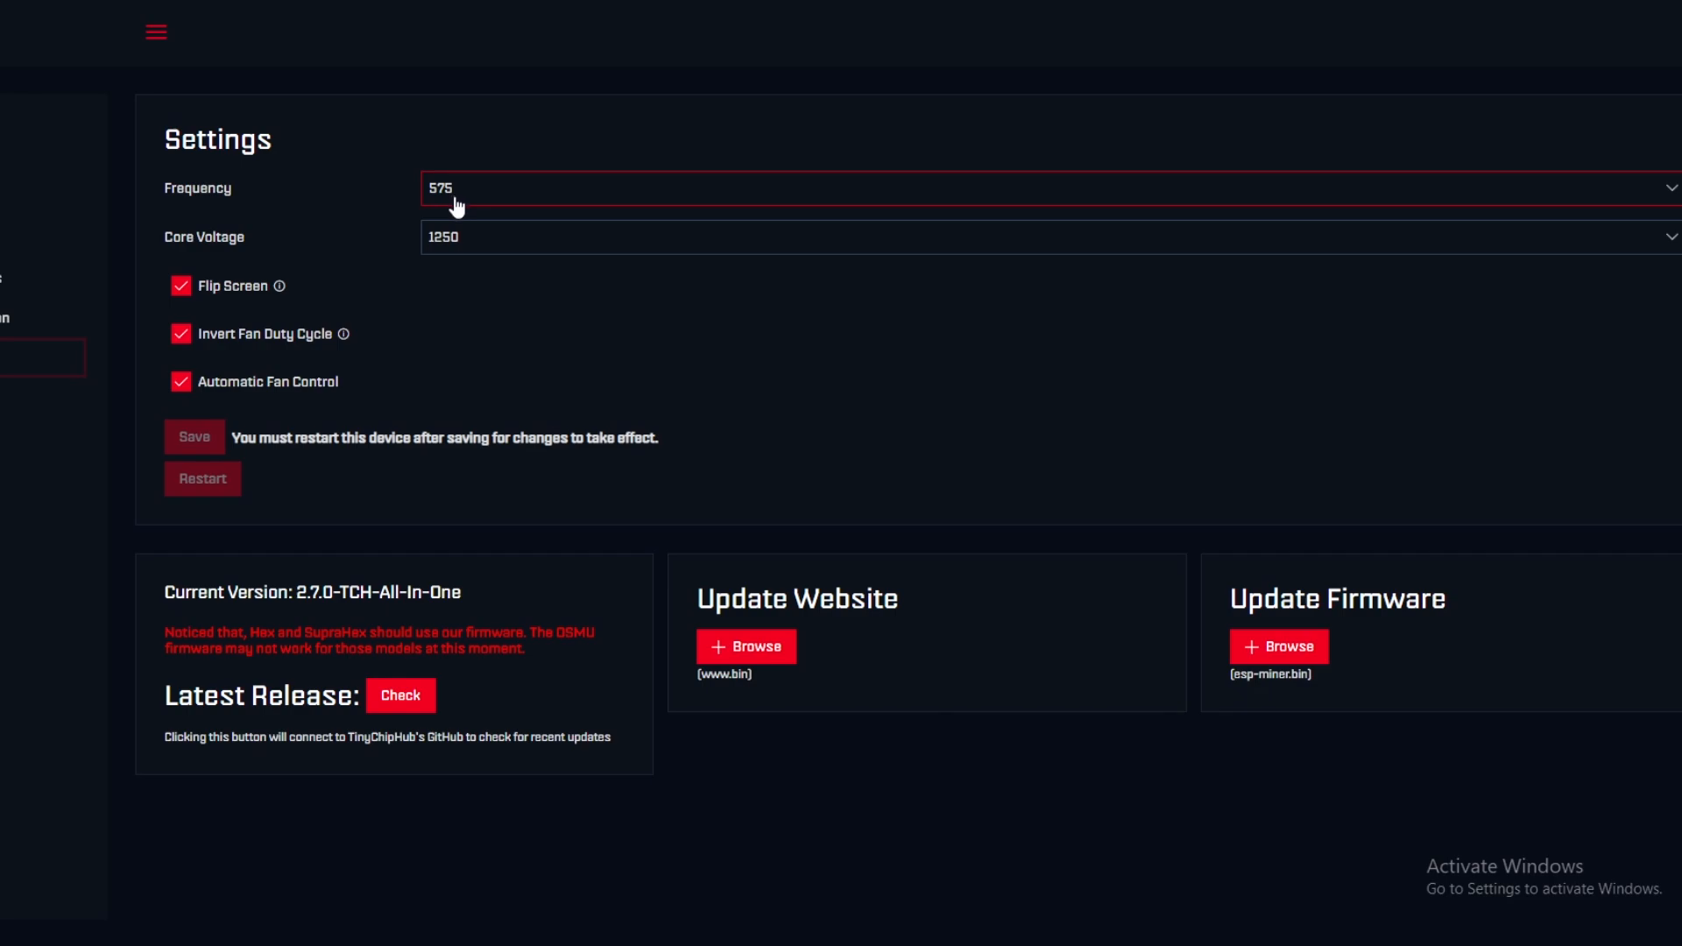
mouse_move(522, 205)
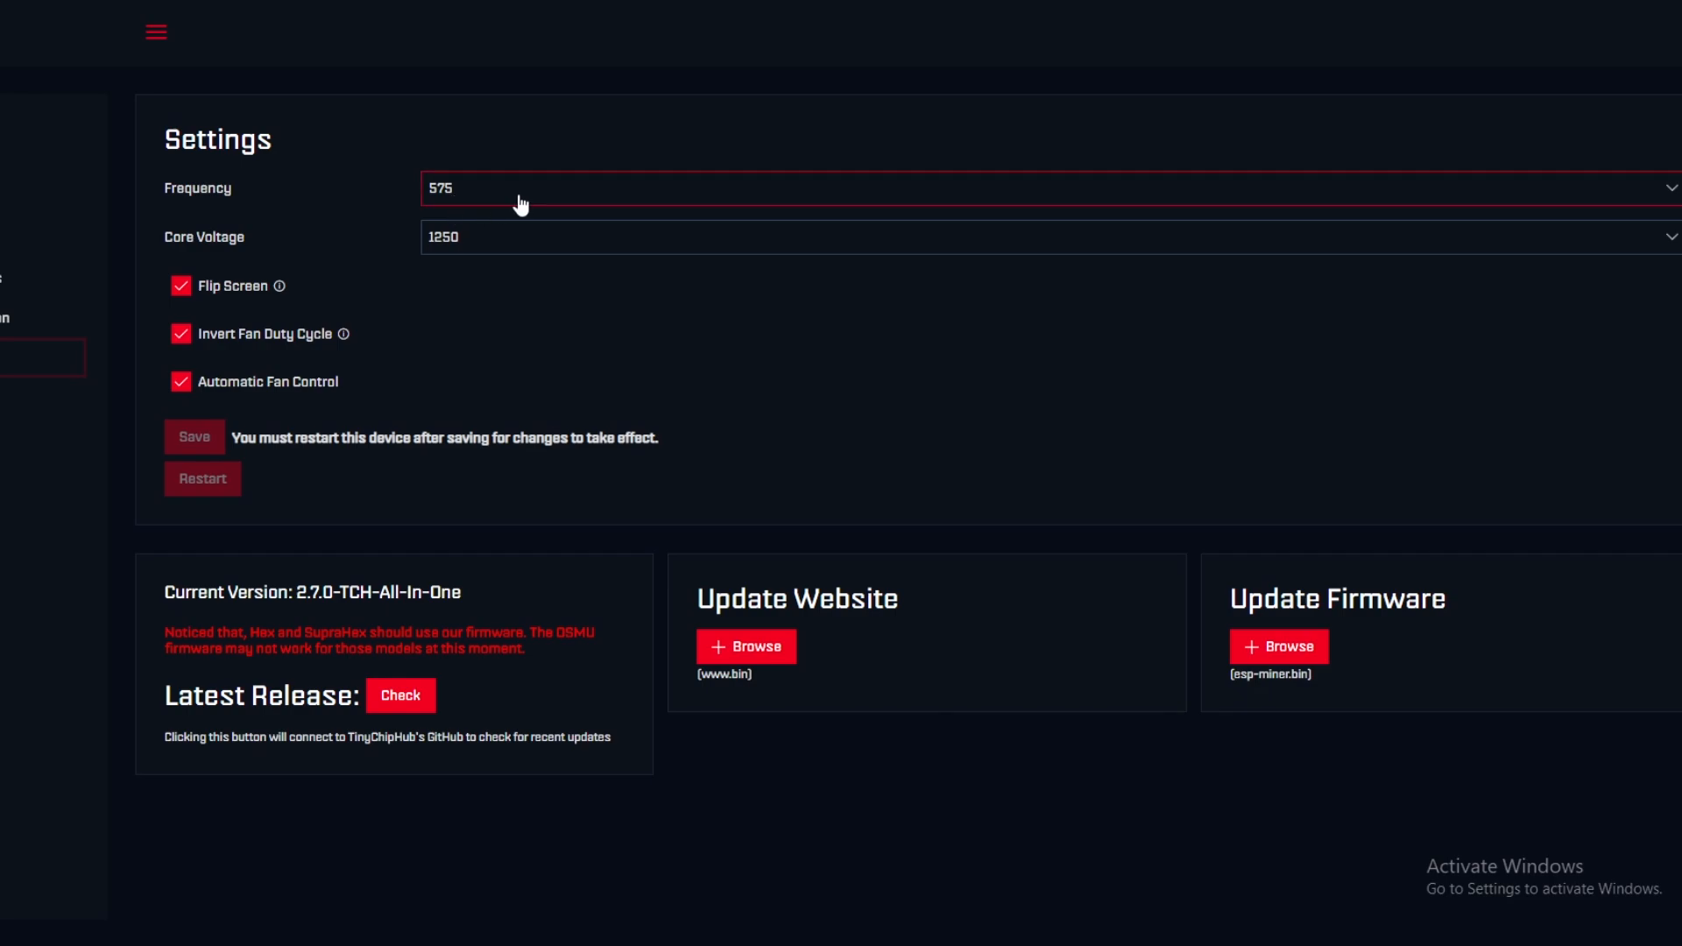
mouse_move(547, 210)
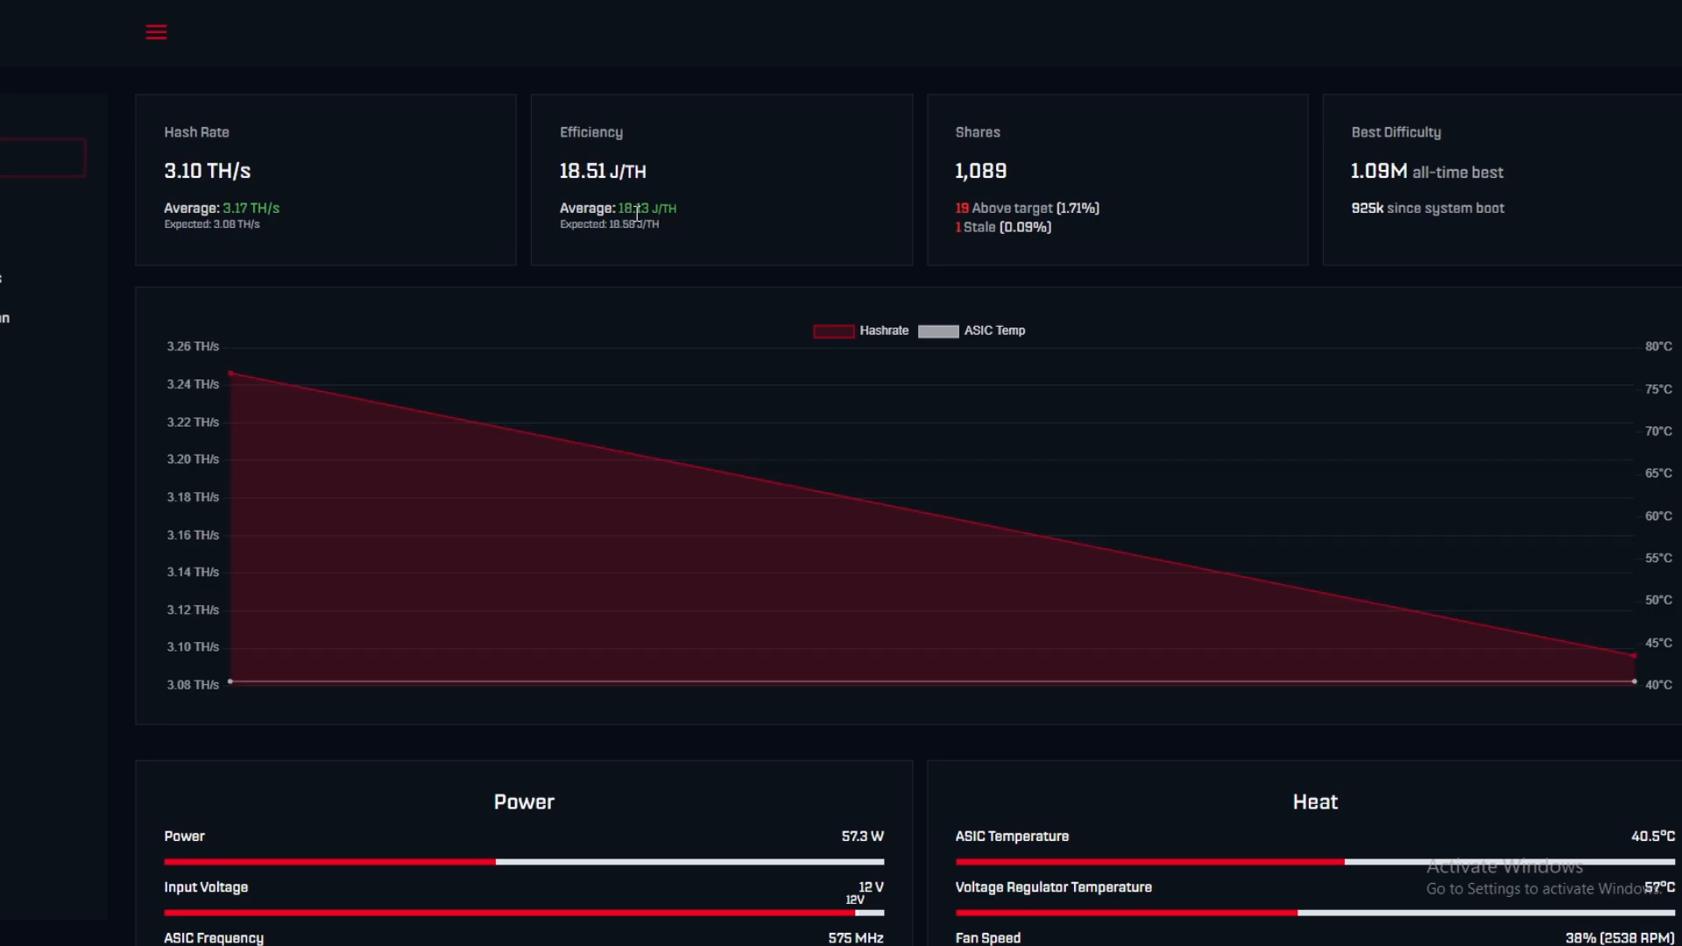
scroll("down", 3)
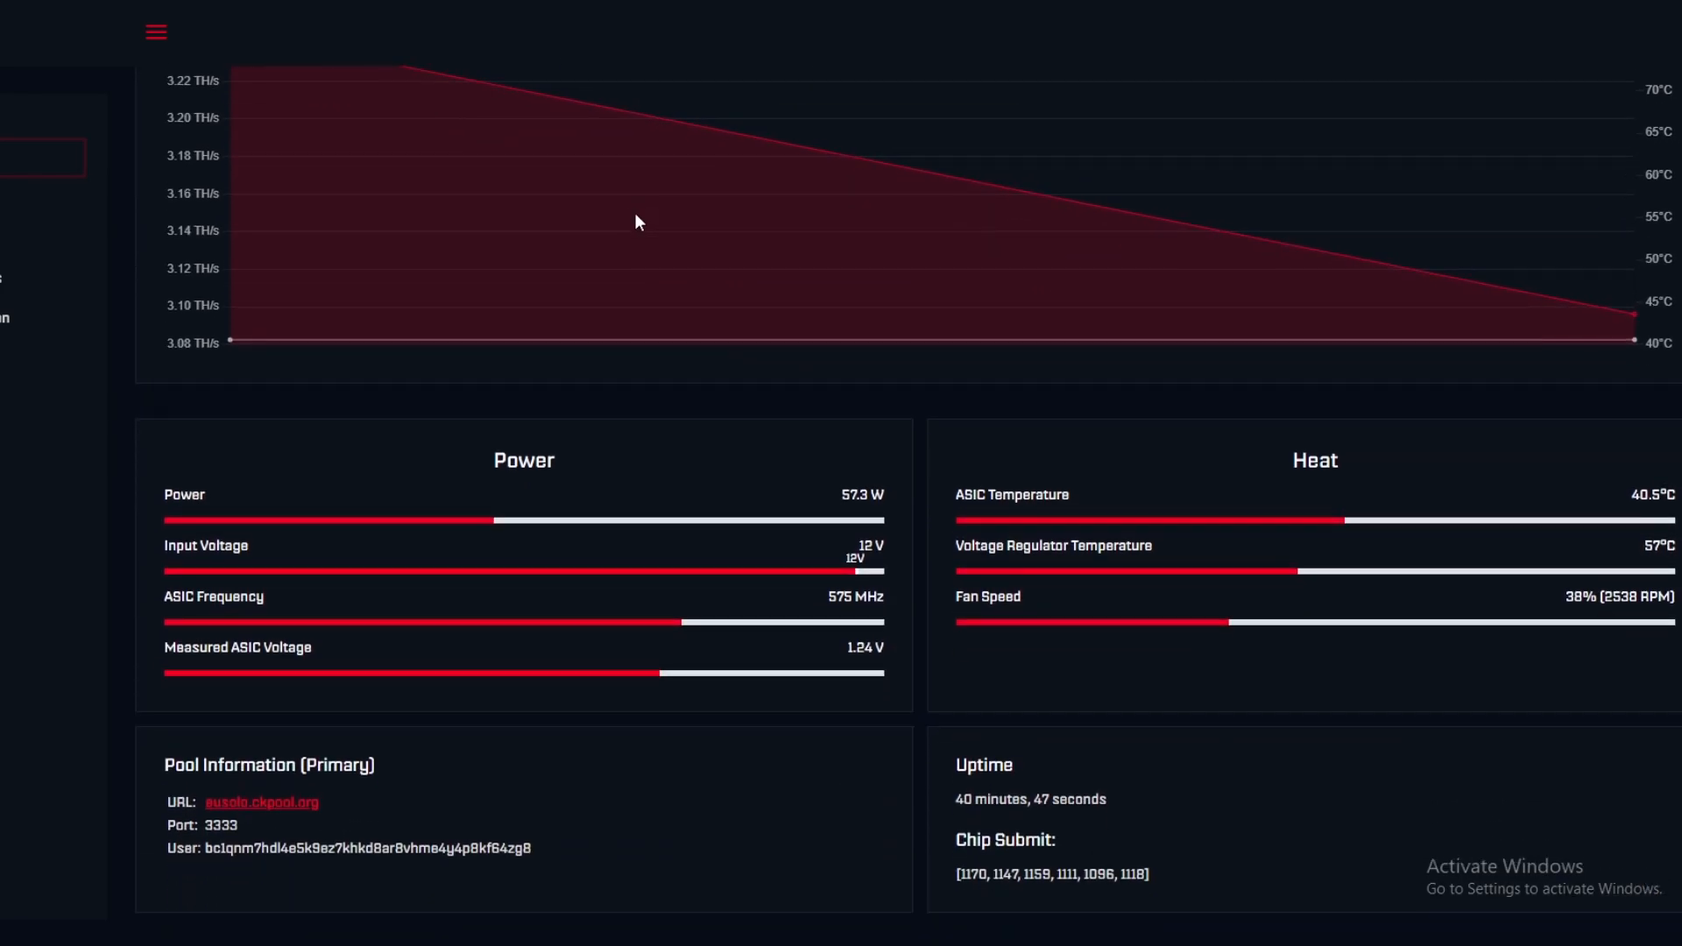
mouse_move(858, 520)
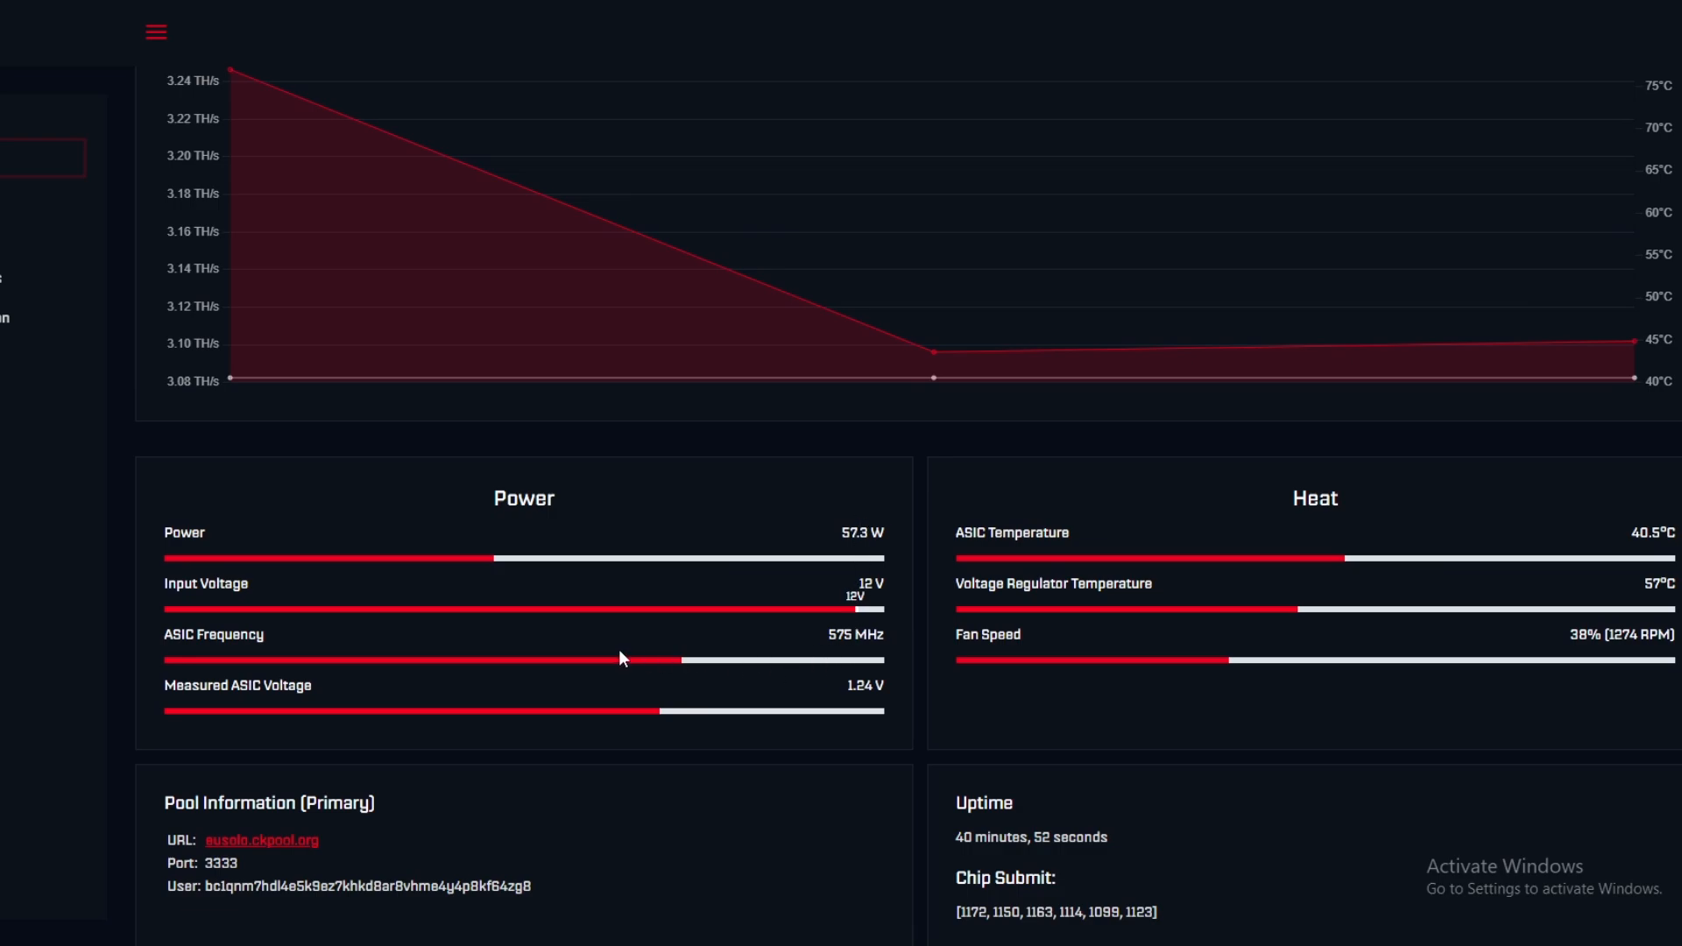
mouse_move(775, 580)
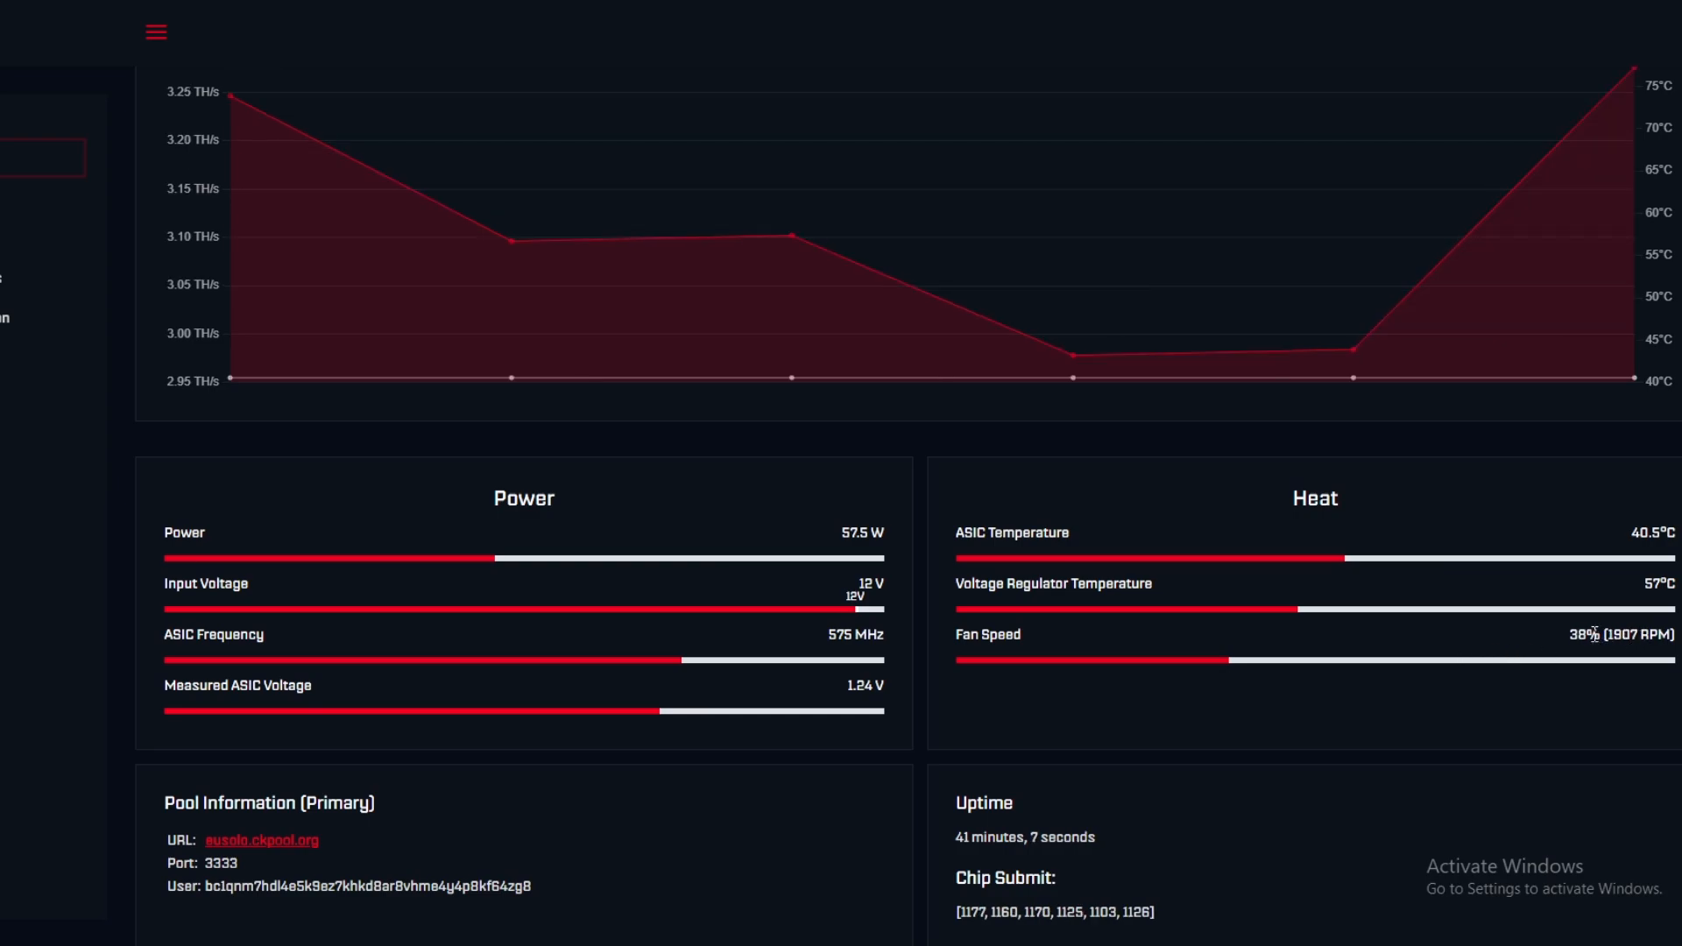
mouse_move(545, 446)
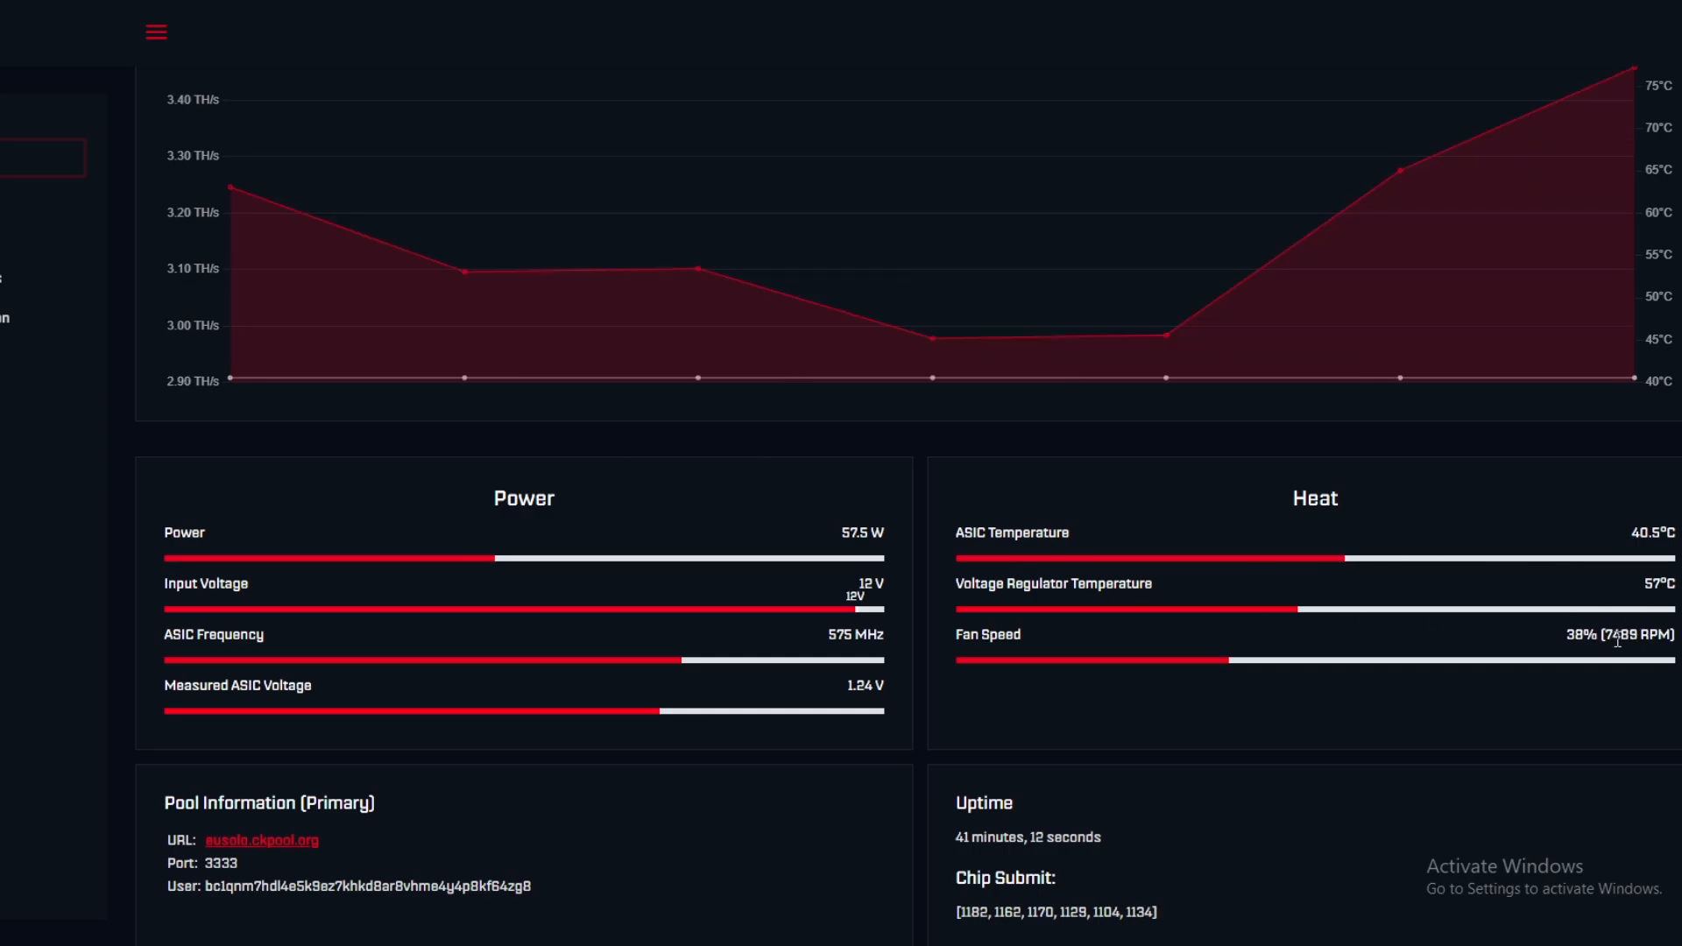
mouse_move(1637, 668)
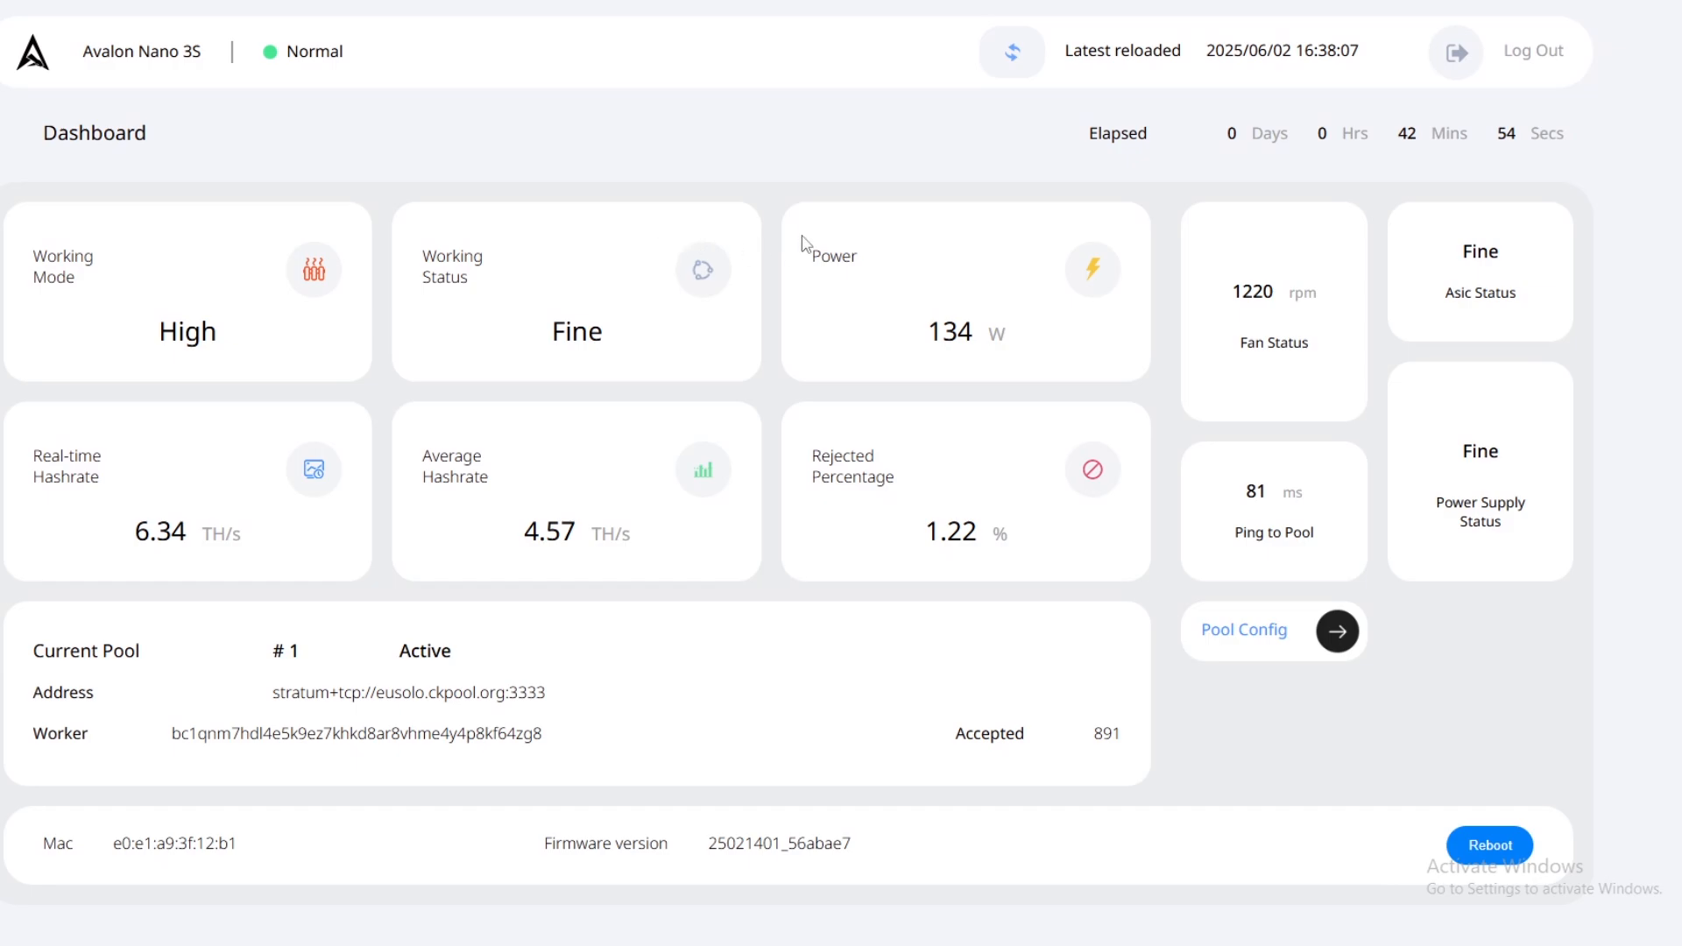
mouse_move(197, 329)
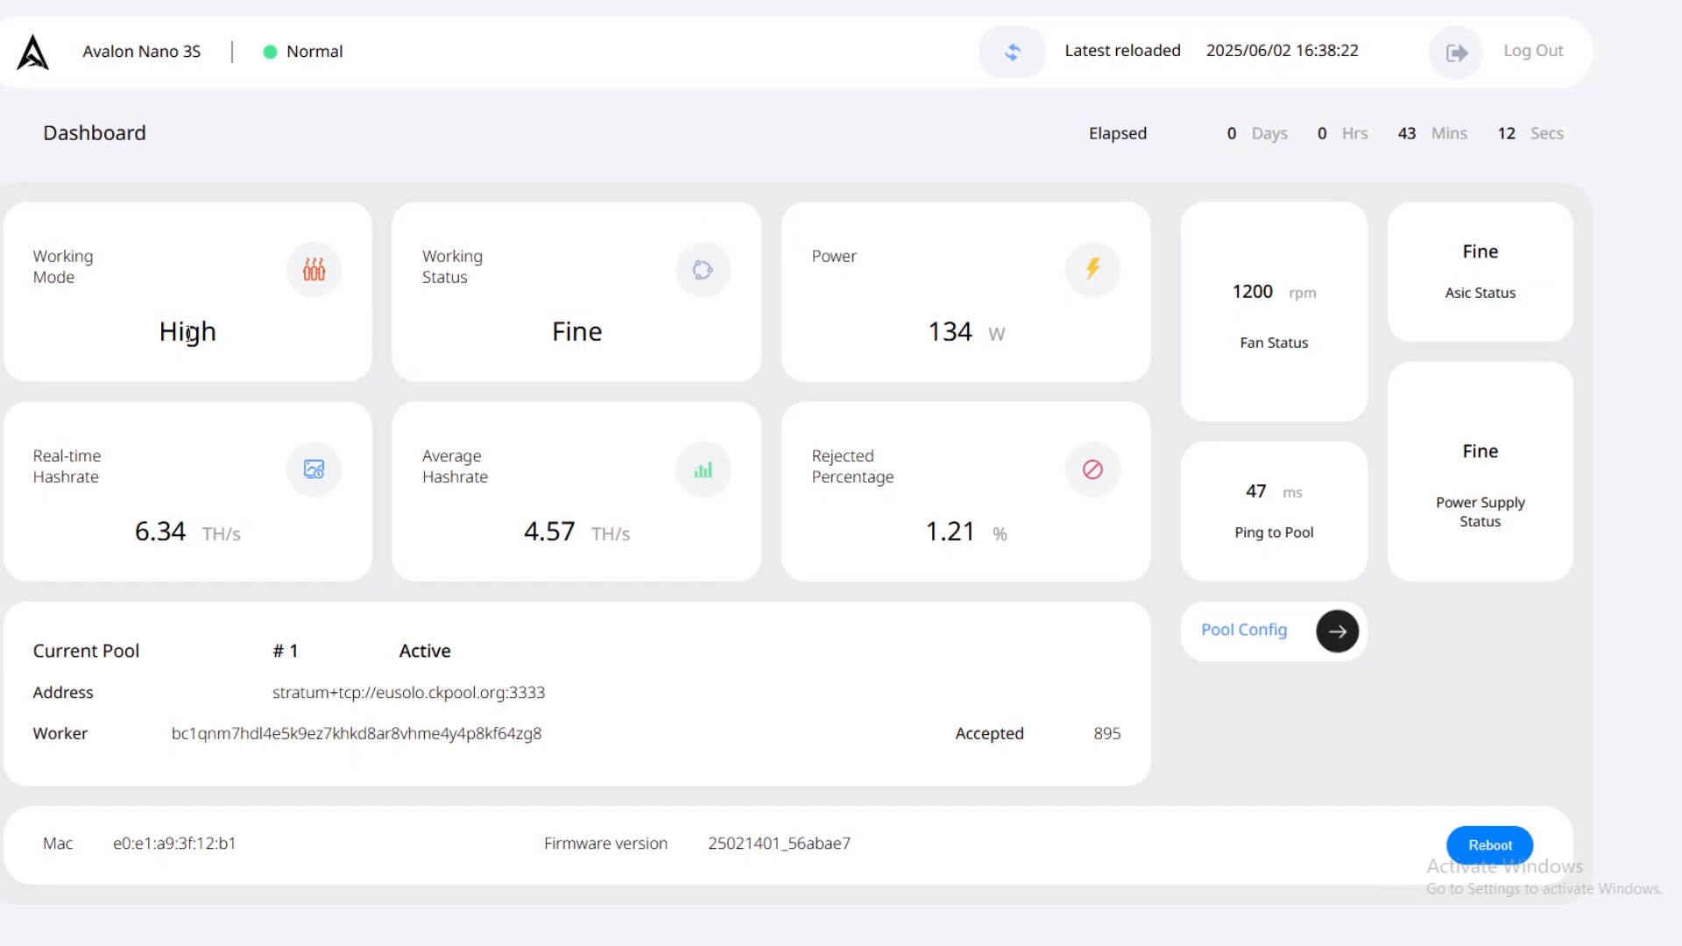
mouse_move(244, 333)
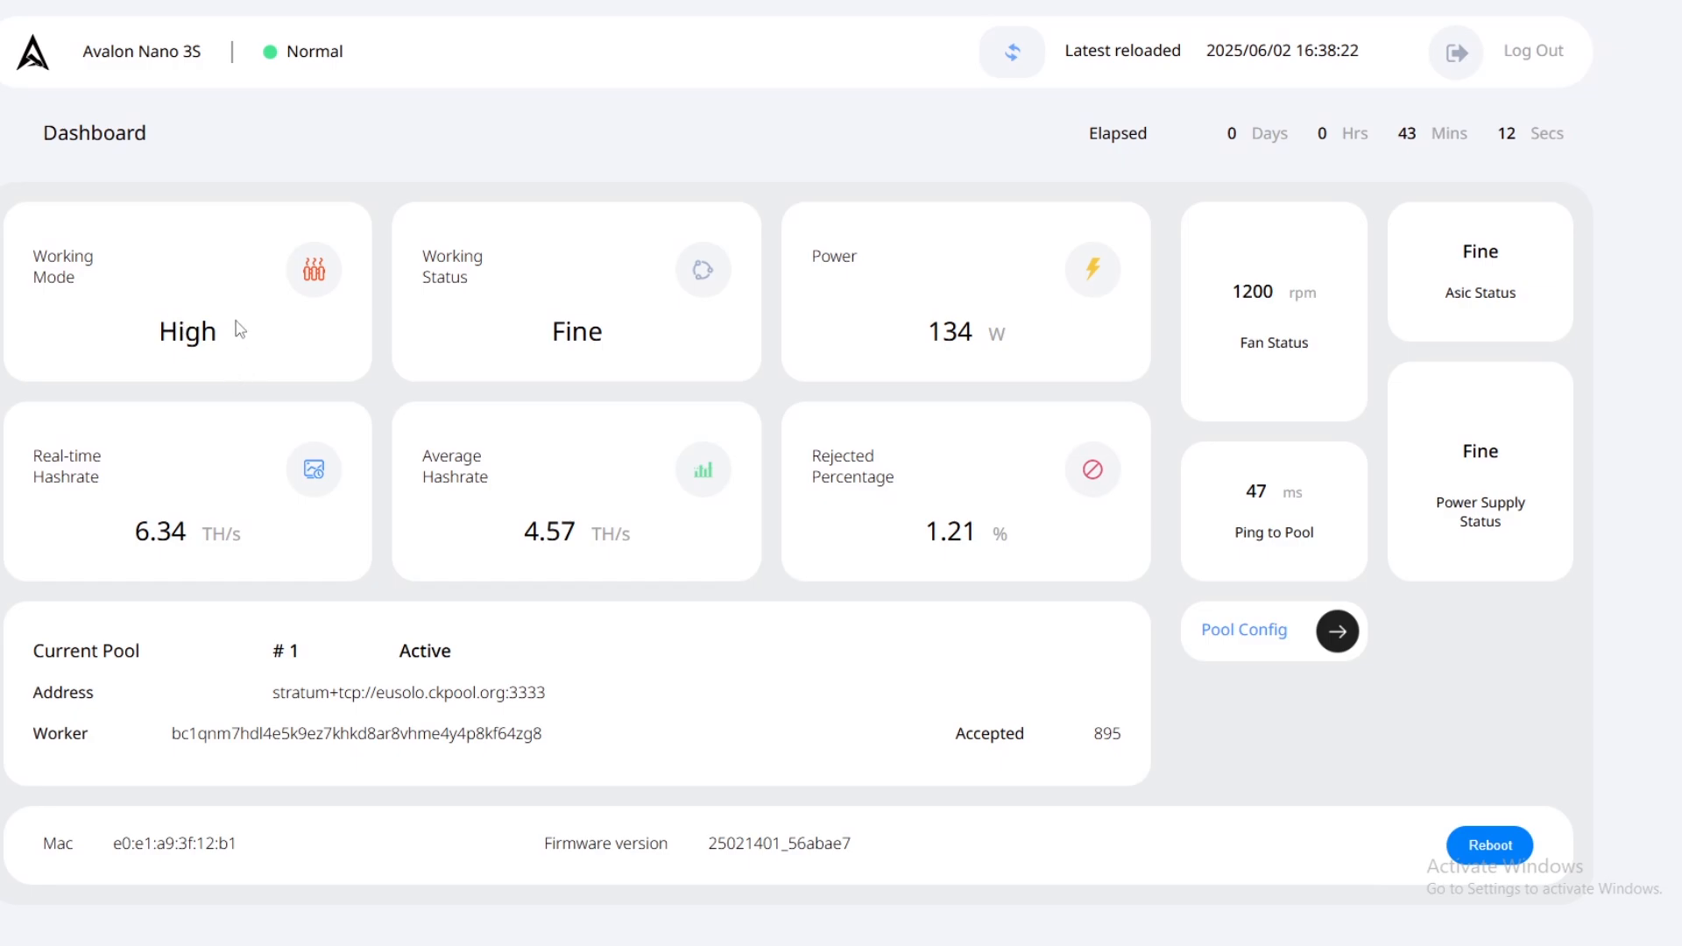
mouse_move(1013, 340)
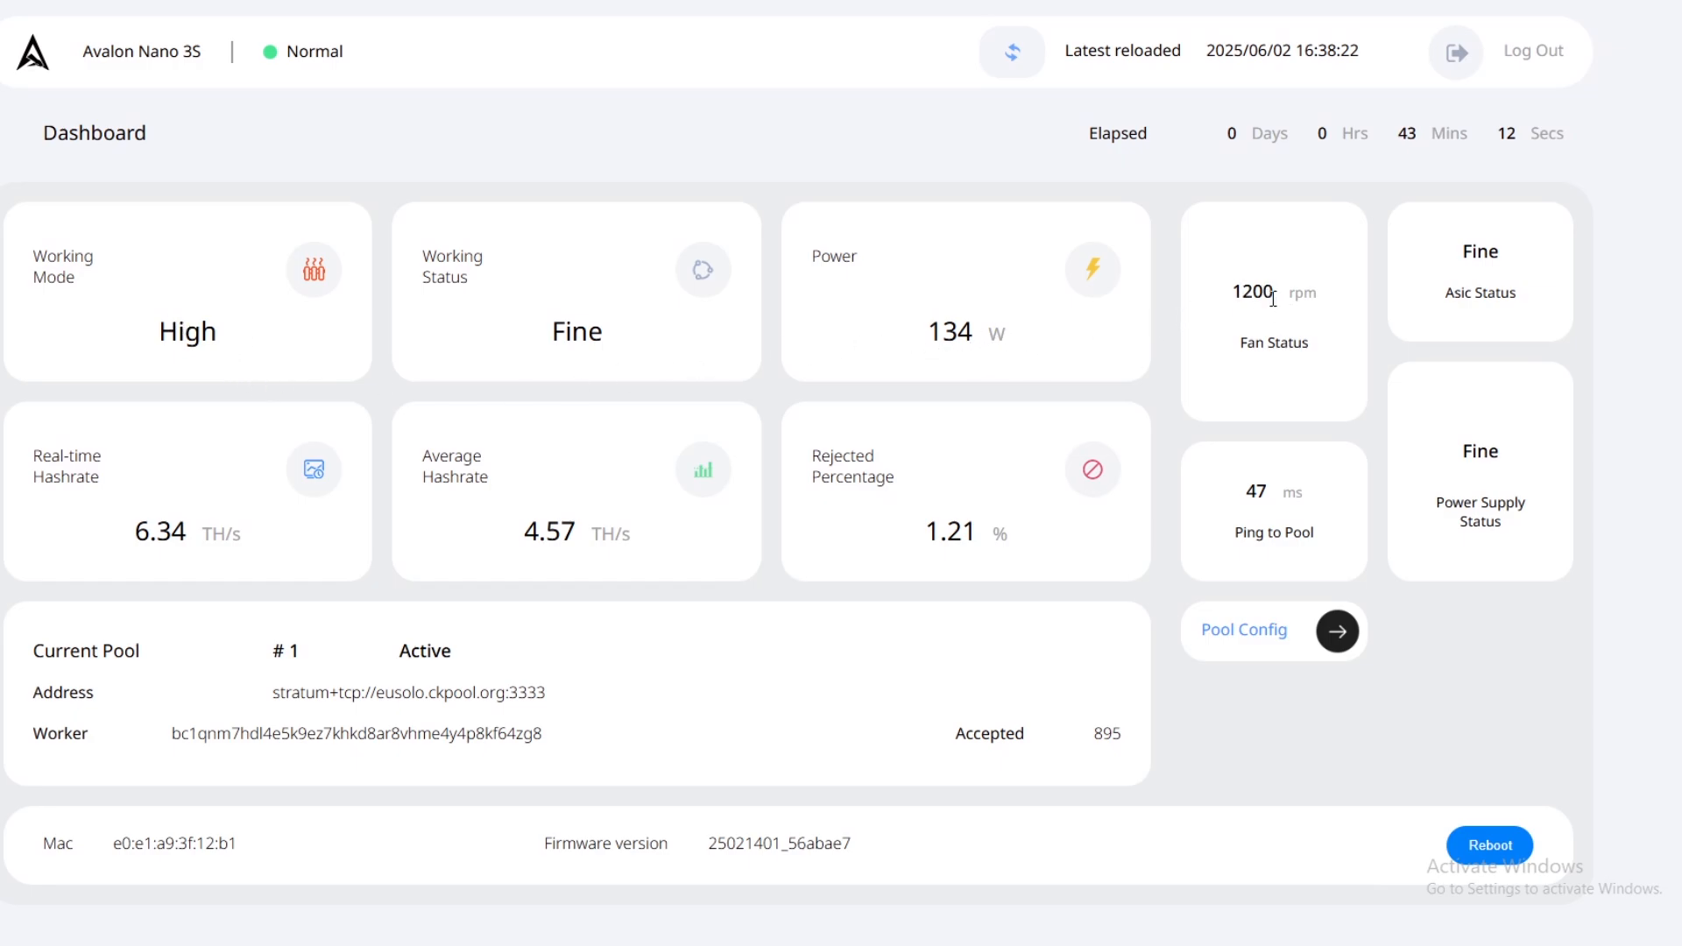
mouse_move(1290, 287)
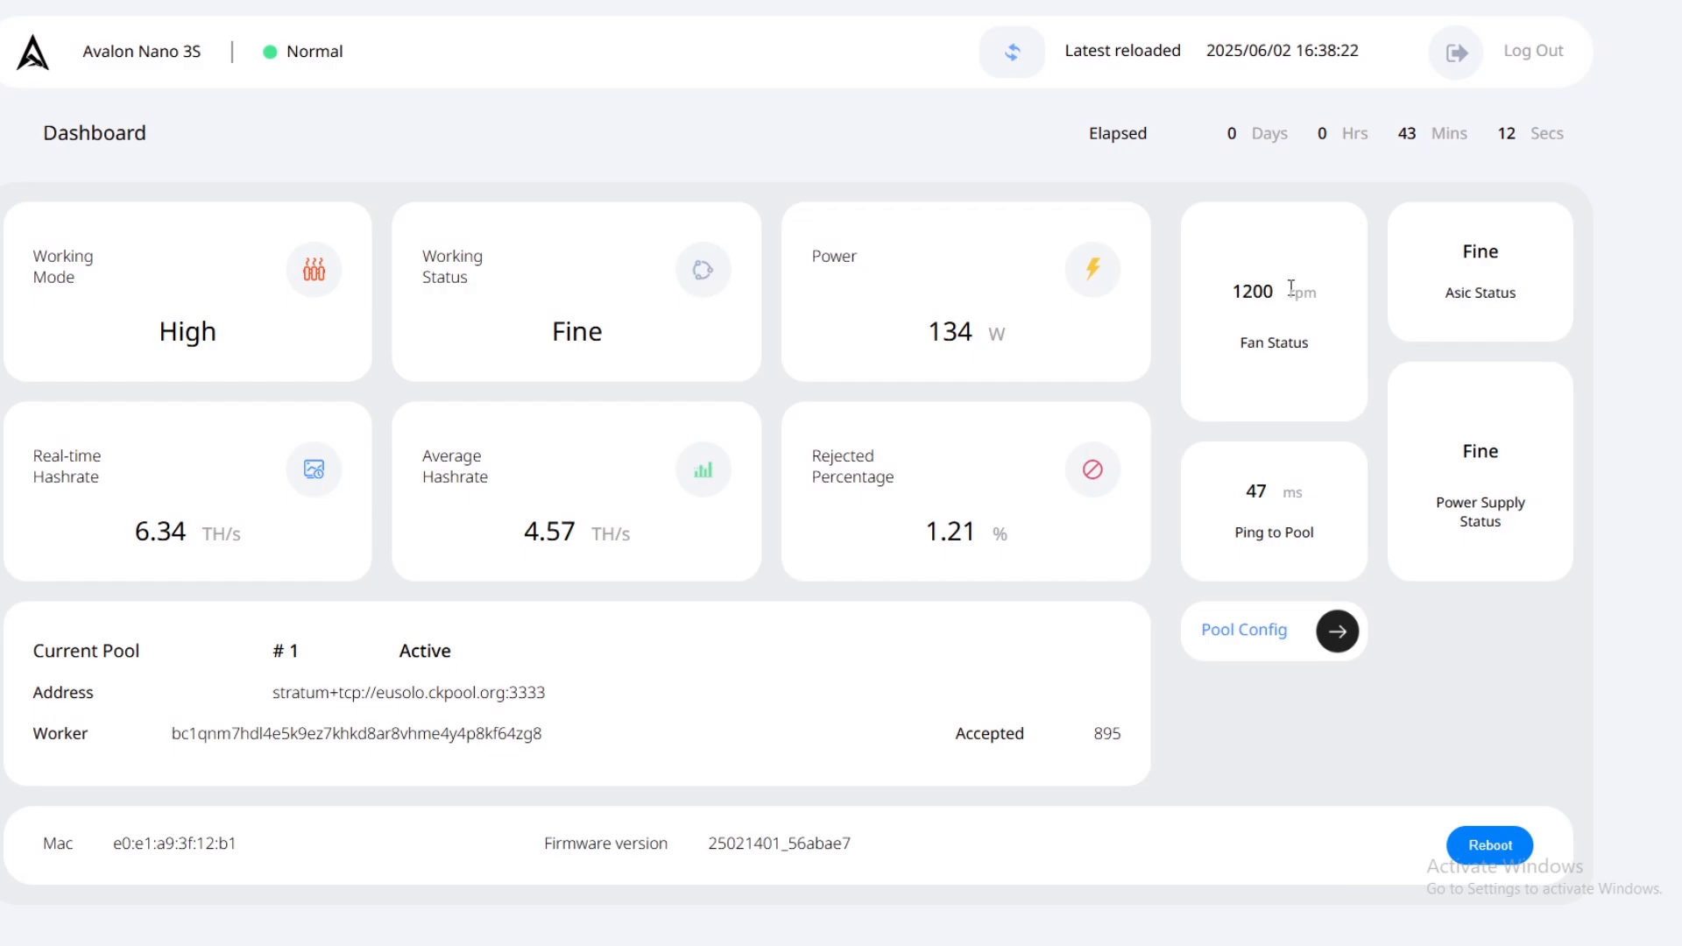
mouse_move(962, 436)
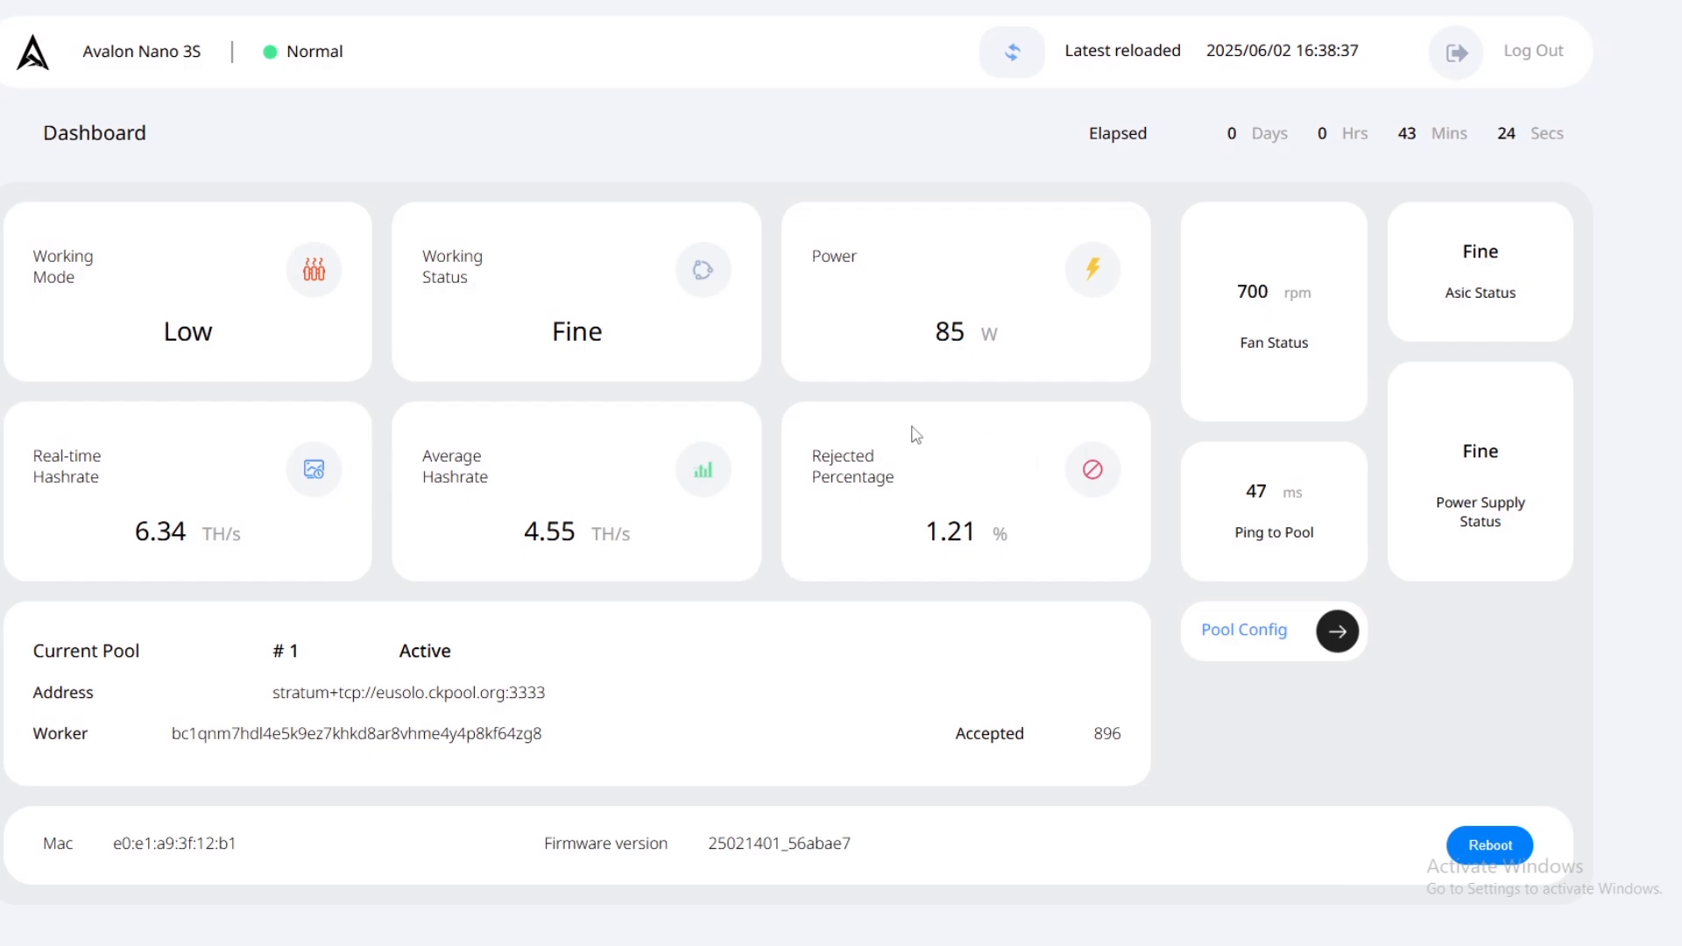
mouse_move(191, 540)
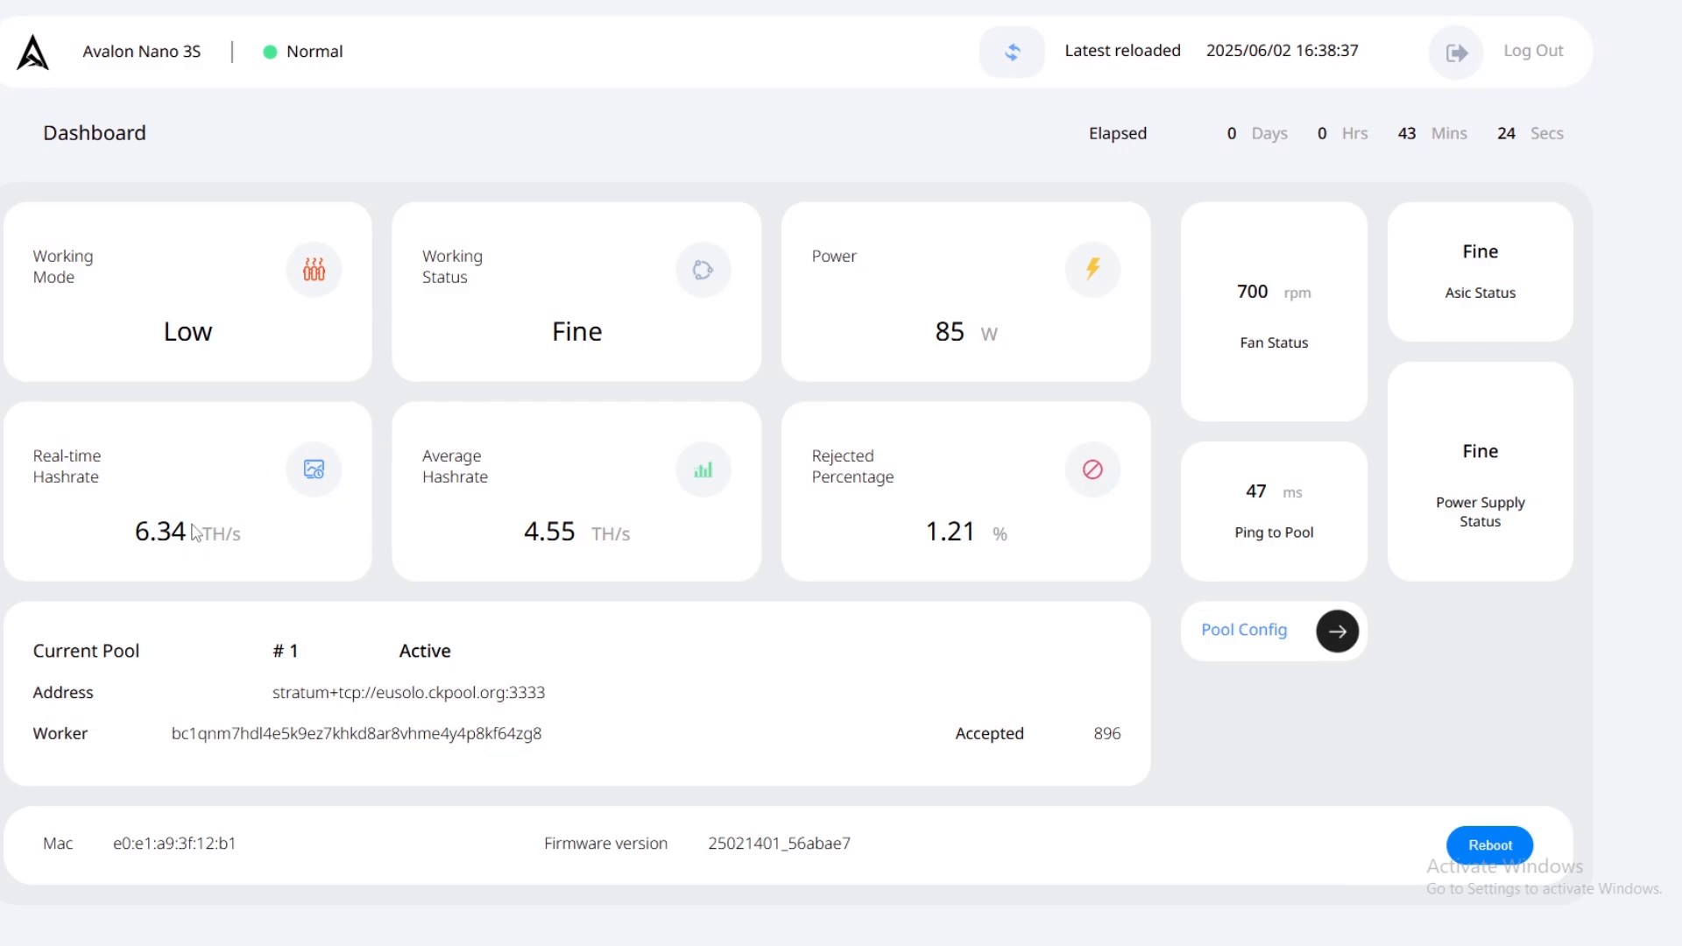
mouse_move(196, 535)
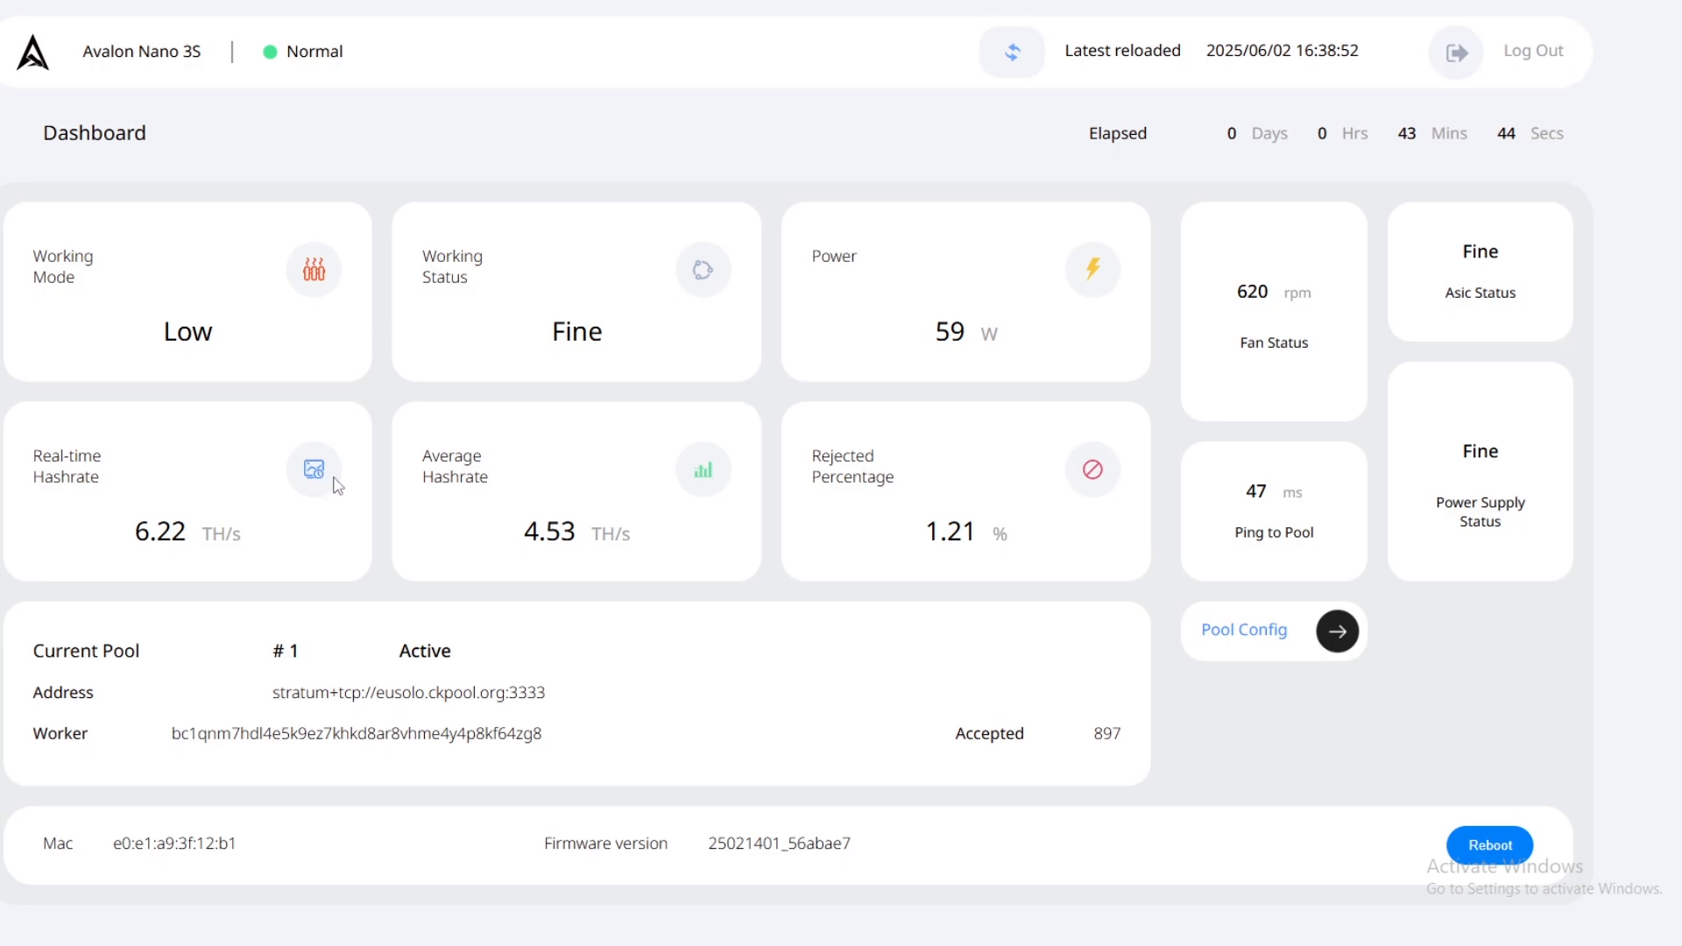
mouse_move(344, 485)
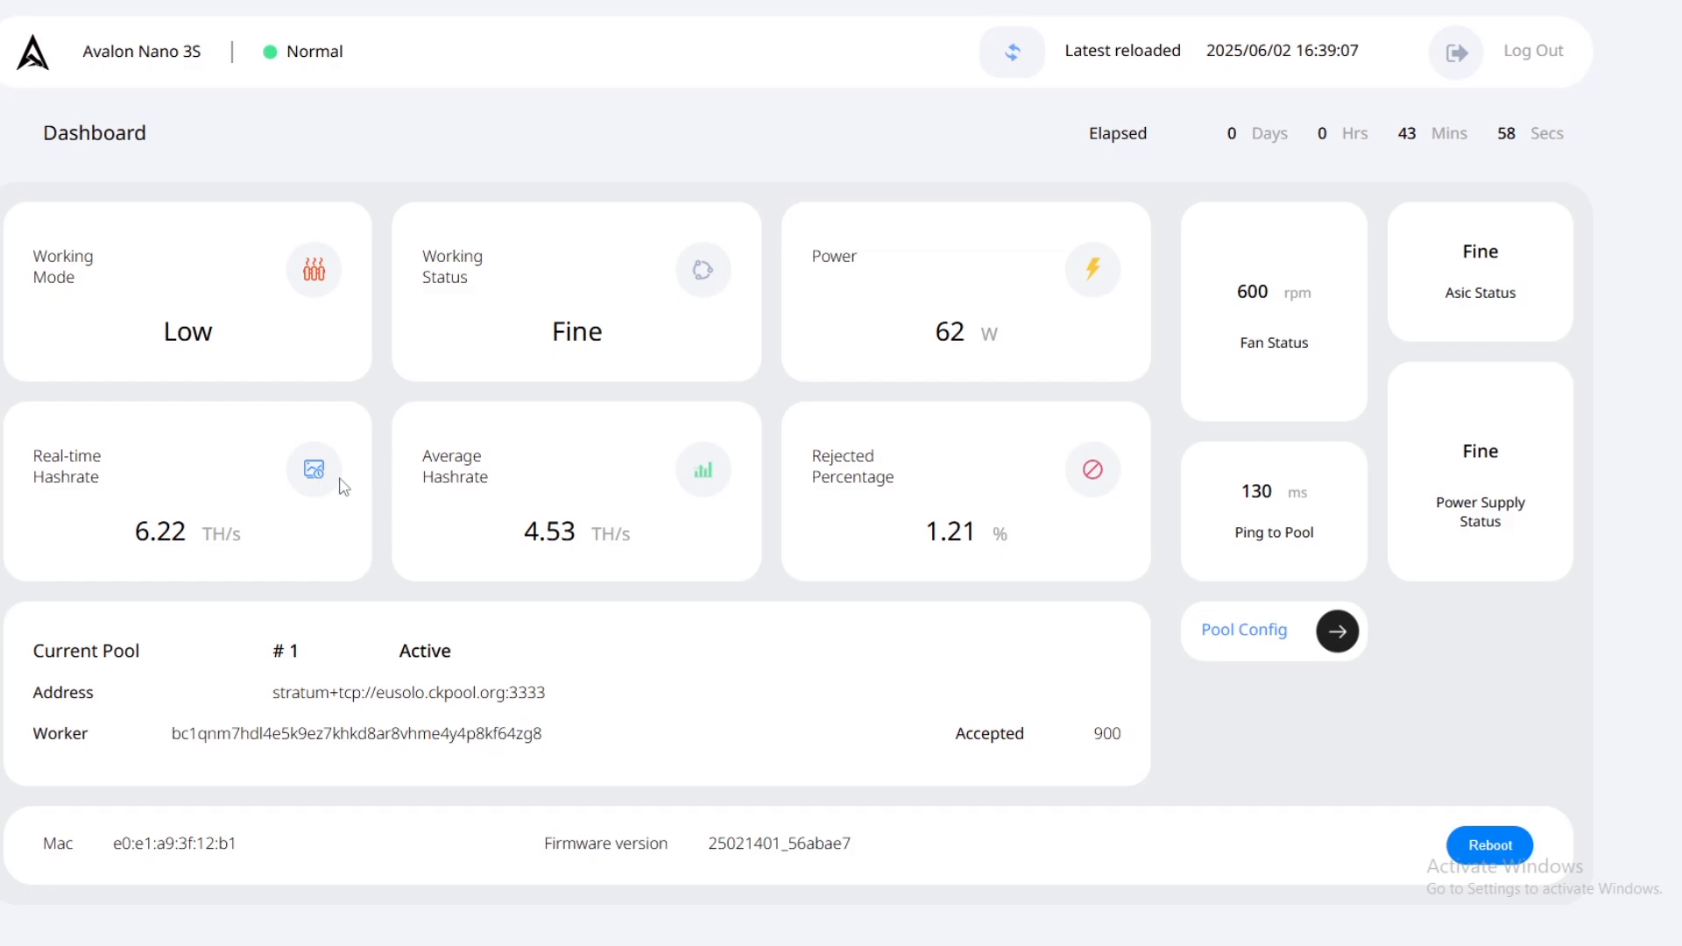
mouse_move(476, 487)
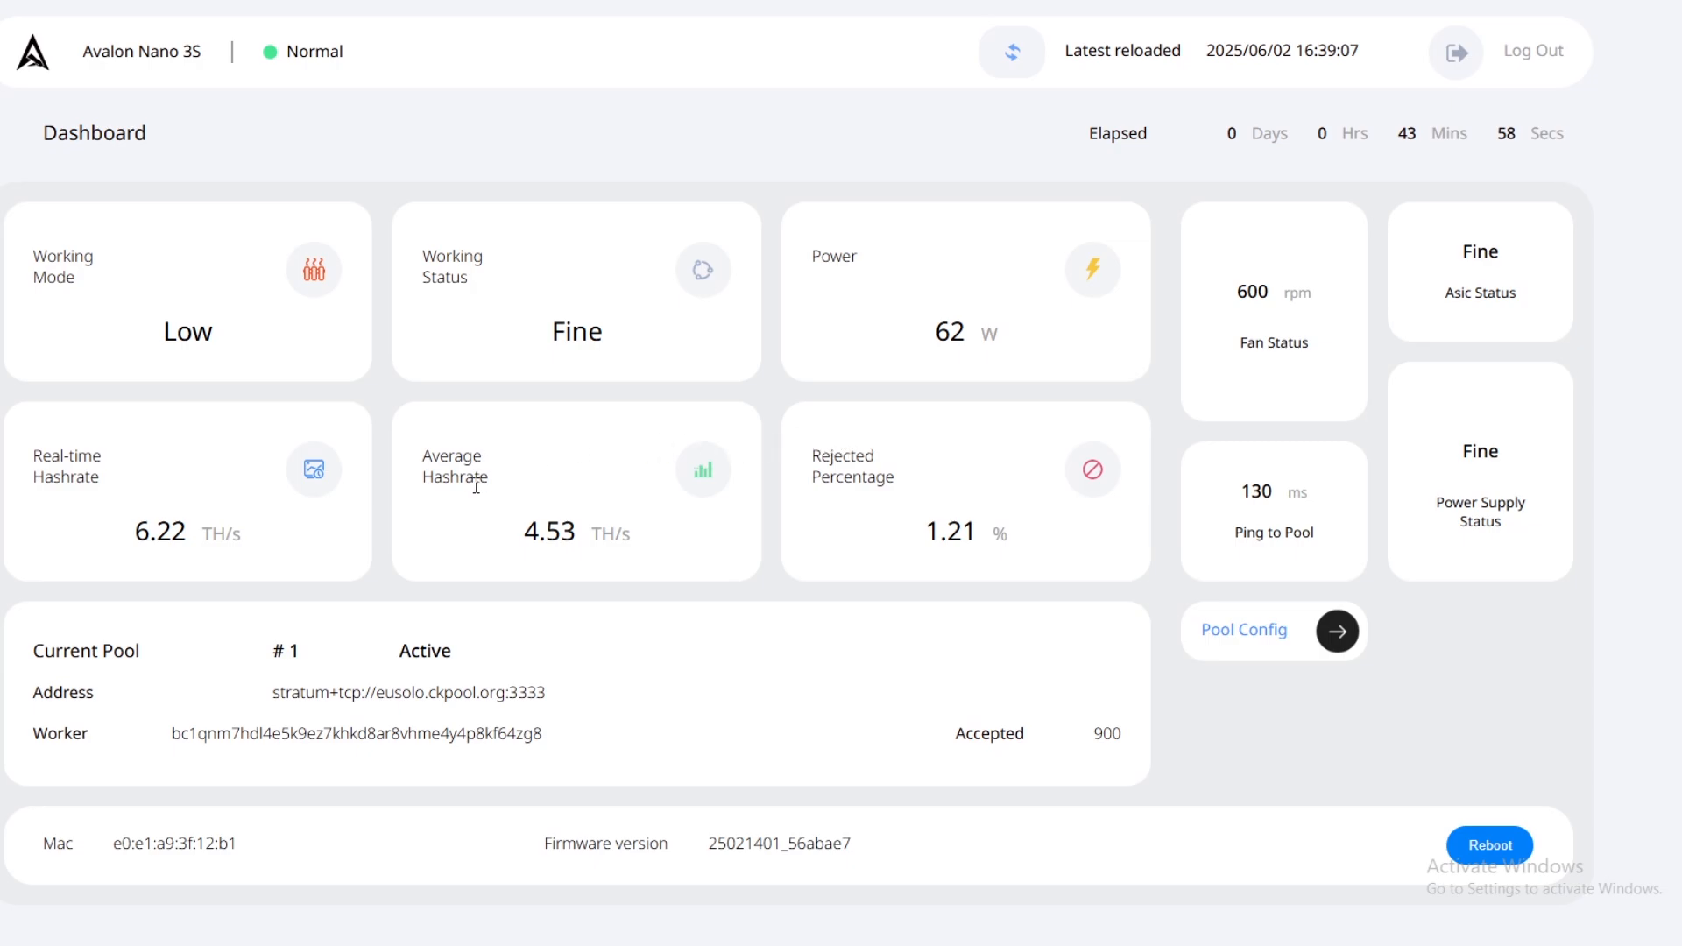
mouse_move(1265, 498)
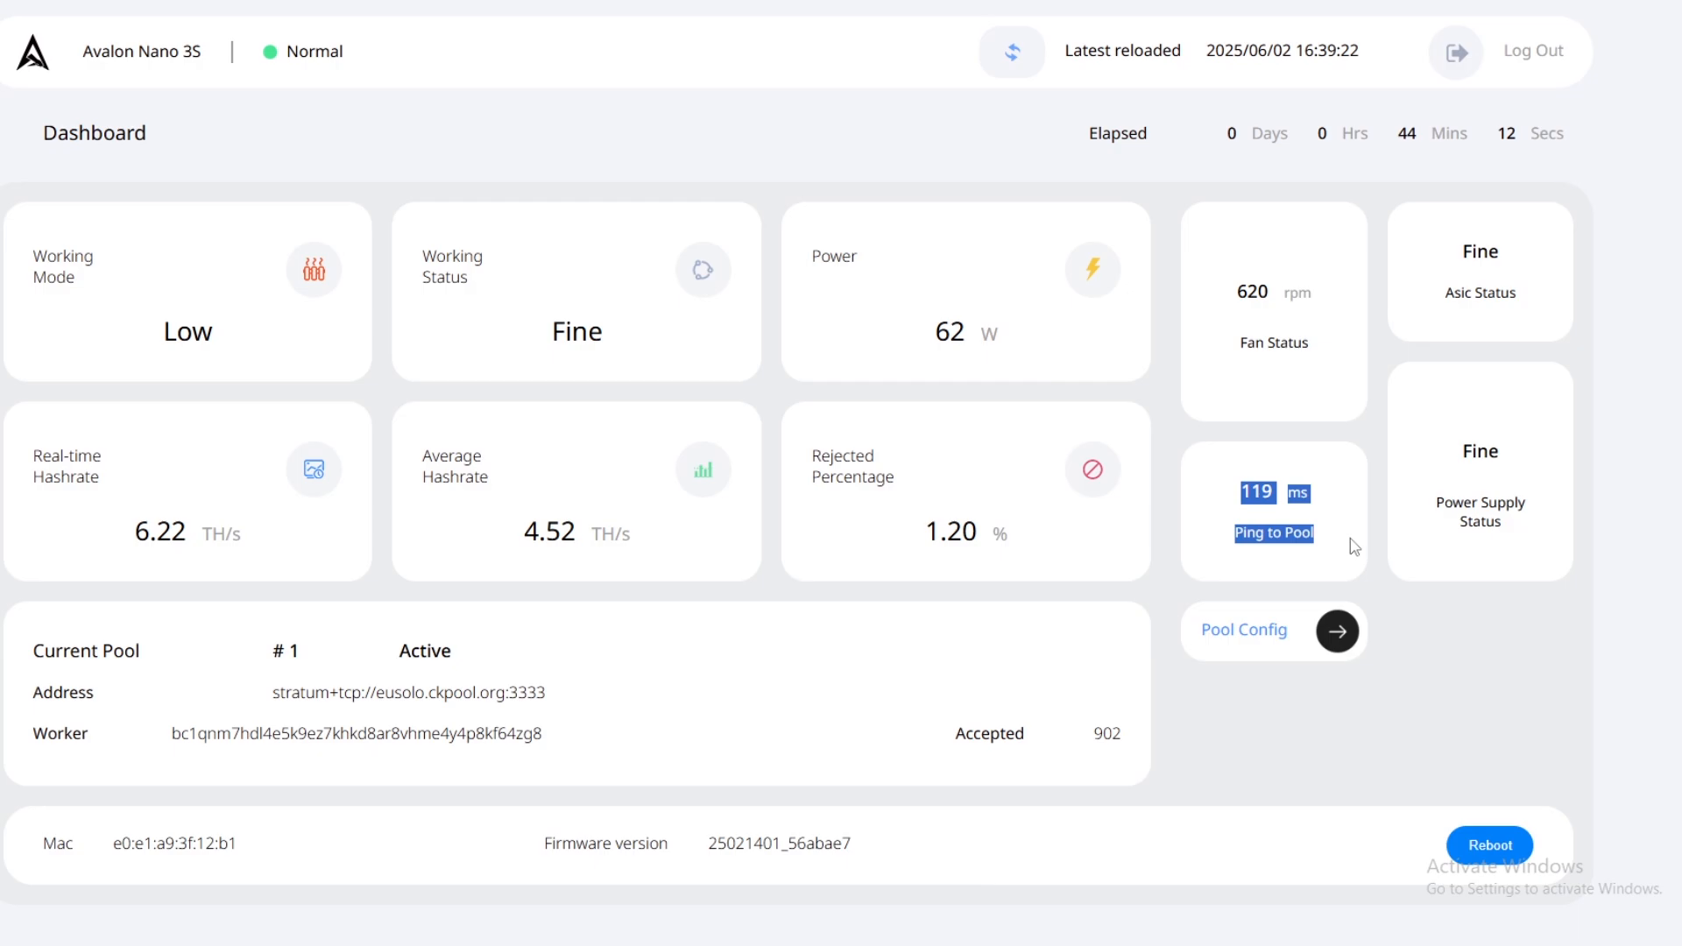
mouse_move(1349, 533)
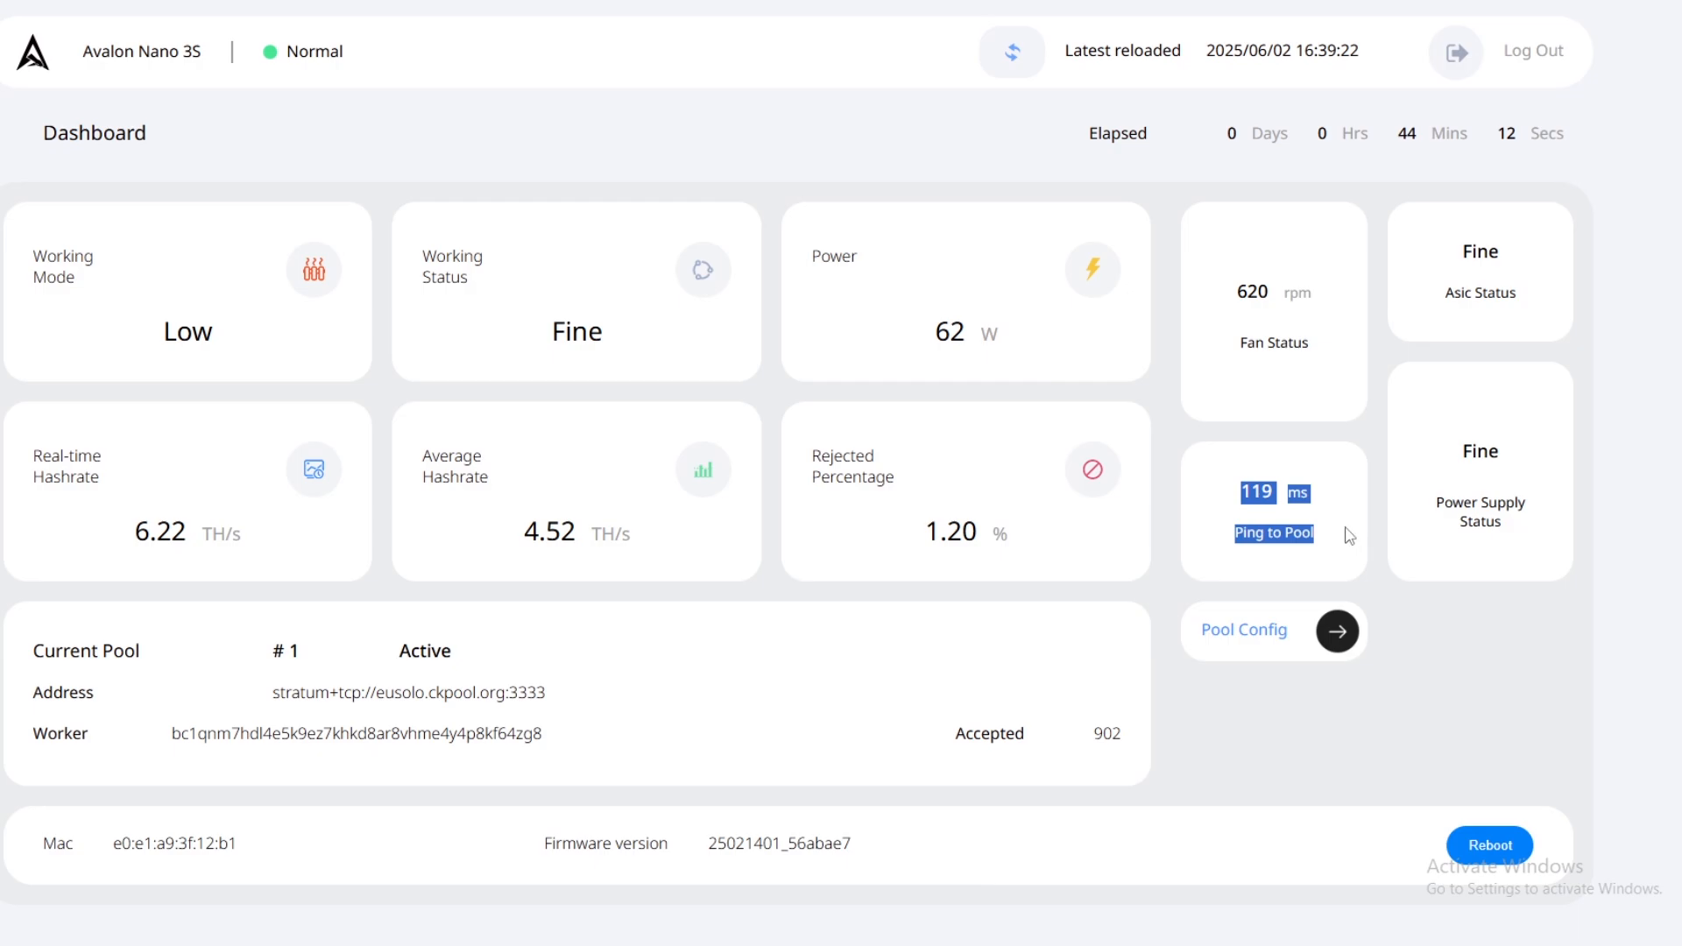
mouse_move(1348, 530)
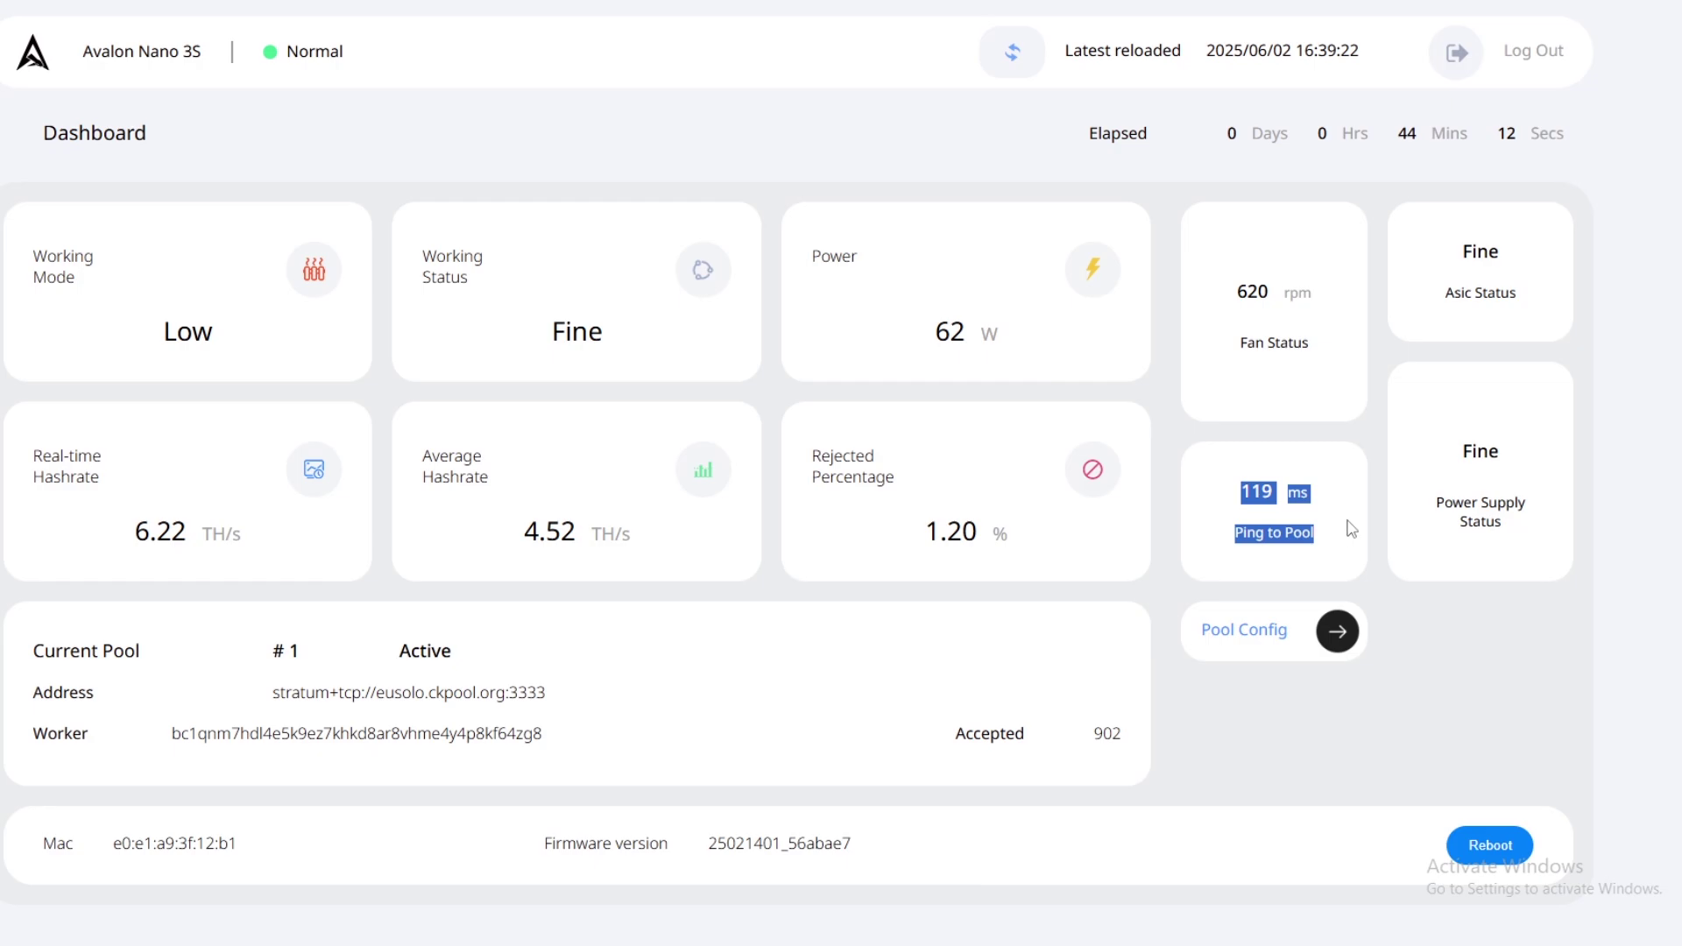
mouse_move(1430, 407)
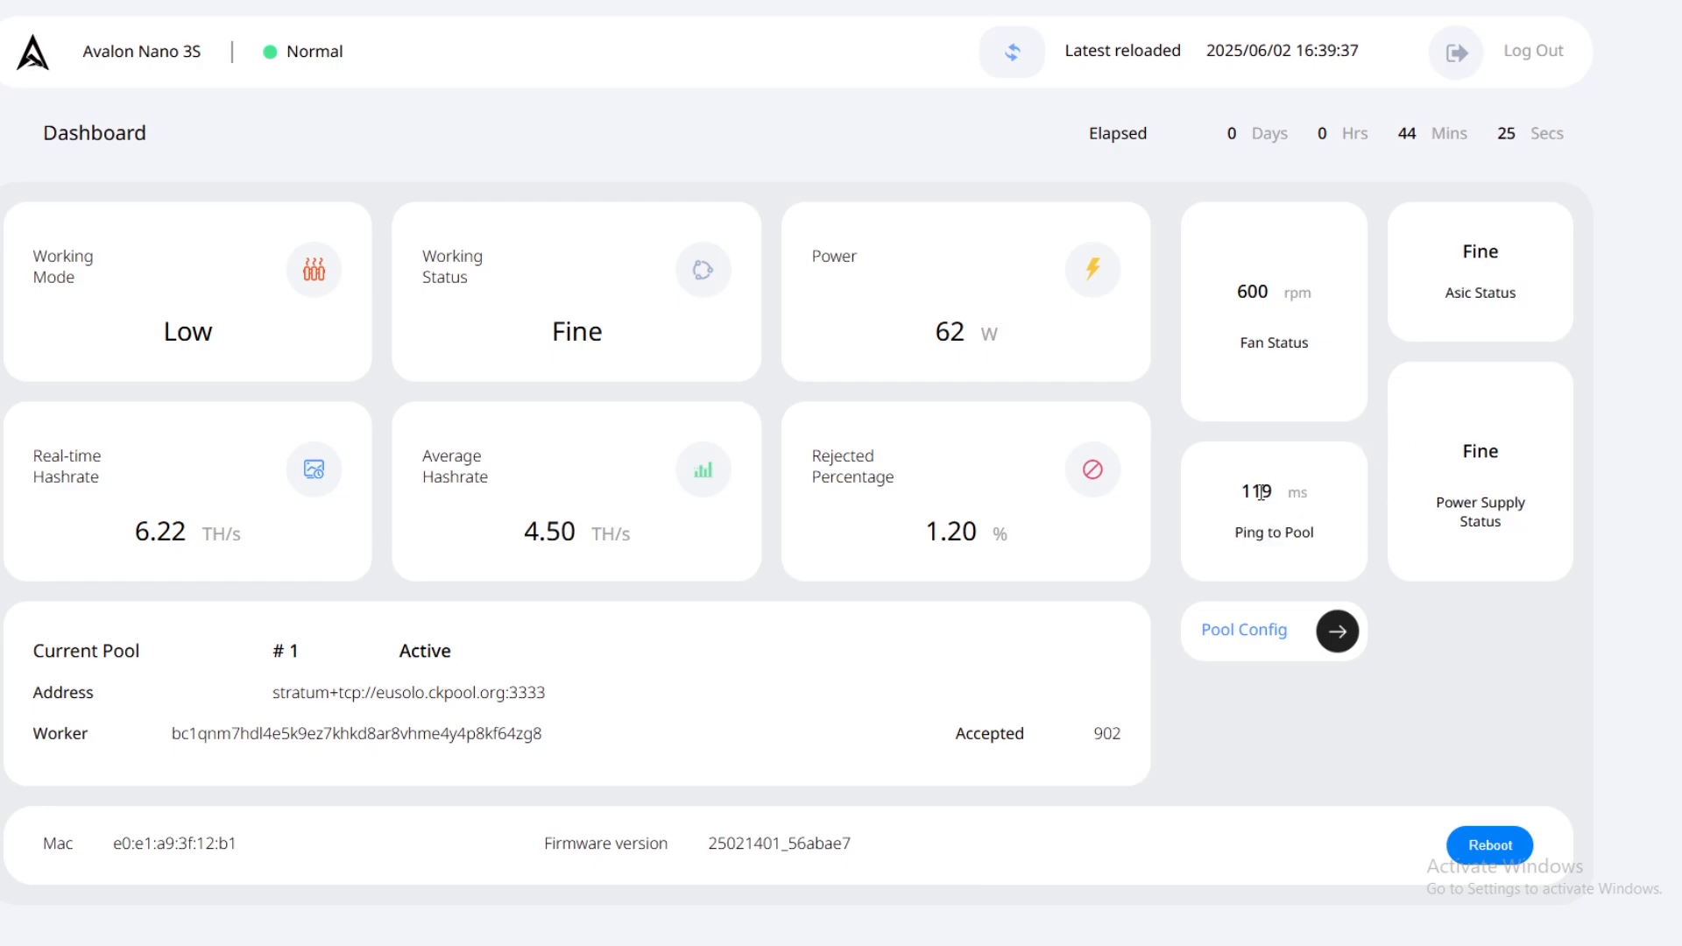
mouse_move(1270, 529)
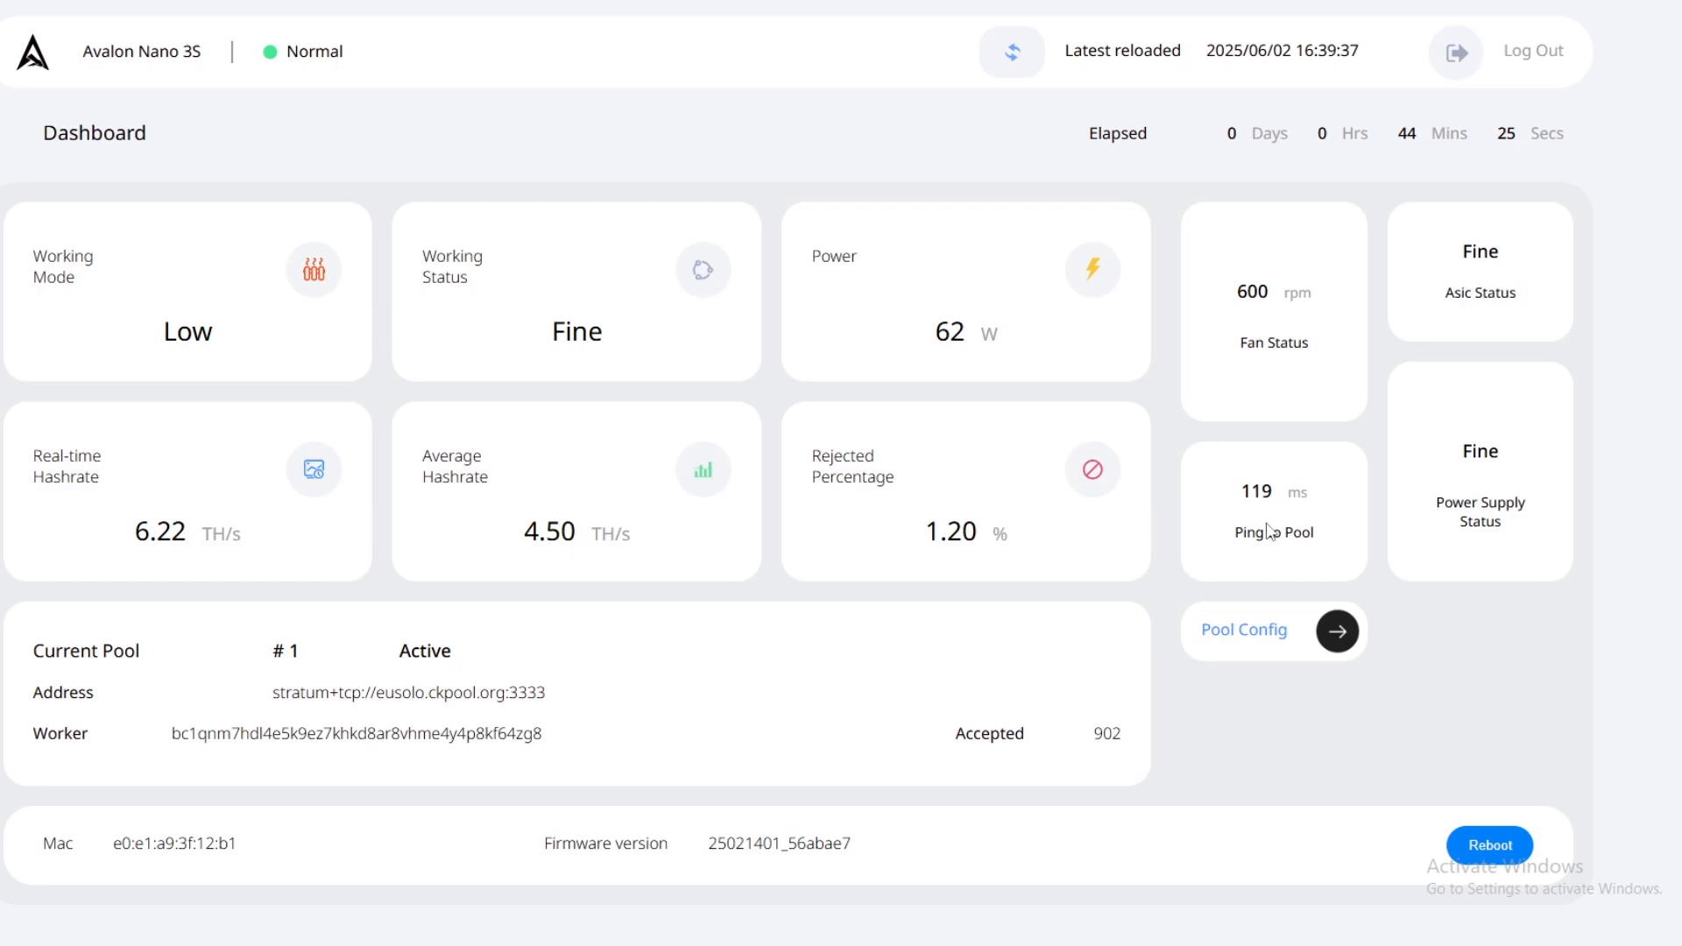
mouse_move(1297, 536)
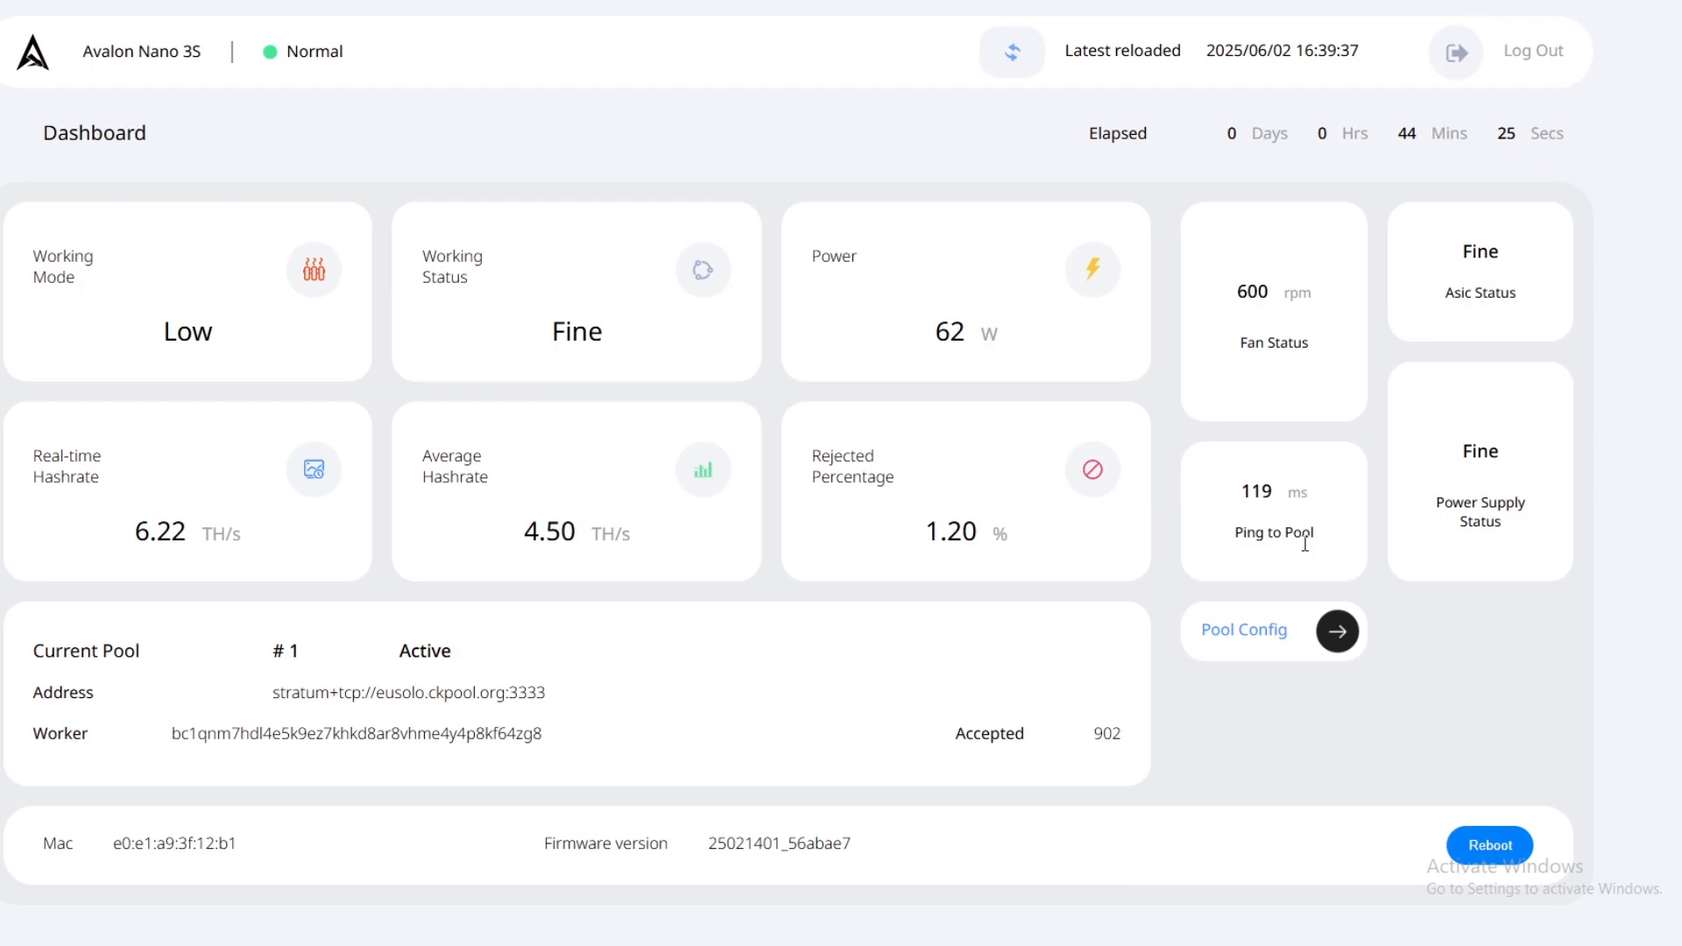
mouse_move(906, 249)
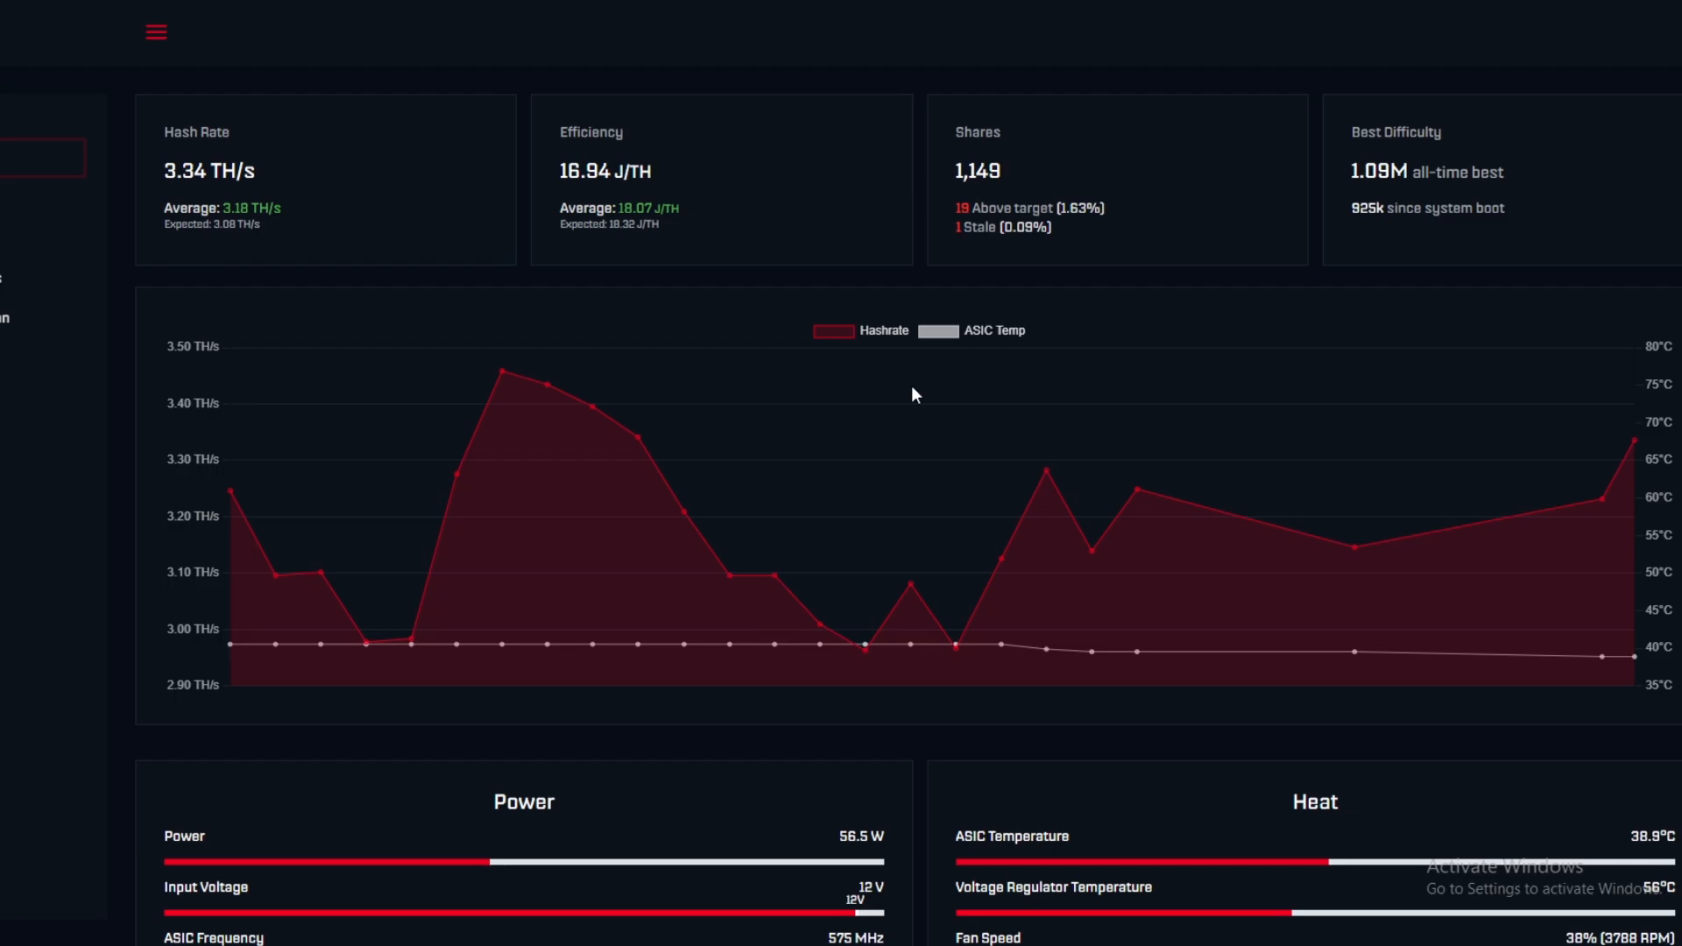
mouse_move(543, 16)
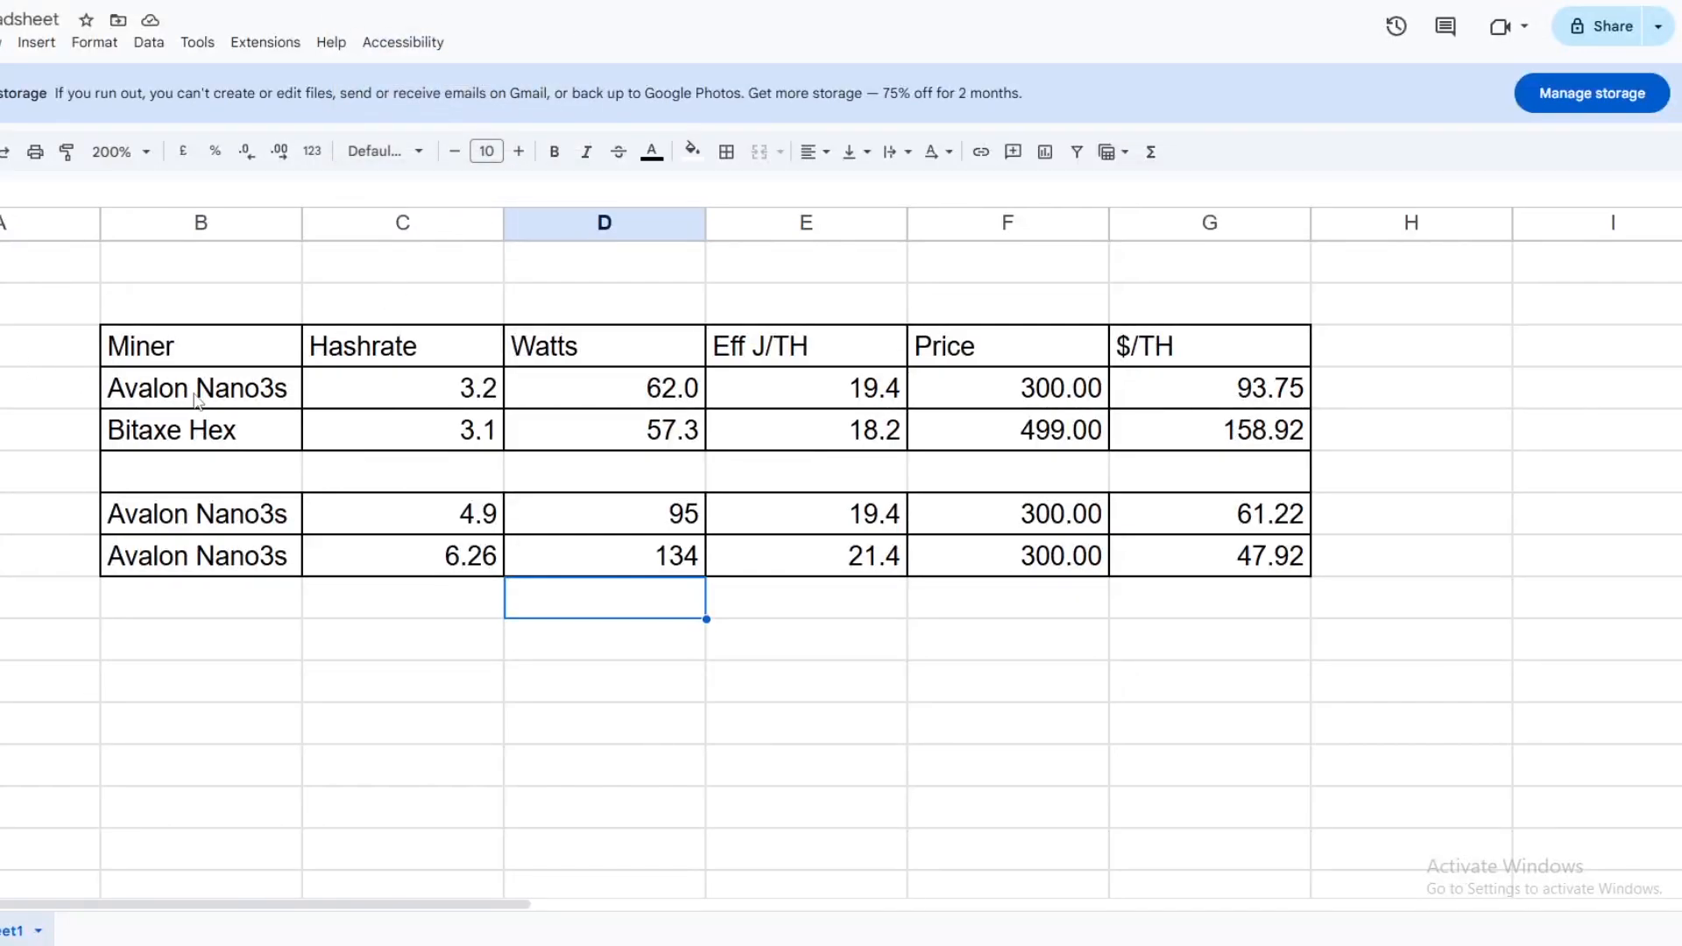
mouse_move(275, 356)
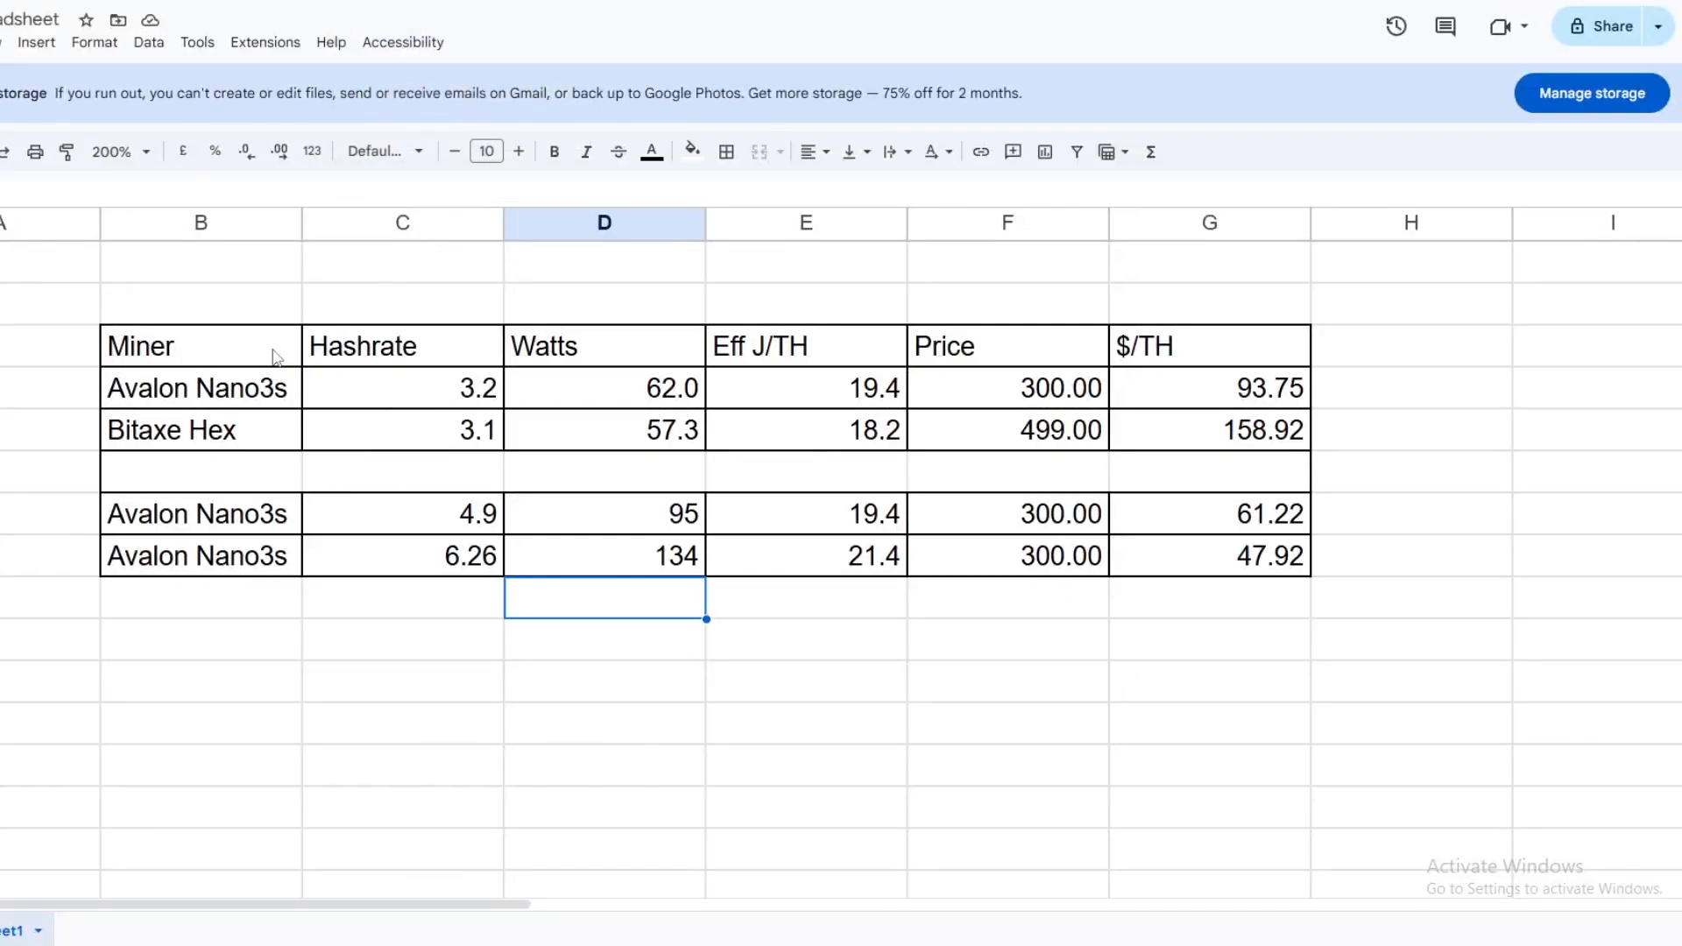
mouse_move(785, 321)
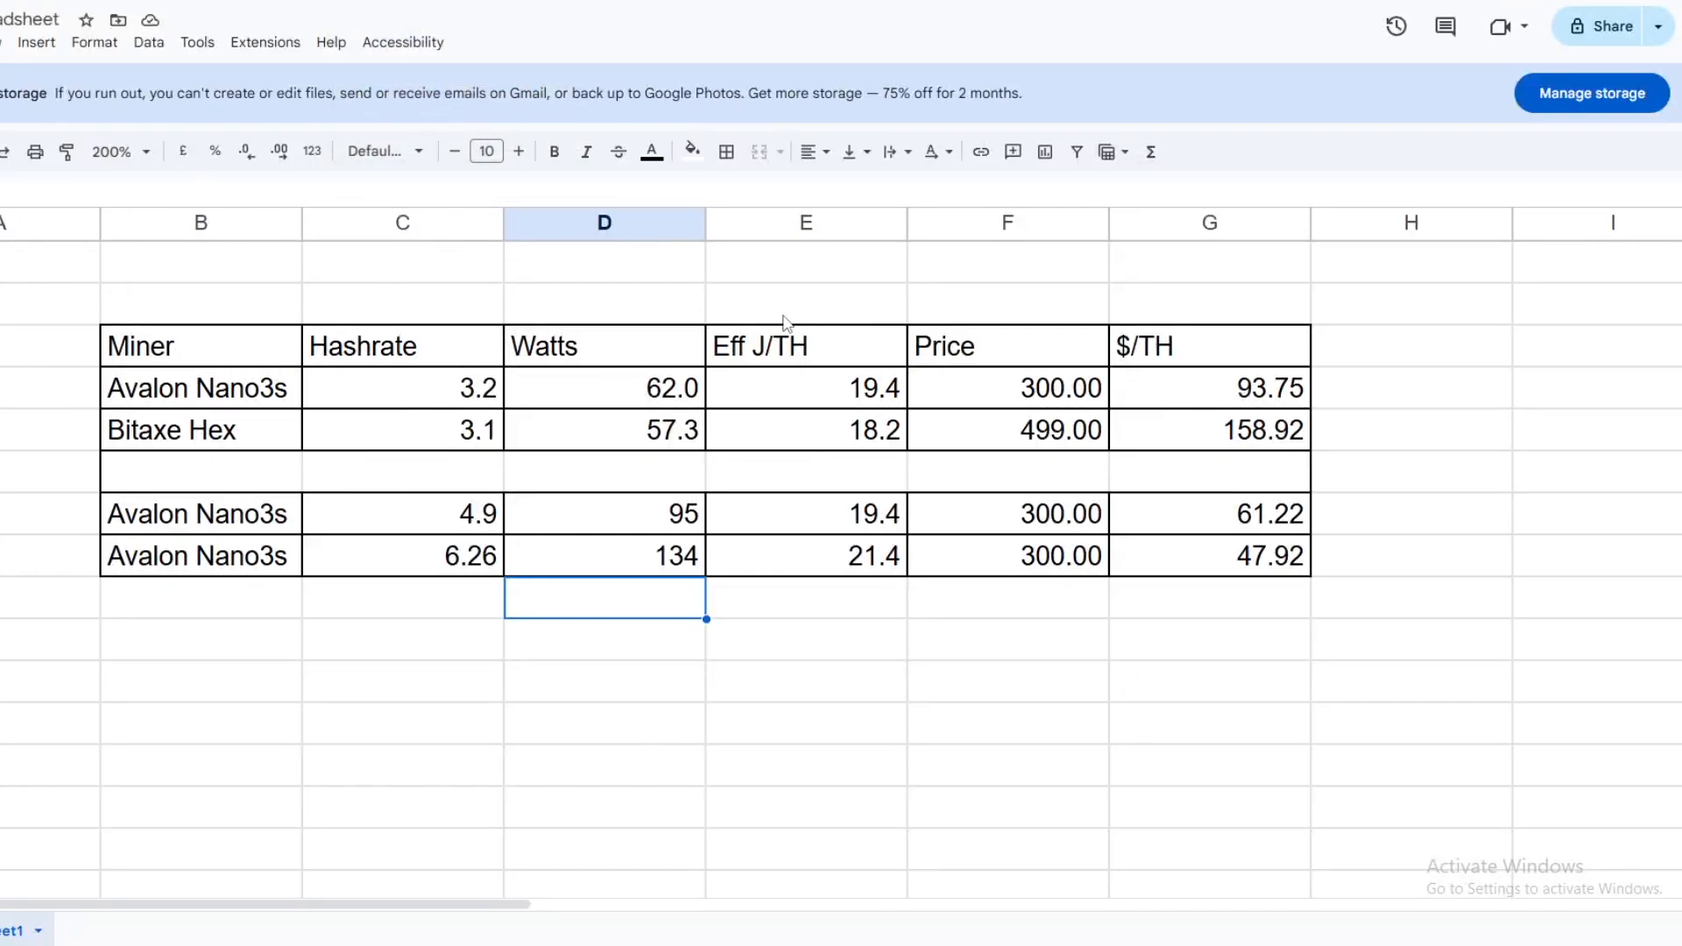
mouse_move(1139, 361)
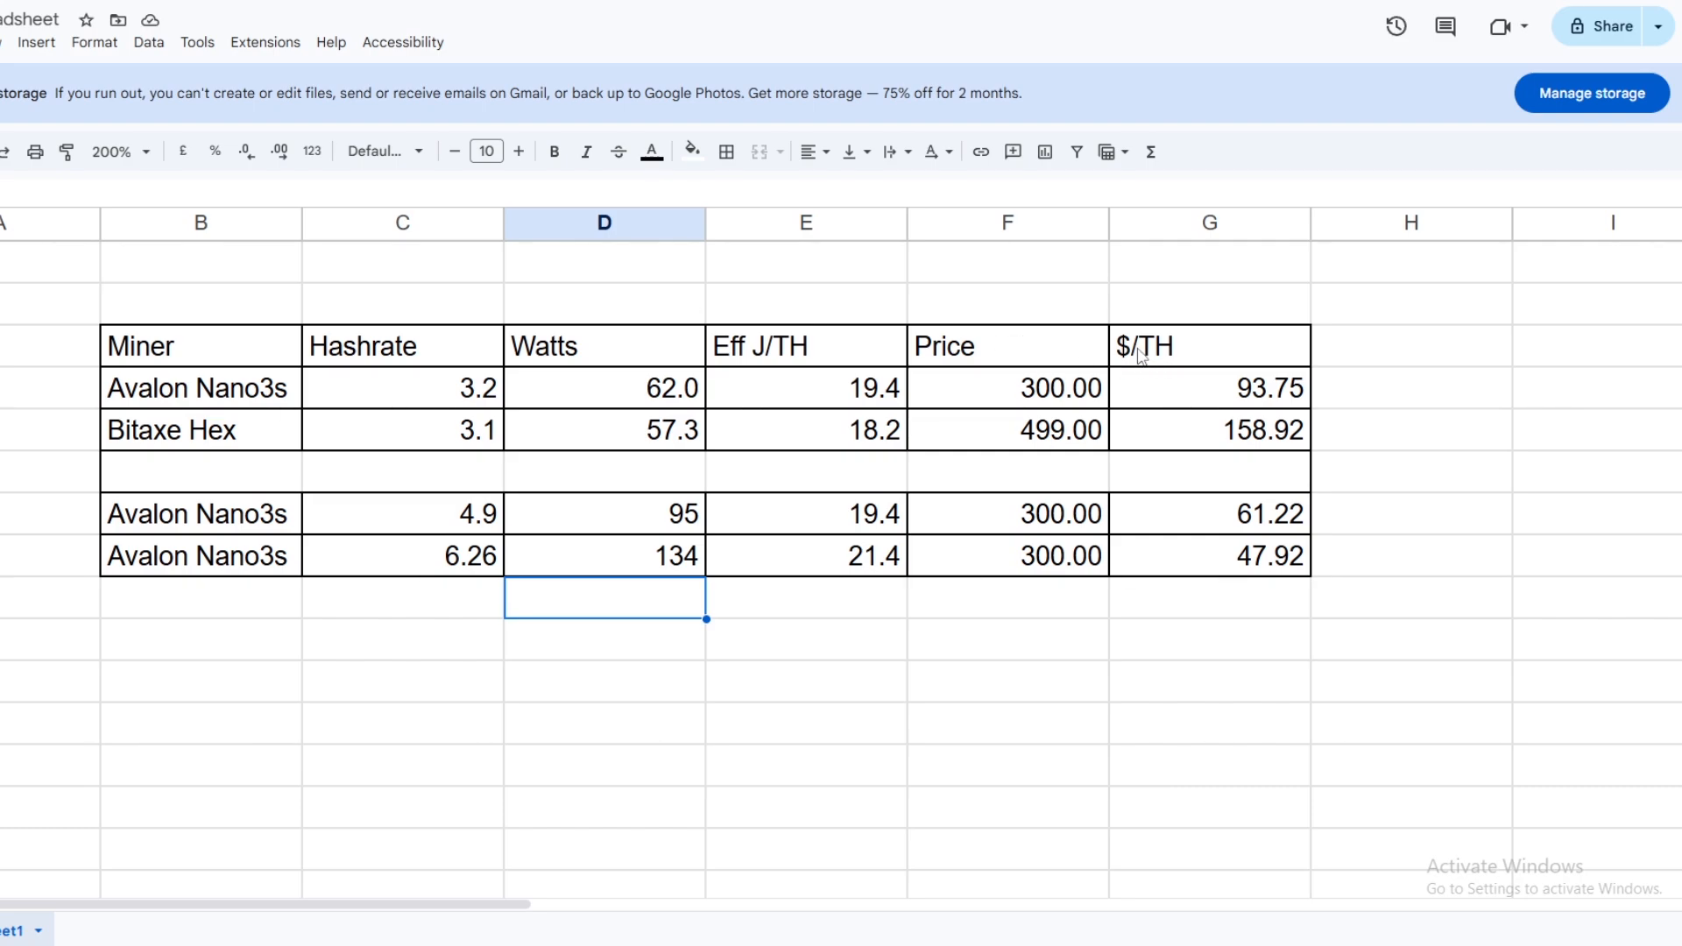
mouse_move(426, 361)
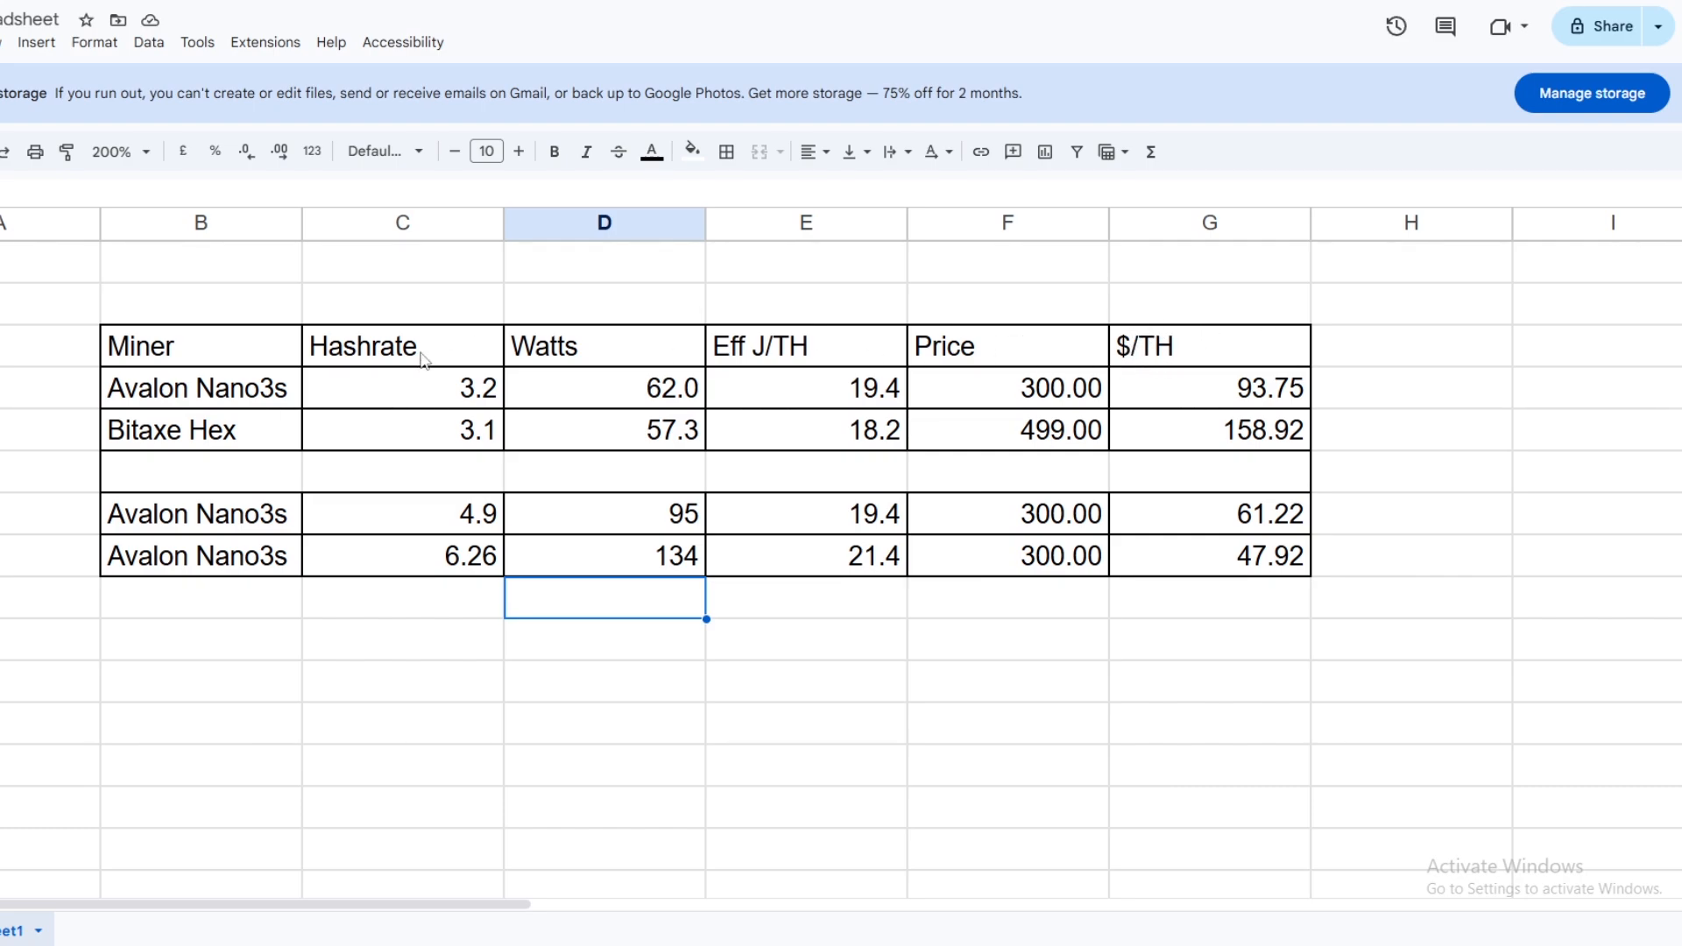
mouse_move(799, 365)
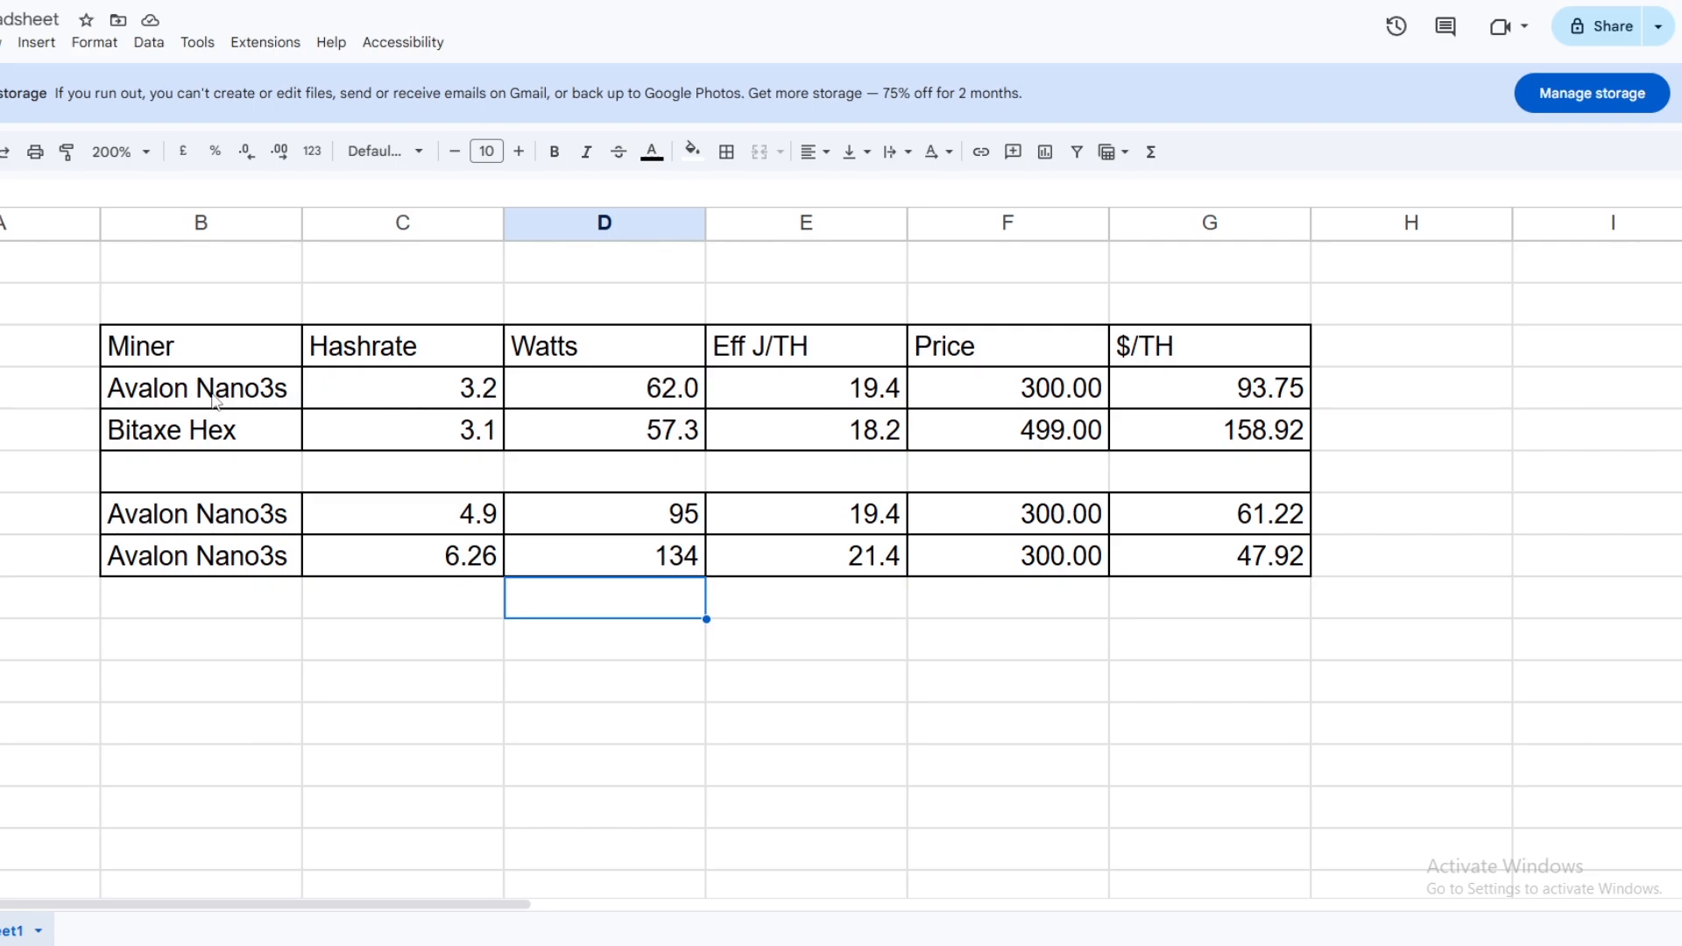
mouse_move(252, 524)
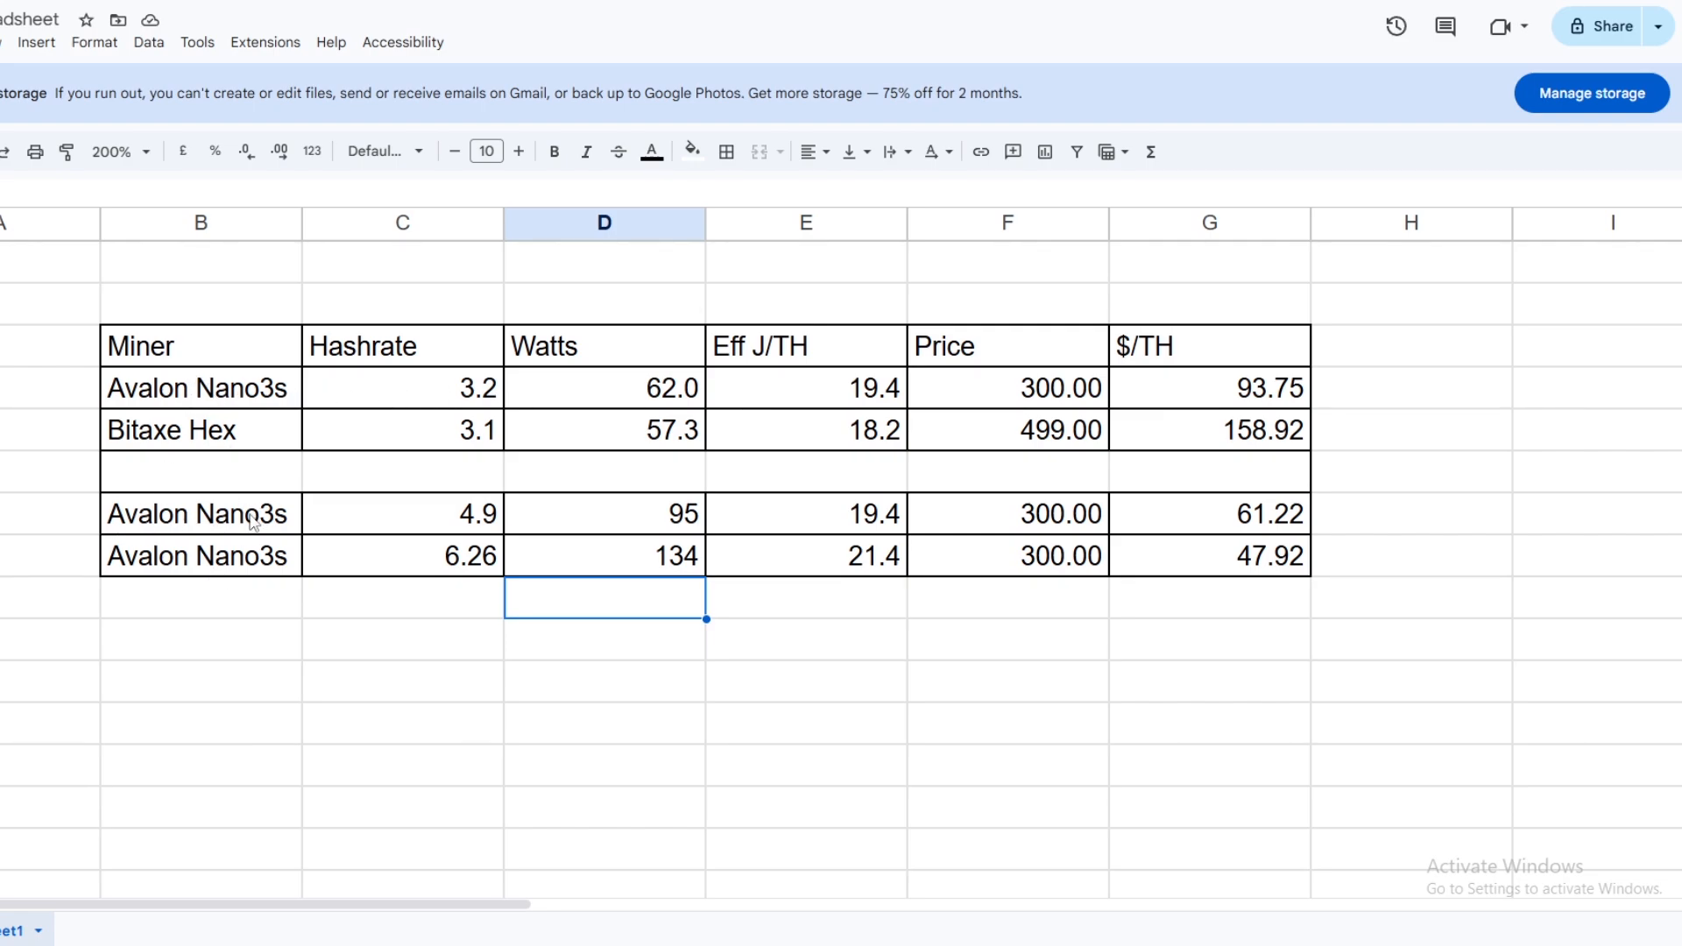
left_click(200, 514)
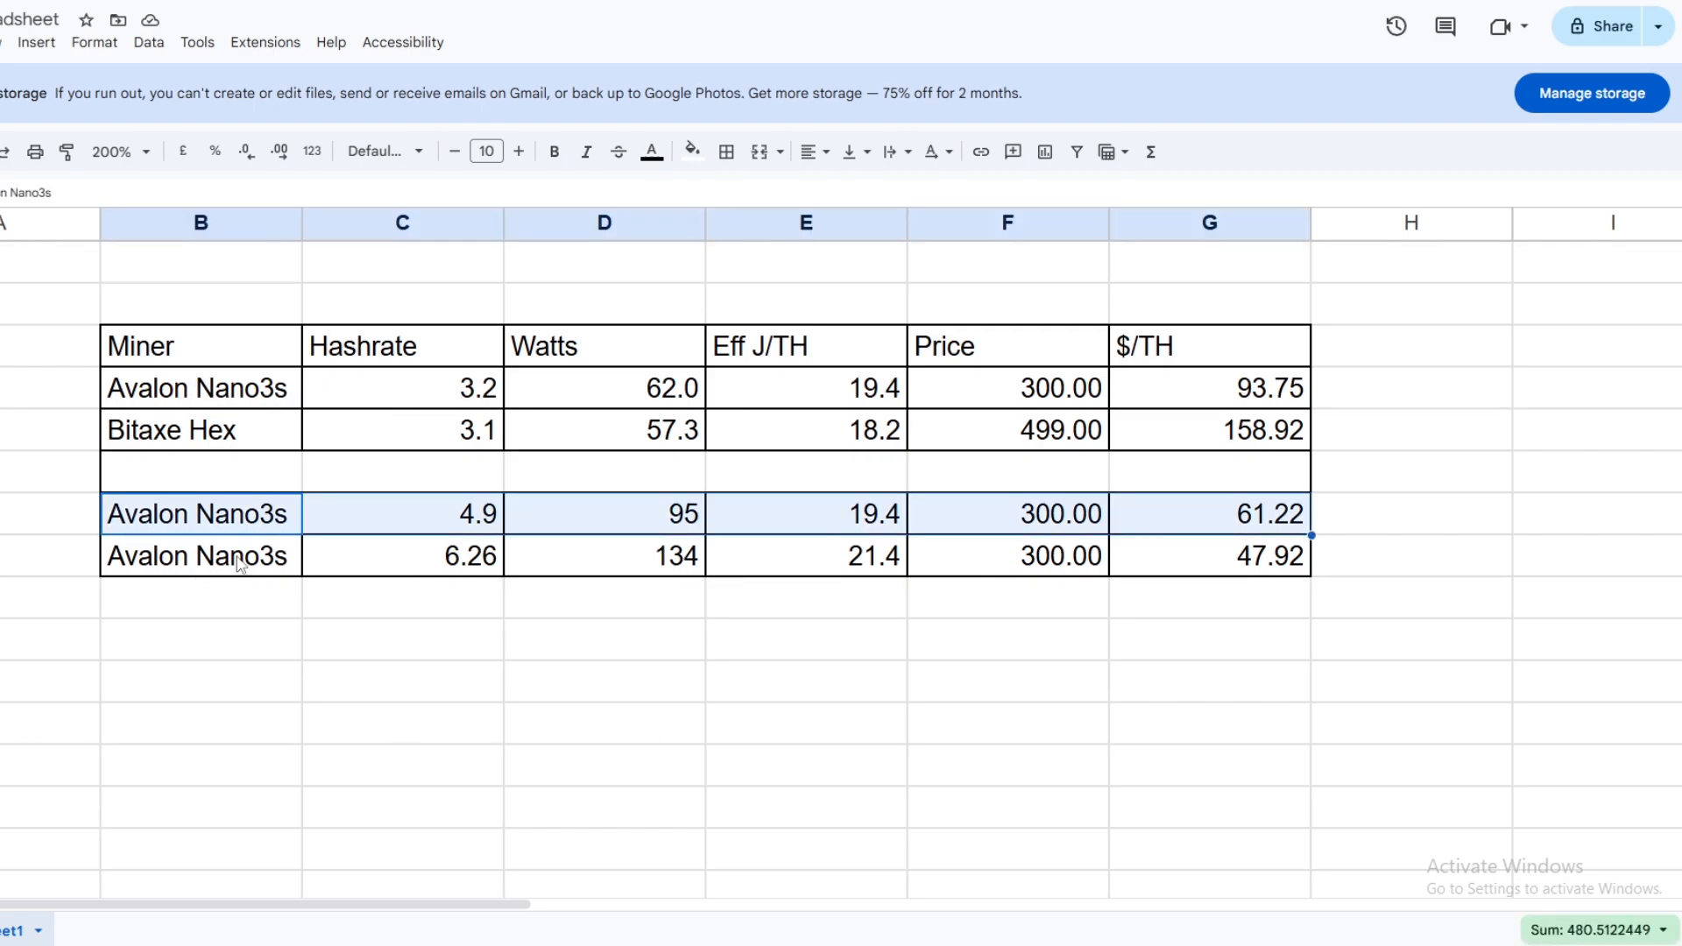
left_click(200, 556)
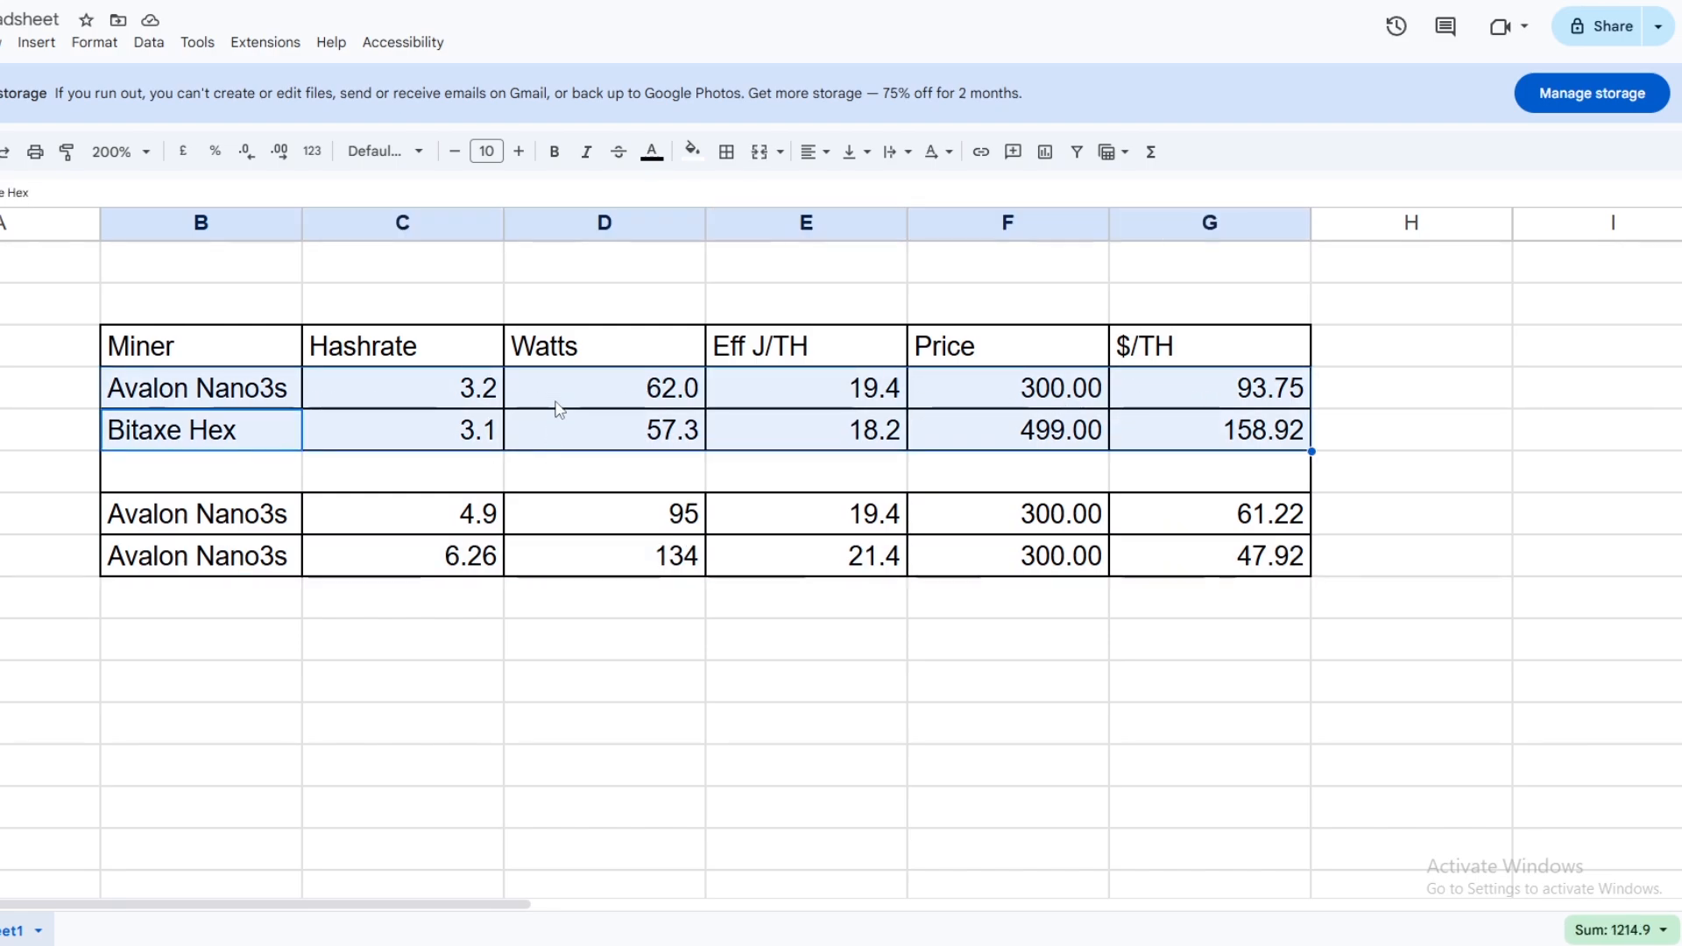
mouse_move(788, 414)
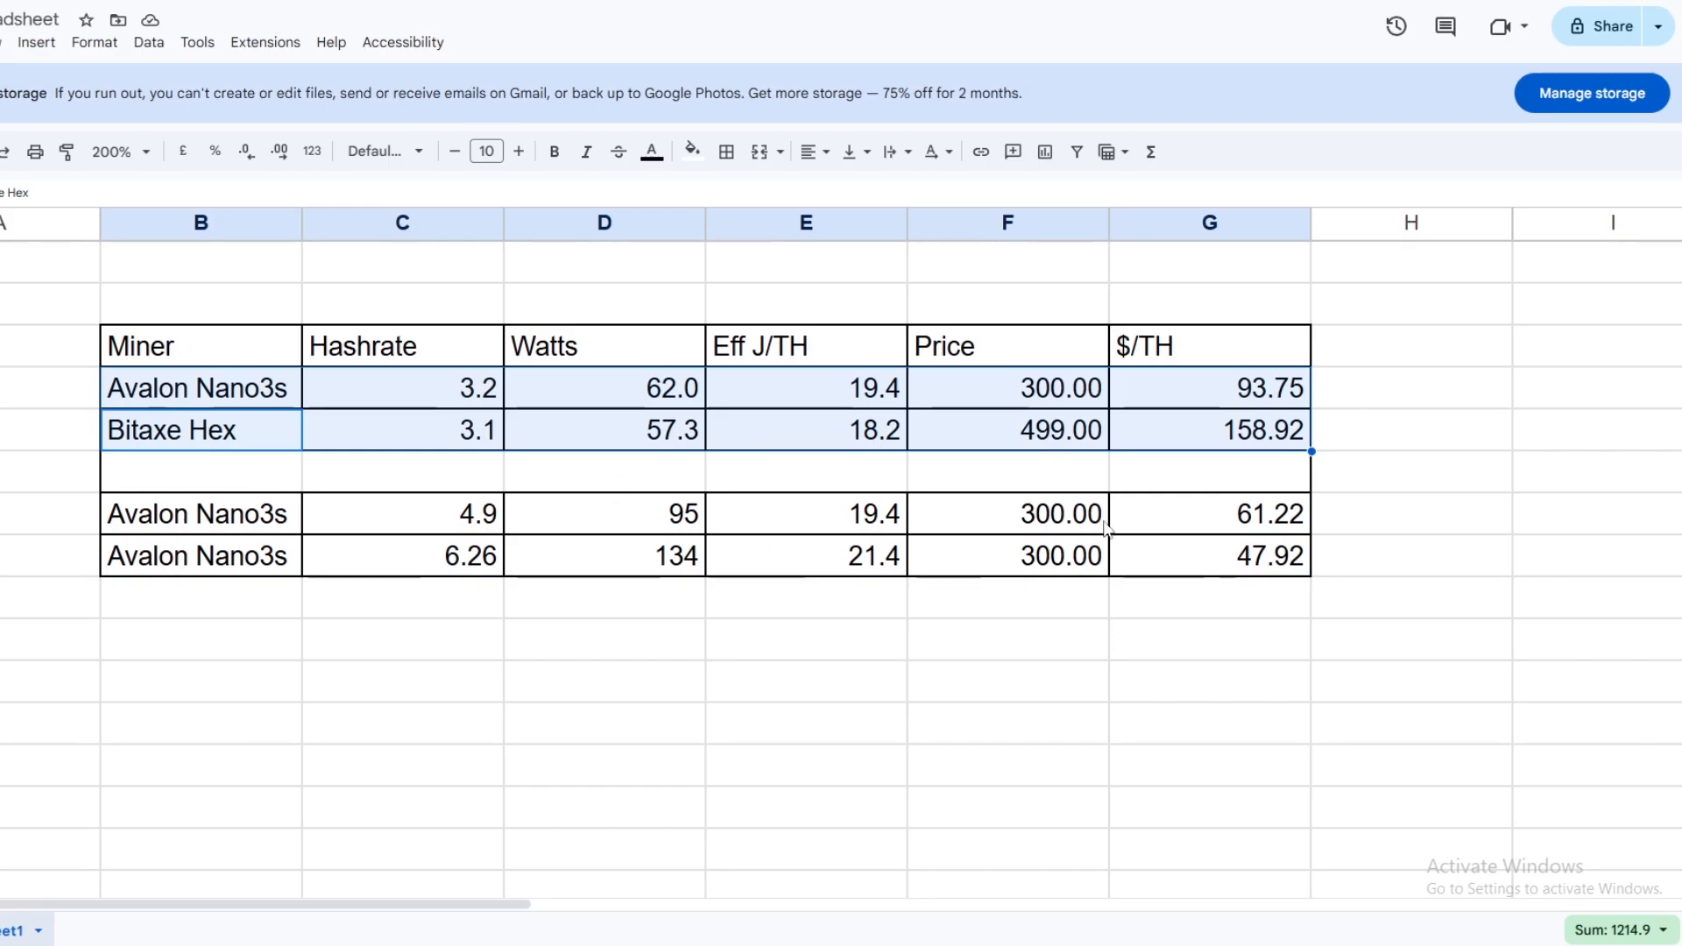
left_click(401, 388)
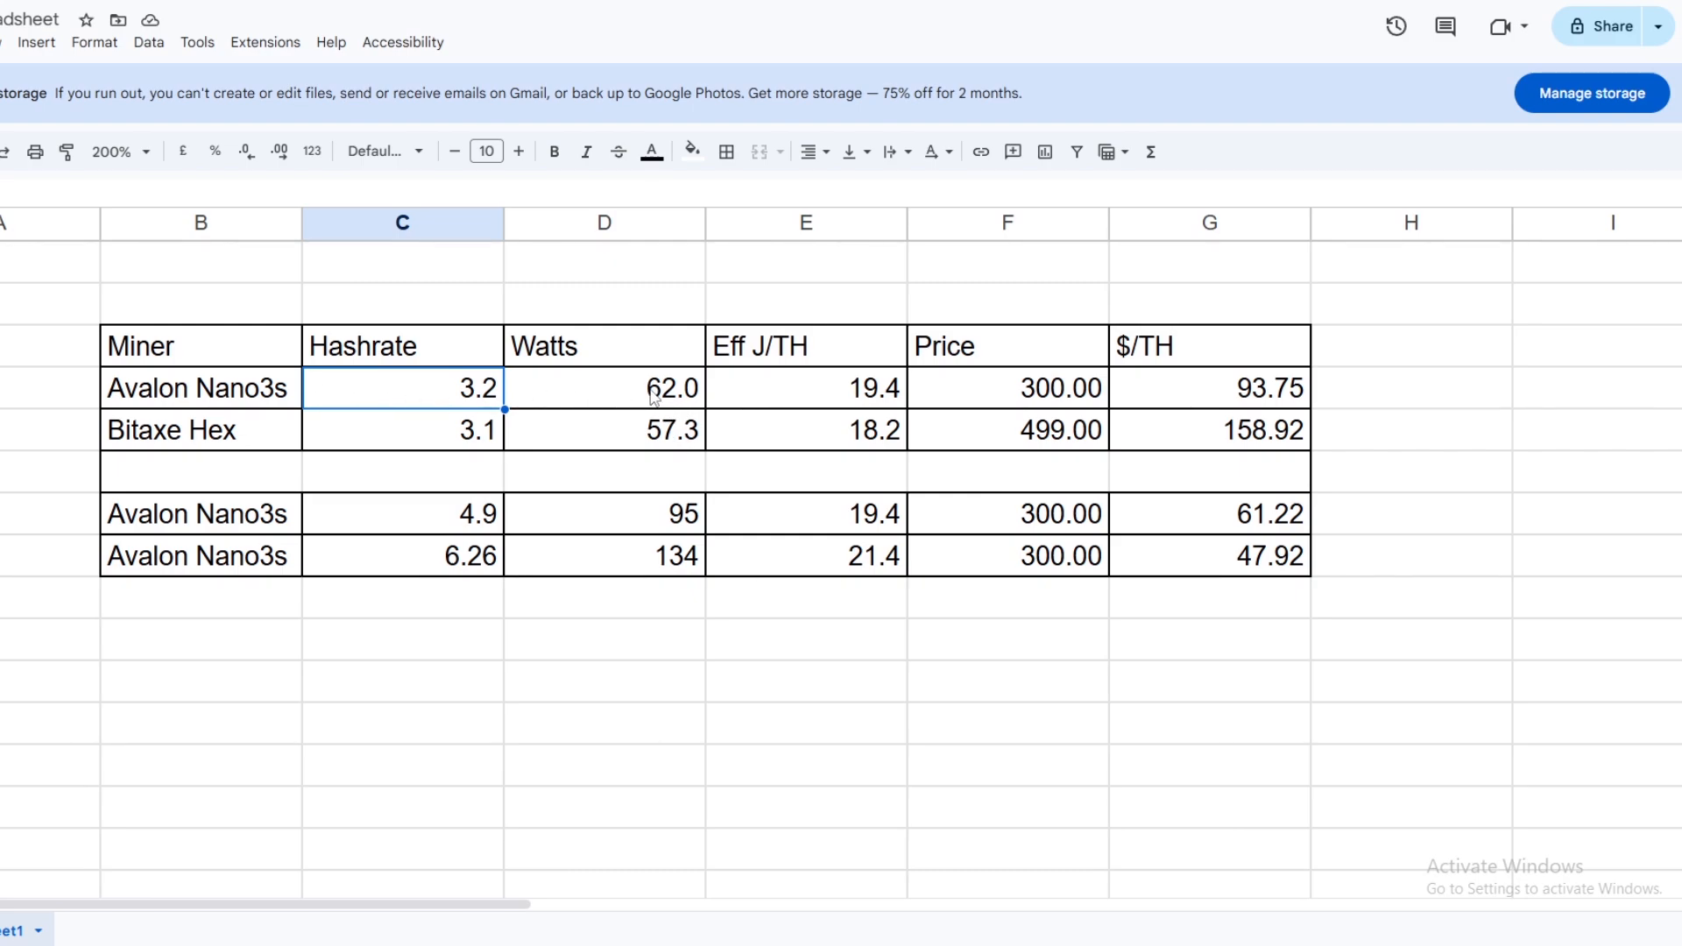
mouse_move(841, 396)
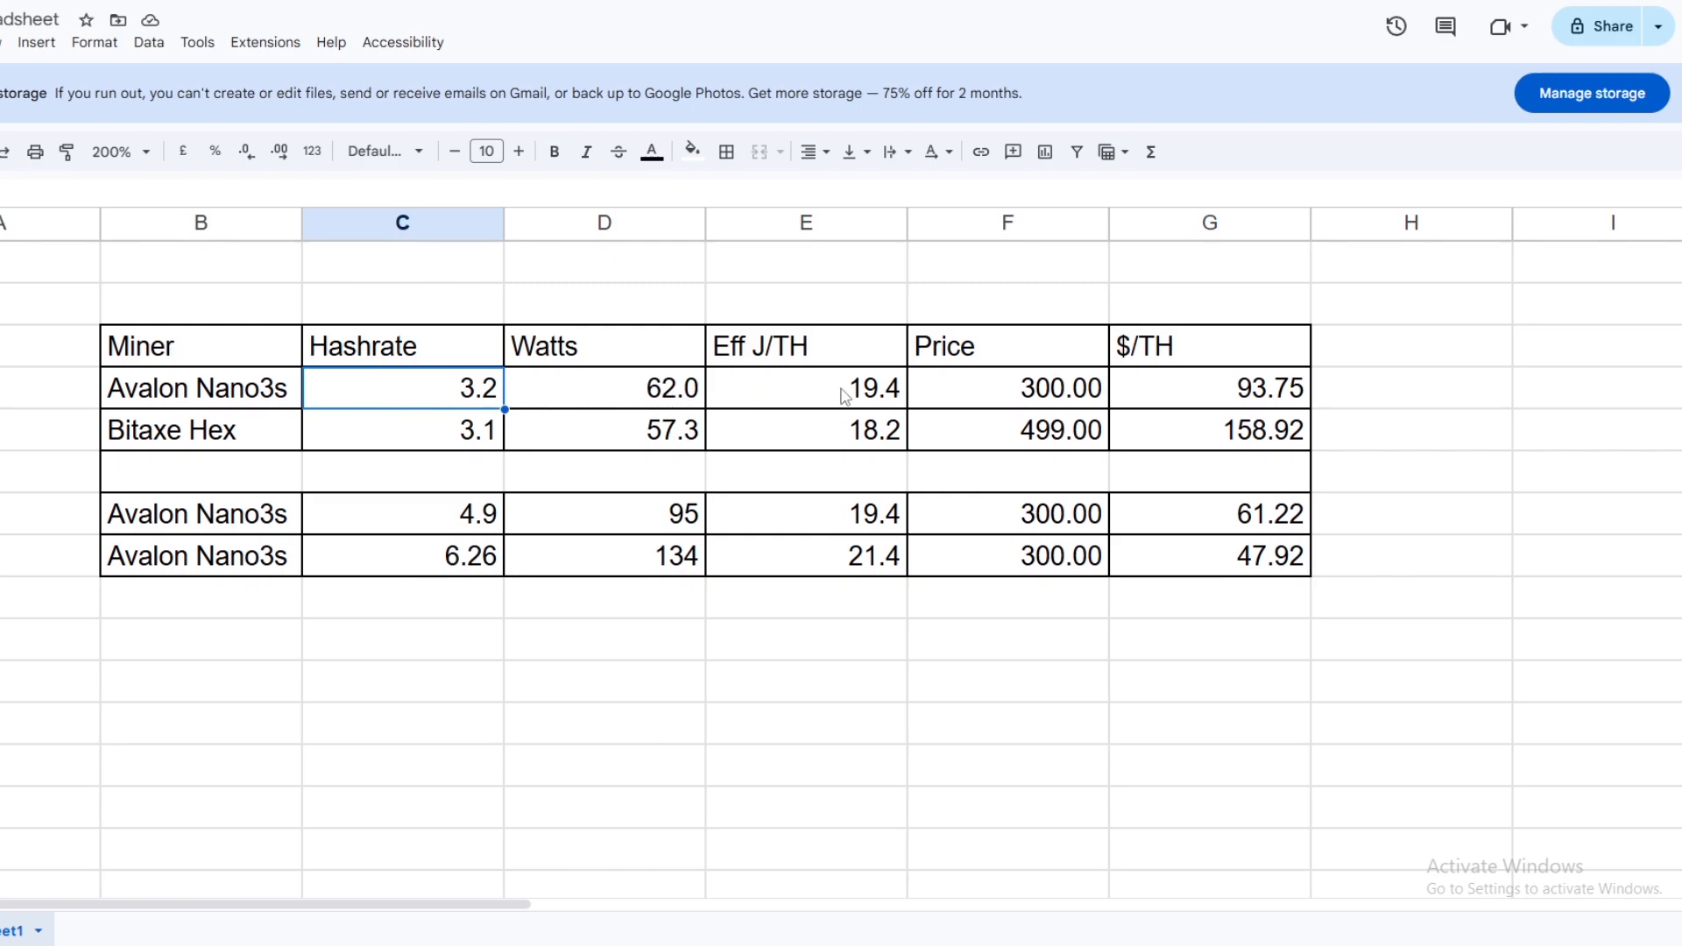
mouse_move(870, 403)
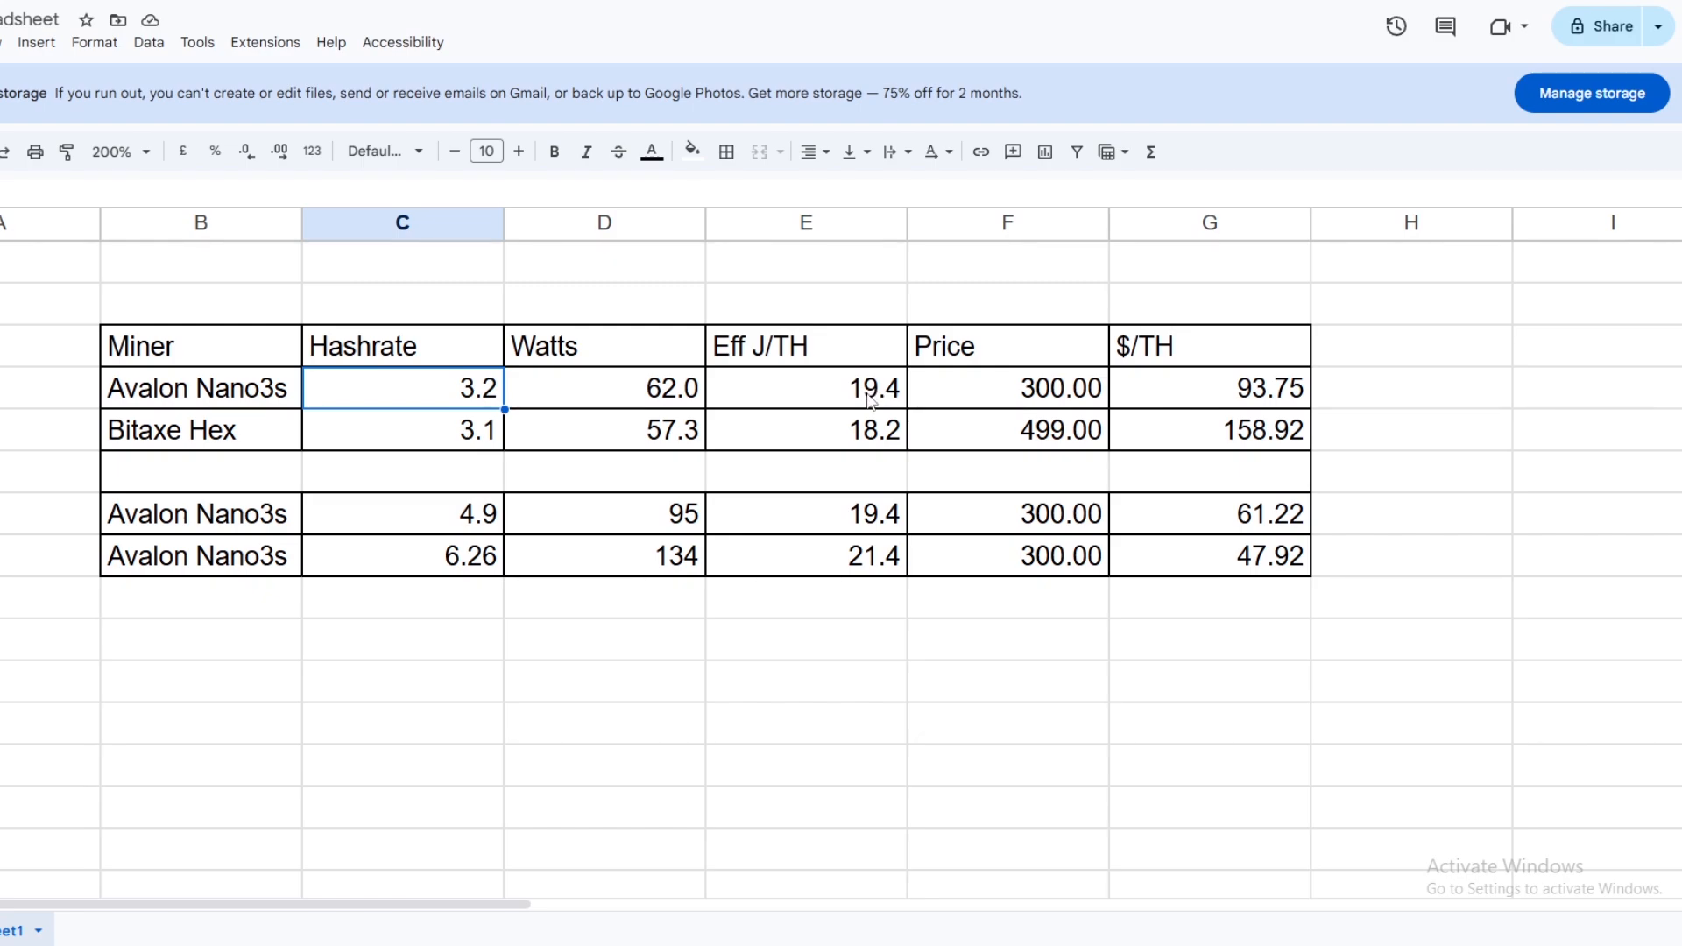
mouse_move(799, 427)
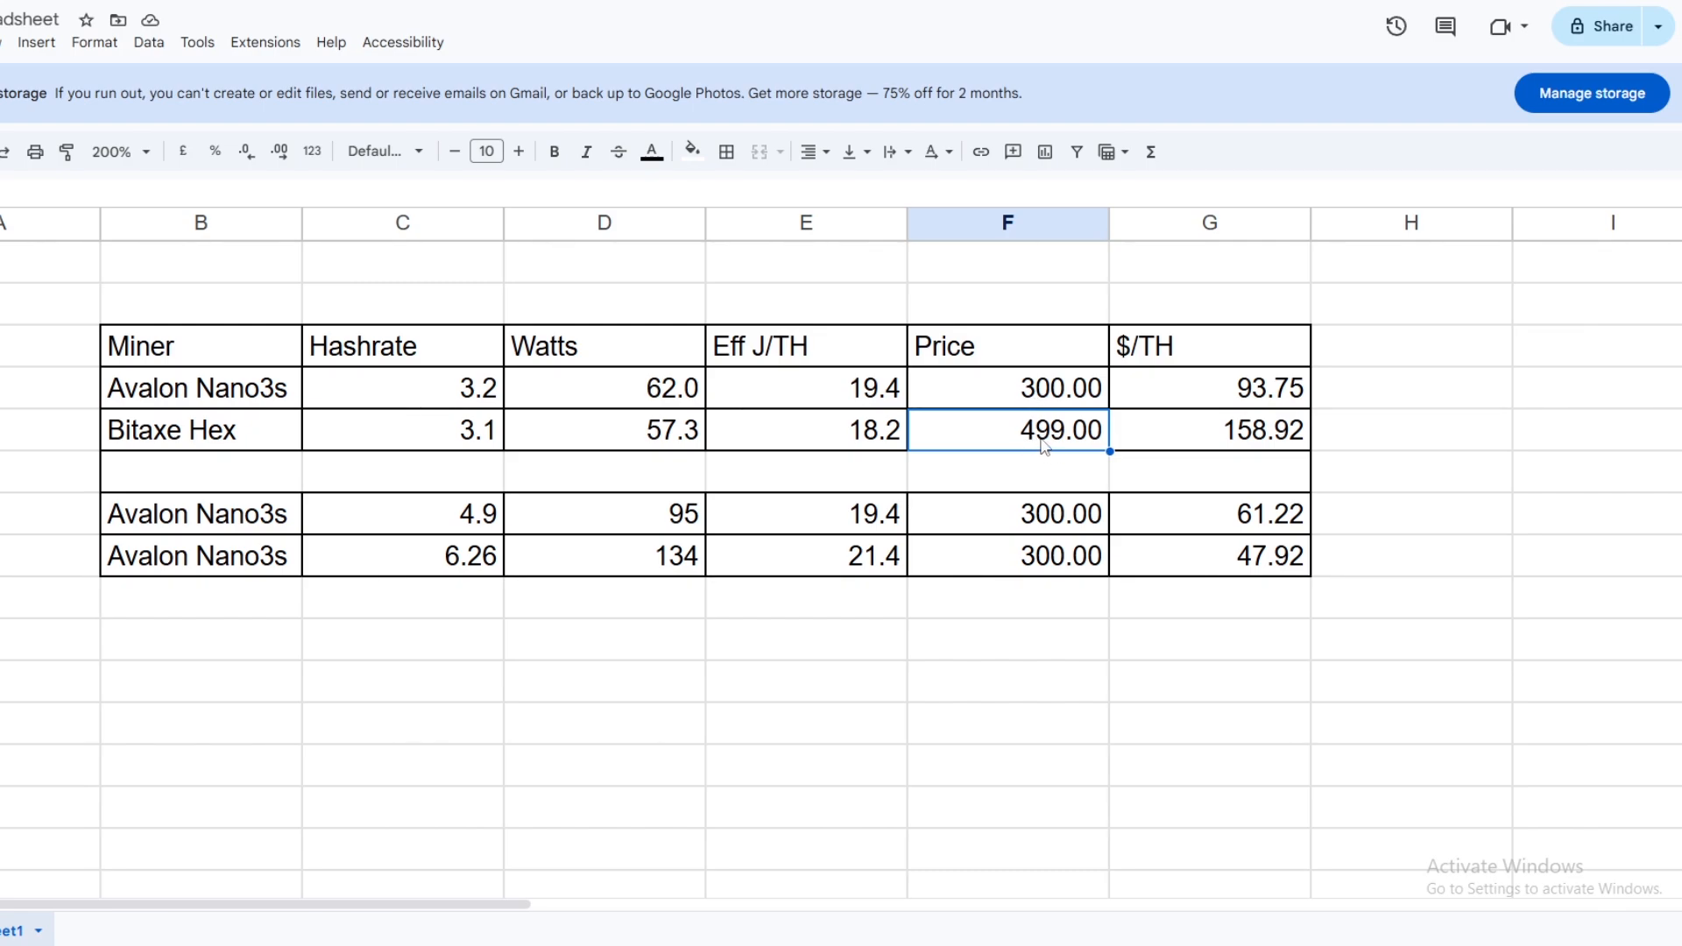
mouse_move(1002, 438)
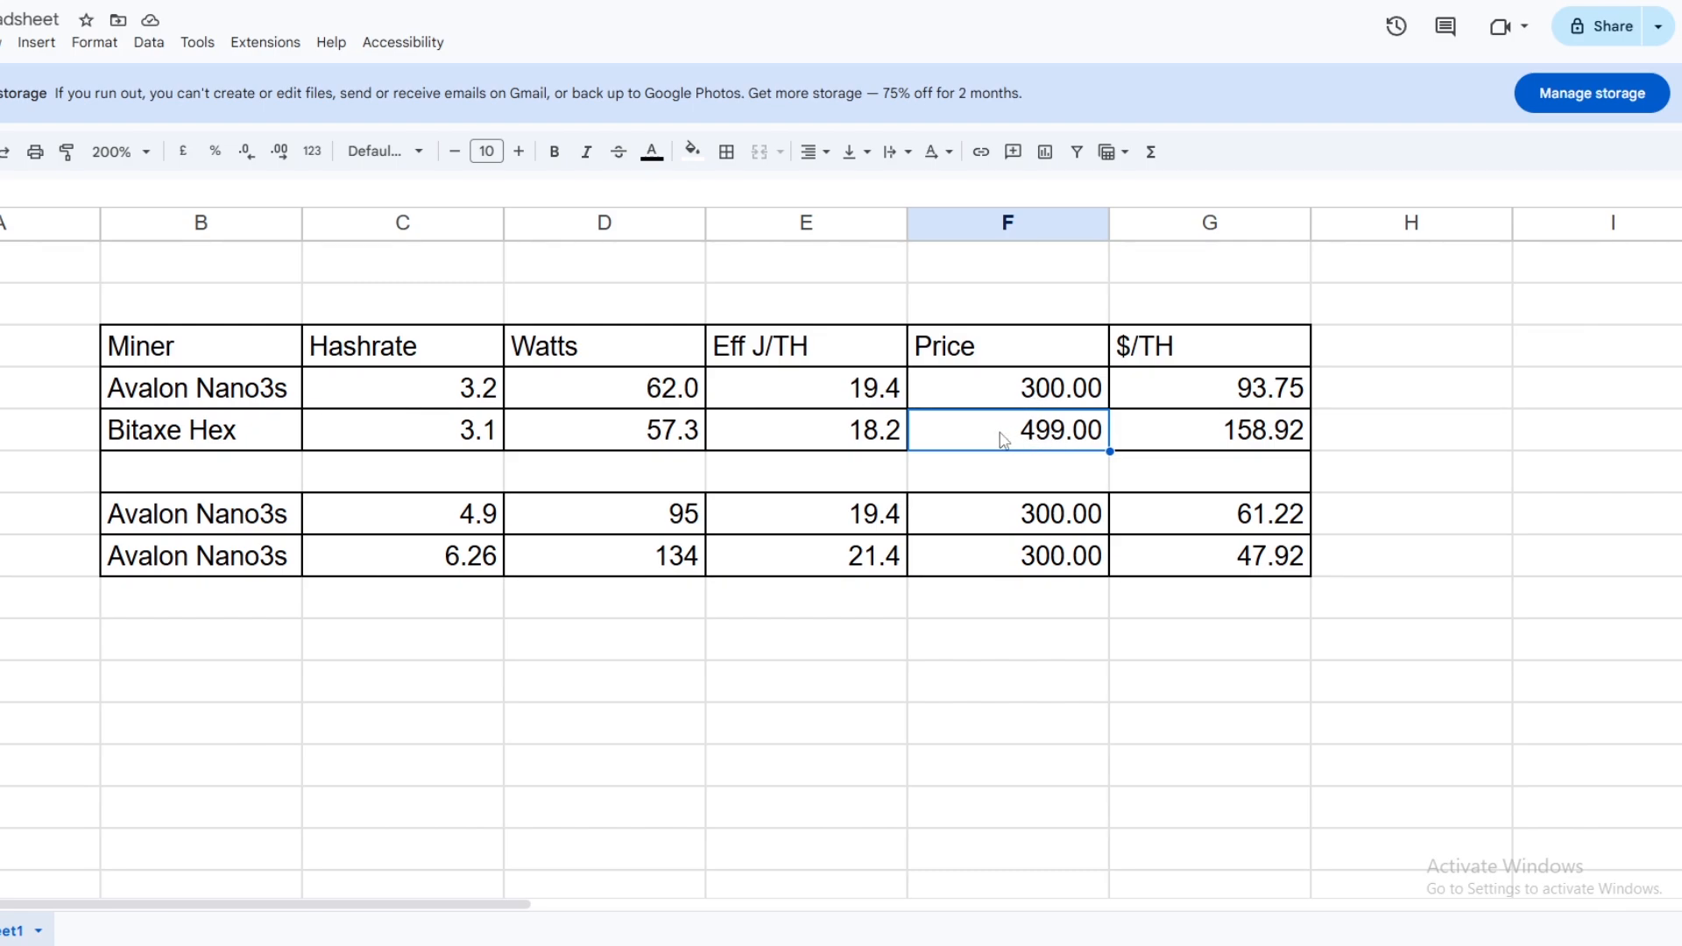
mouse_move(225, 445)
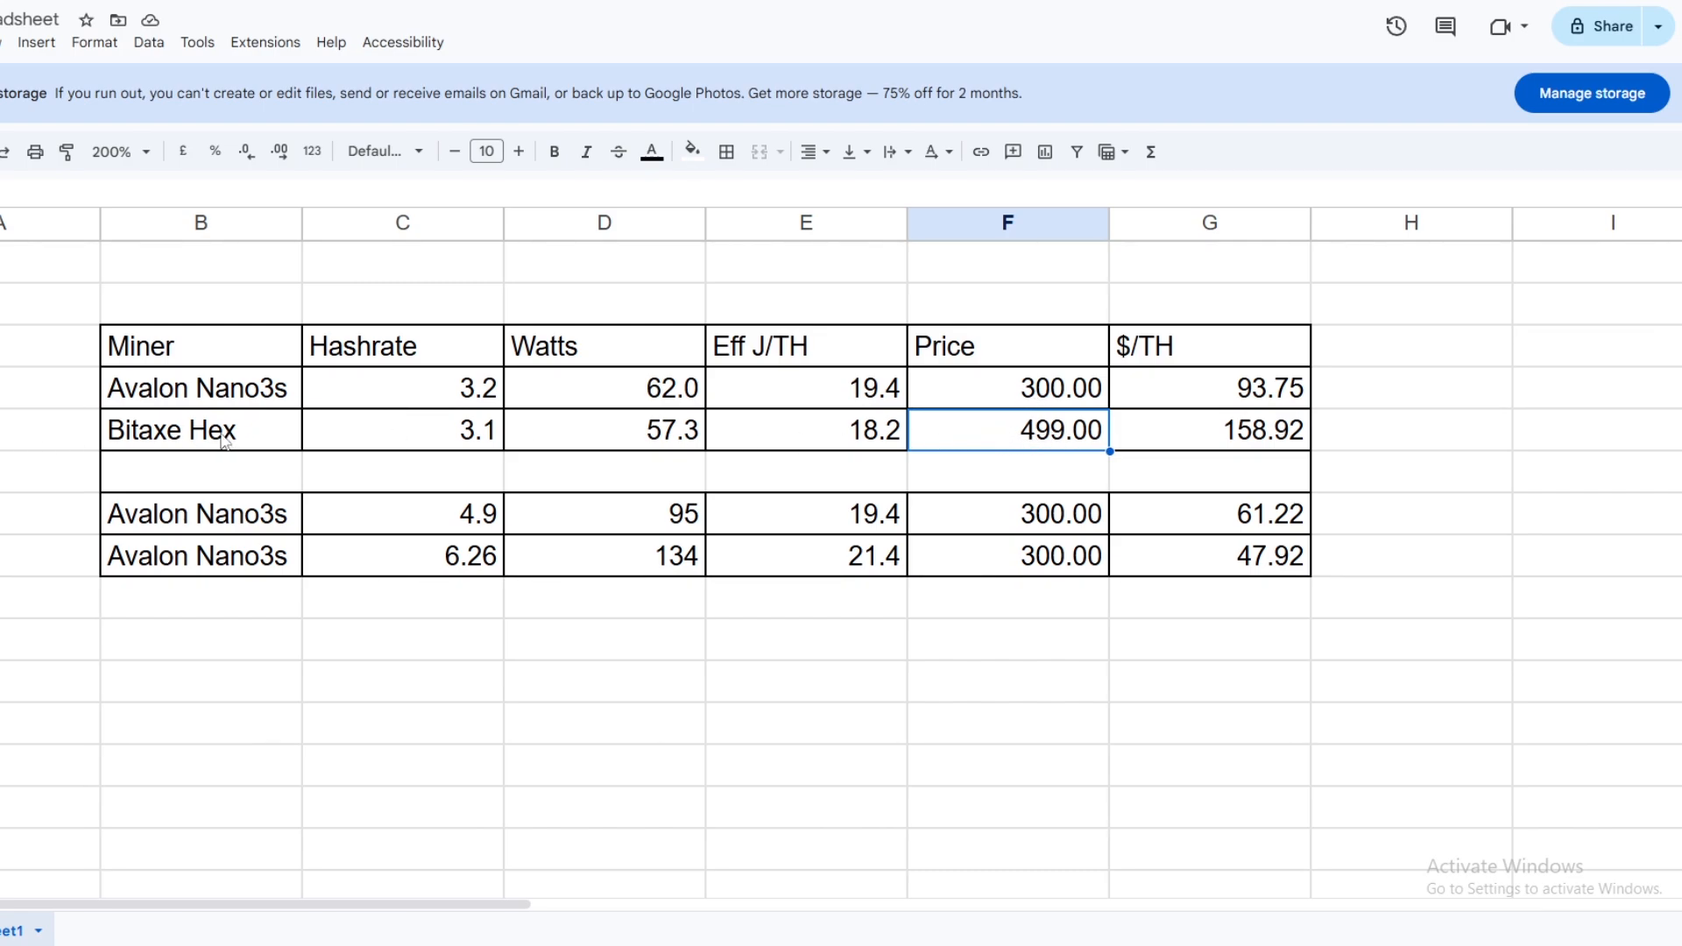
mouse_move(231, 438)
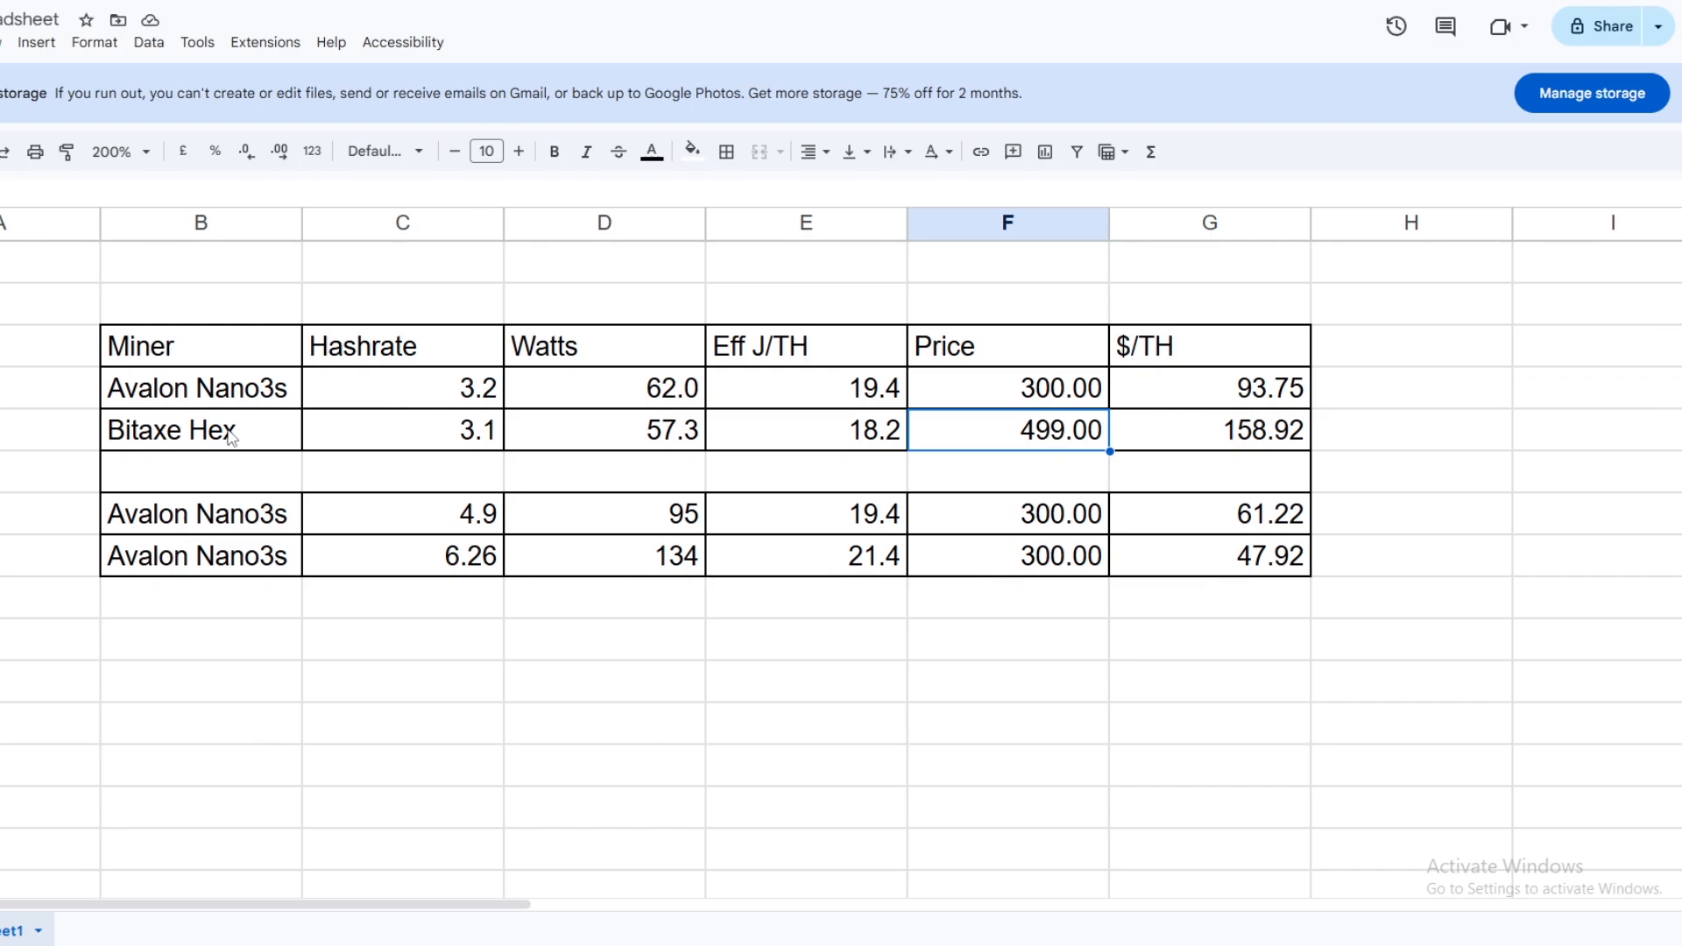
mouse_move(233, 448)
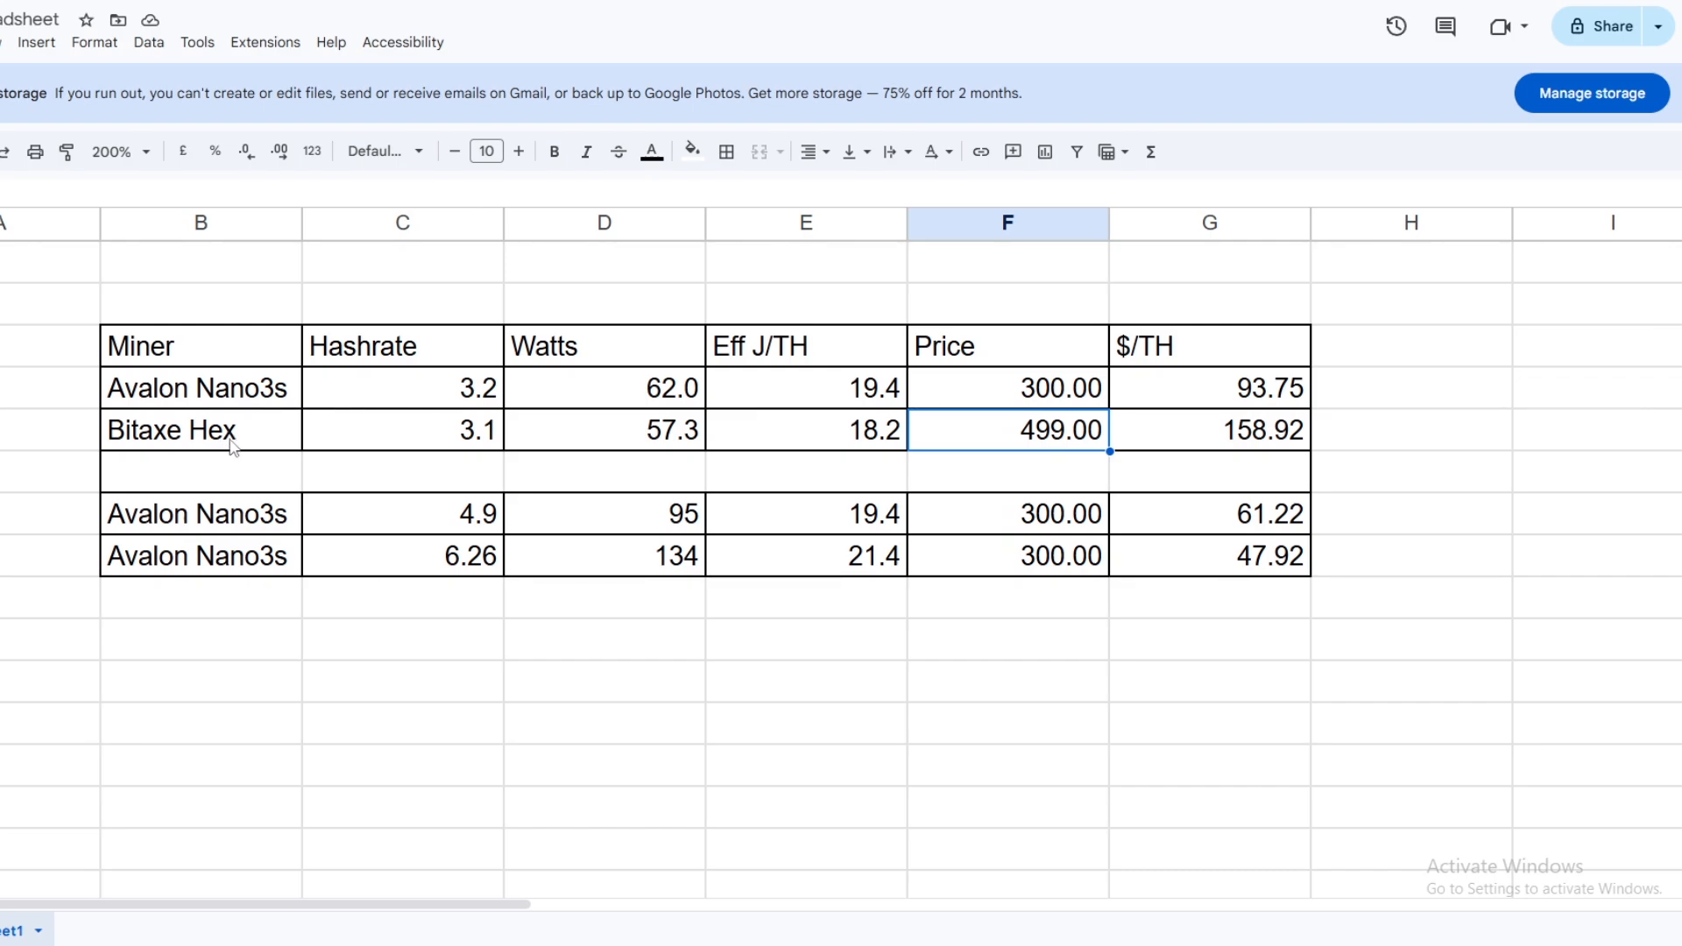
mouse_move(207, 421)
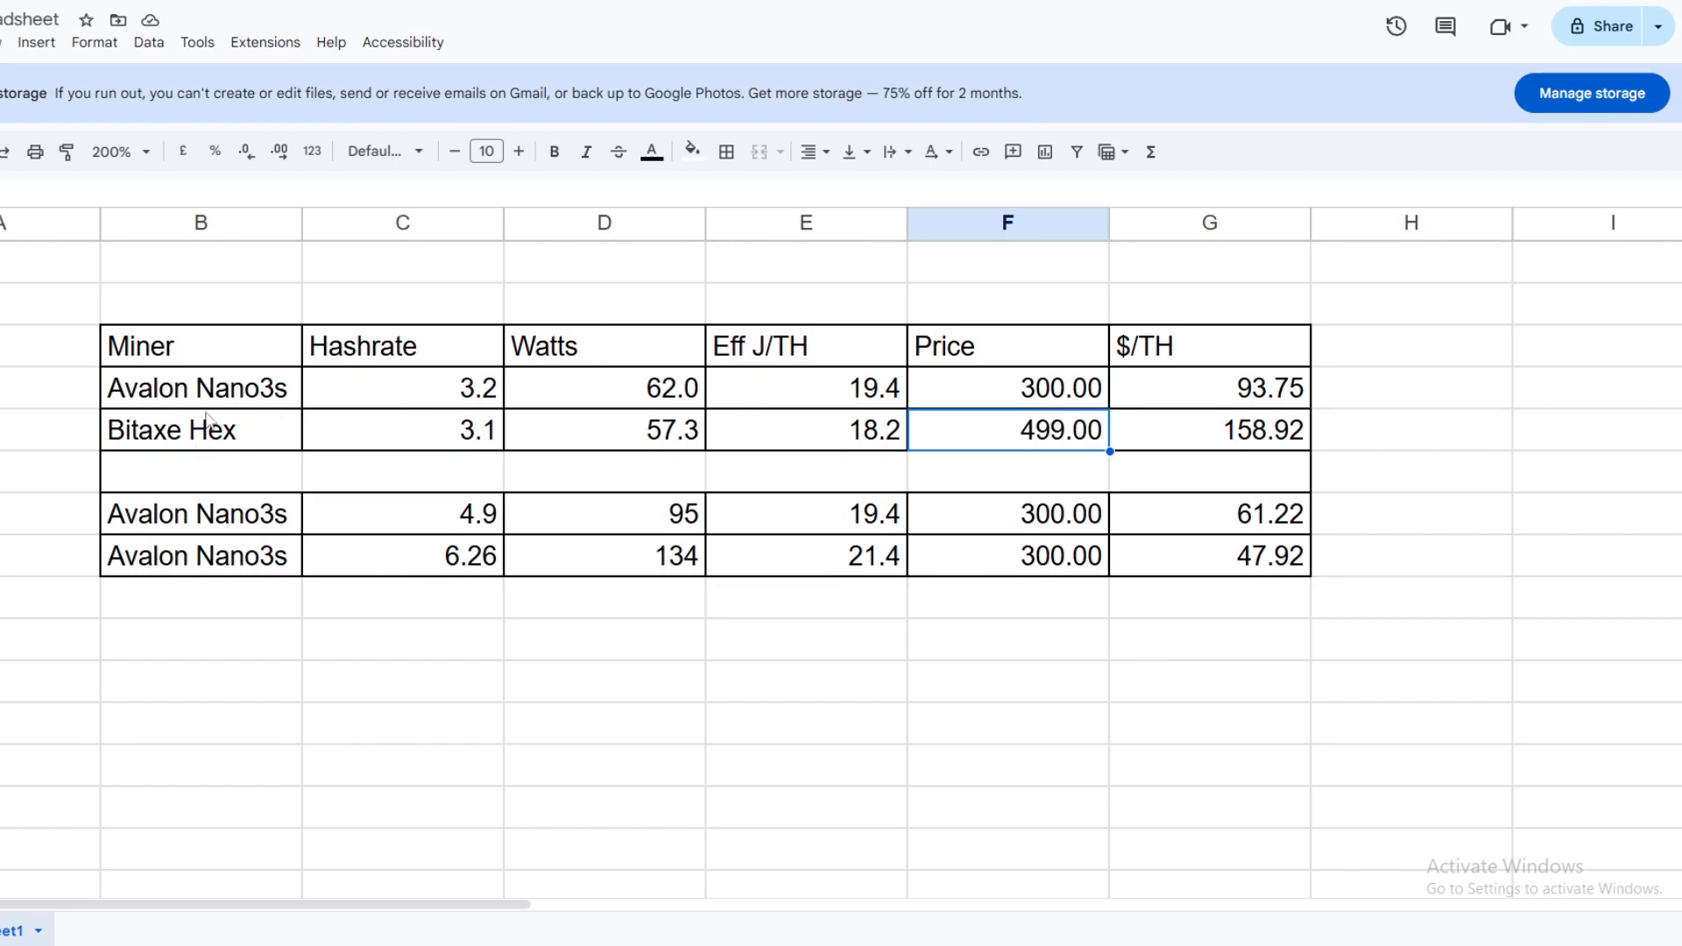
mouse_move(277, 411)
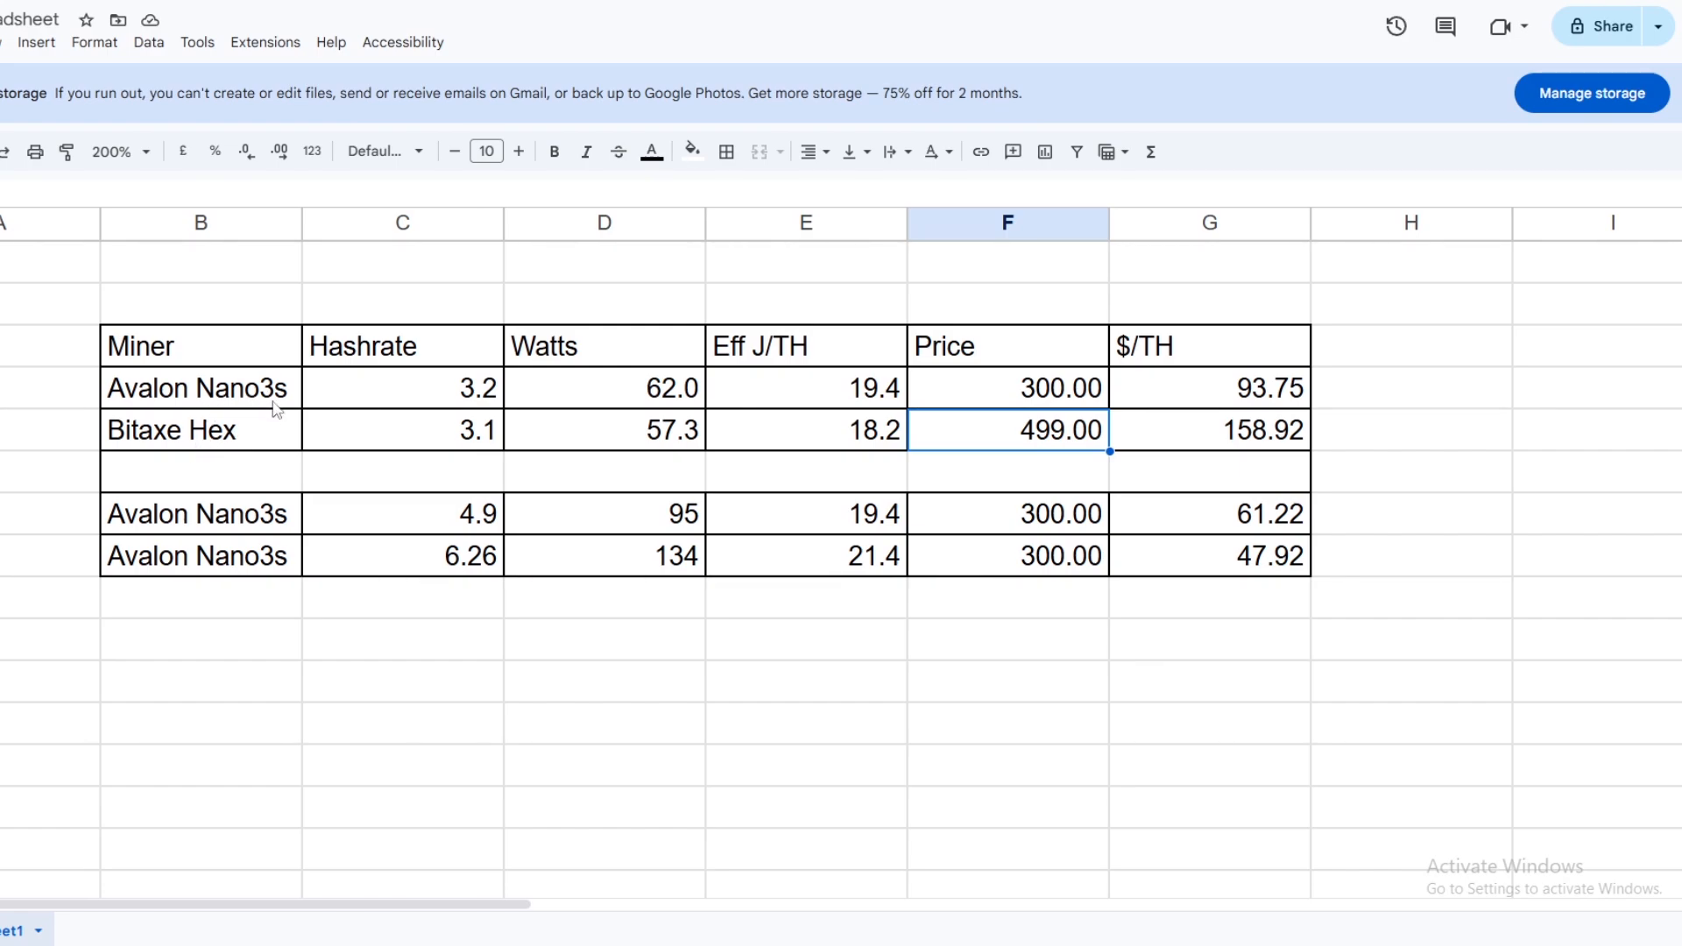
mouse_move(396, 447)
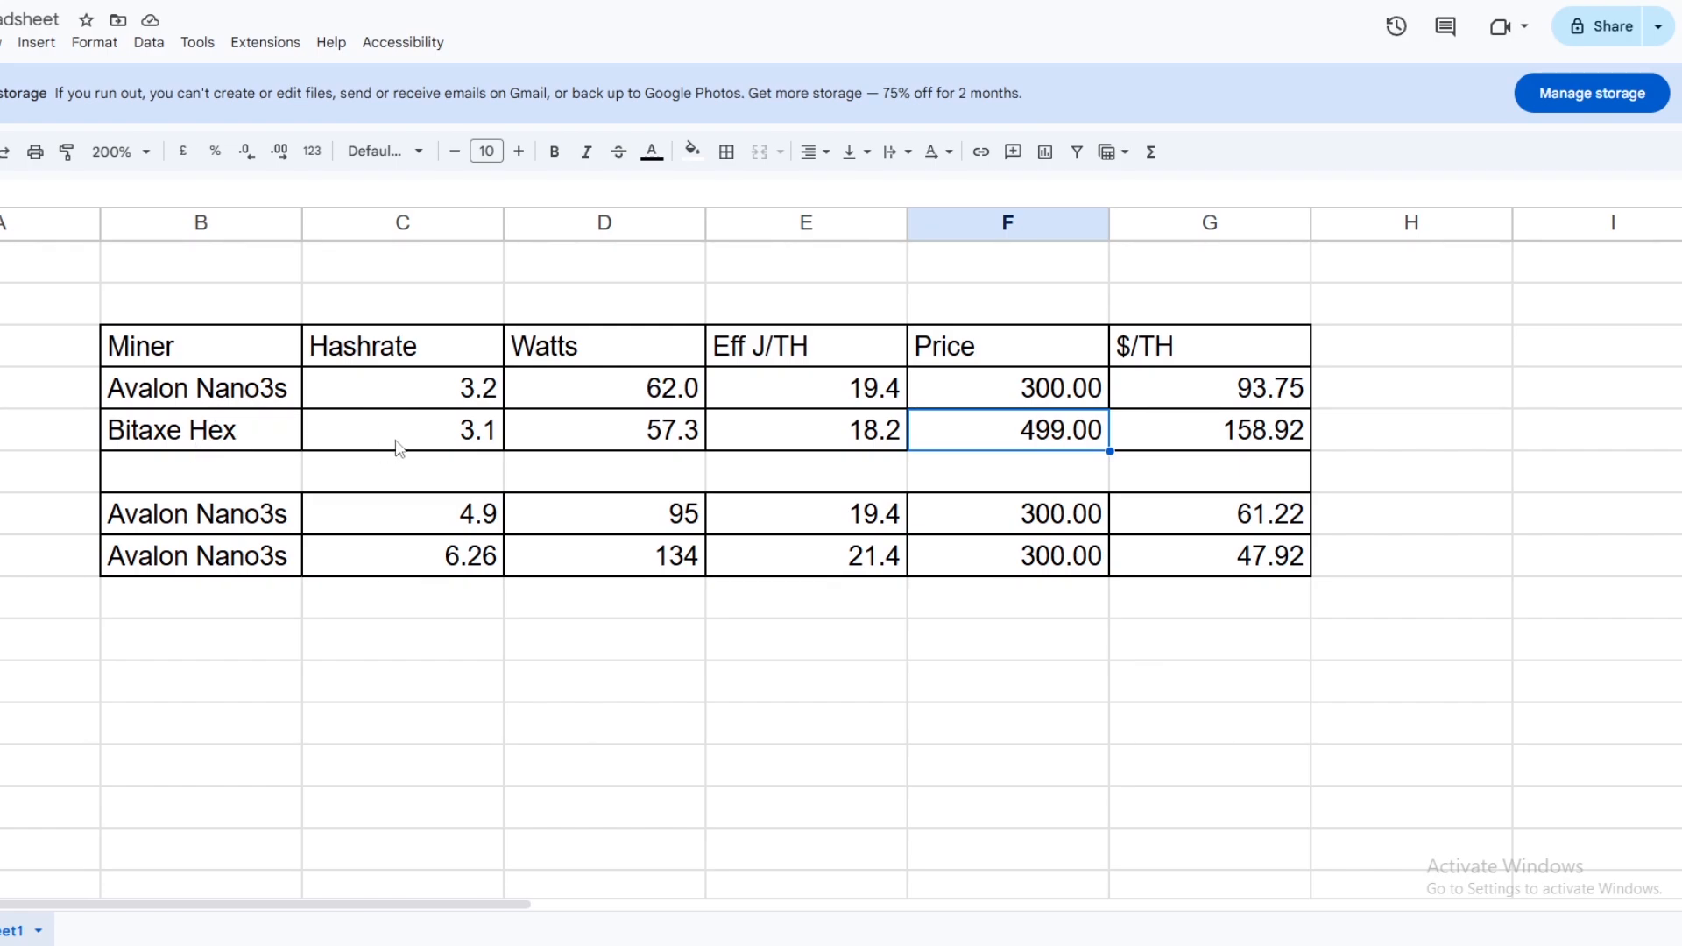
mouse_move(1080, 407)
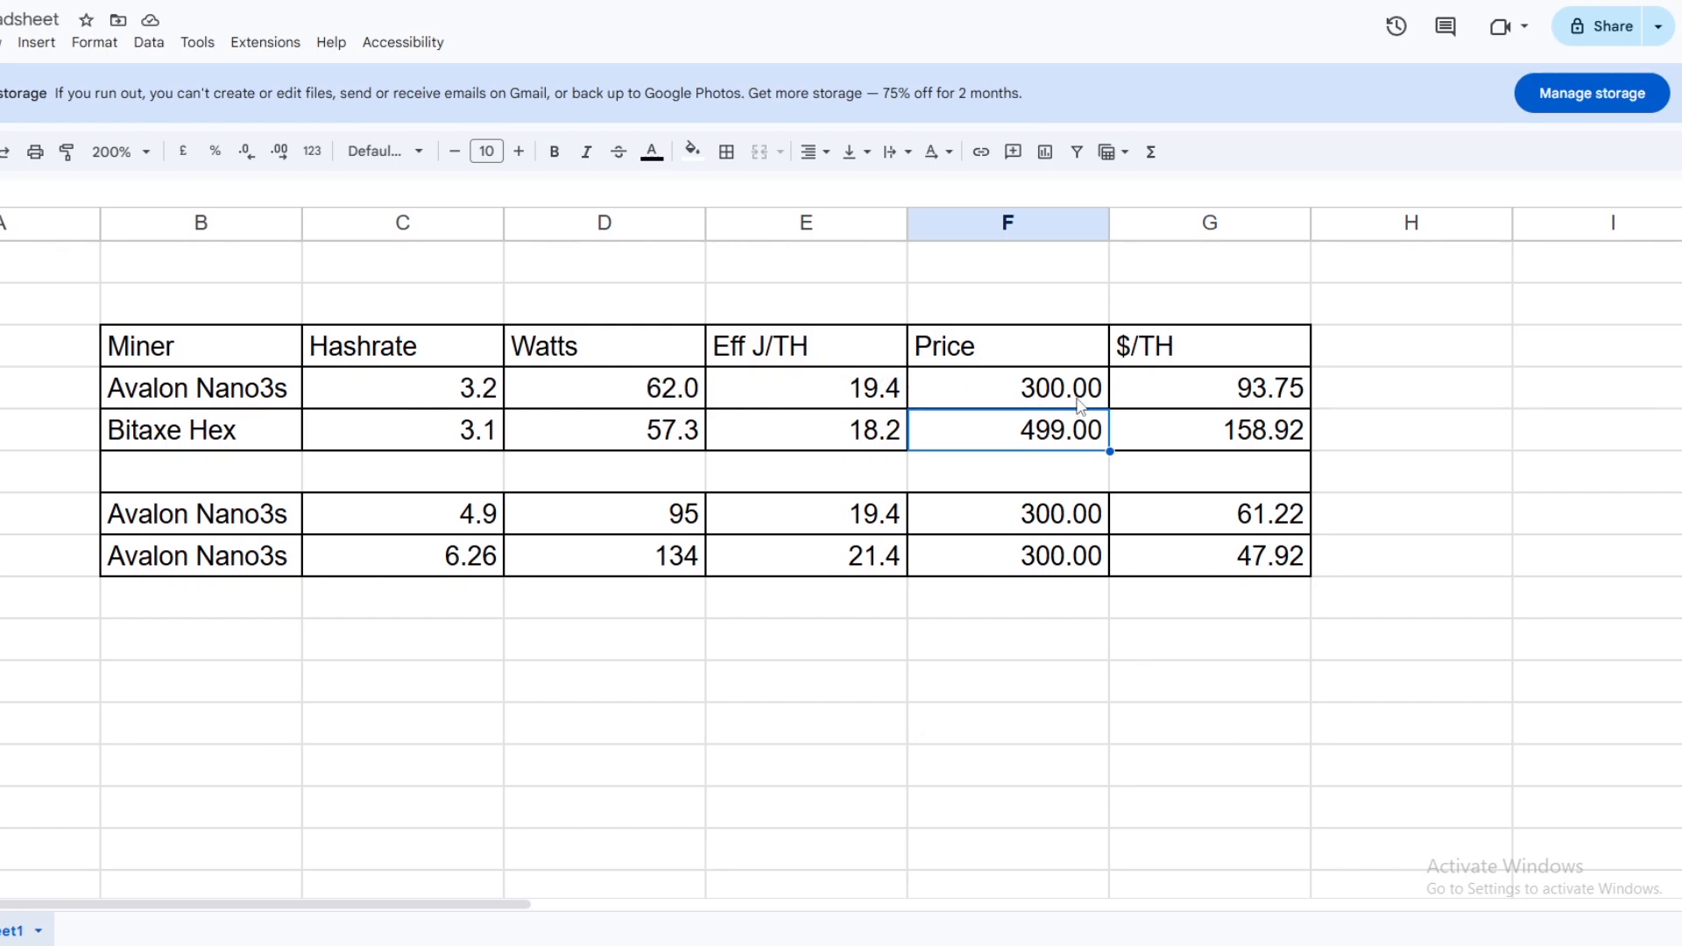
mouse_move(249, 389)
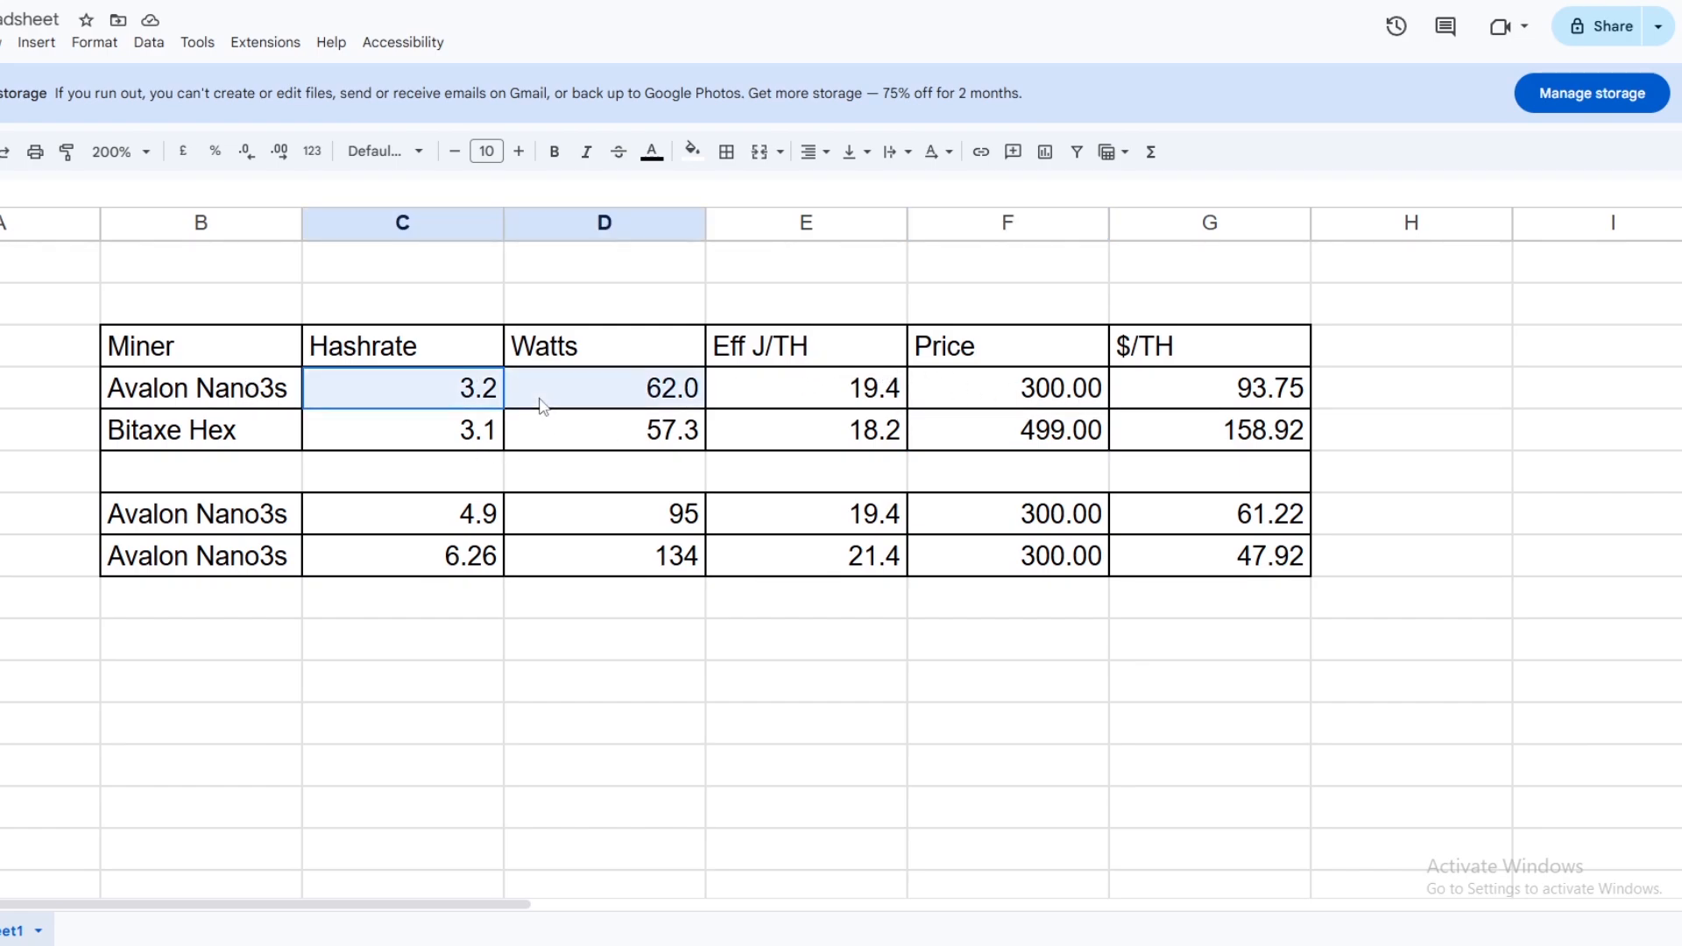
left_click(401, 388)
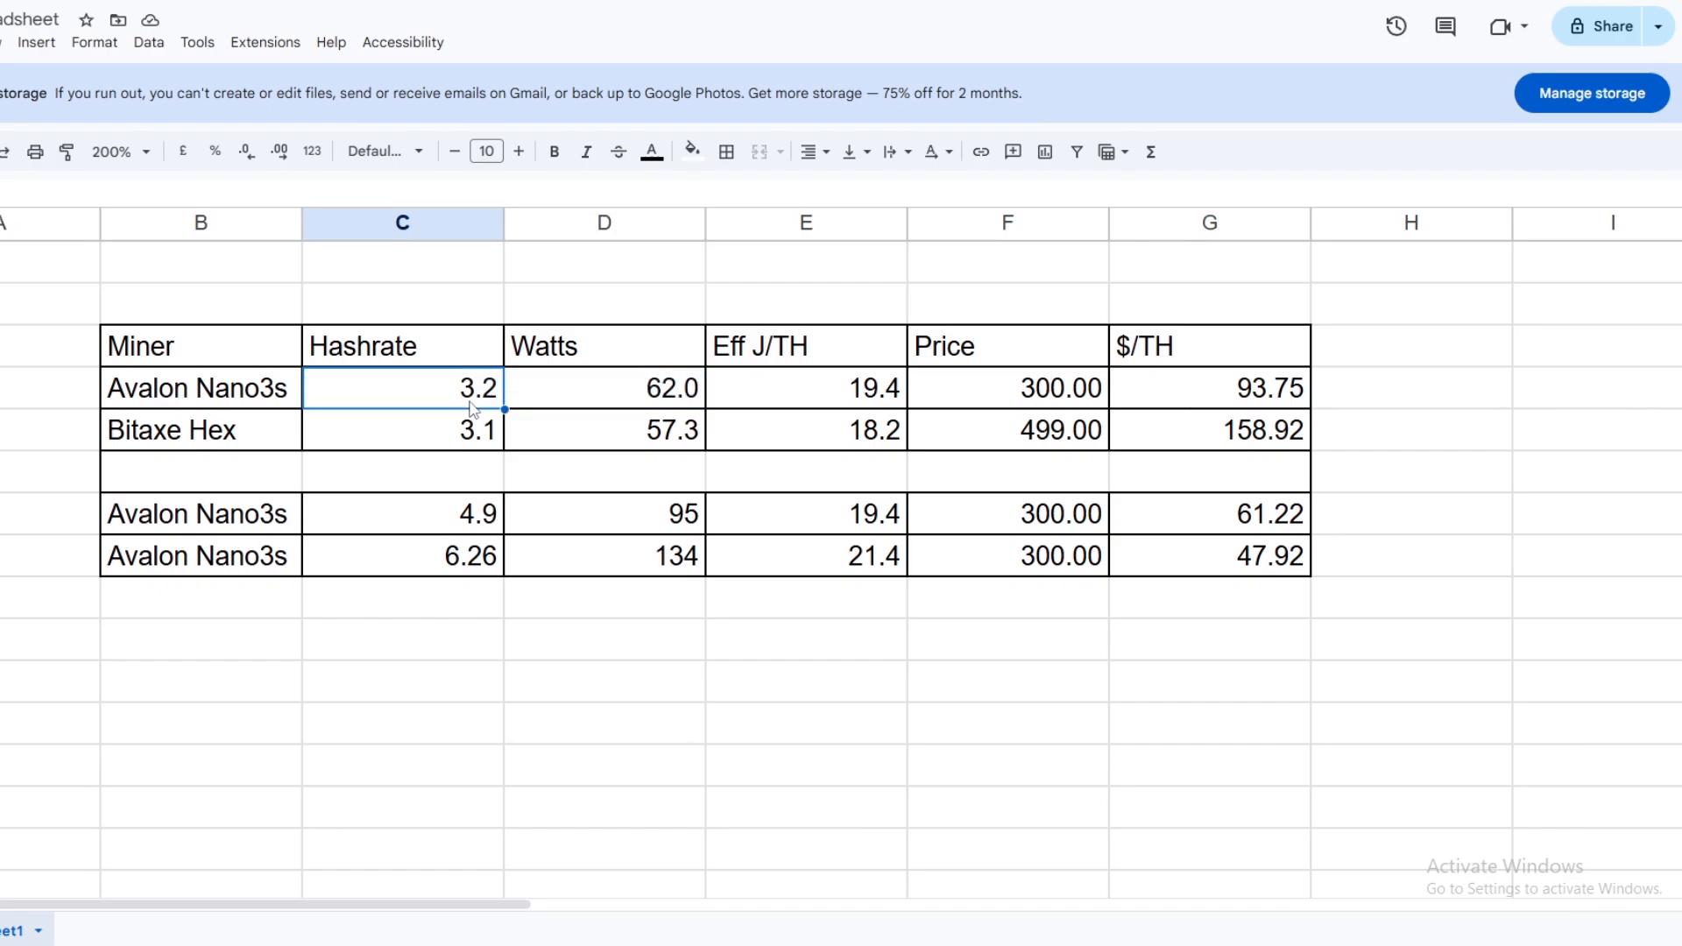
left_click(1008, 431)
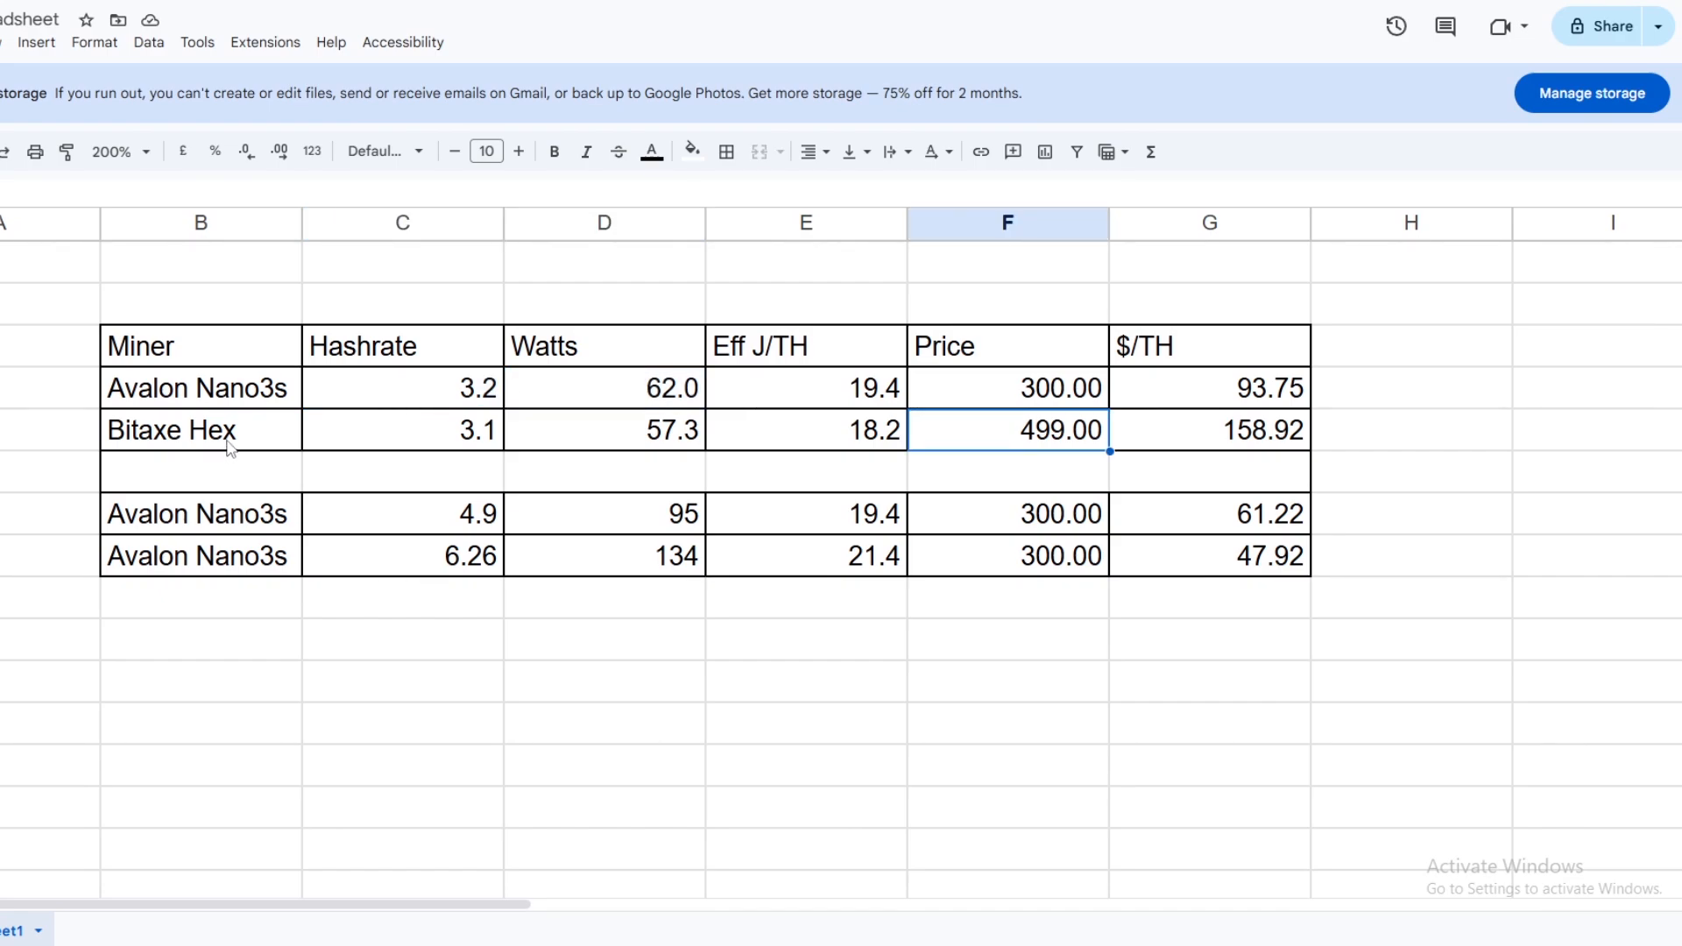
mouse_move(440, 431)
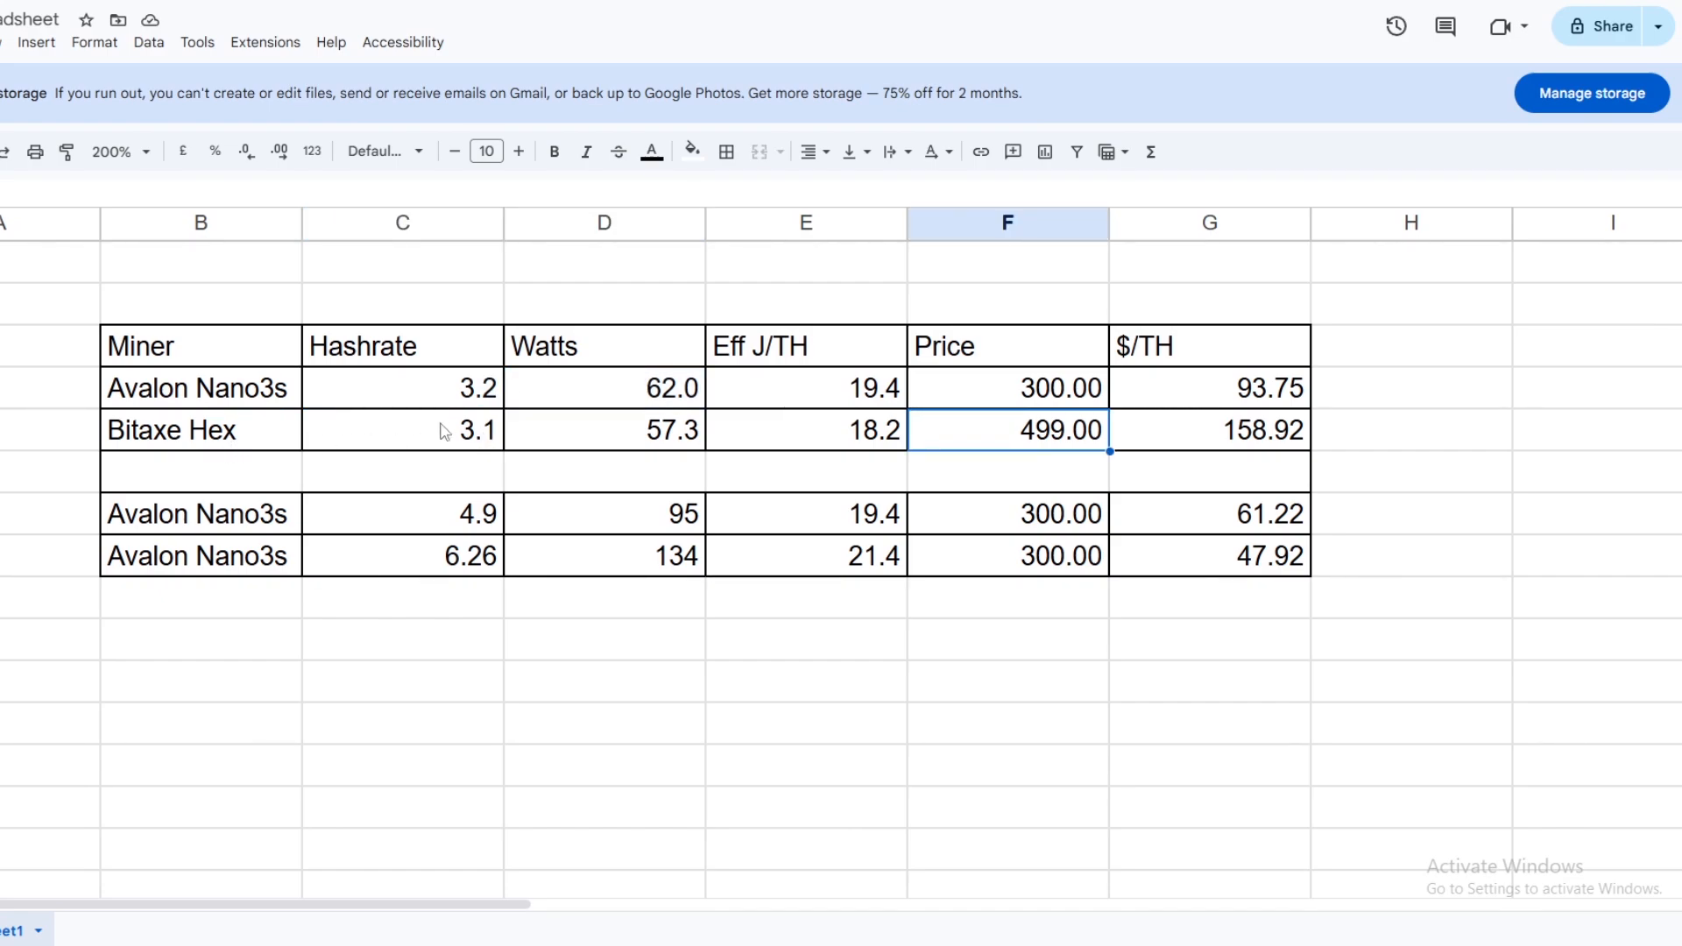
mouse_move(487, 456)
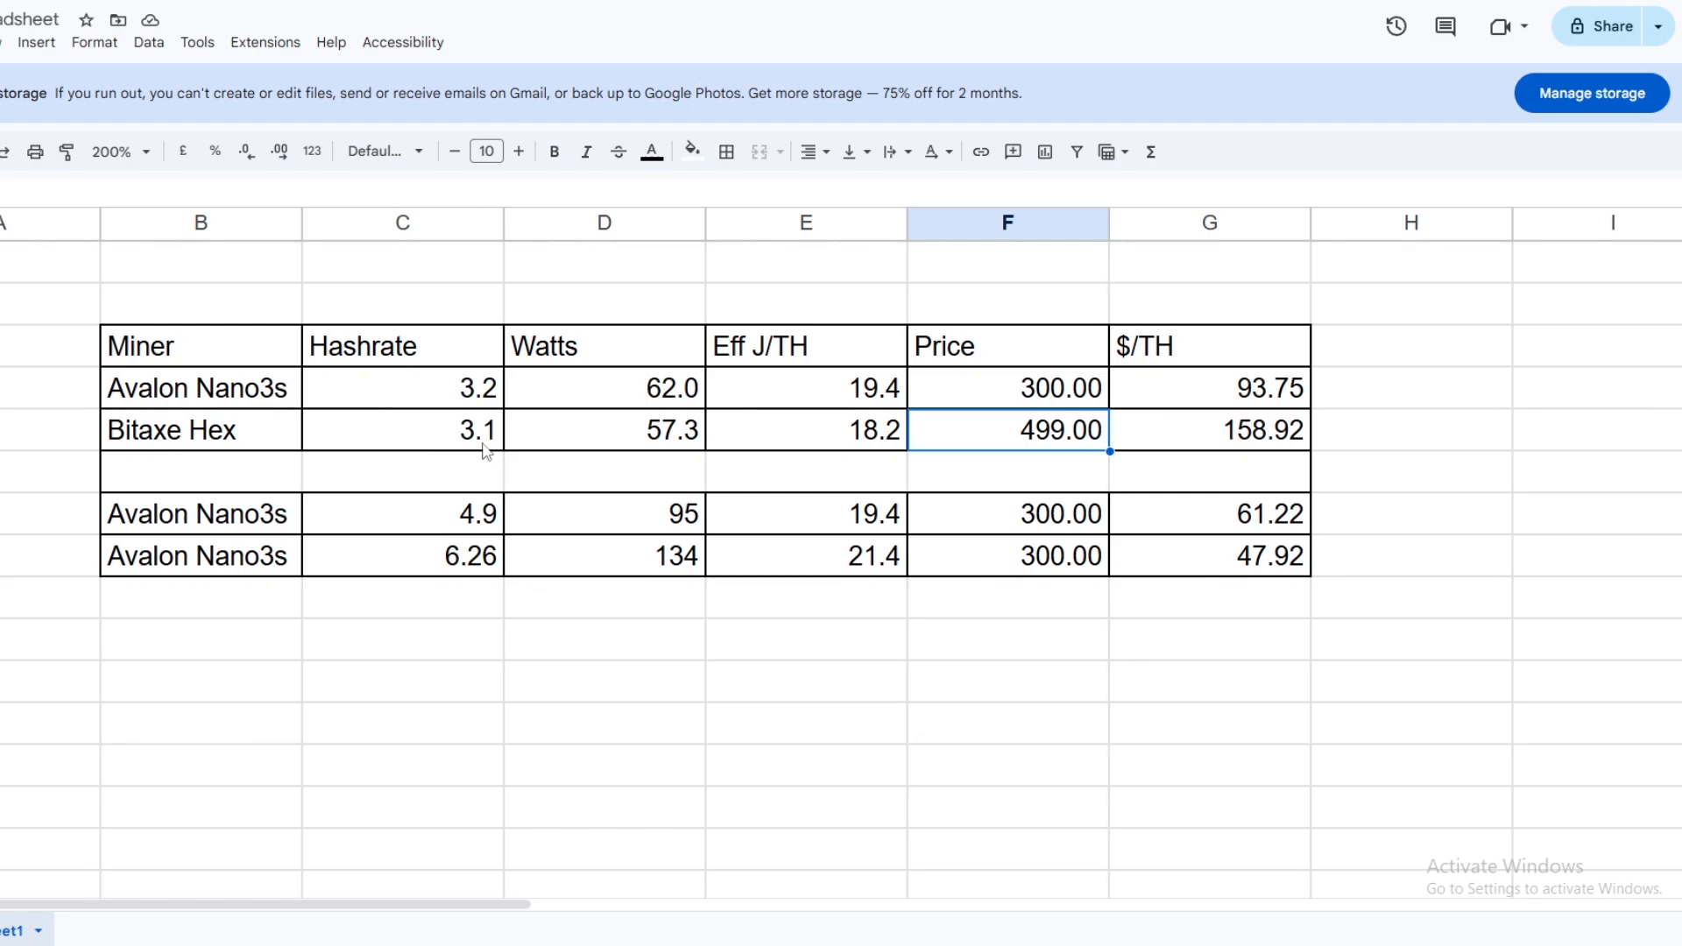
mouse_move(986, 459)
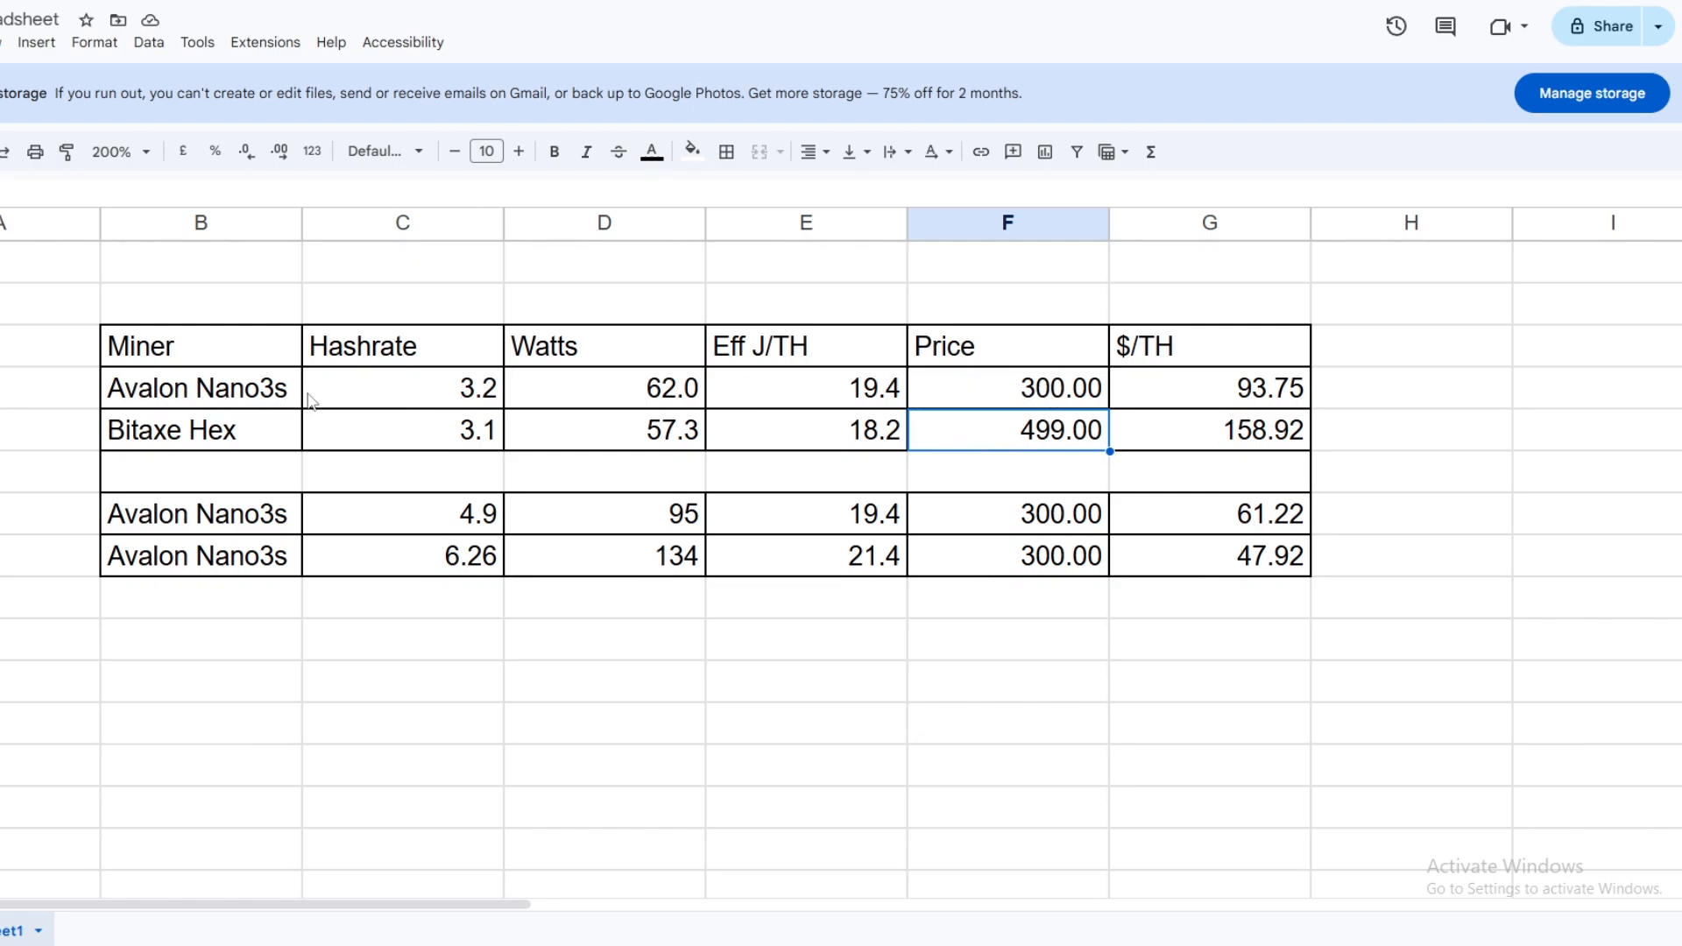
mouse_move(382, 406)
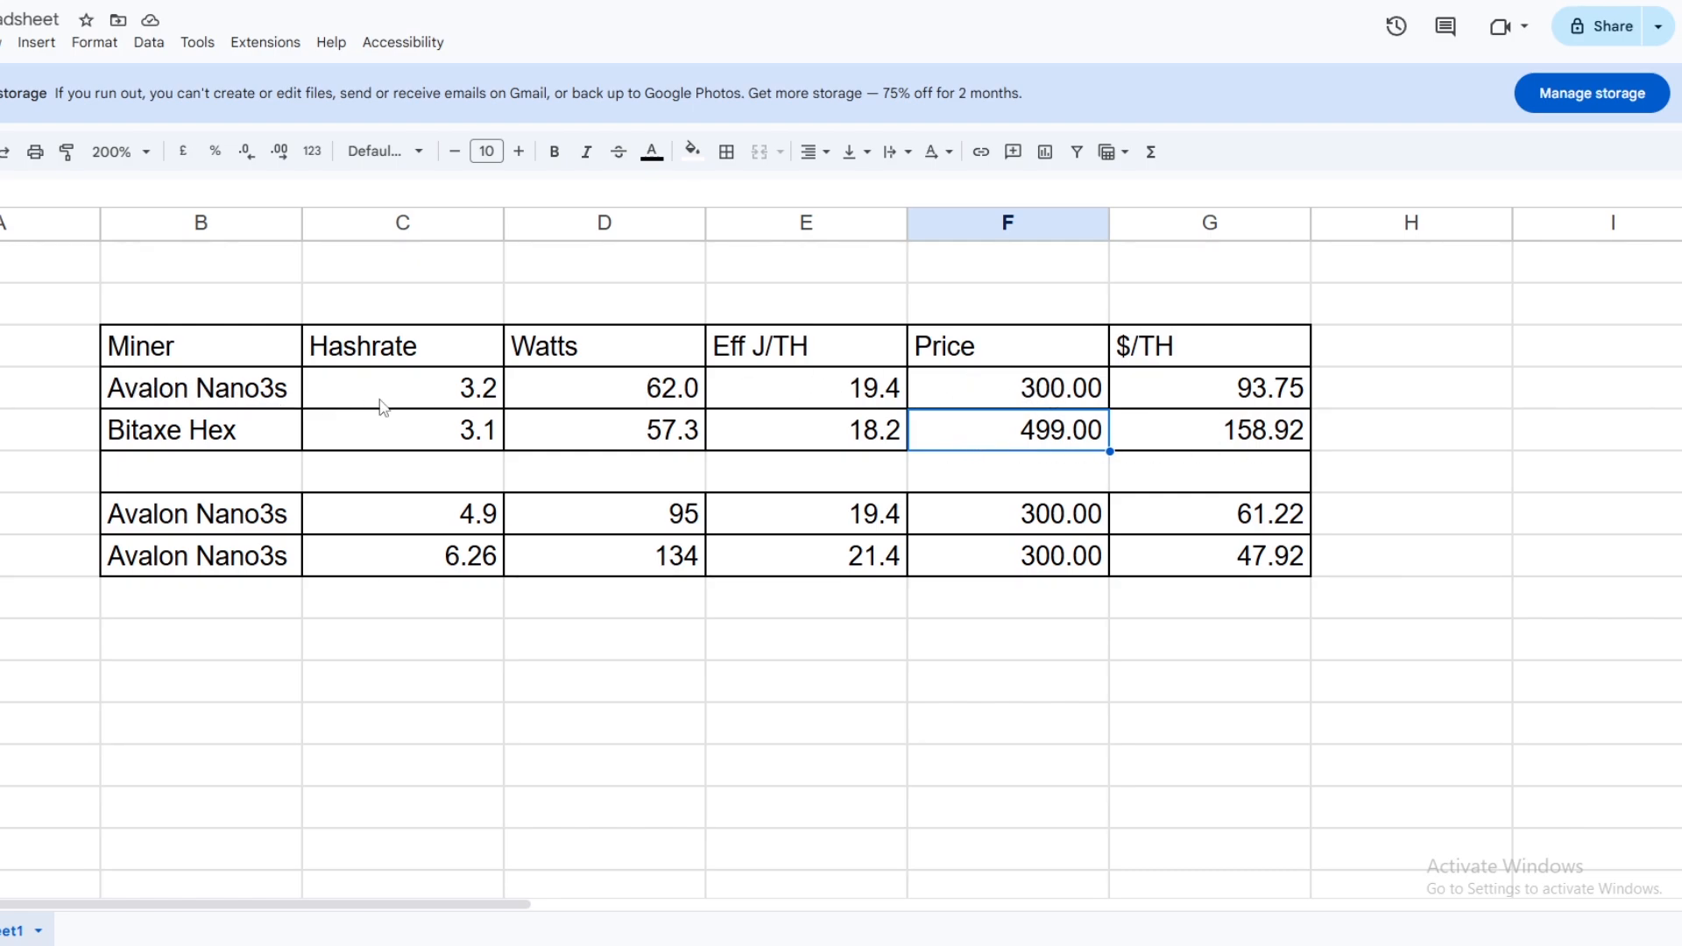
mouse_move(989, 435)
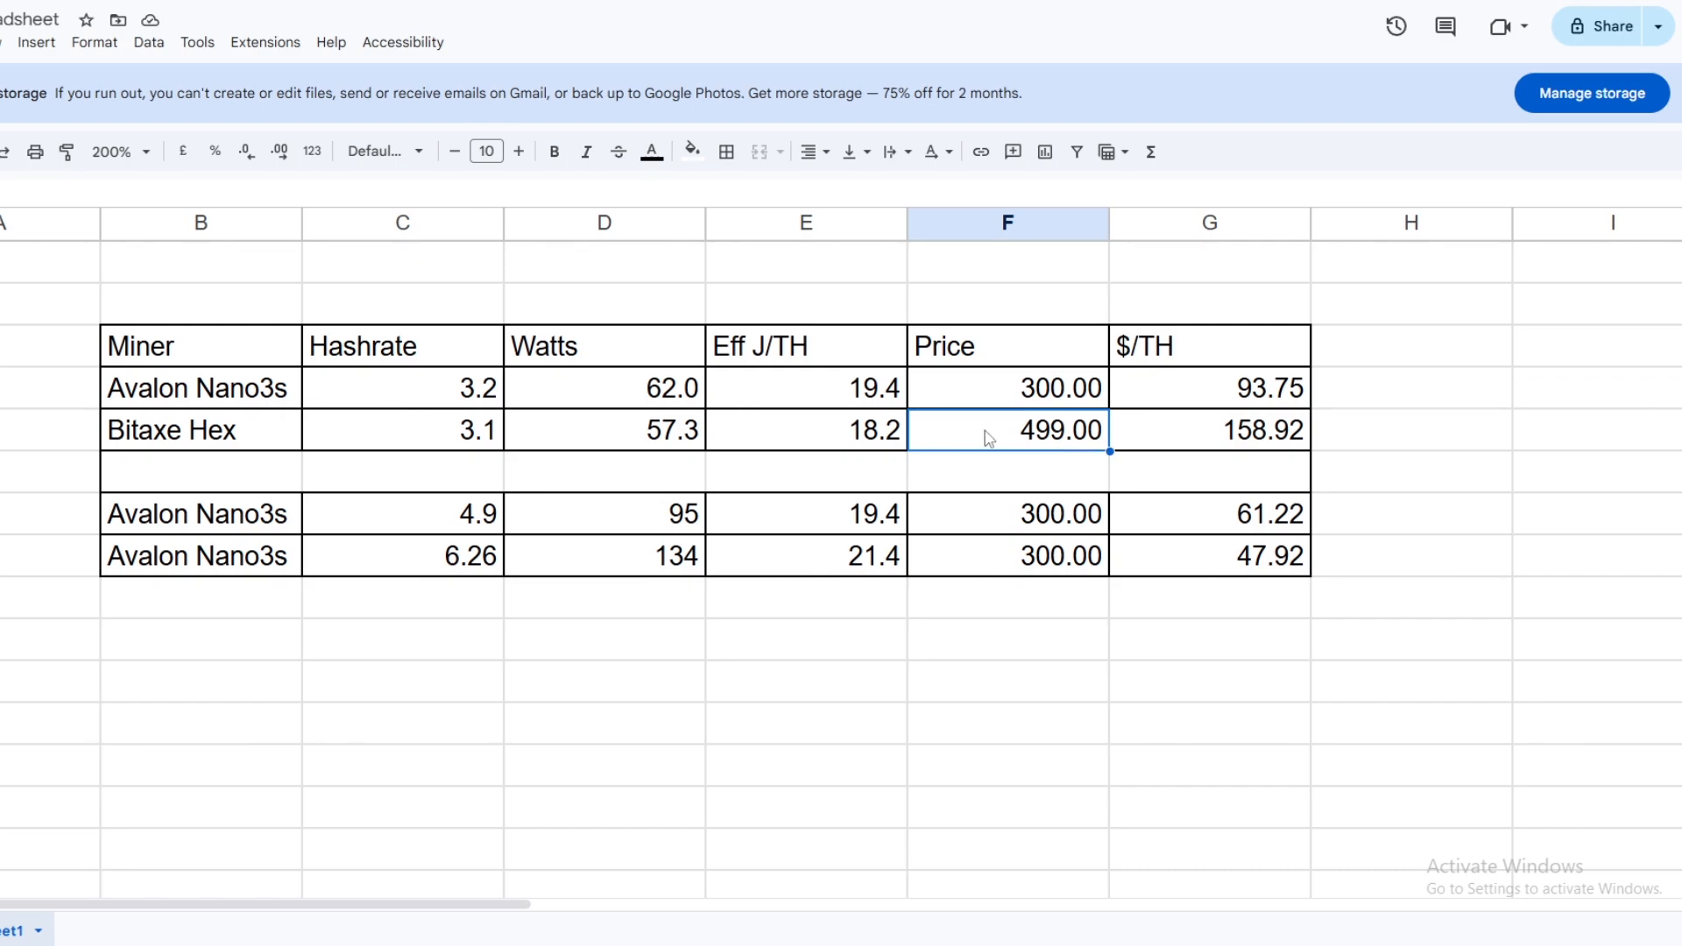
mouse_move(295, 445)
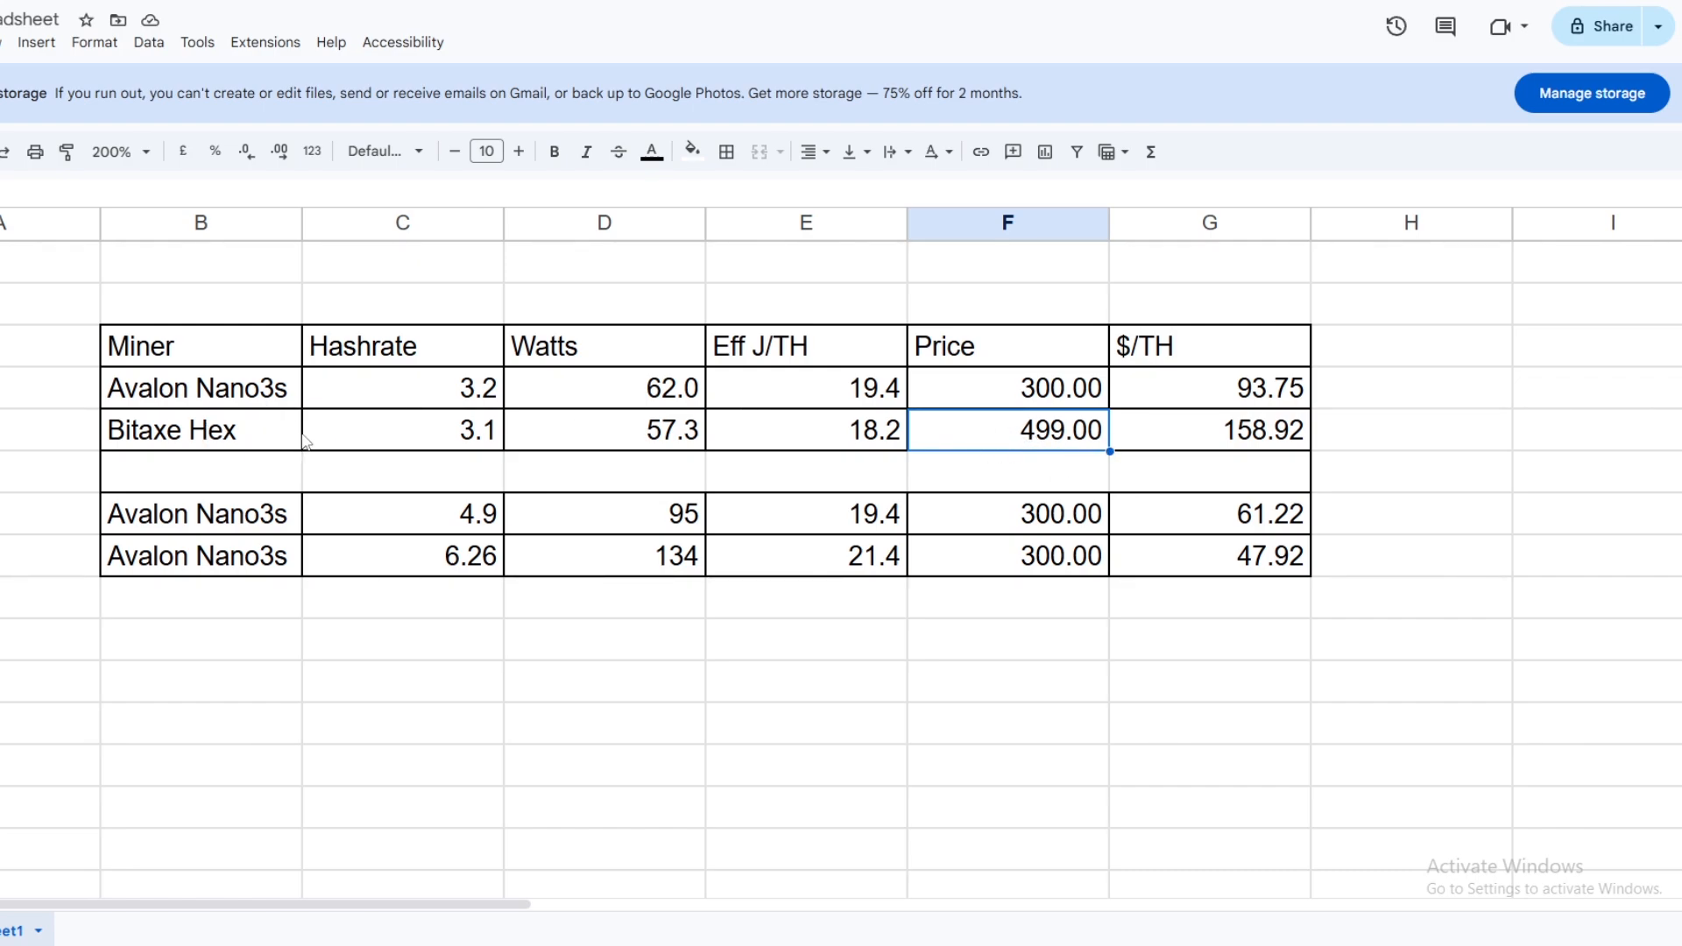
left_click(1209, 387)
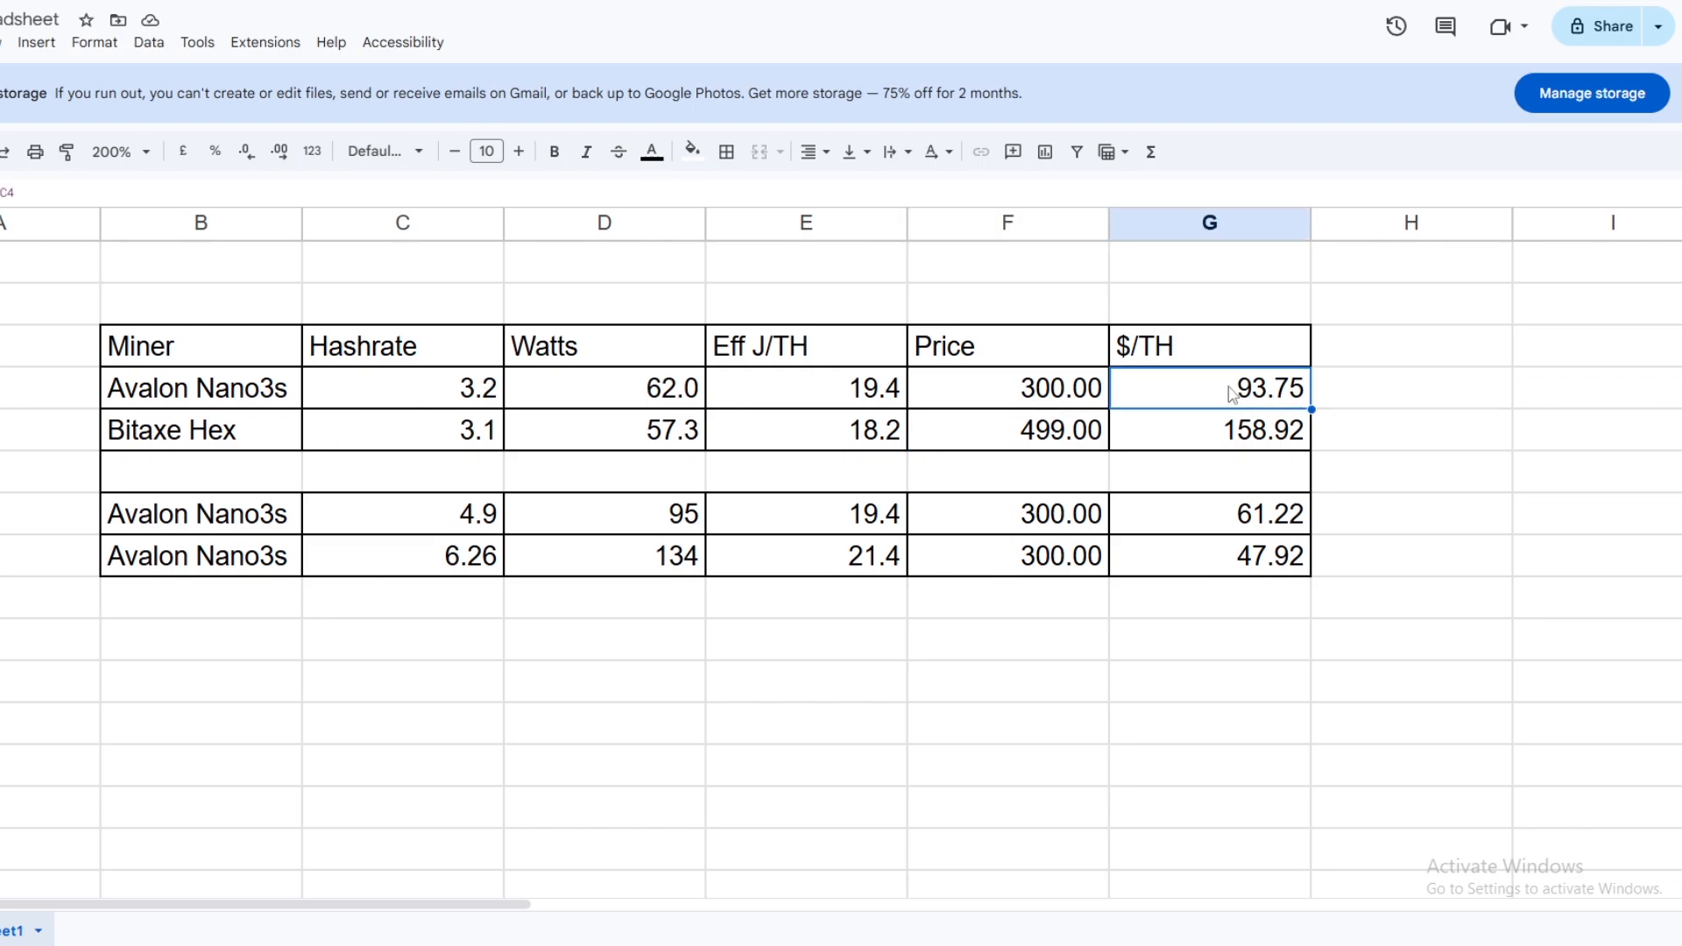
mouse_move(1190, 368)
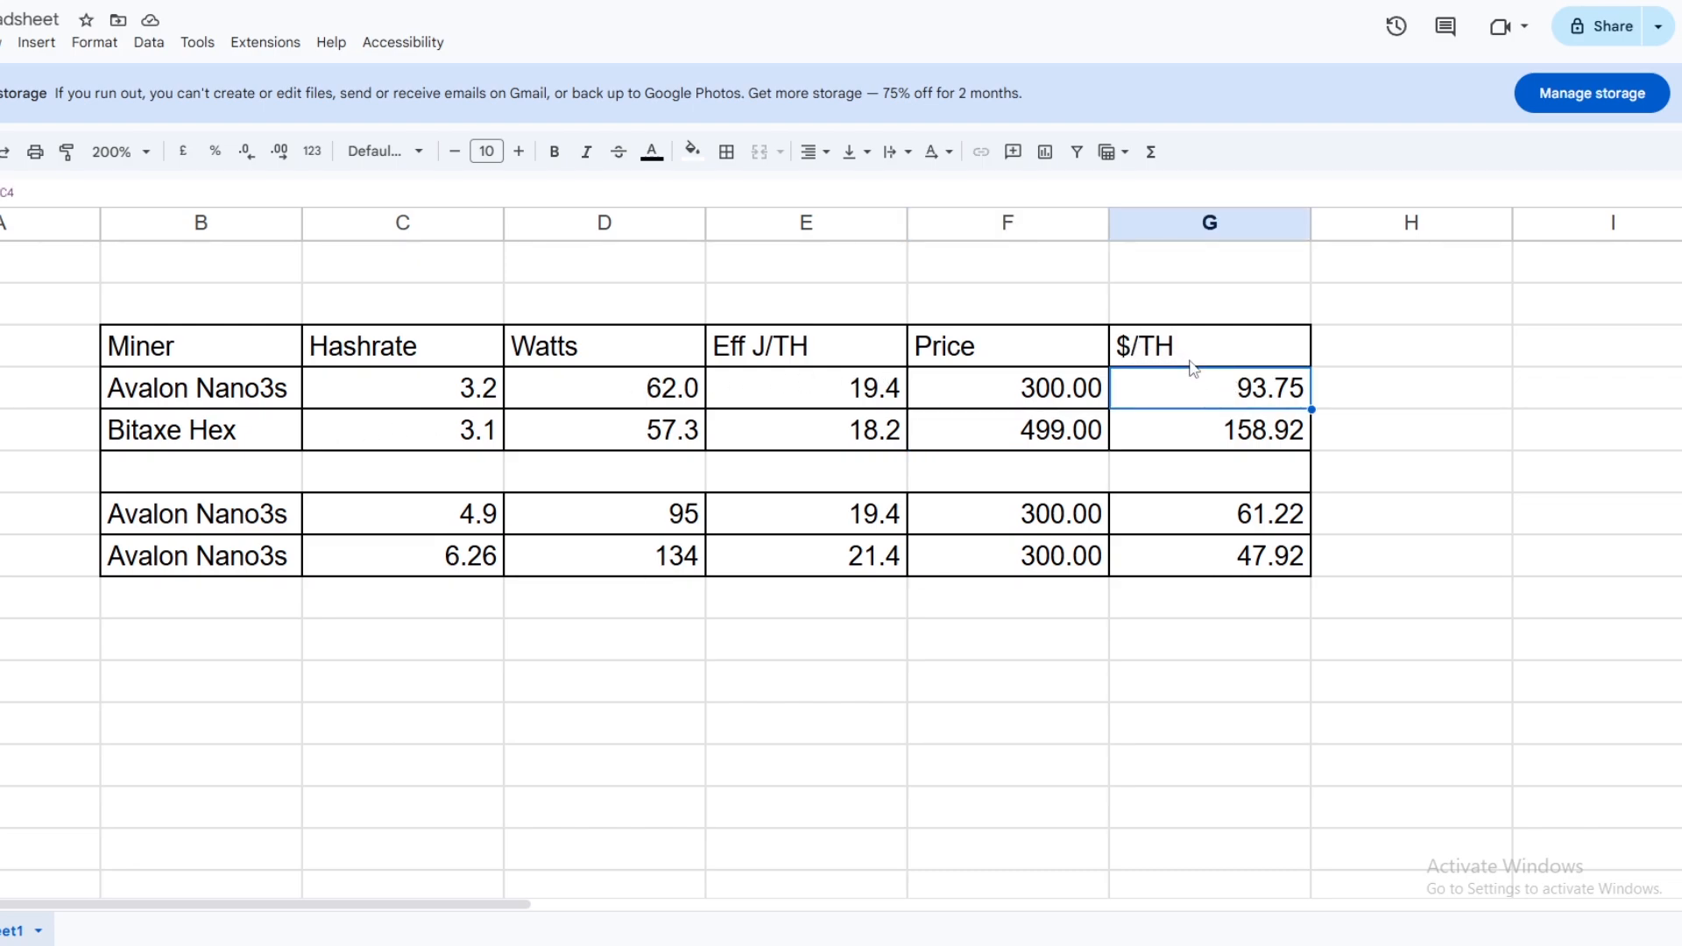
mouse_move(1150, 405)
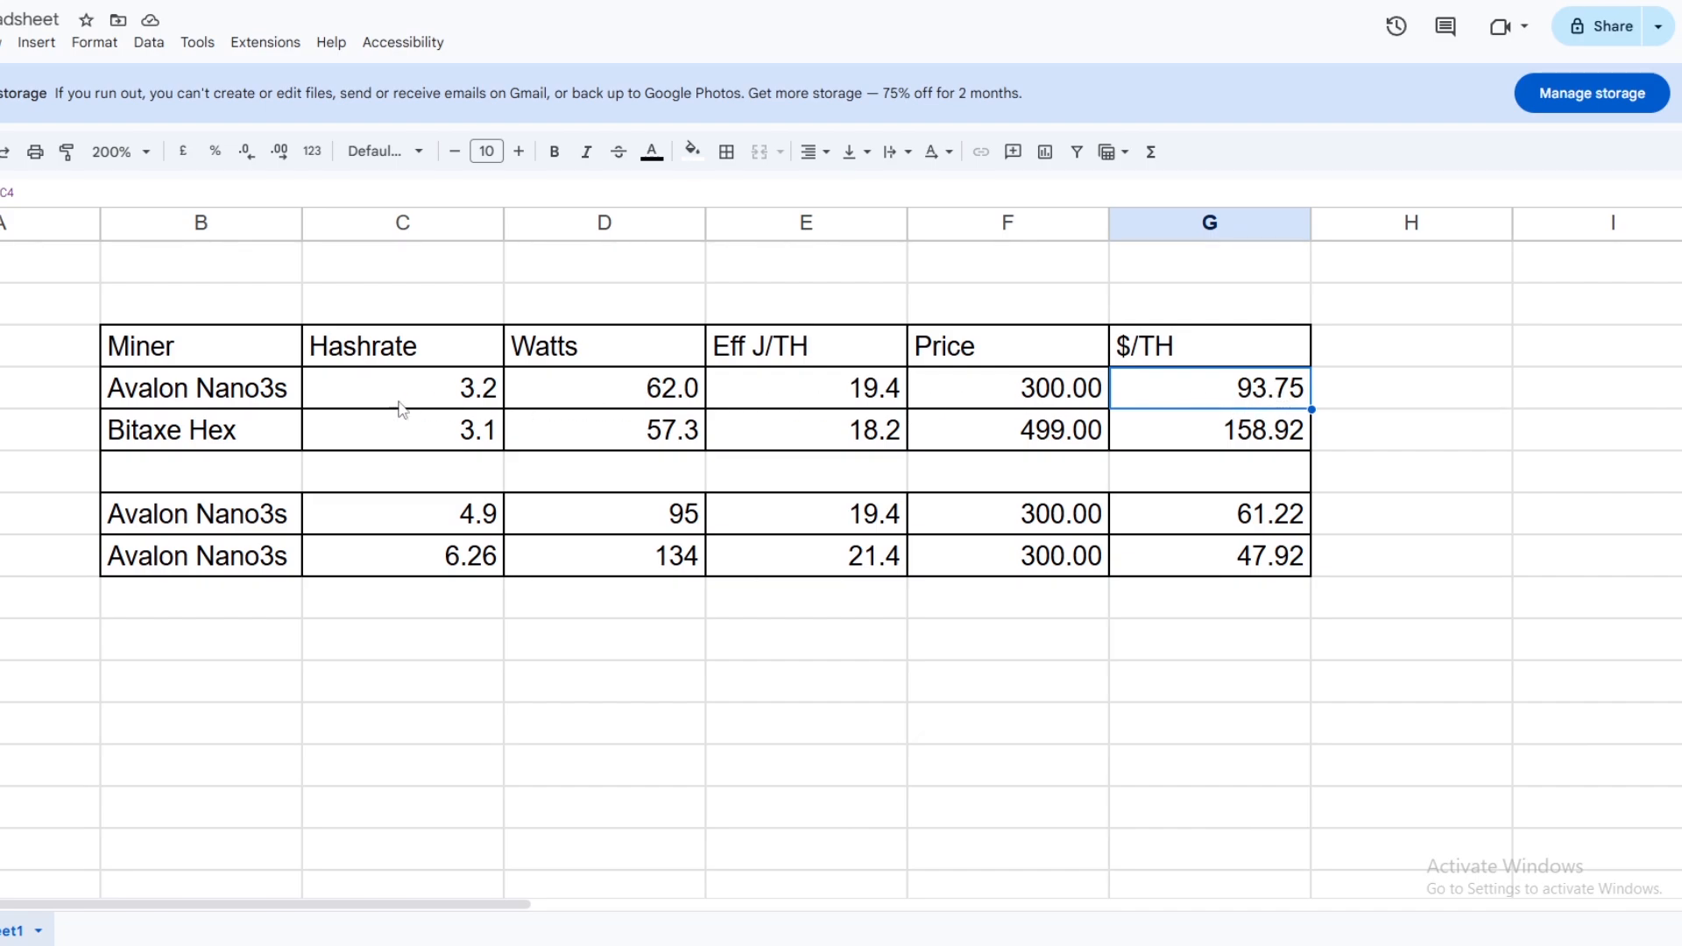
mouse_move(1249, 445)
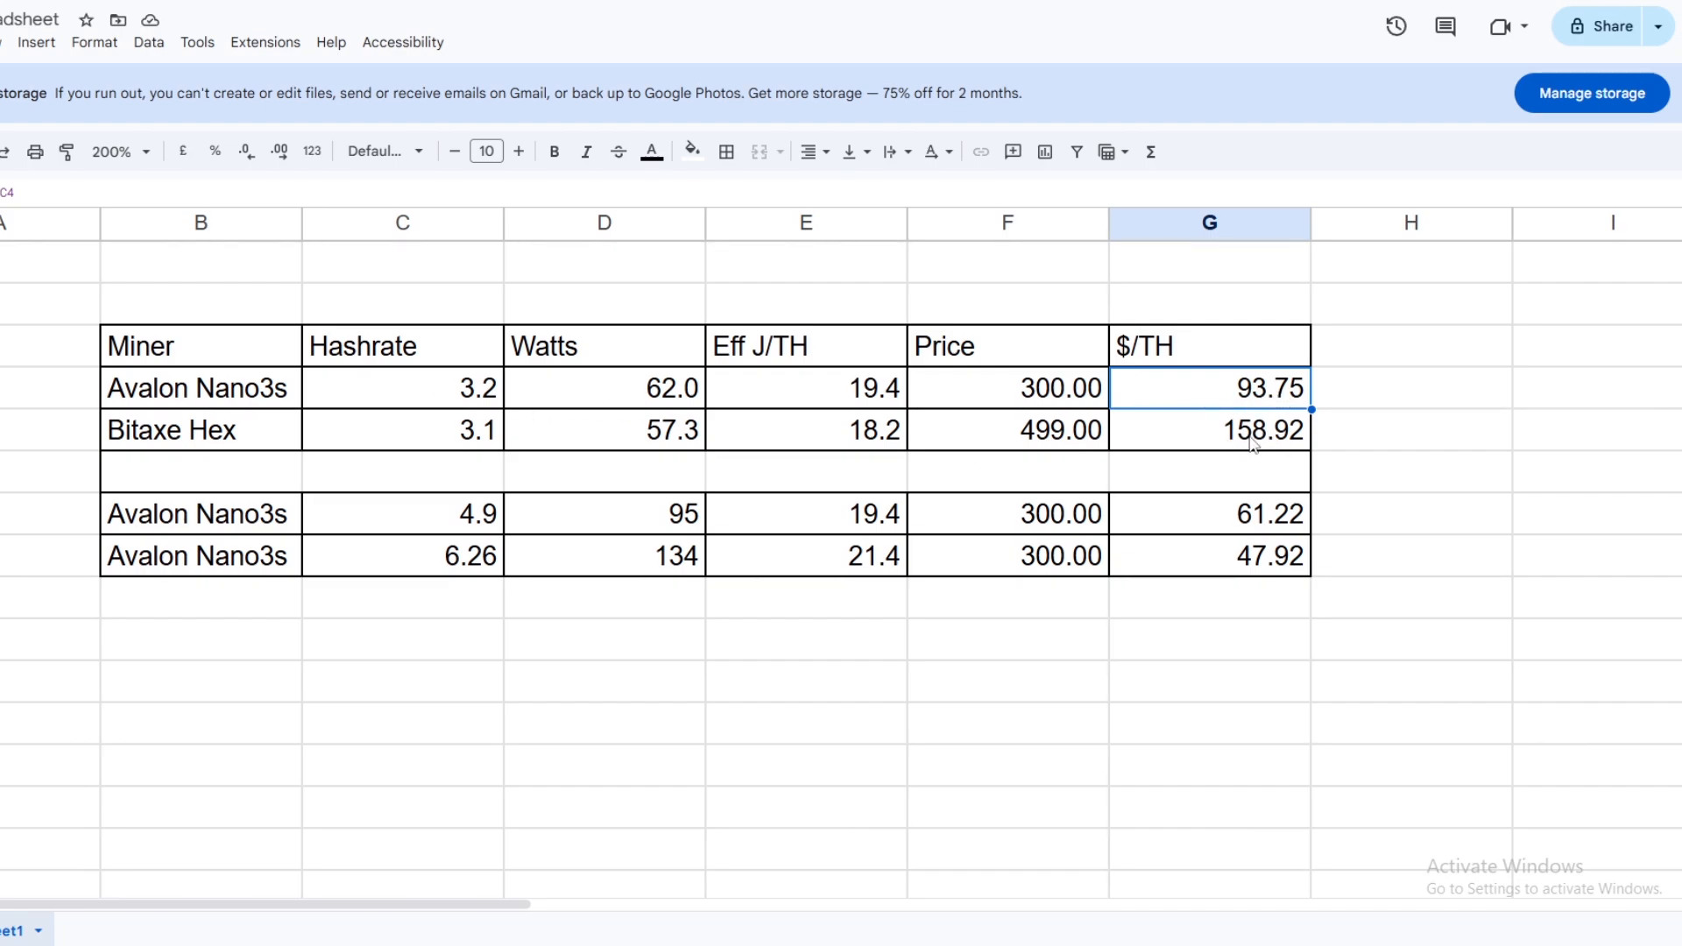
mouse_move(1248, 449)
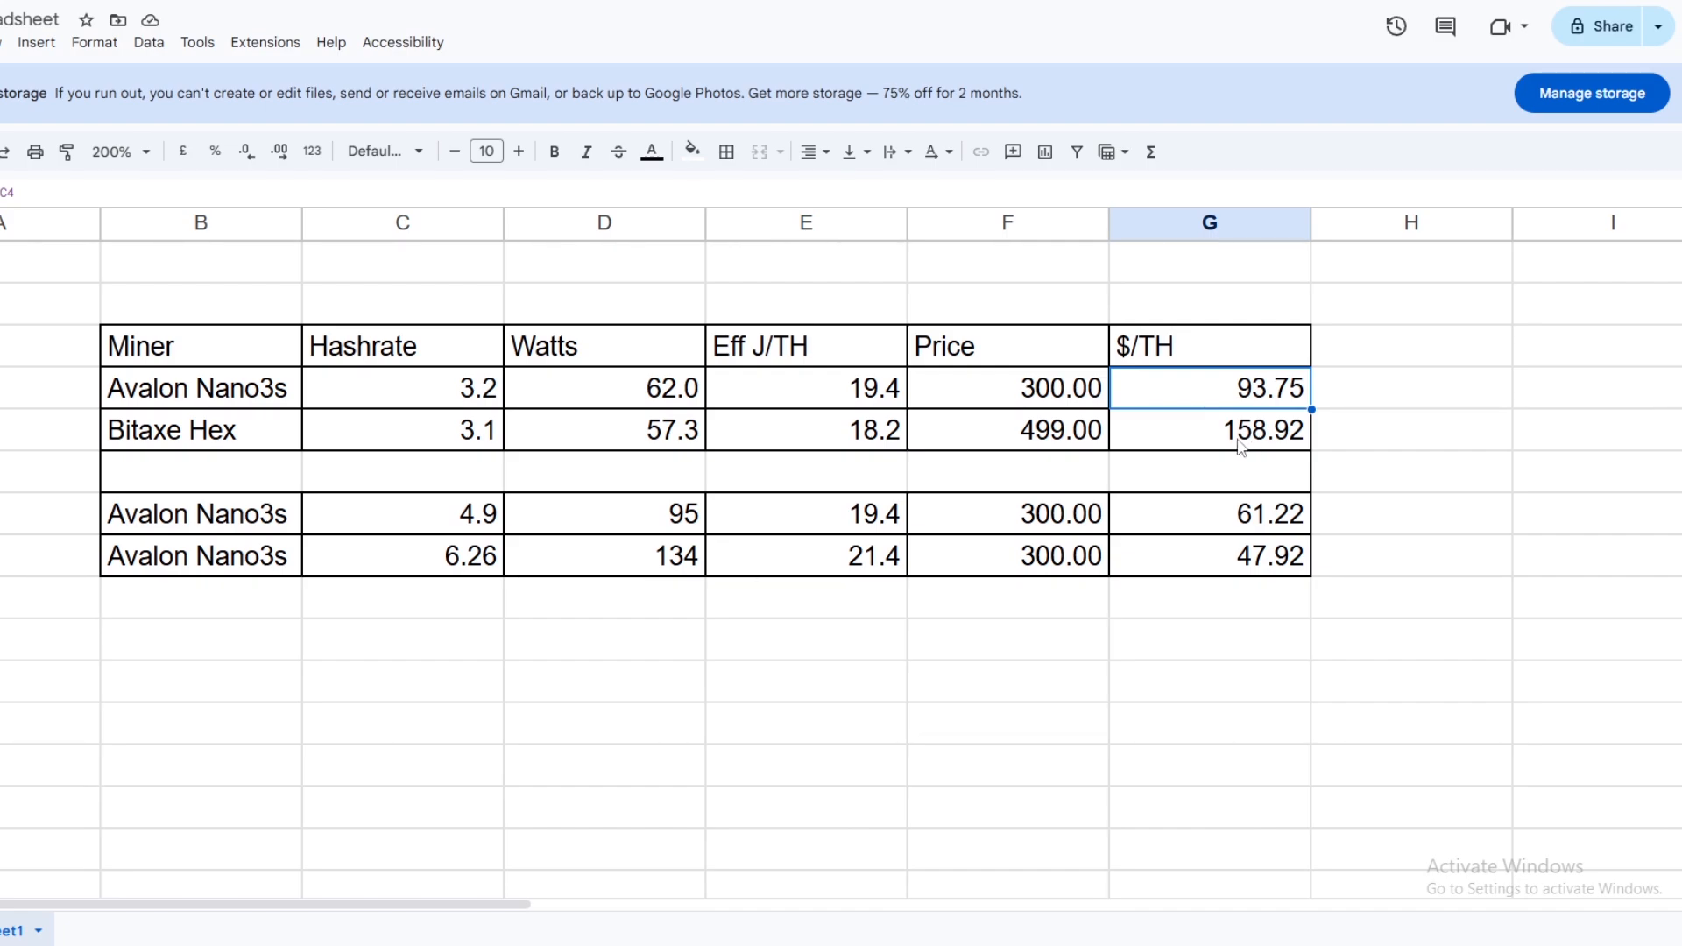
mouse_move(1139, 433)
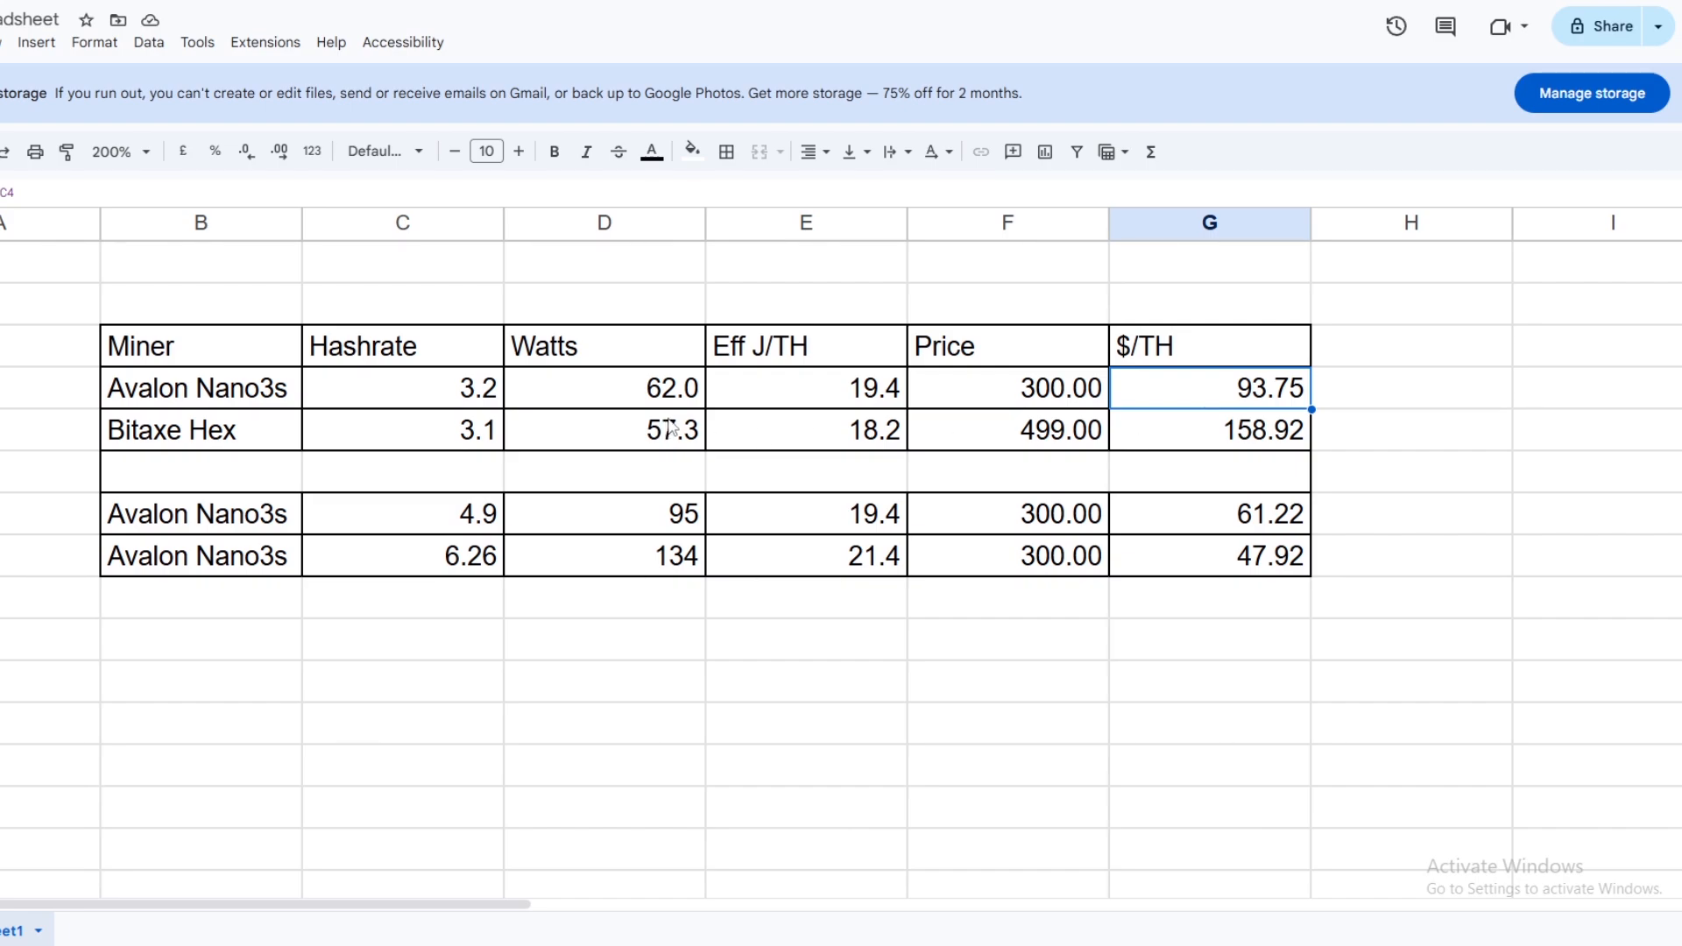
mouse_move(845, 440)
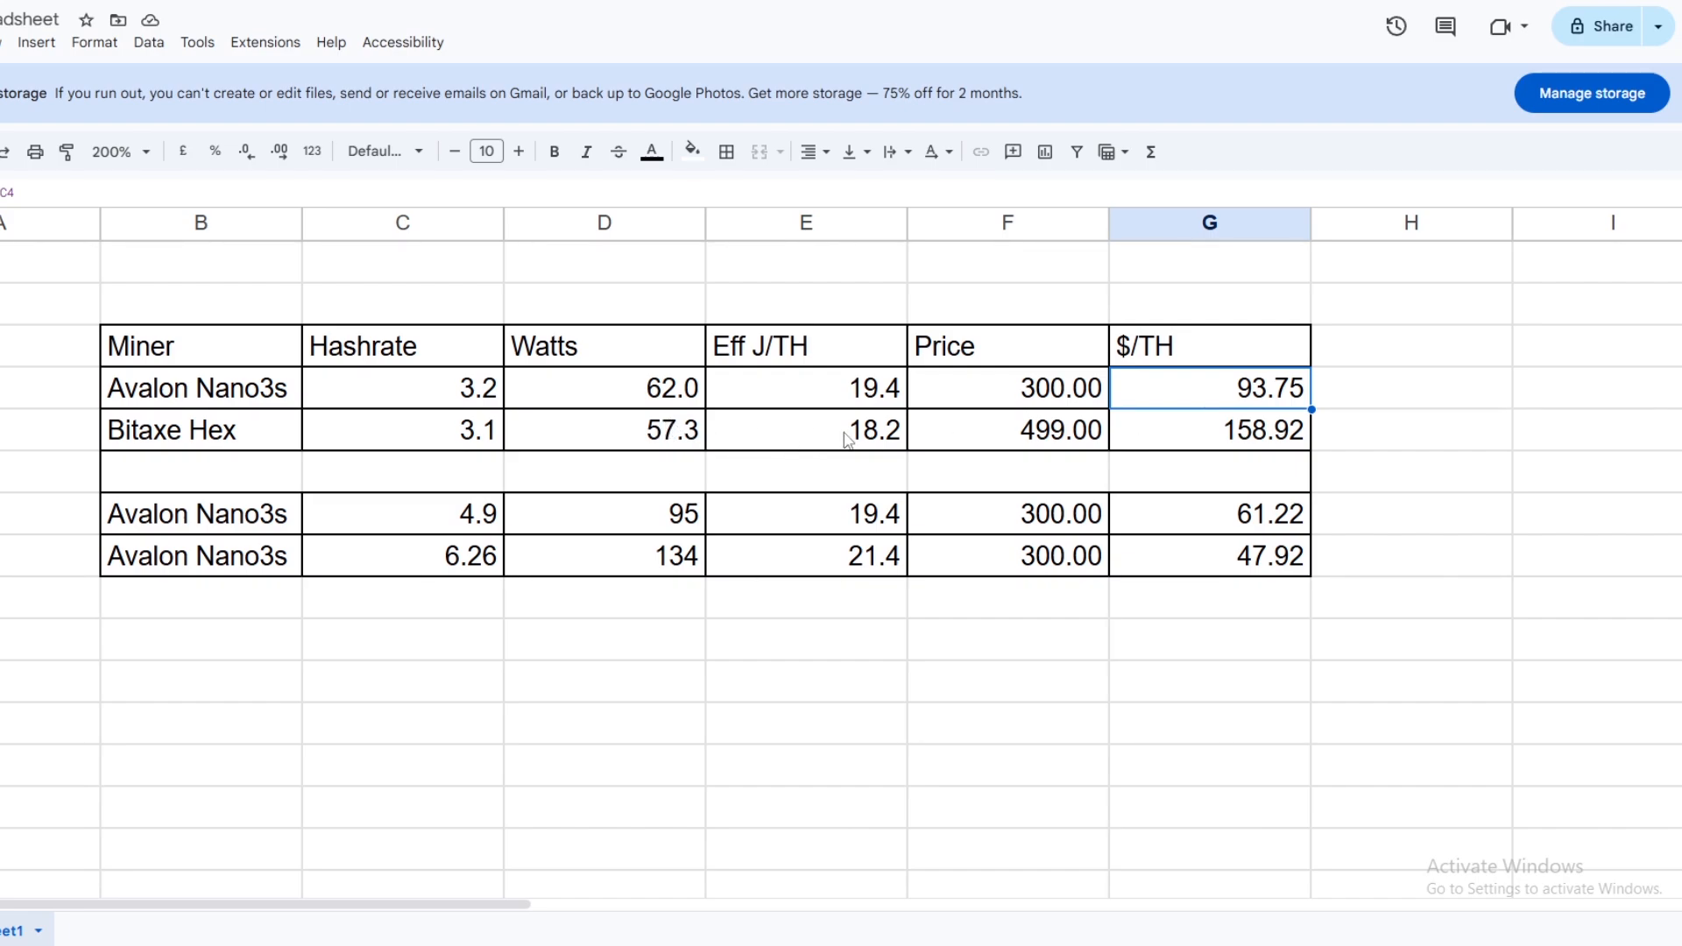
mouse_move(1248, 442)
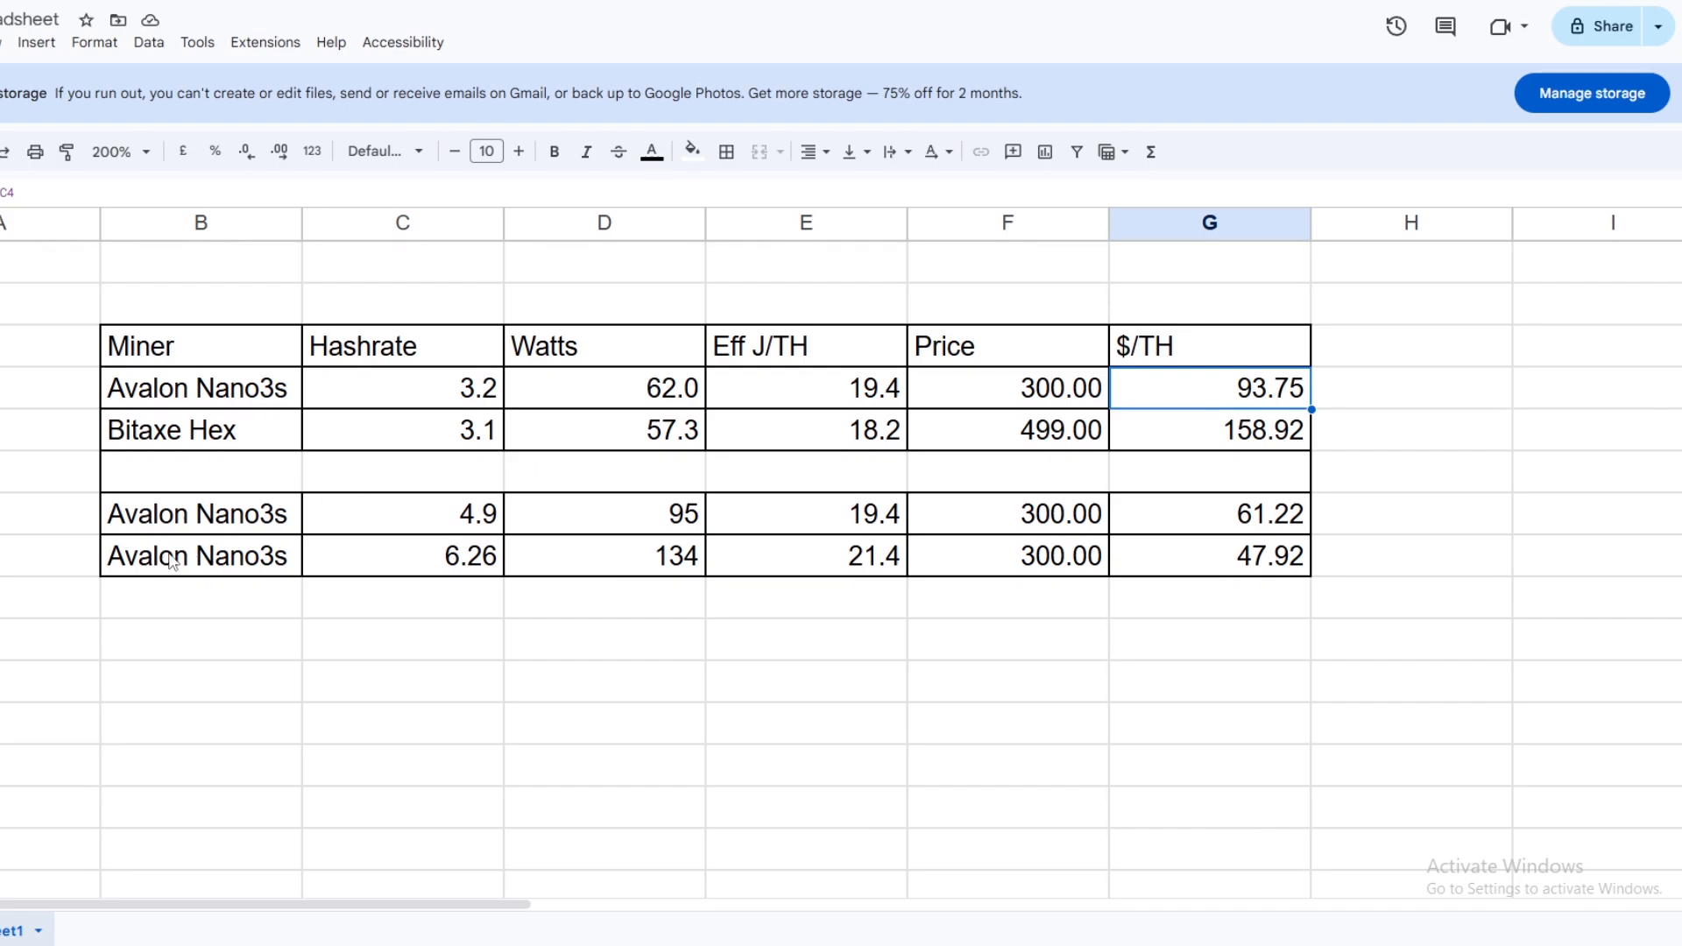
mouse_move(1200, 532)
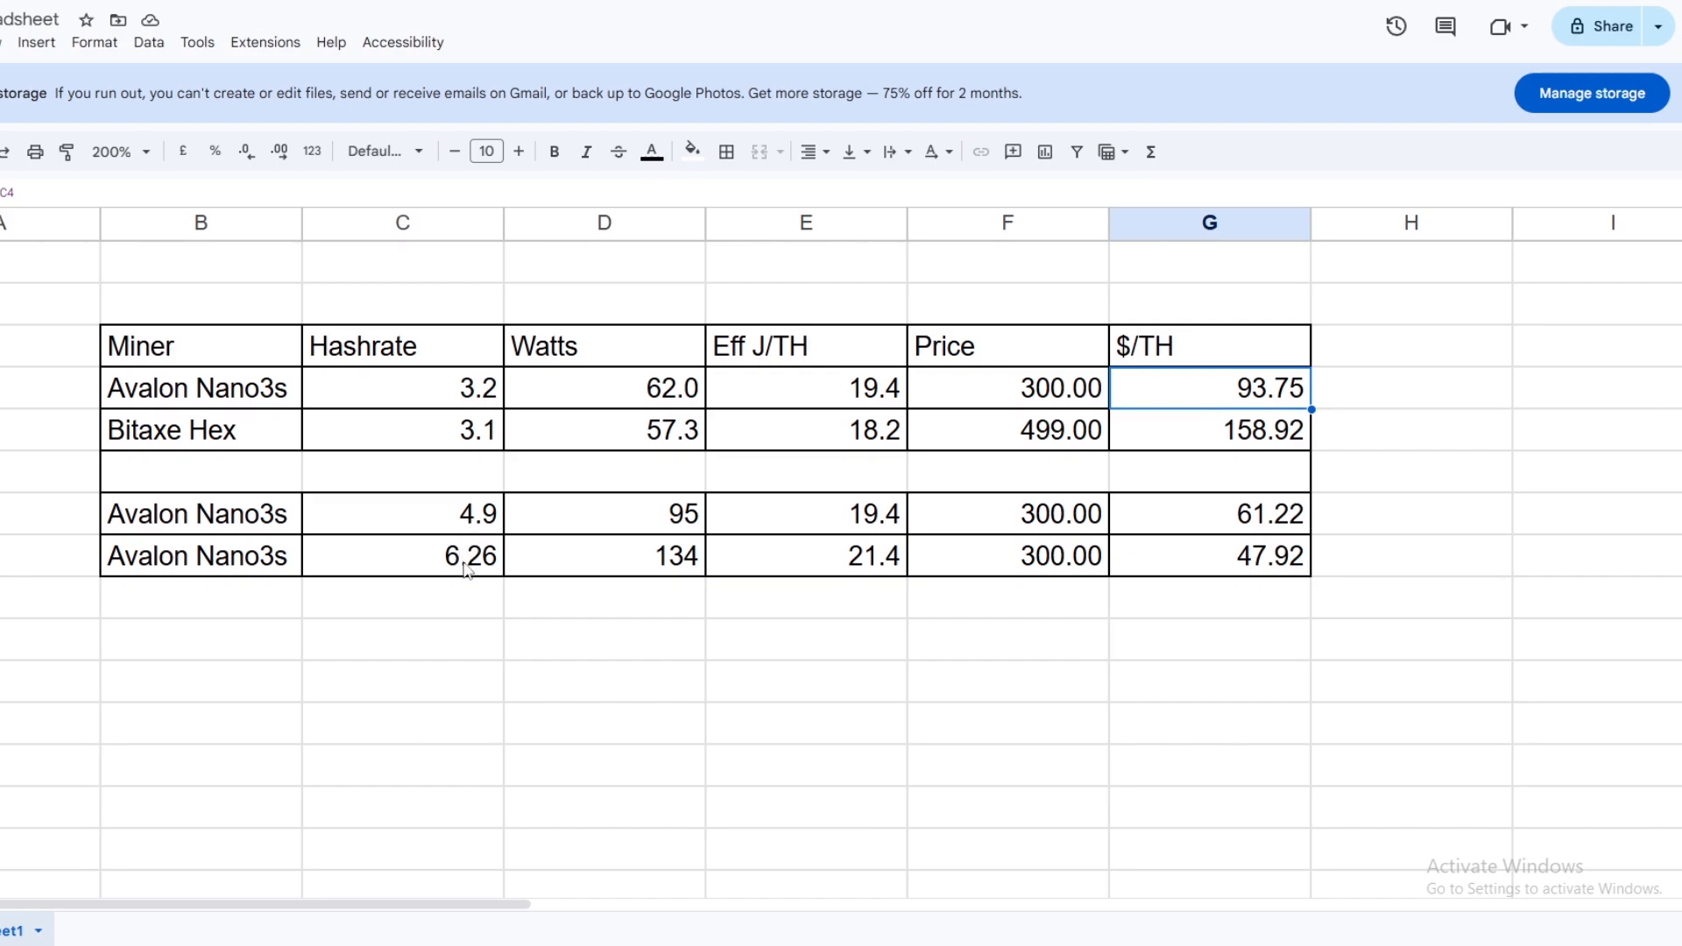
mouse_move(757, 563)
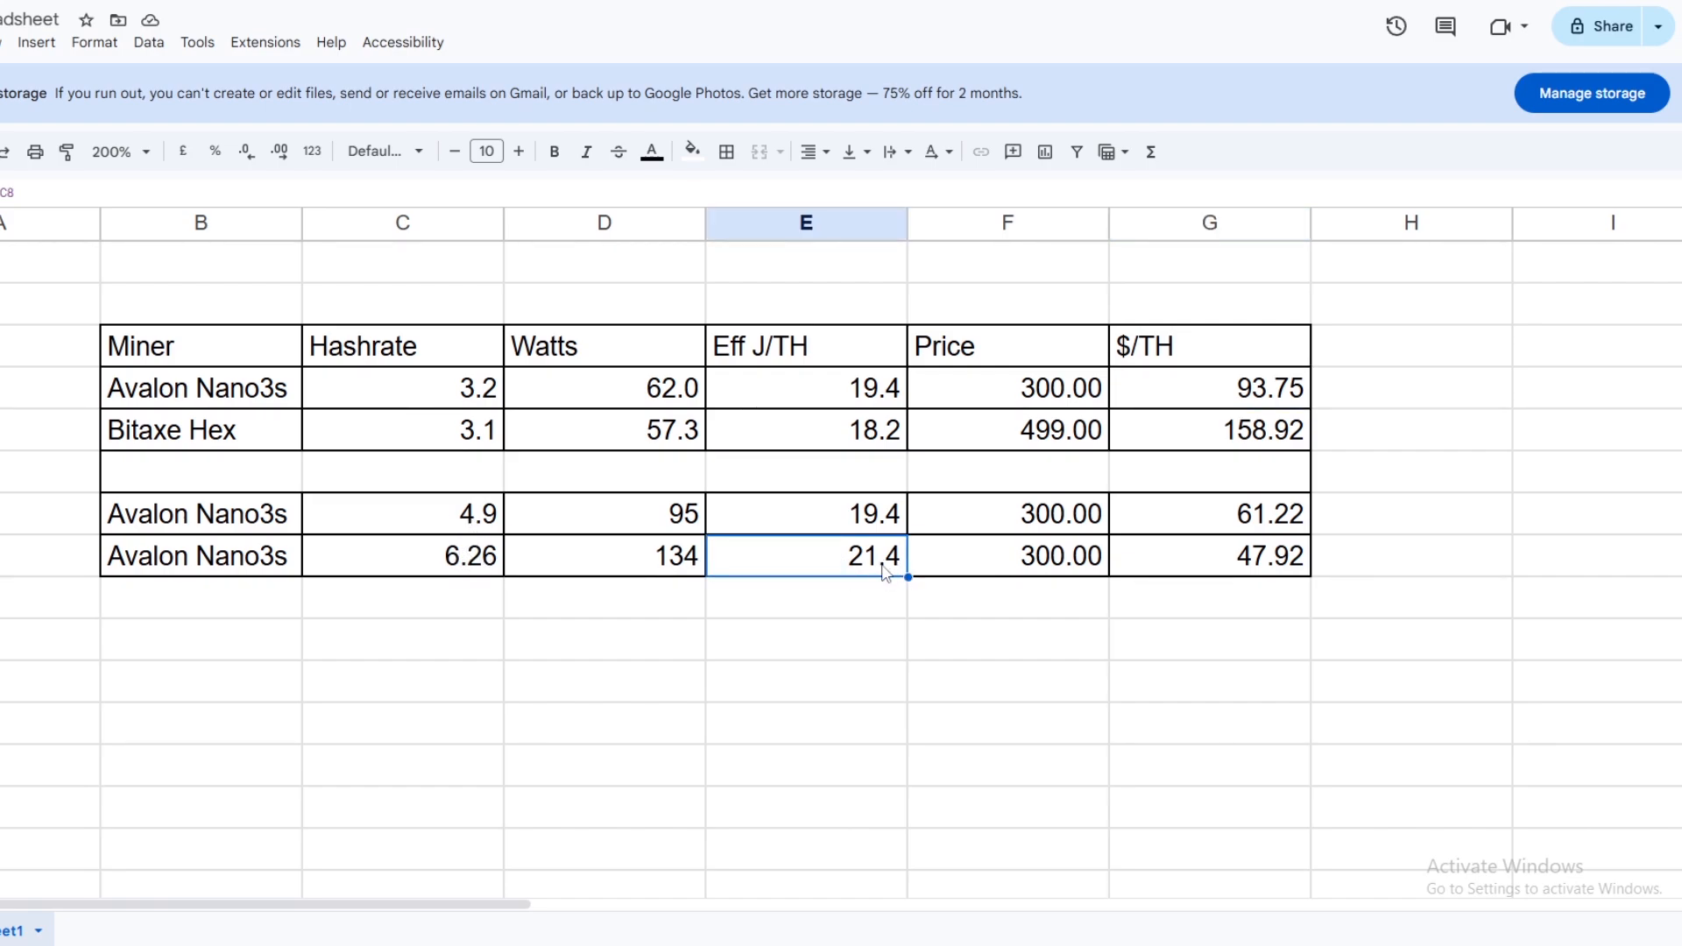
mouse_move(1258, 564)
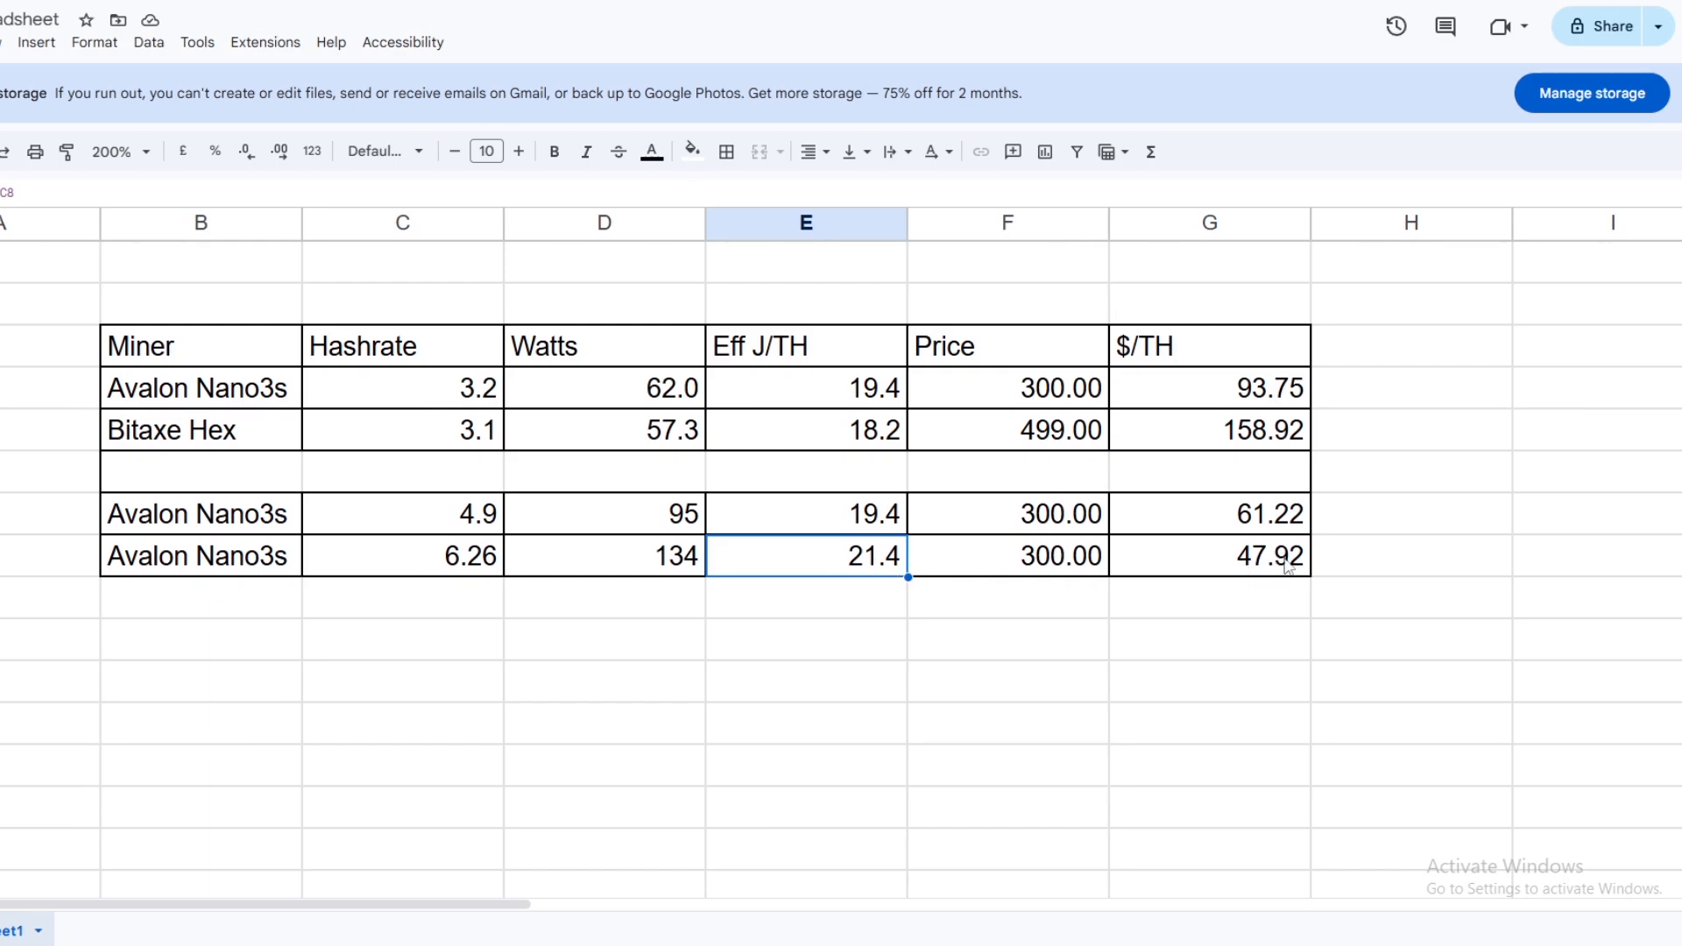
mouse_move(1252, 399)
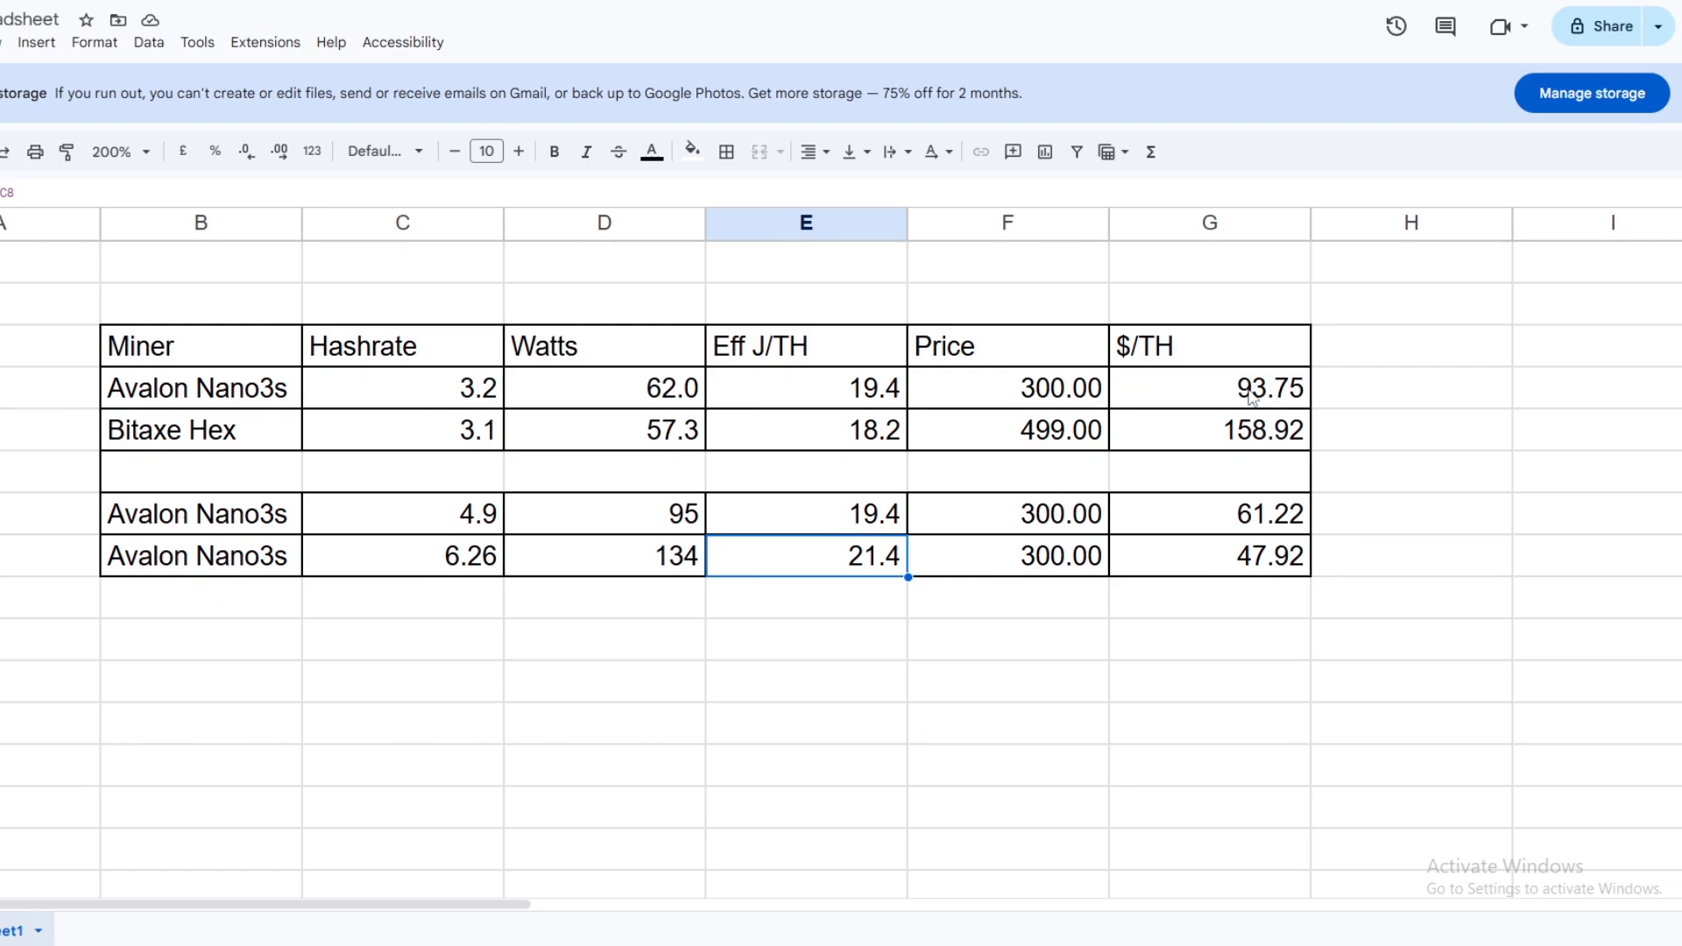
mouse_move(1181, 459)
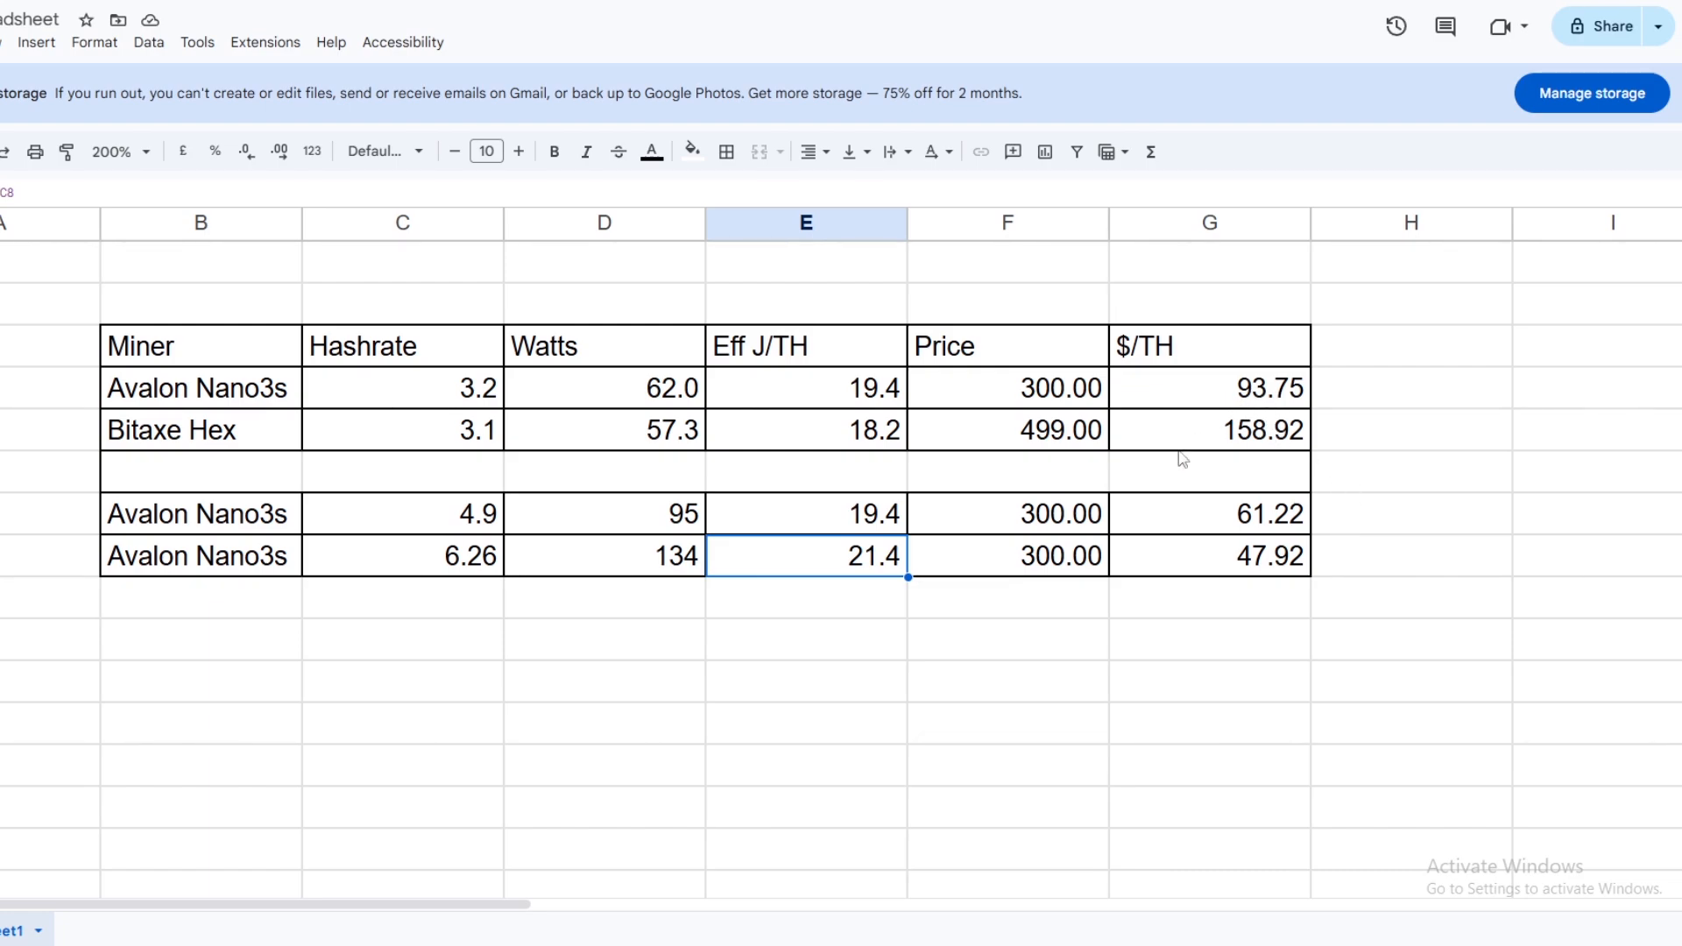
mouse_move(627, 558)
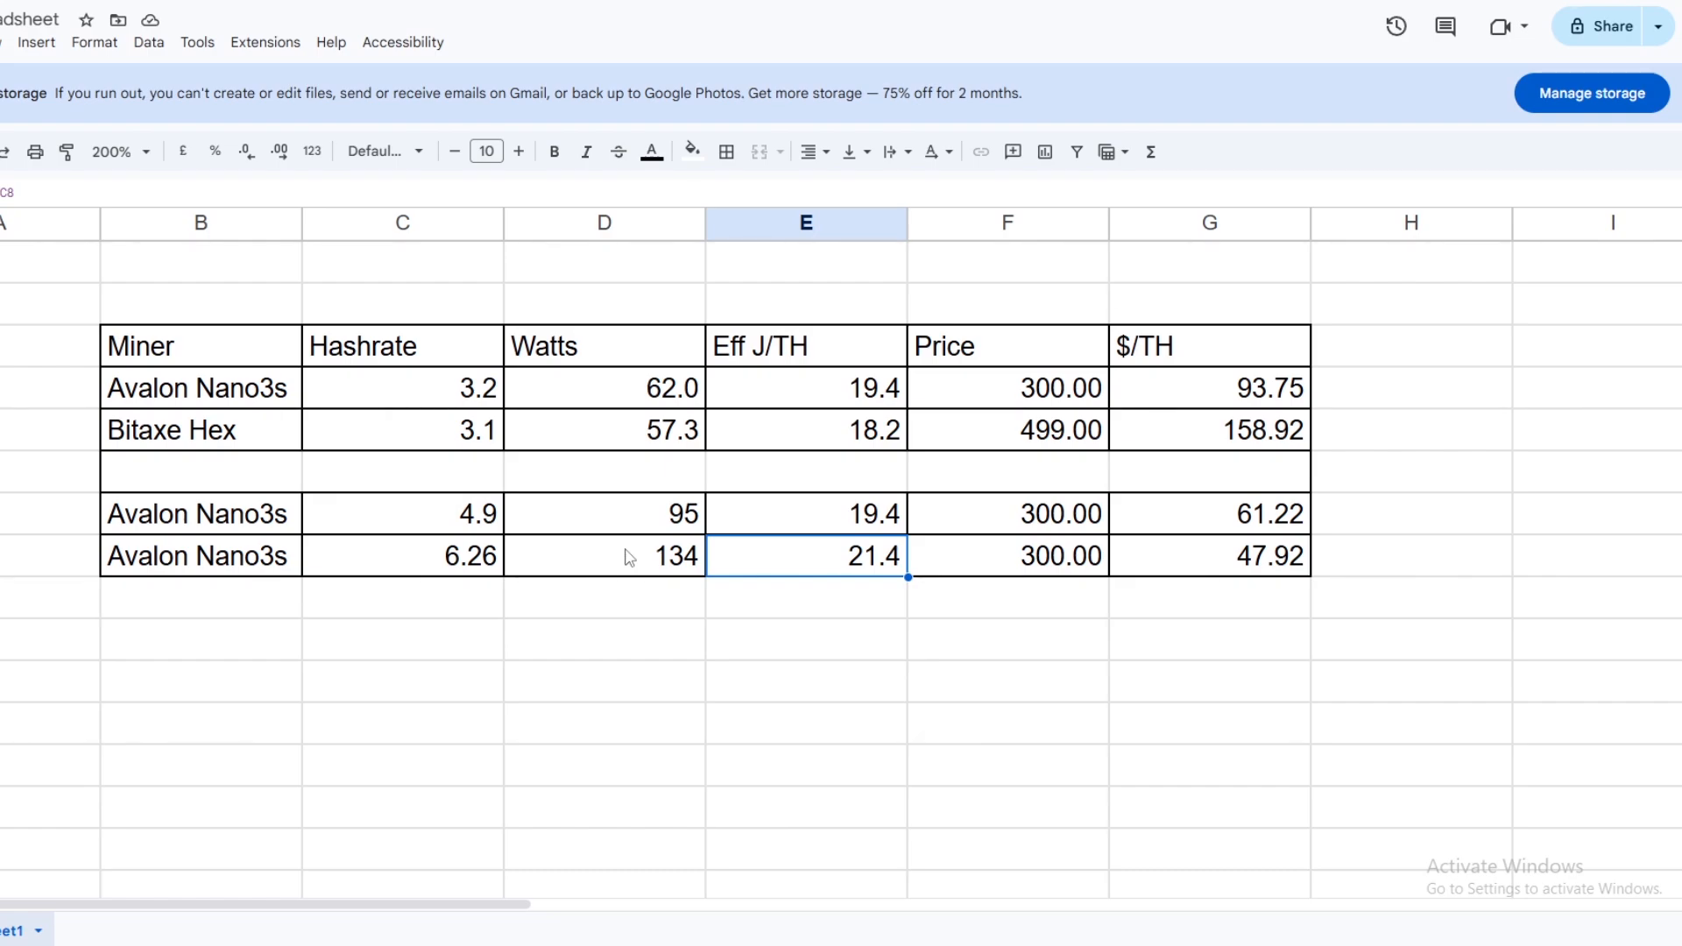
mouse_move(673, 558)
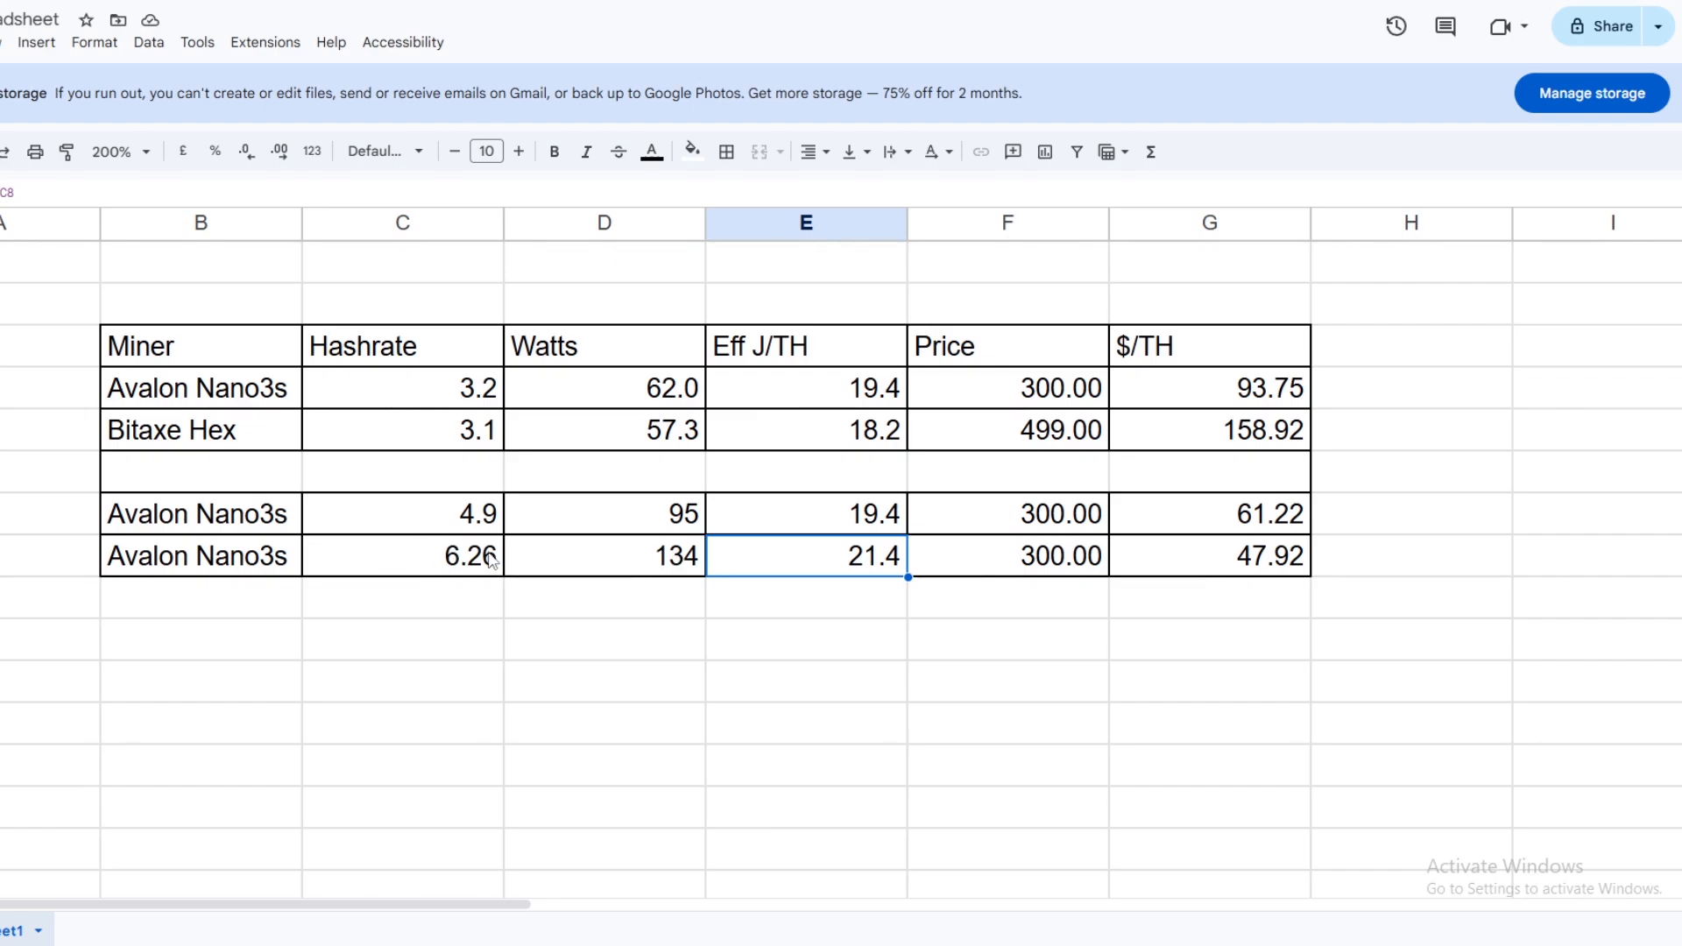
mouse_move(312, 522)
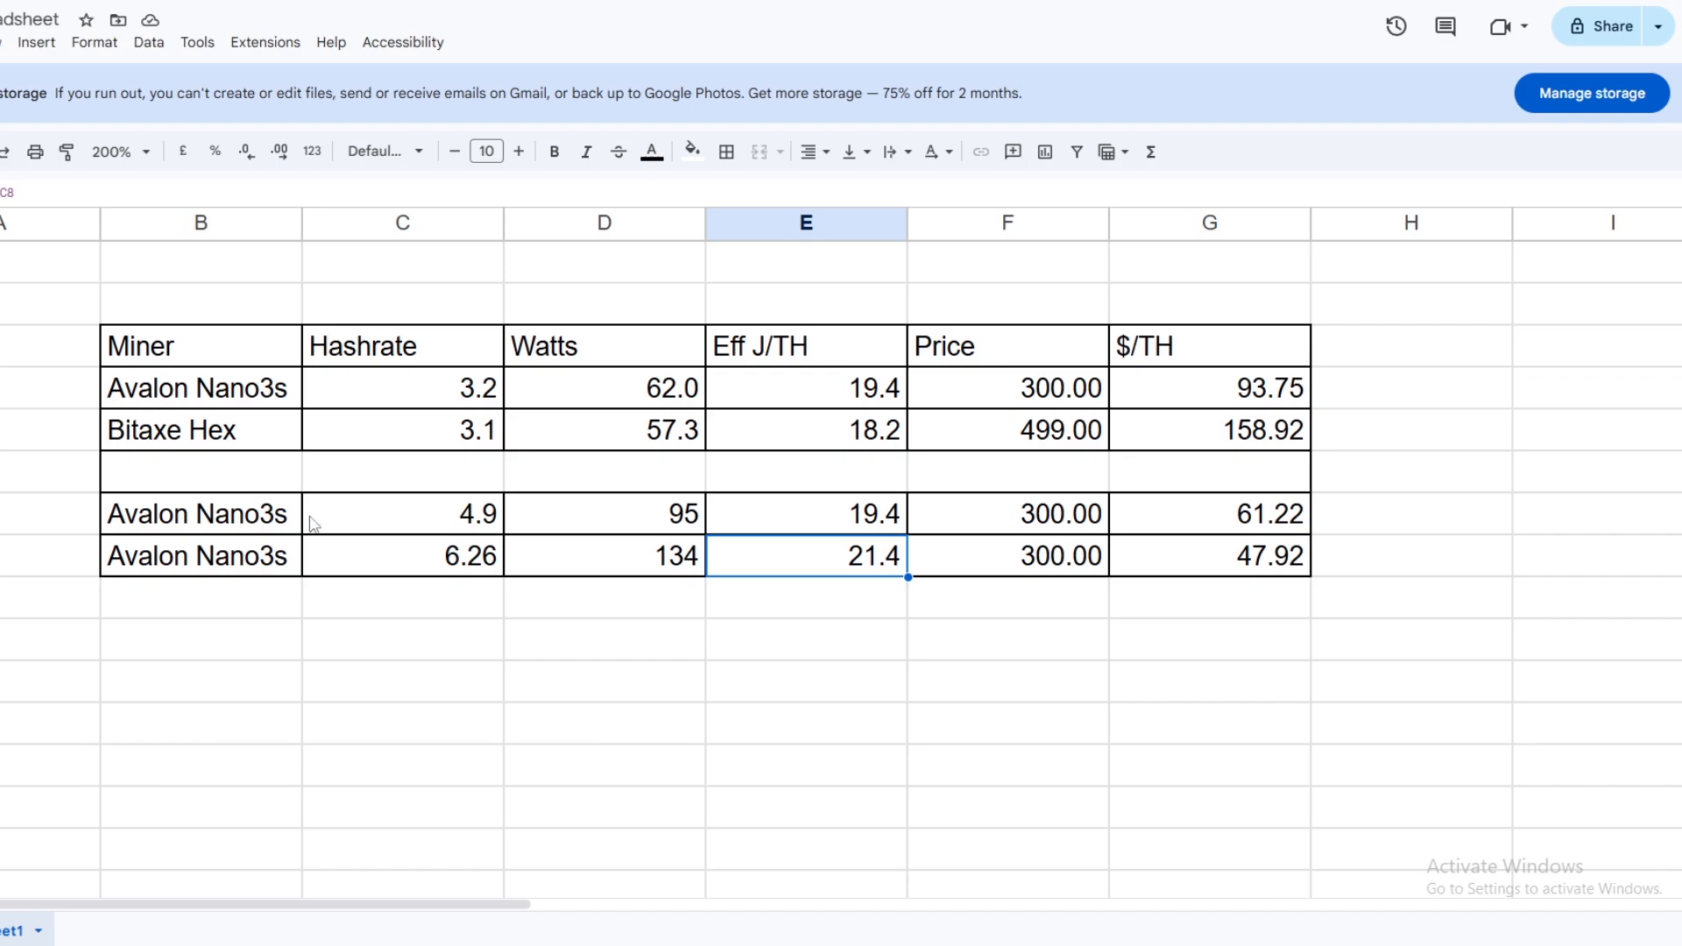
left_click(806, 515)
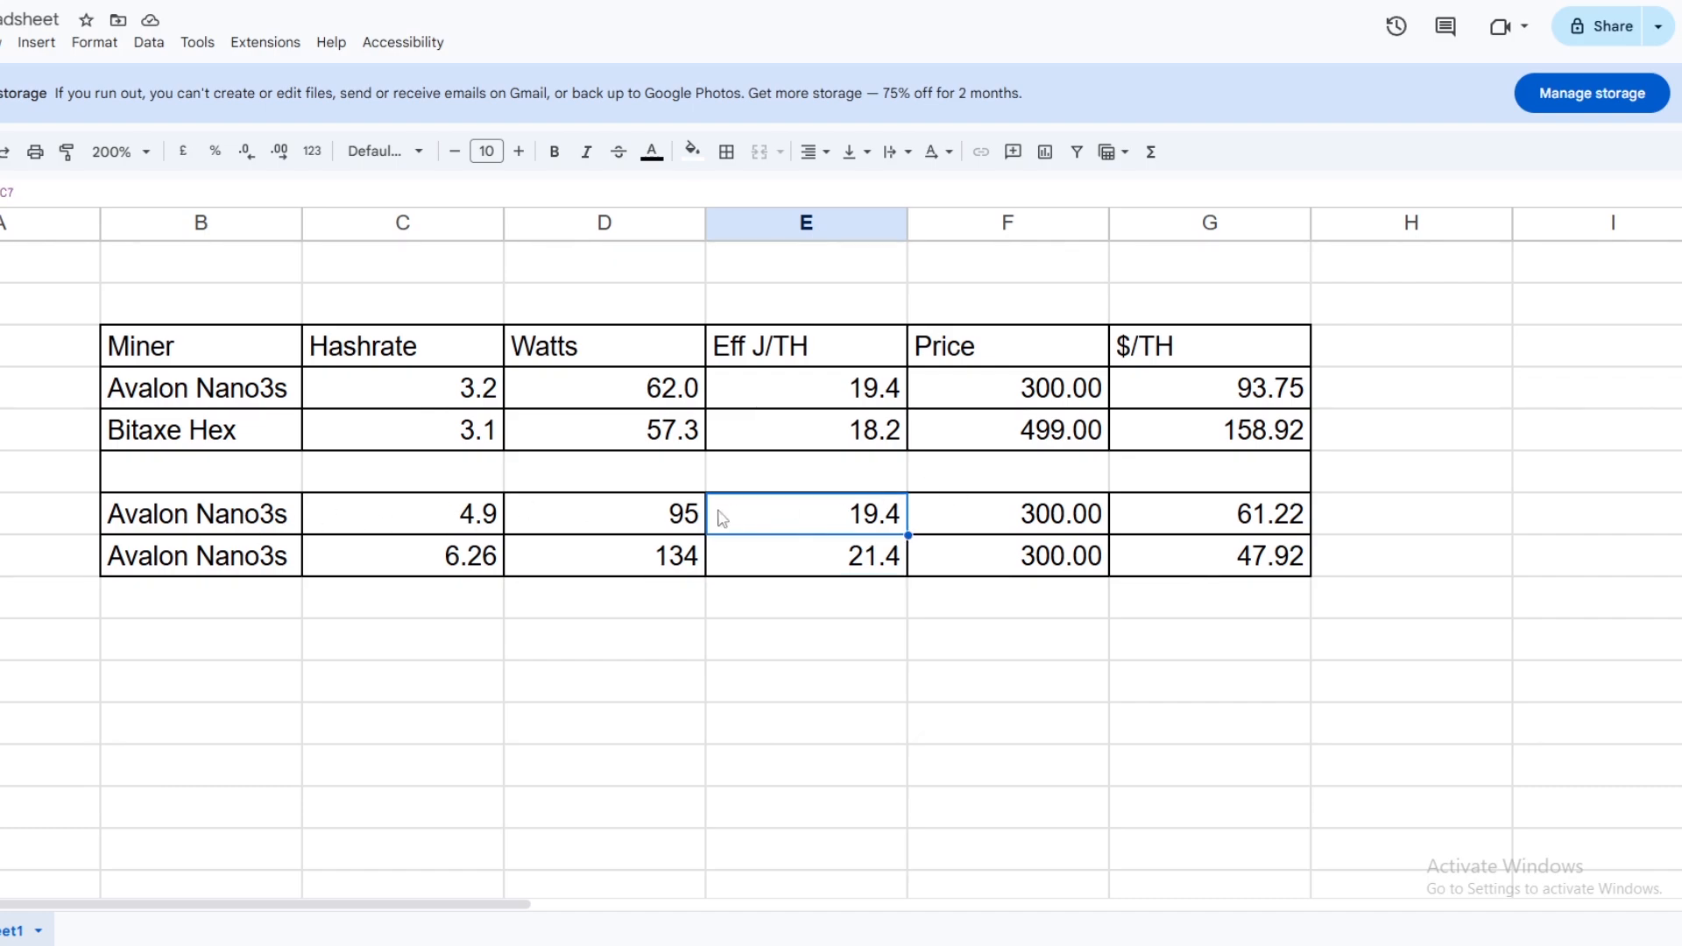
mouse_move(824, 403)
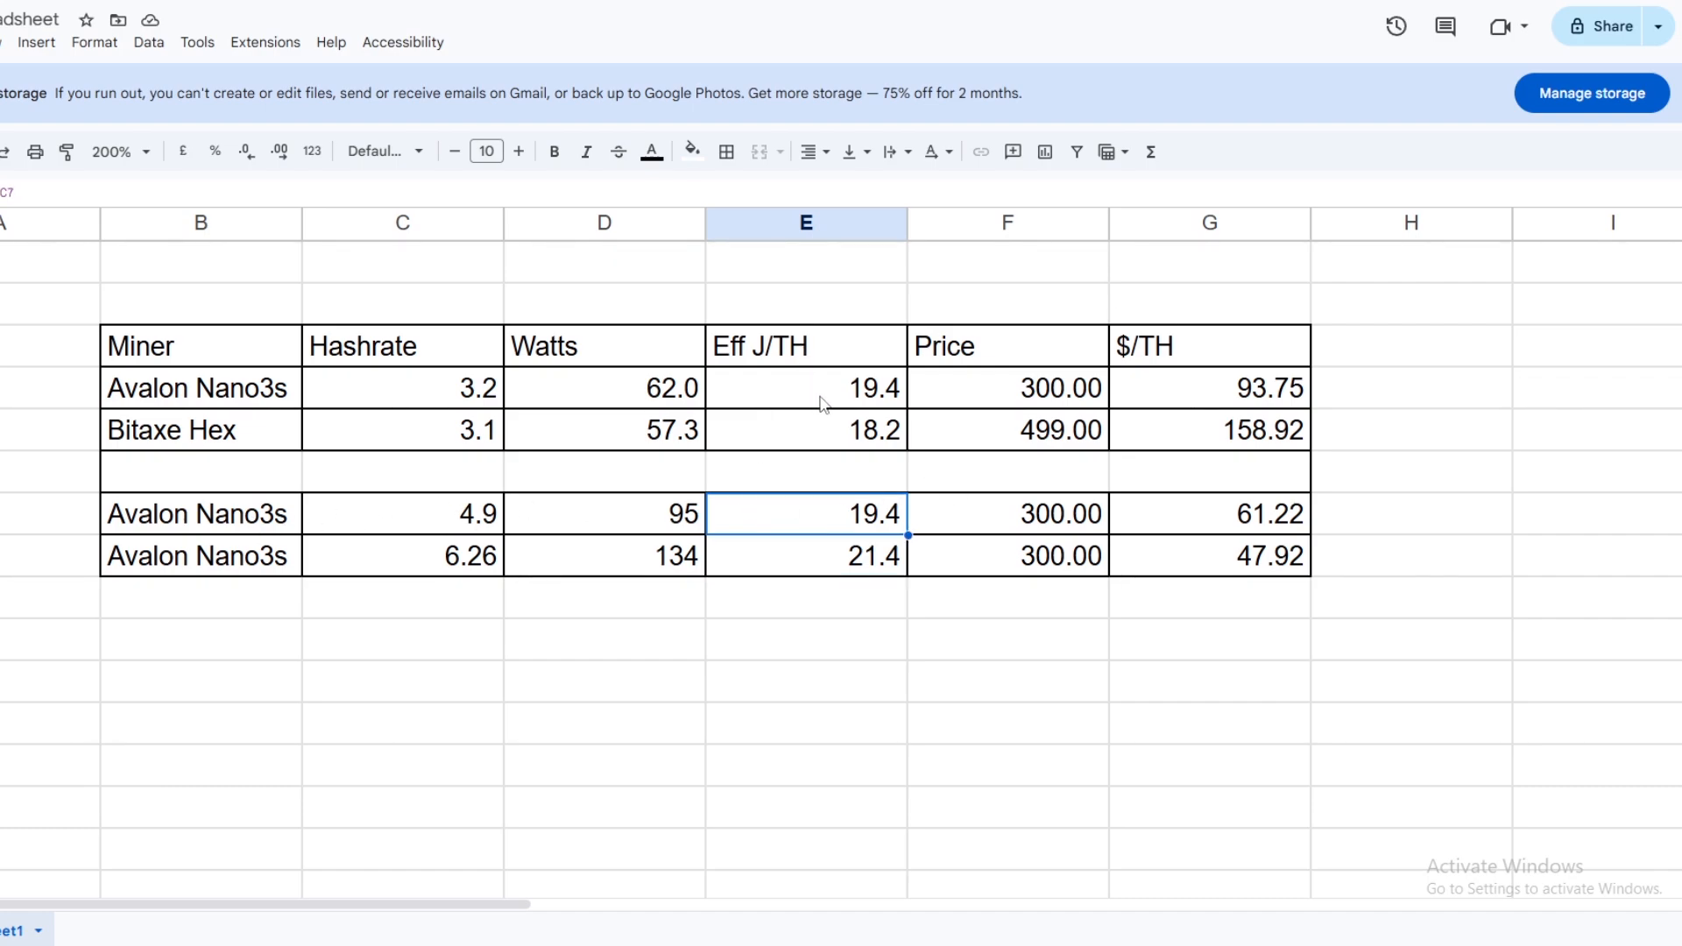
mouse_move(1020, 422)
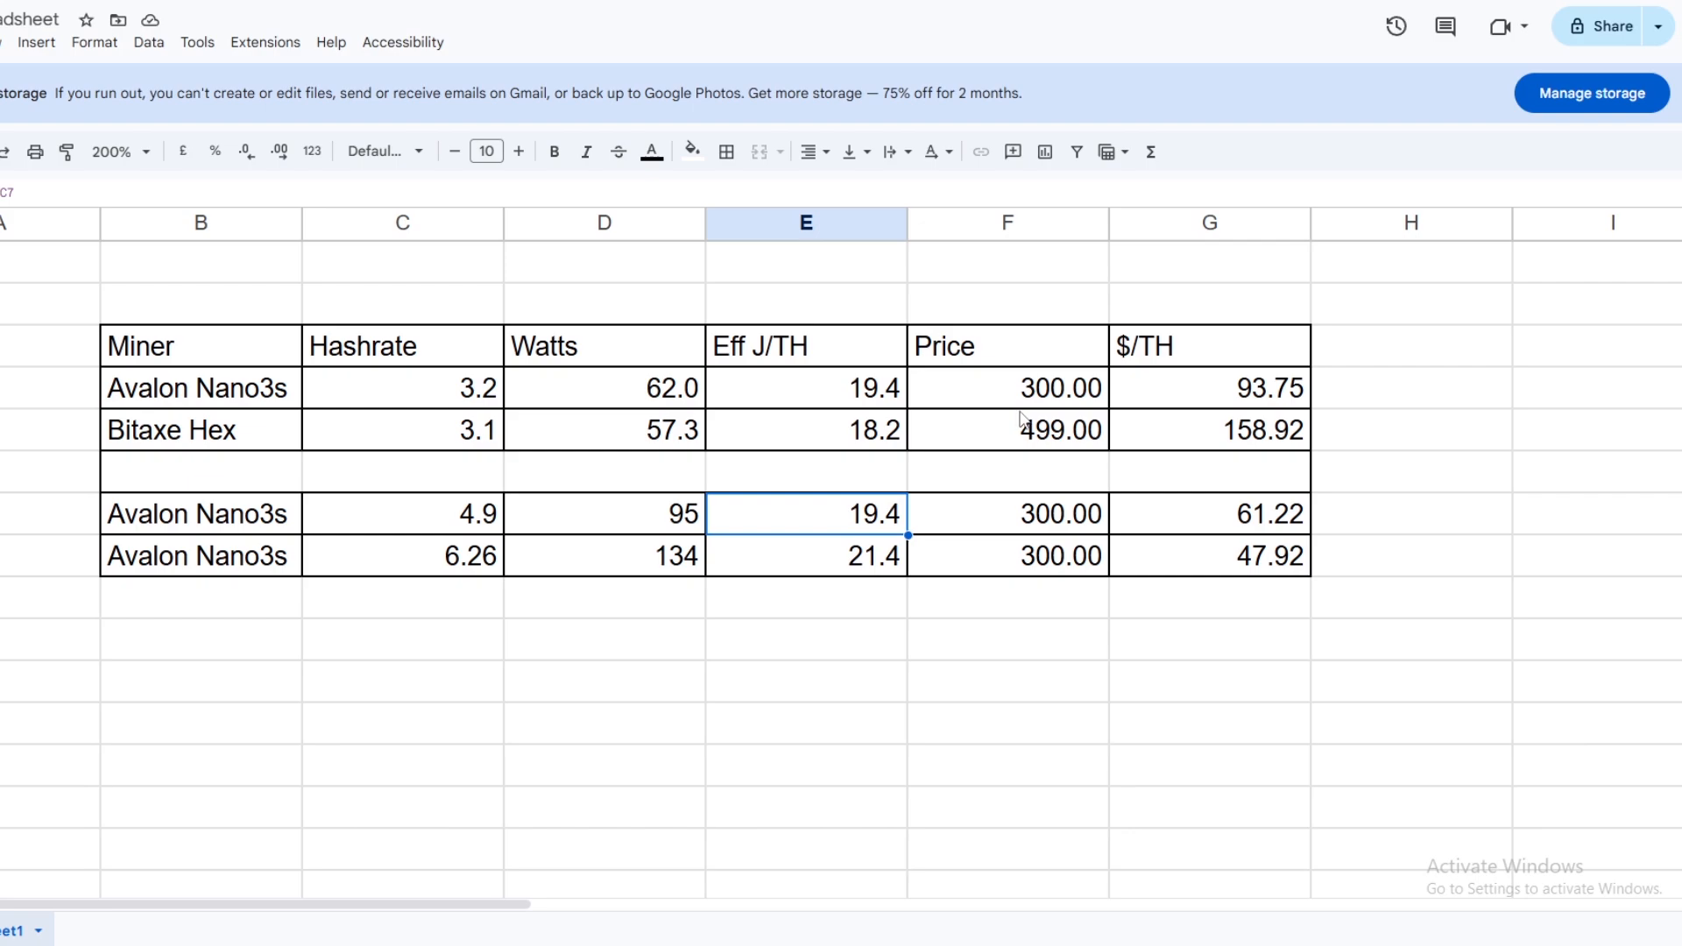
mouse_move(438, 519)
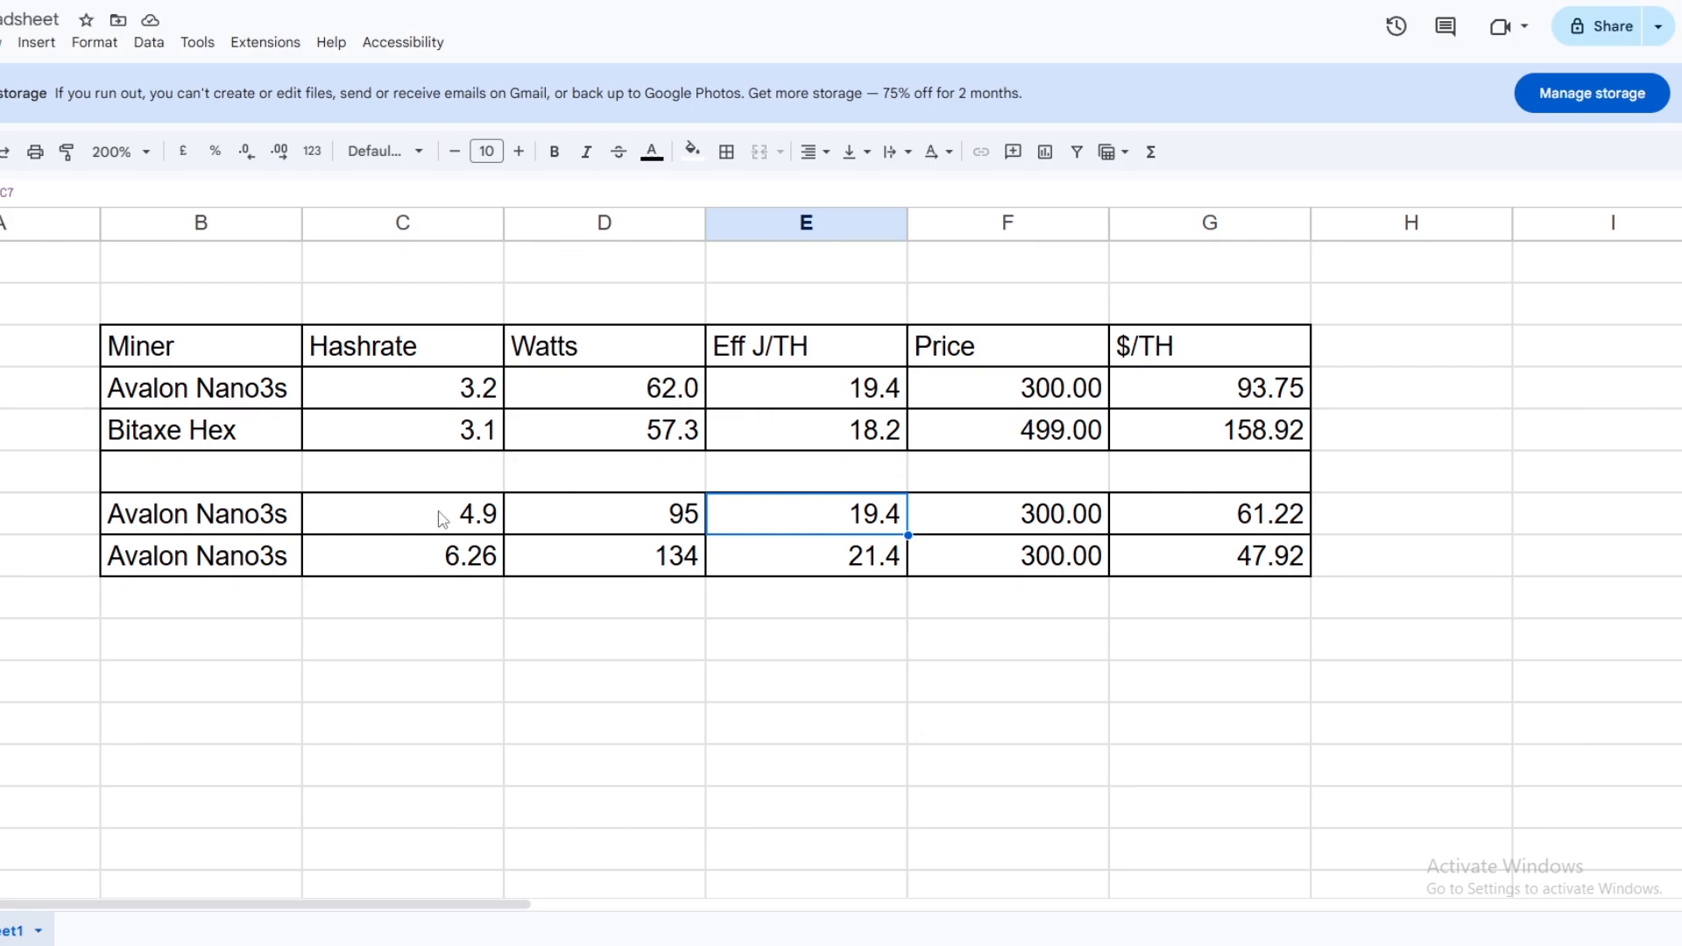
mouse_move(487, 525)
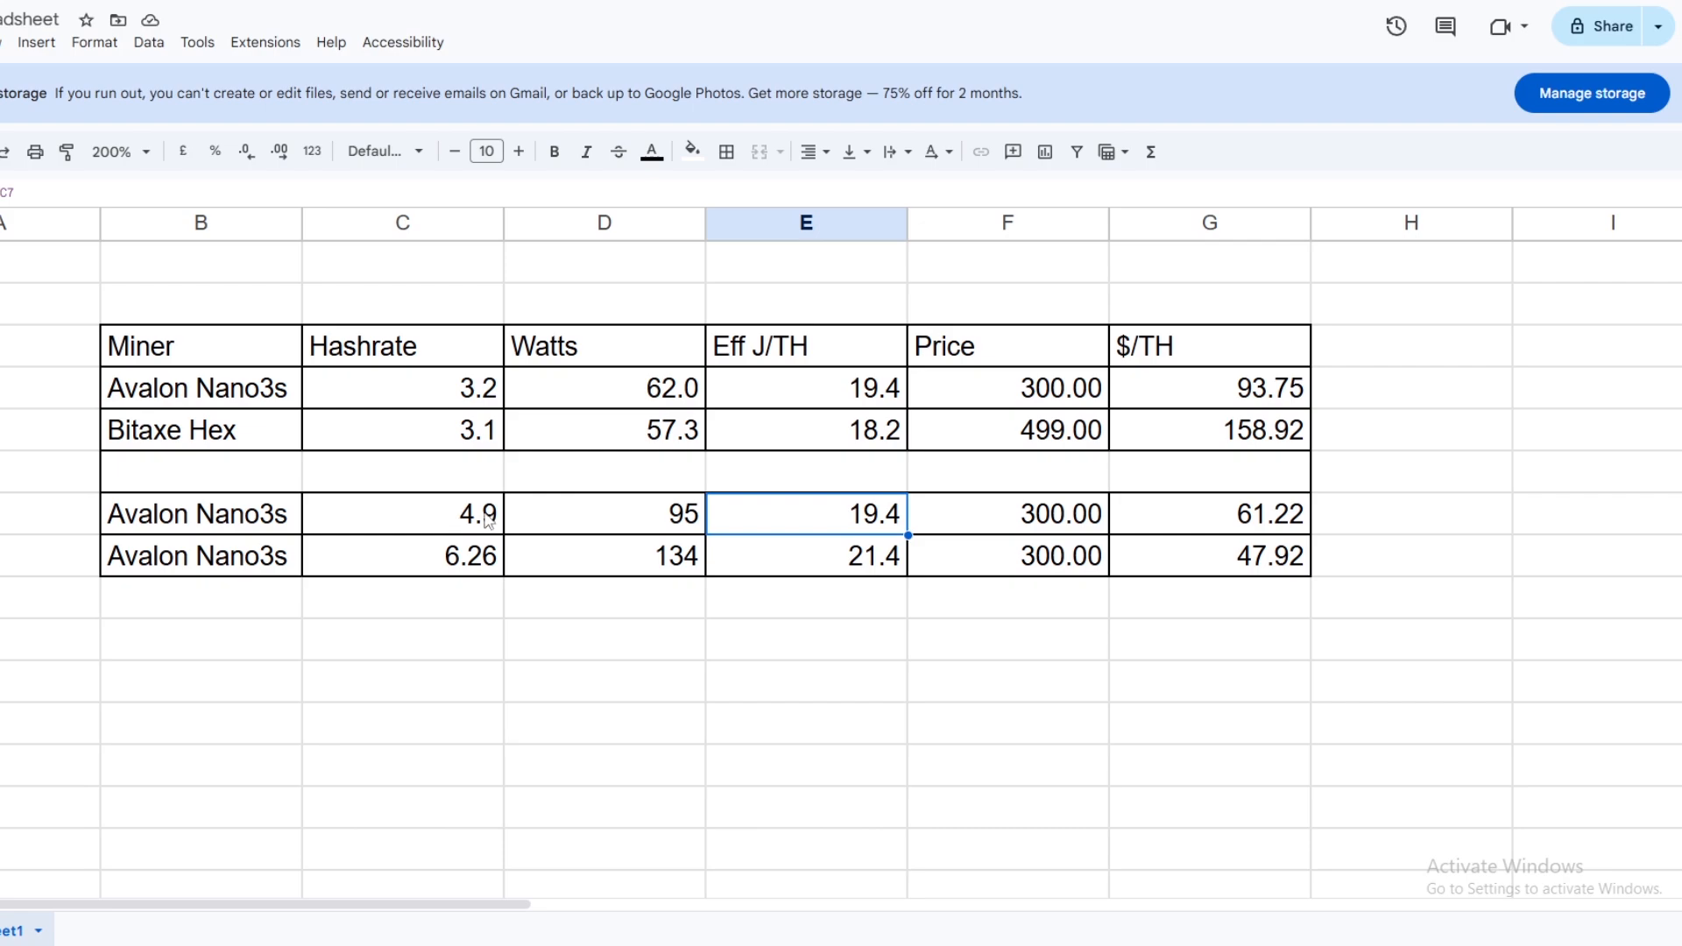
mouse_move(459, 524)
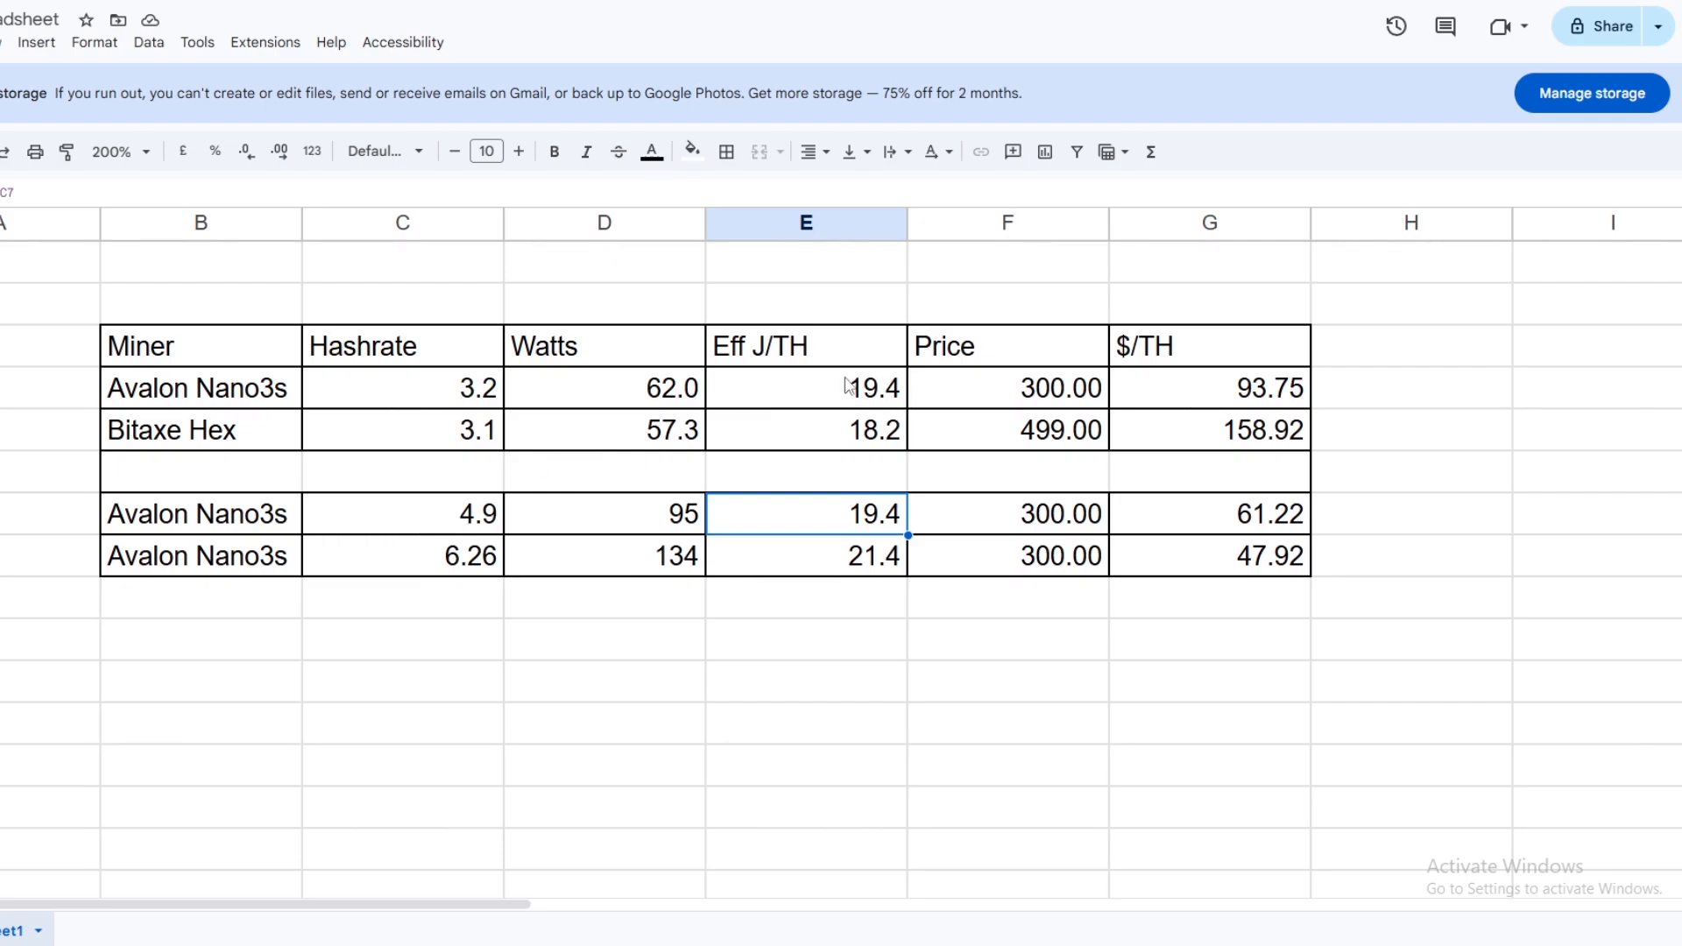
mouse_move(1148, 517)
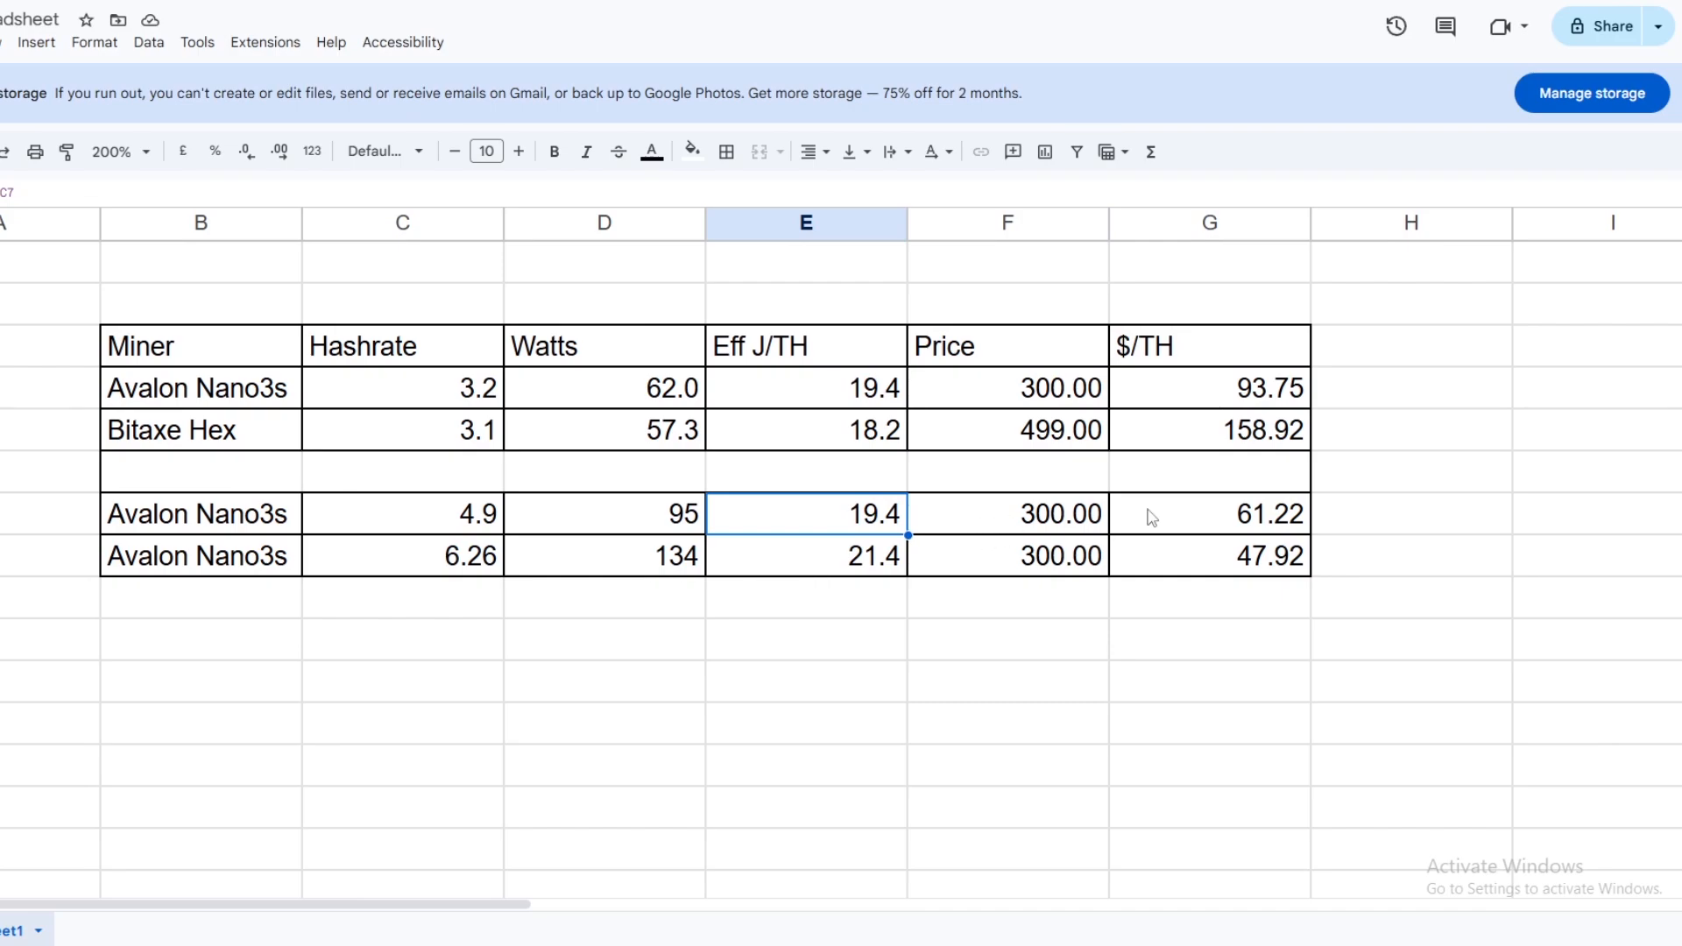
mouse_move(1276, 526)
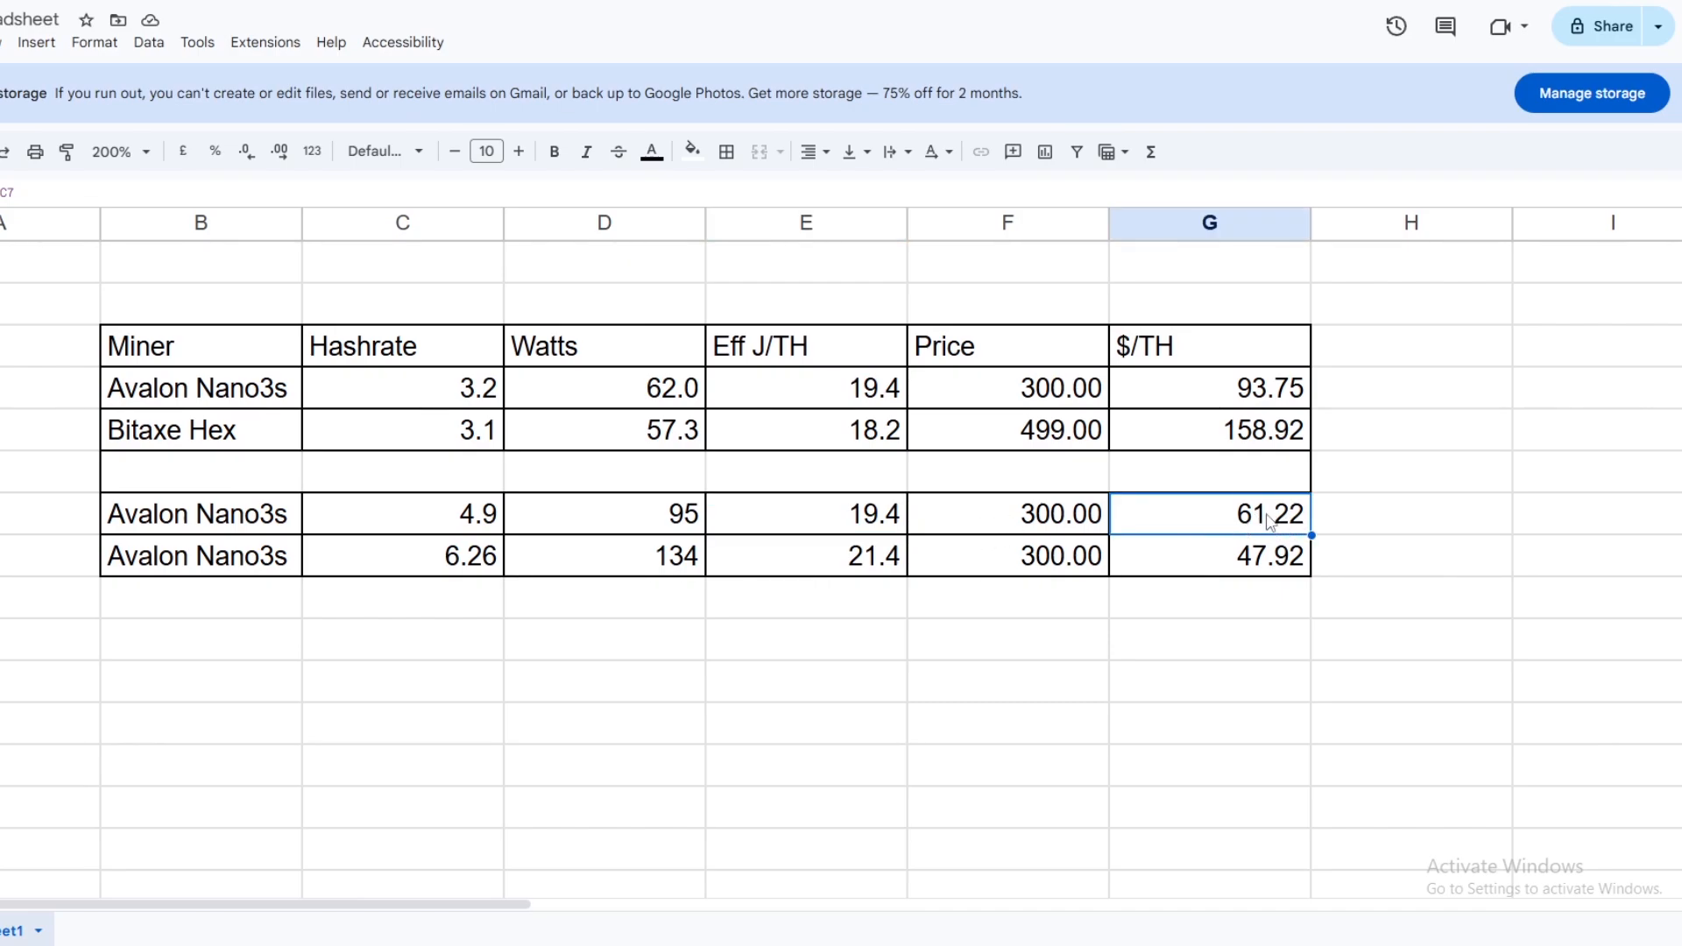
mouse_move(1269, 406)
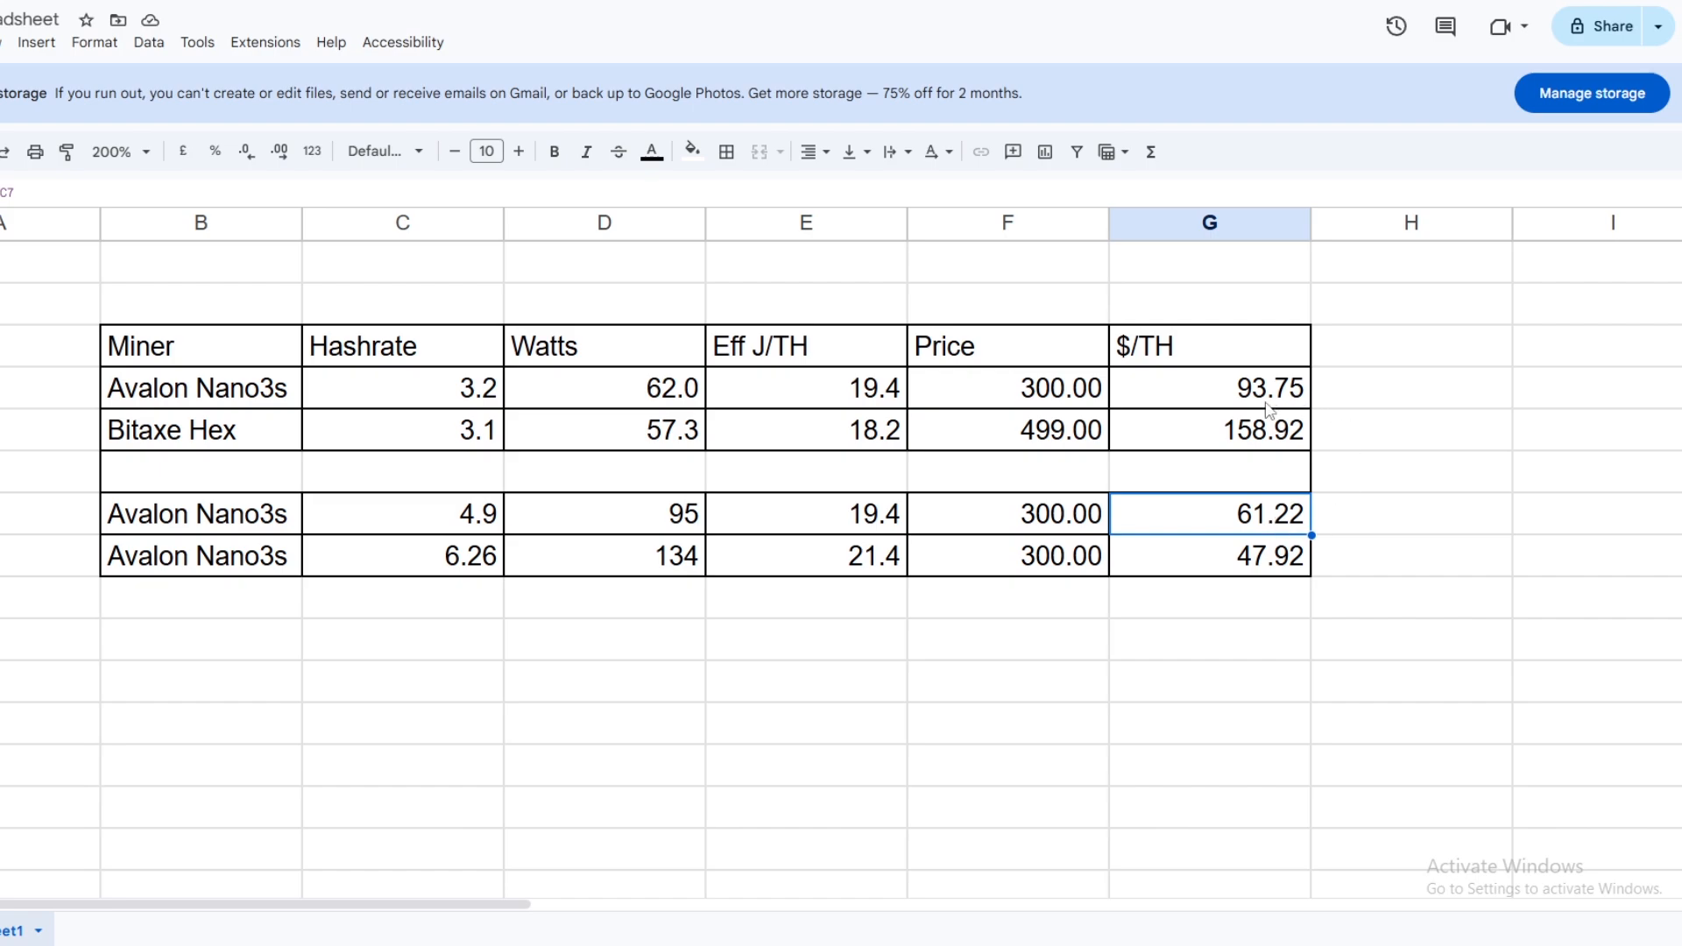
left_click_drag(1209, 514, 1209, 555)
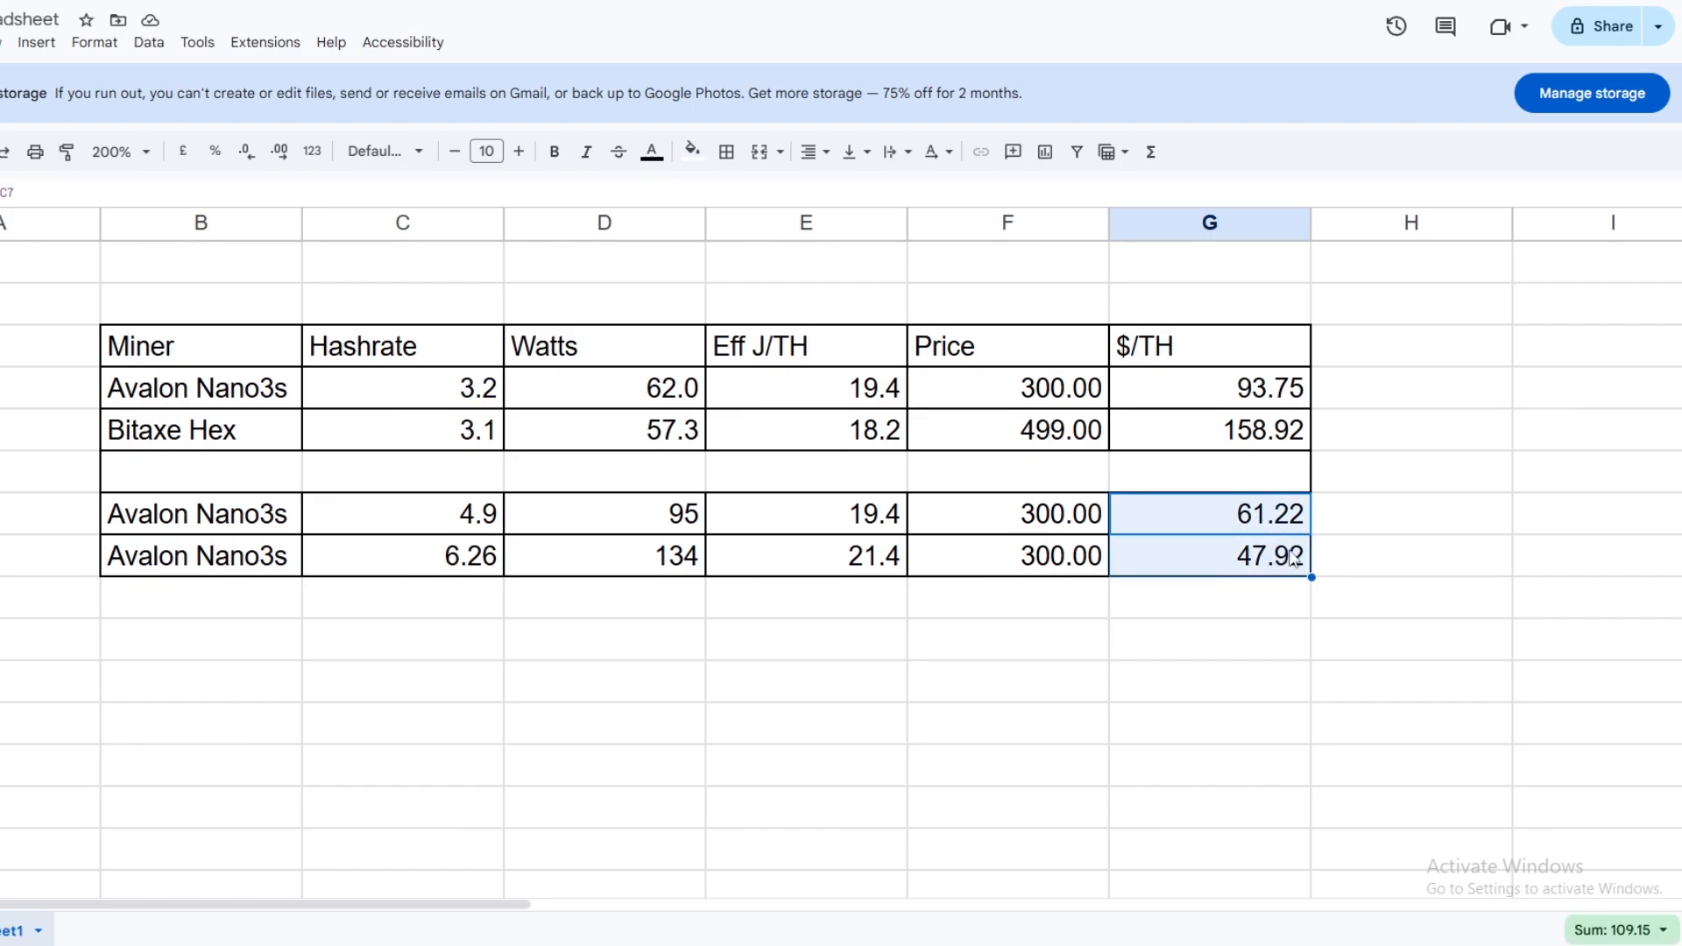
mouse_move(1216, 547)
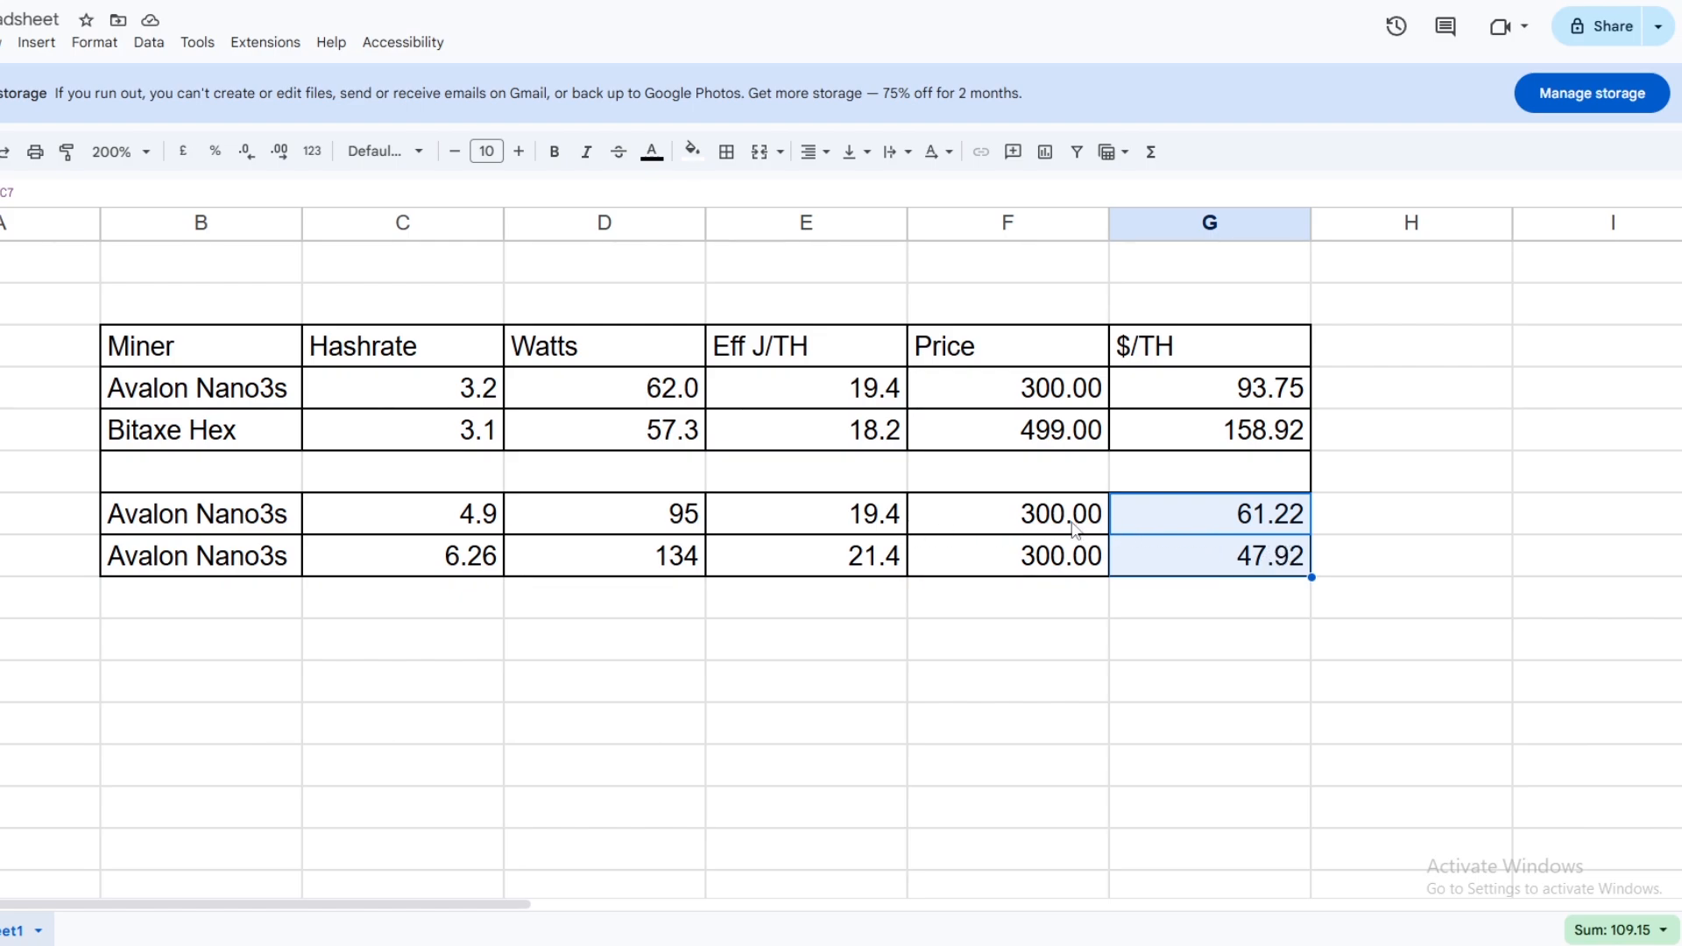
mouse_move(813, 552)
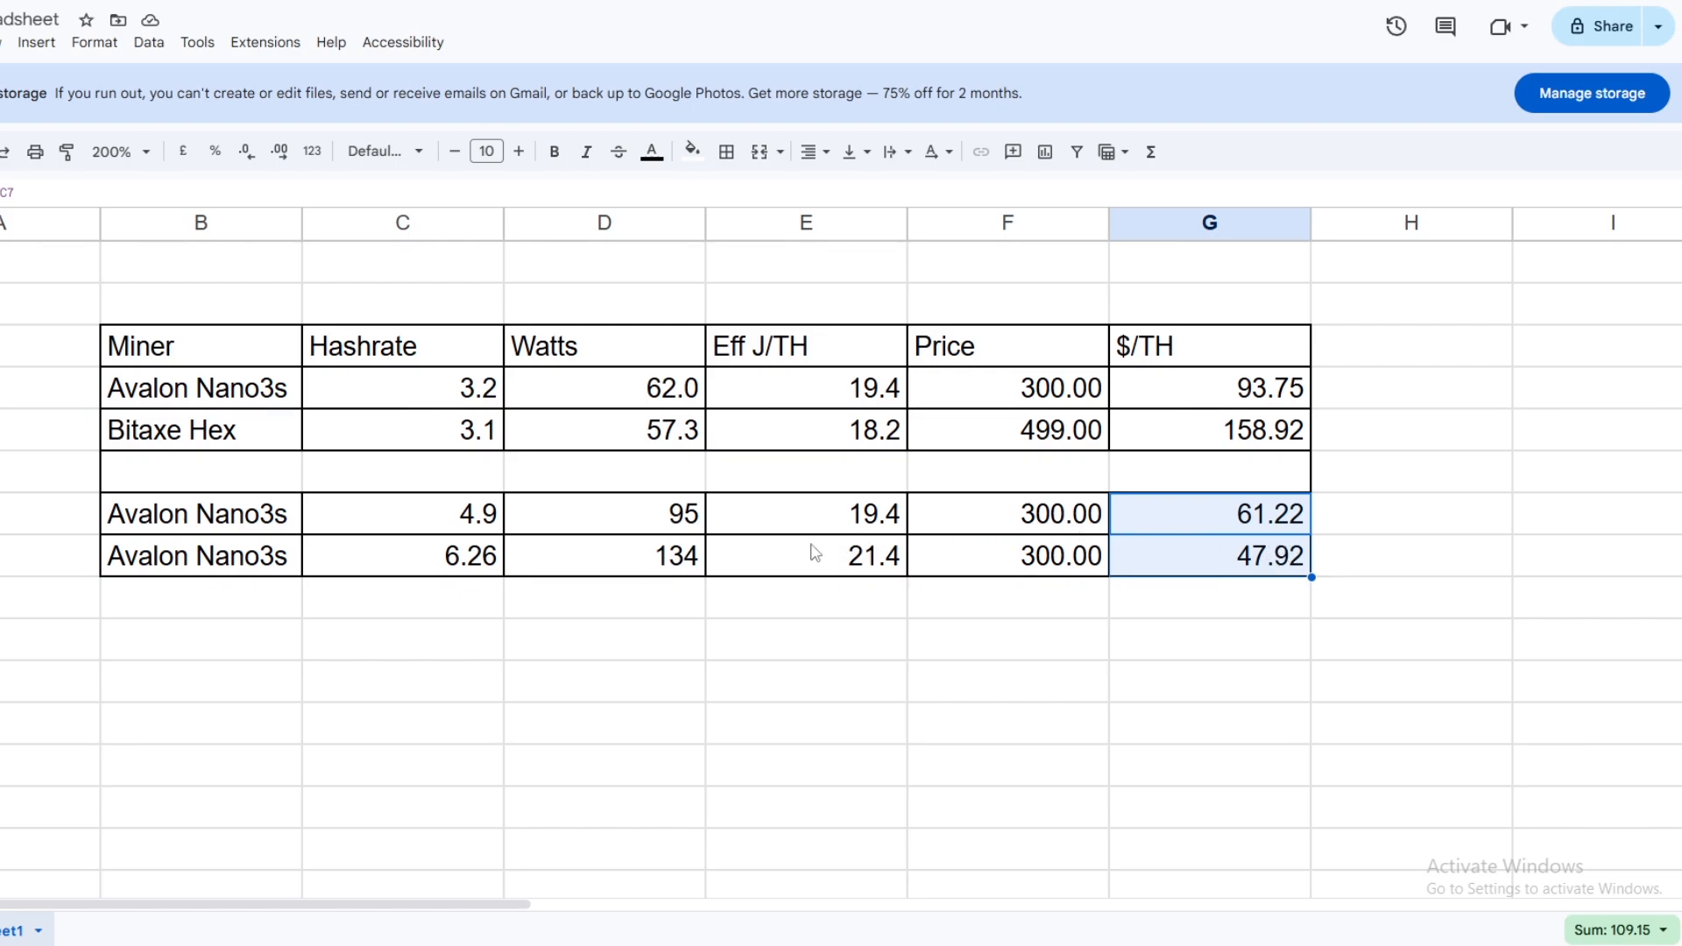
left_click(605, 555)
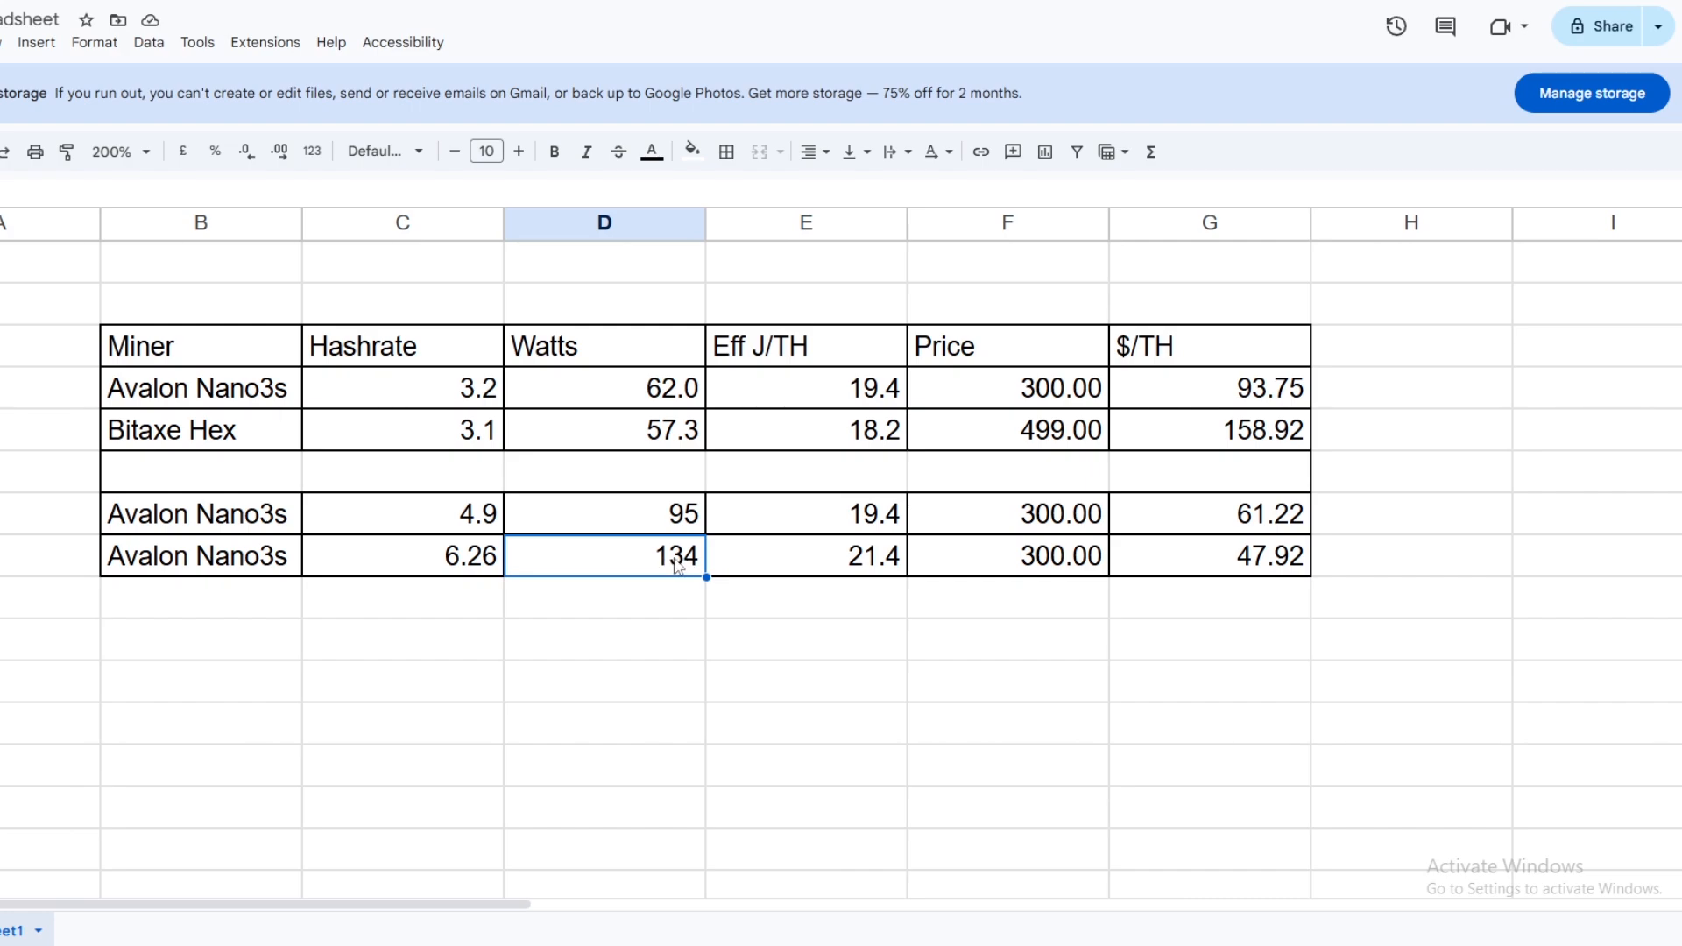
mouse_move(354, 570)
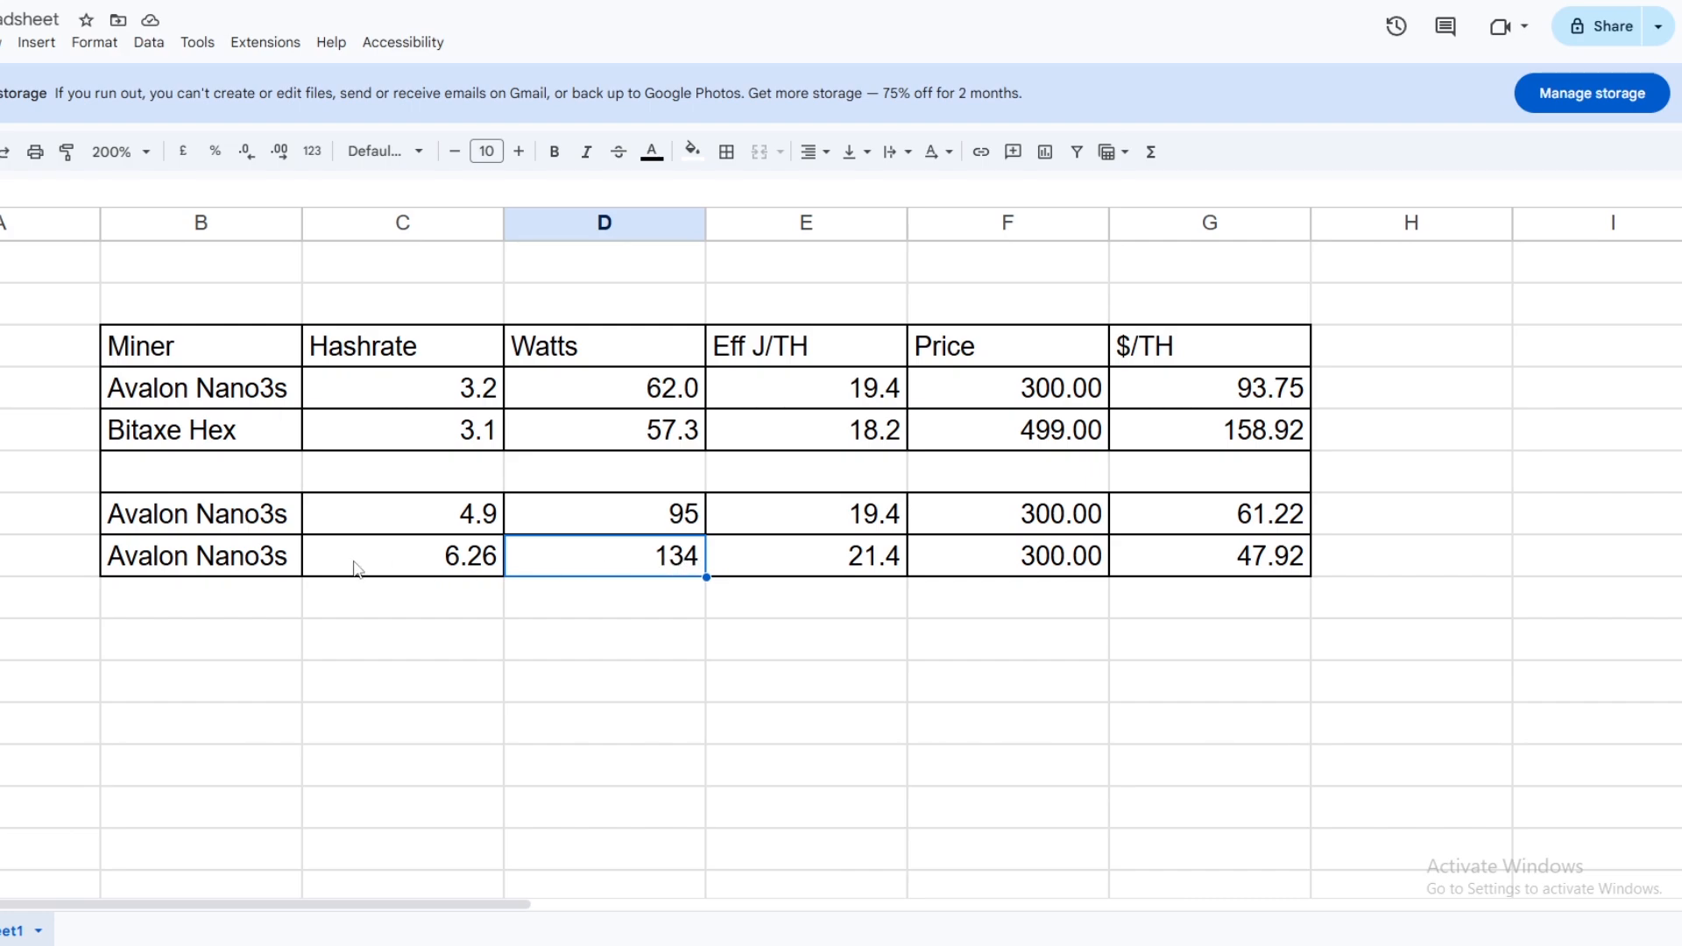
mouse_move(401, 568)
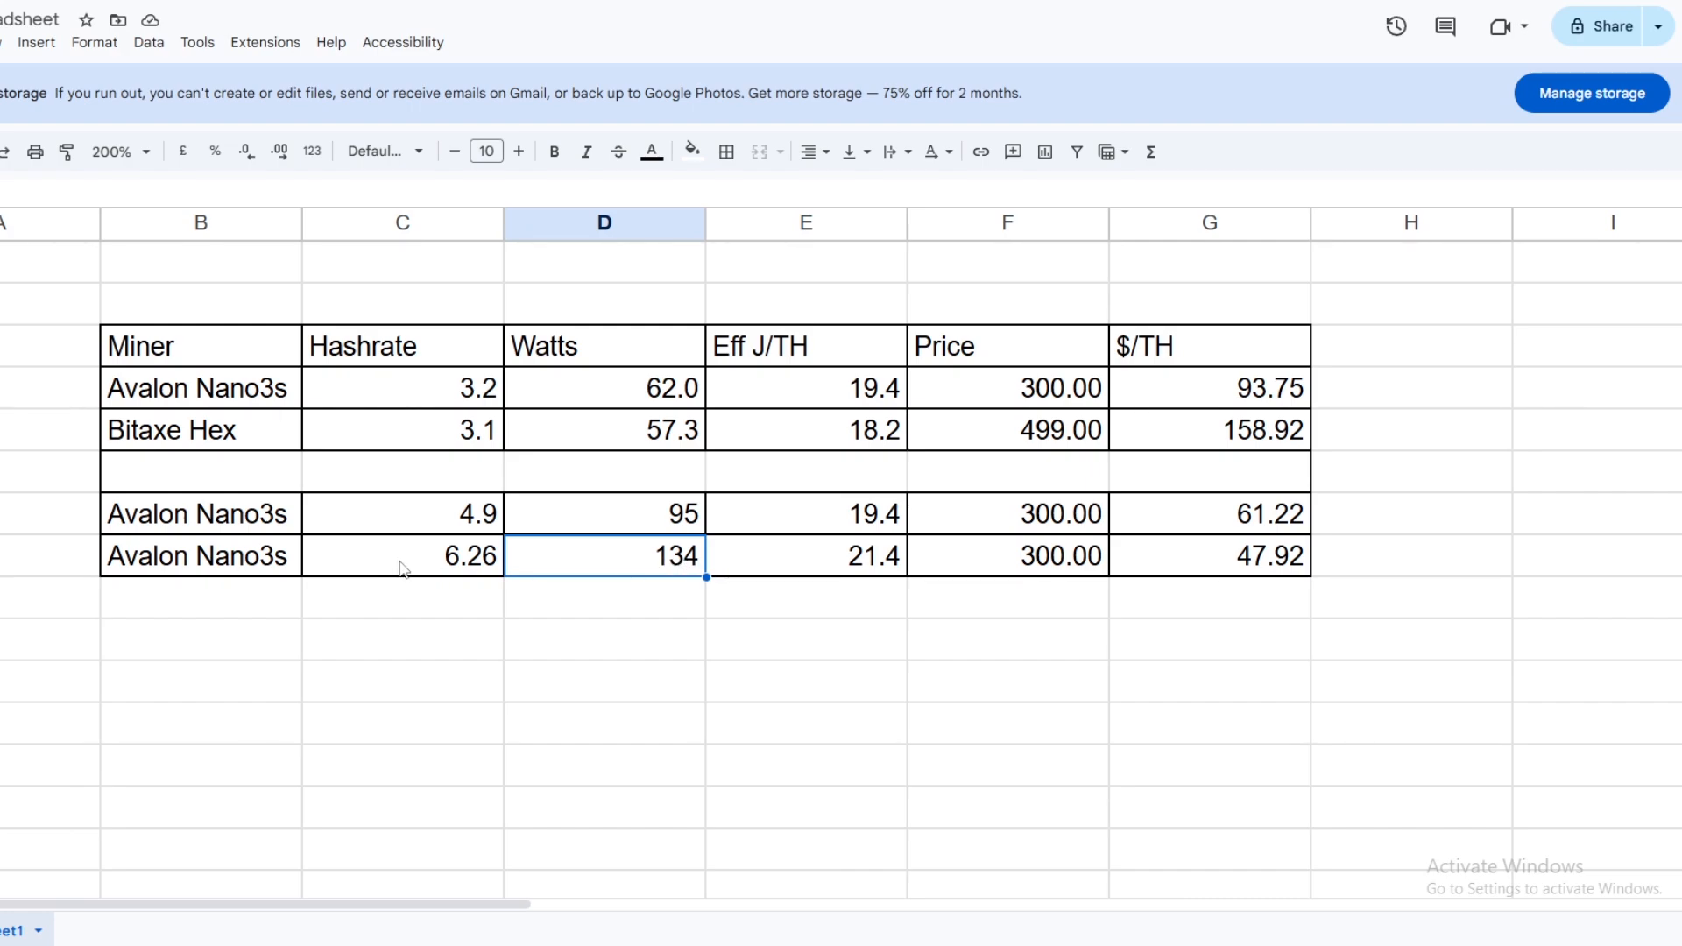
mouse_move(680, 579)
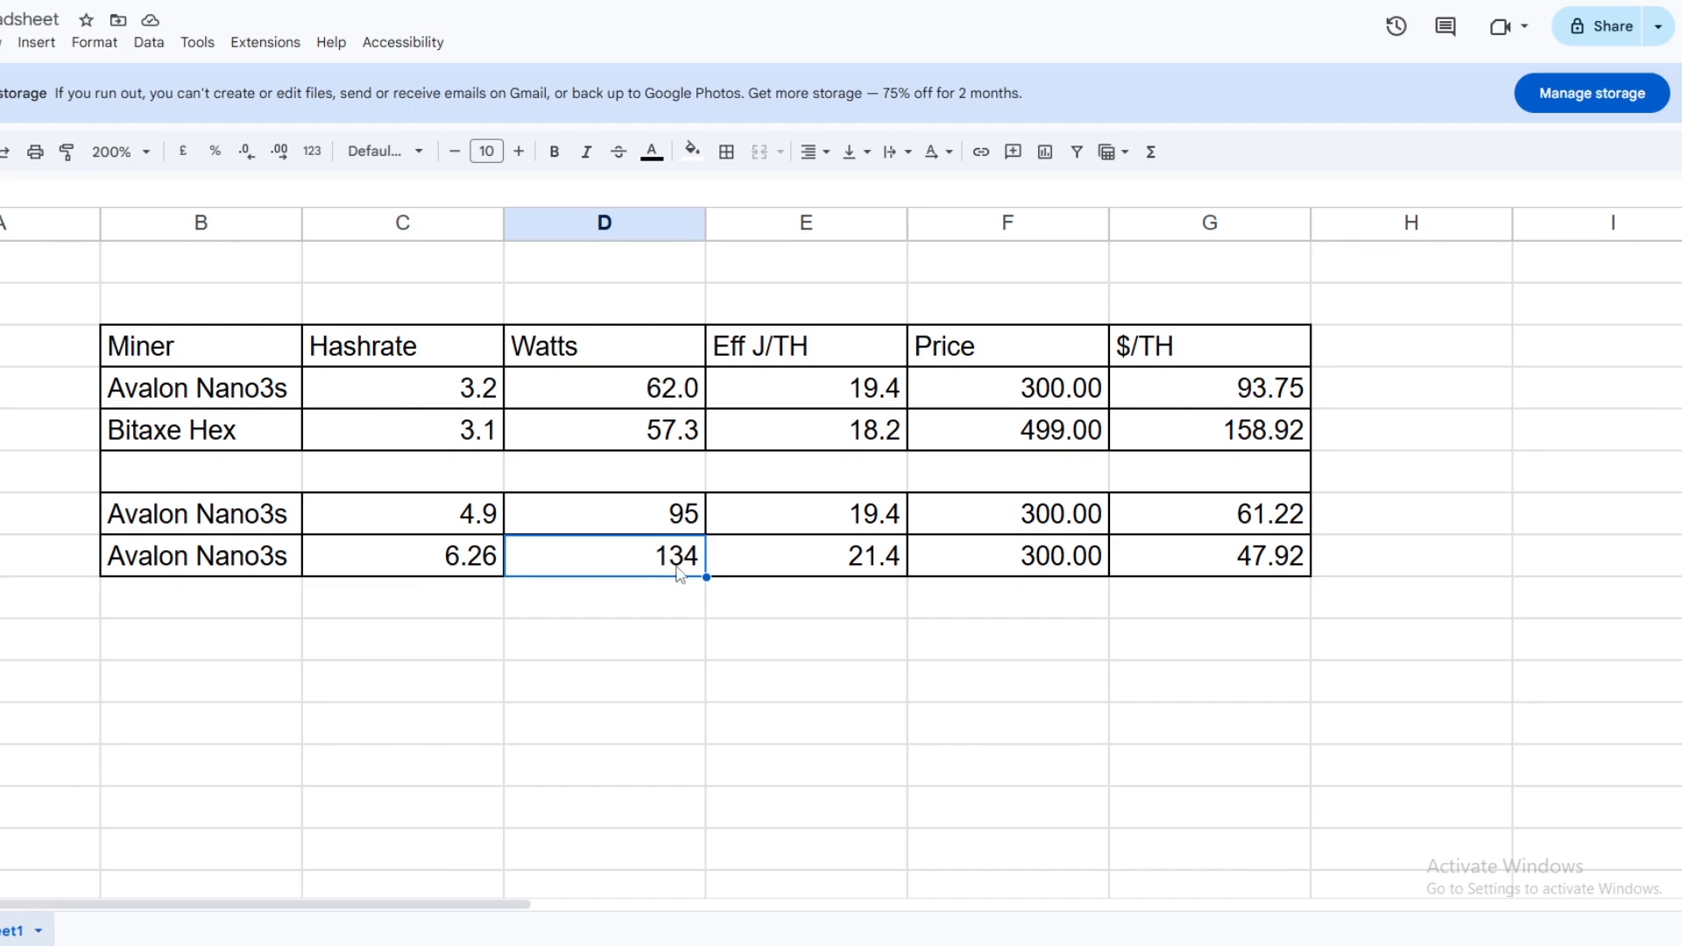
mouse_move(487, 526)
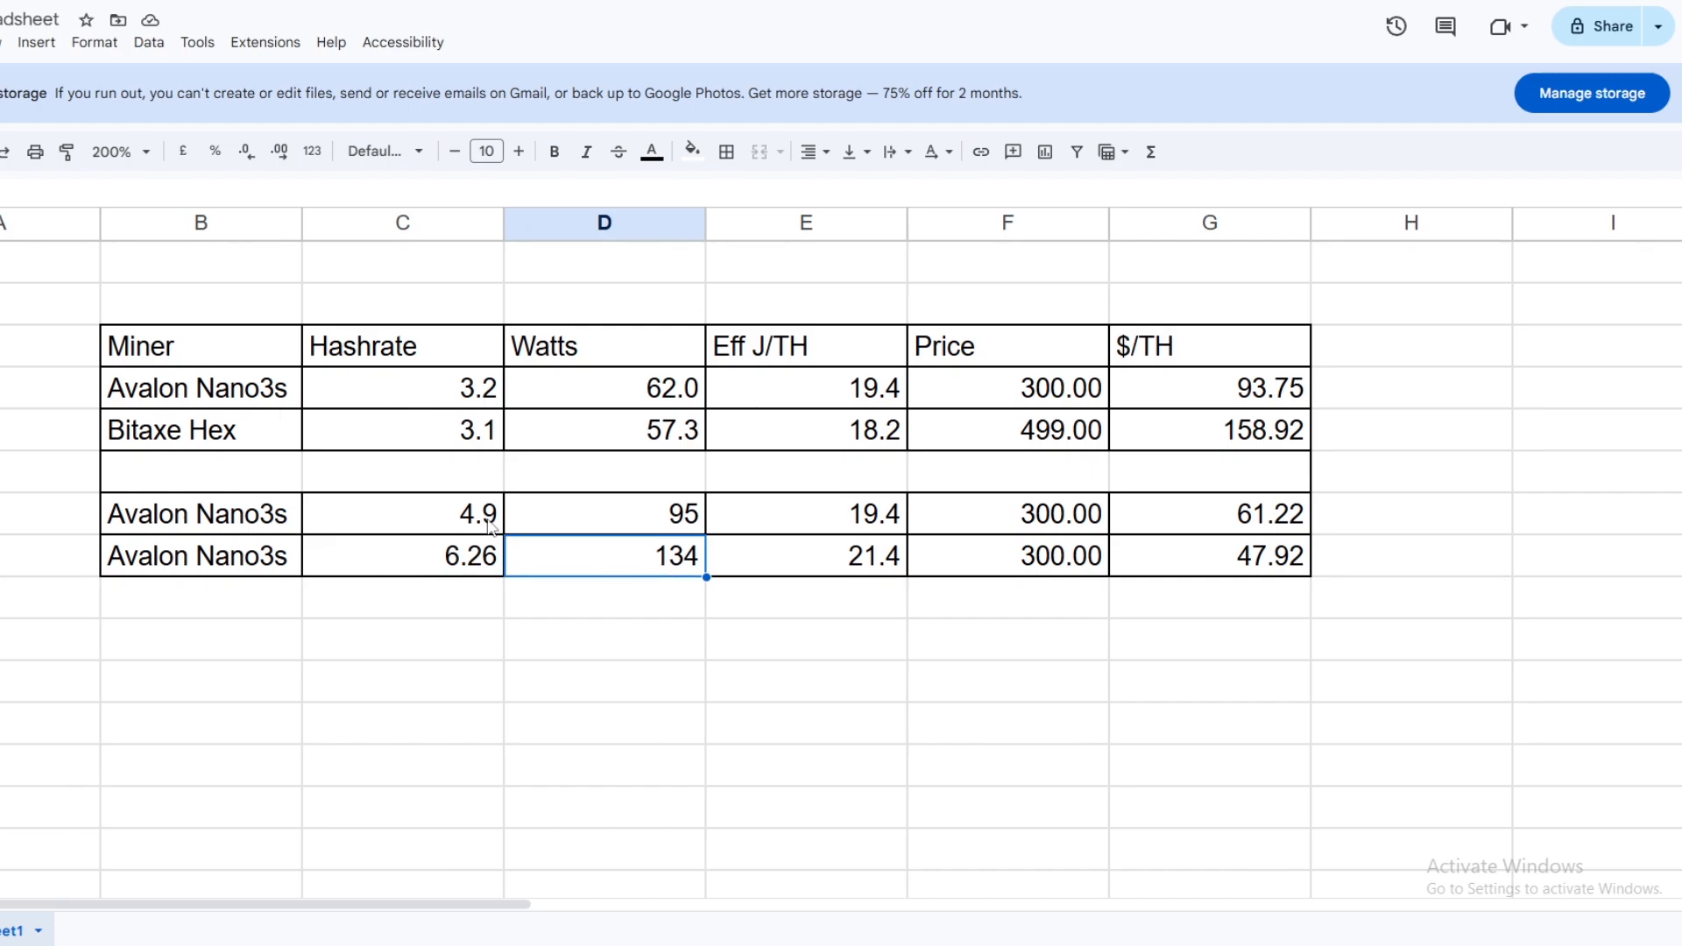
mouse_move(635, 559)
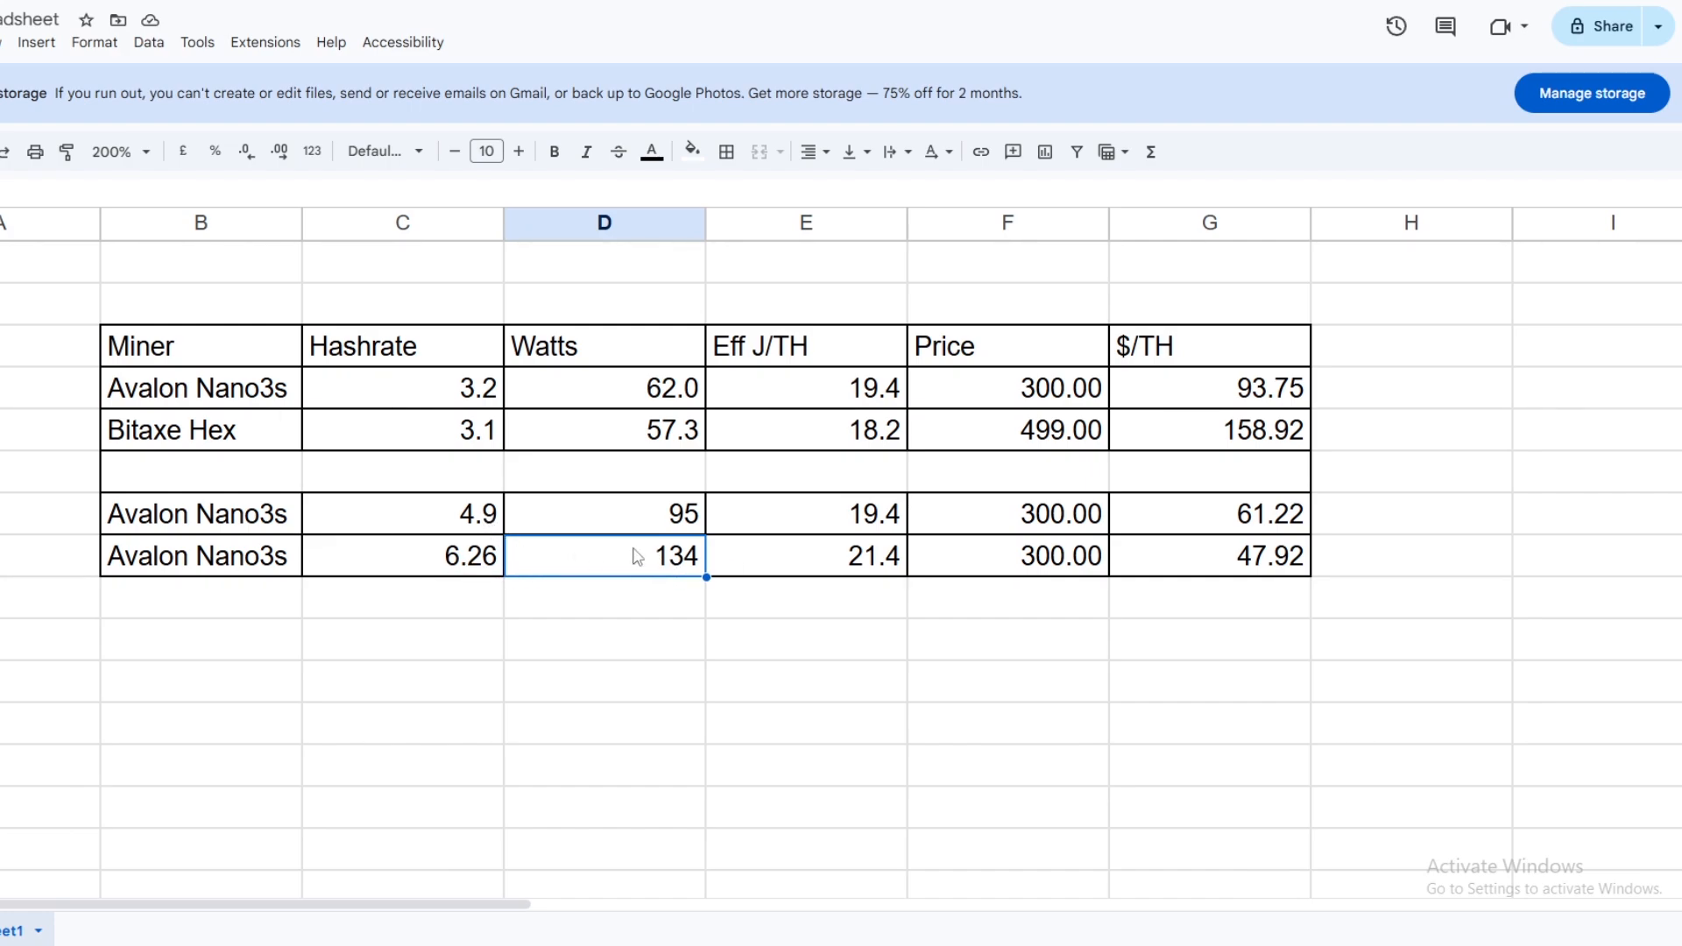
mouse_move(699, 583)
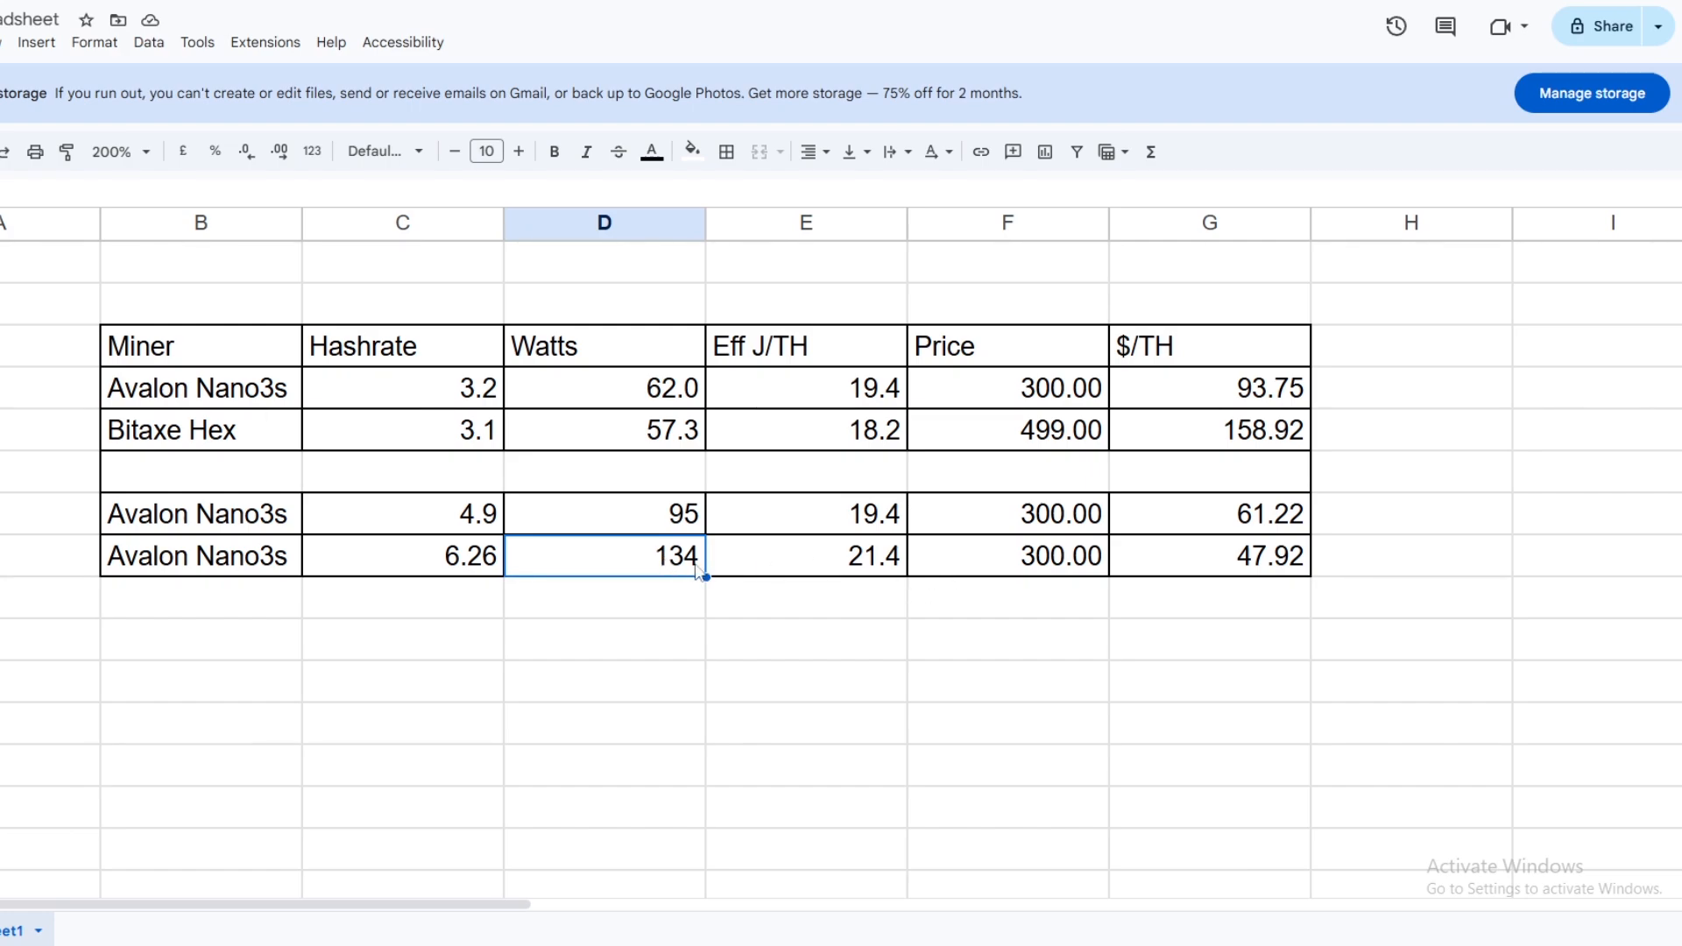
mouse_move(629, 566)
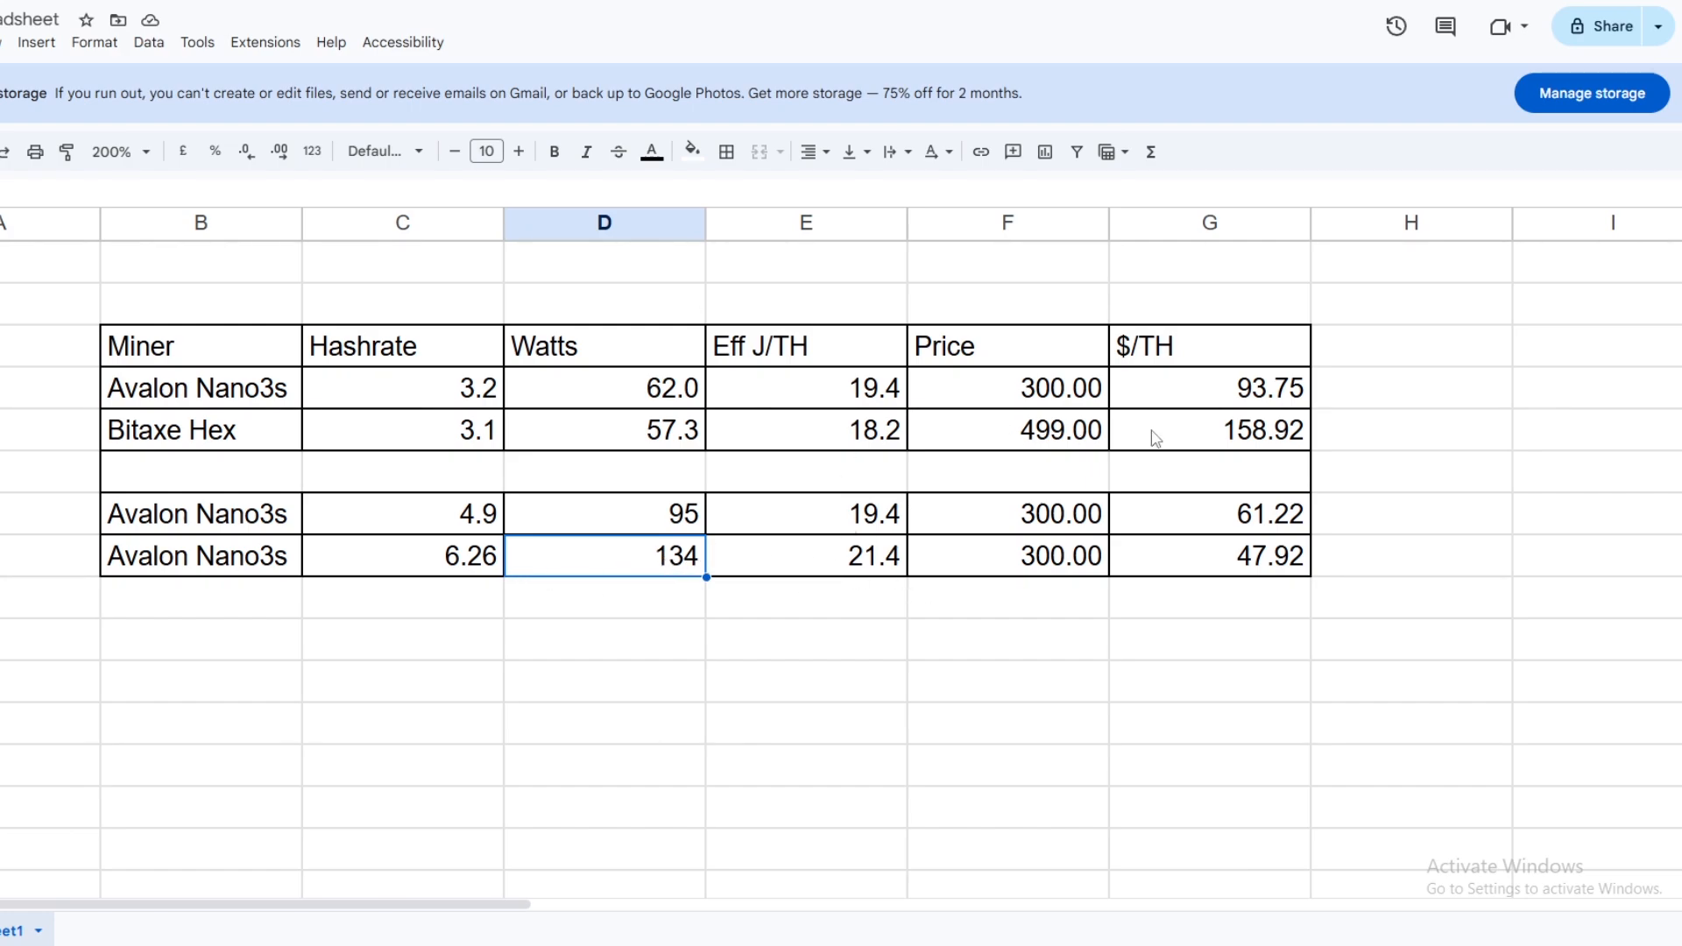
mouse_move(1258, 440)
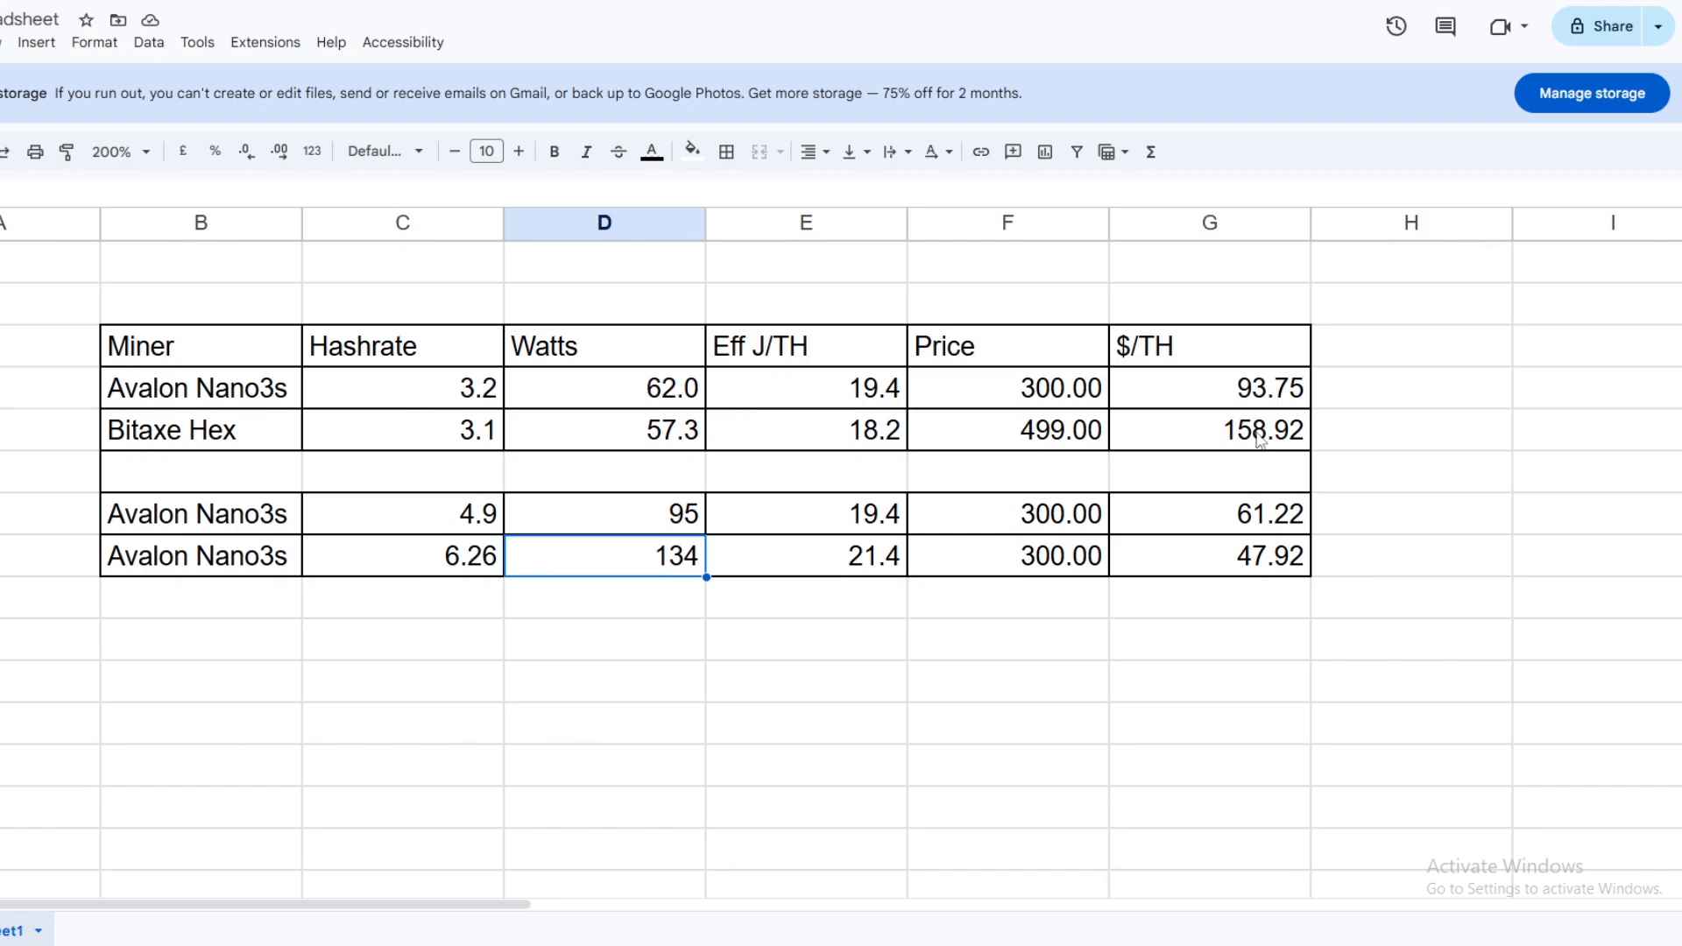
mouse_move(1265, 424)
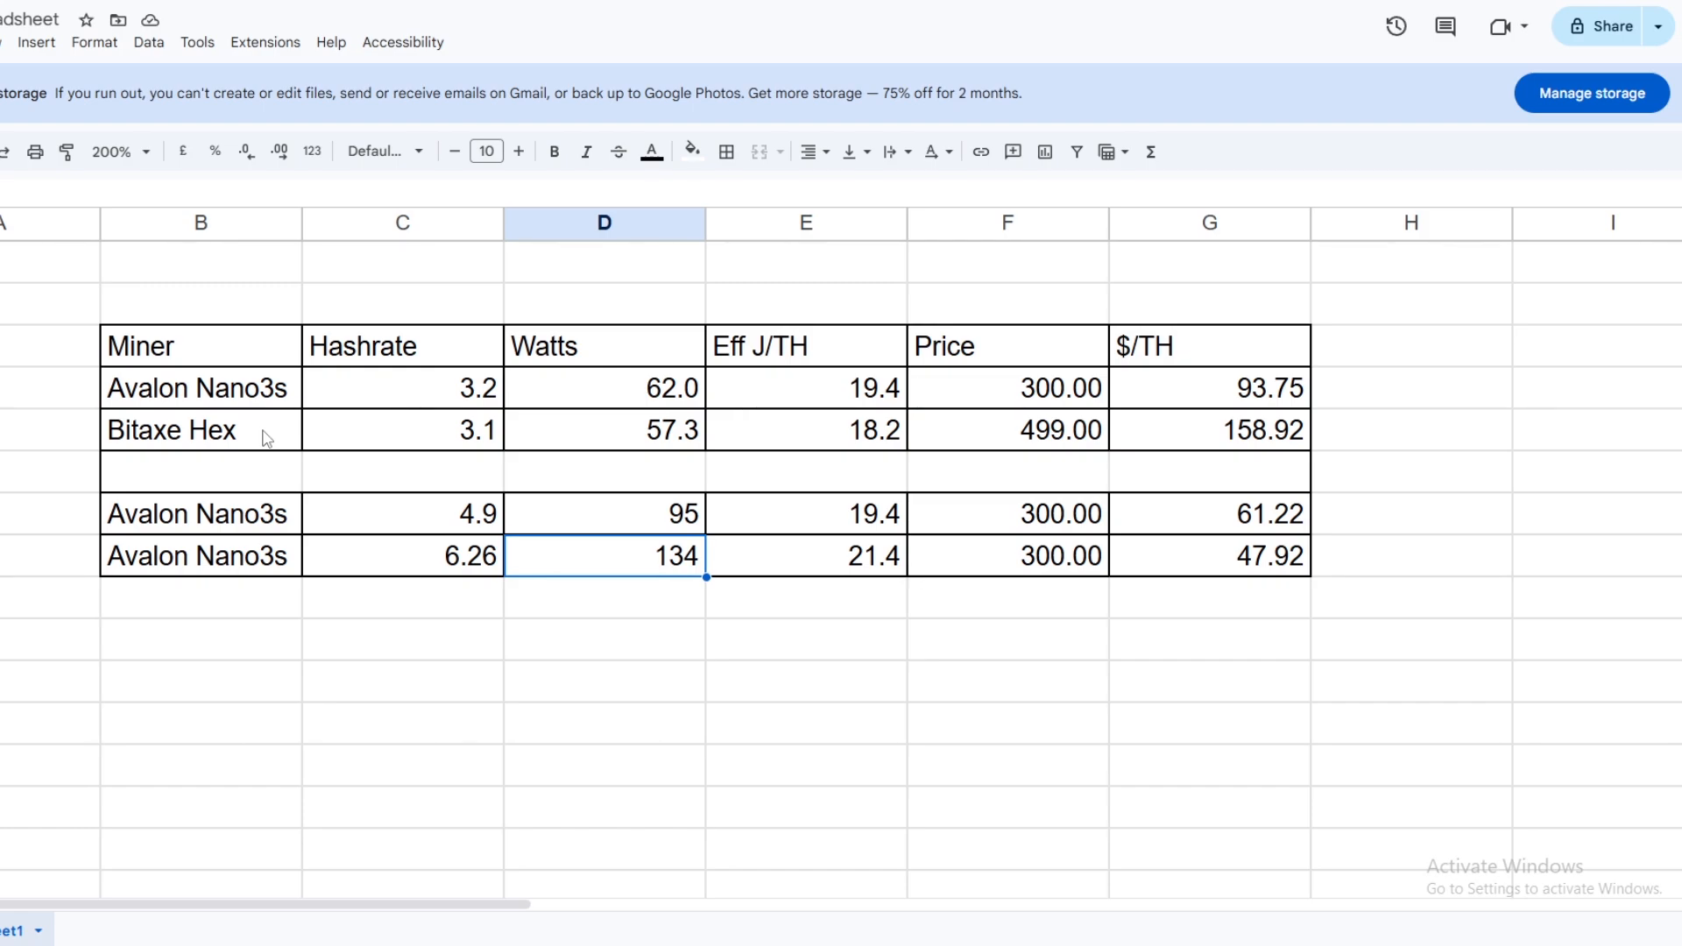
mouse_move(1266, 475)
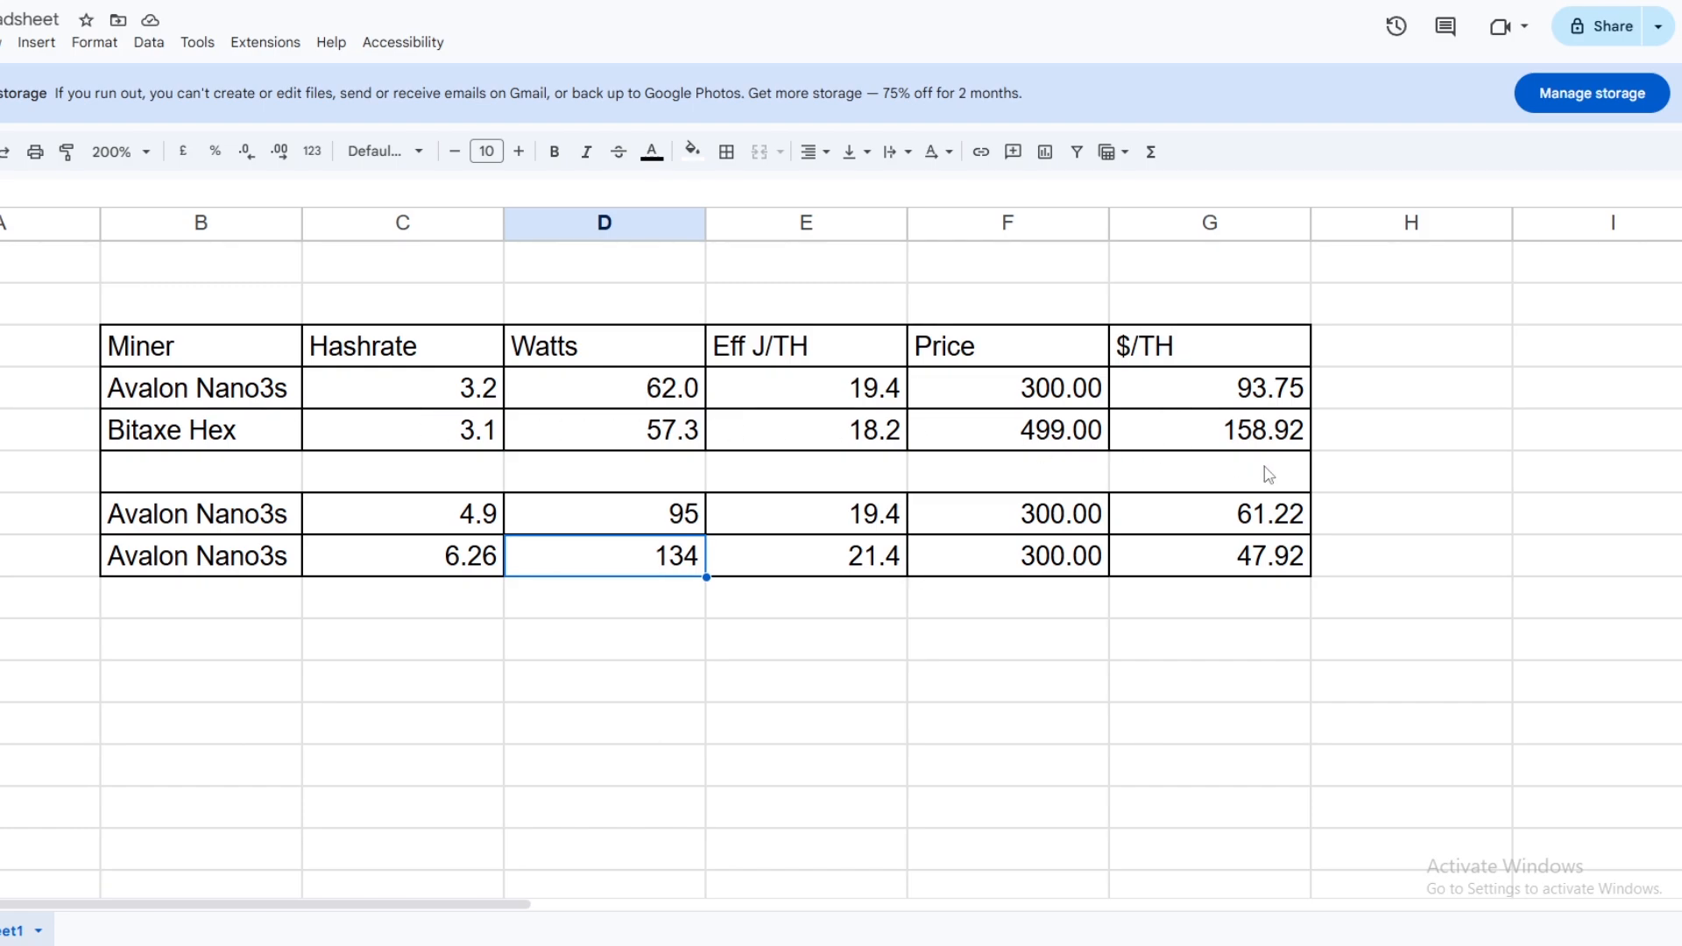
mouse_move(1310, 466)
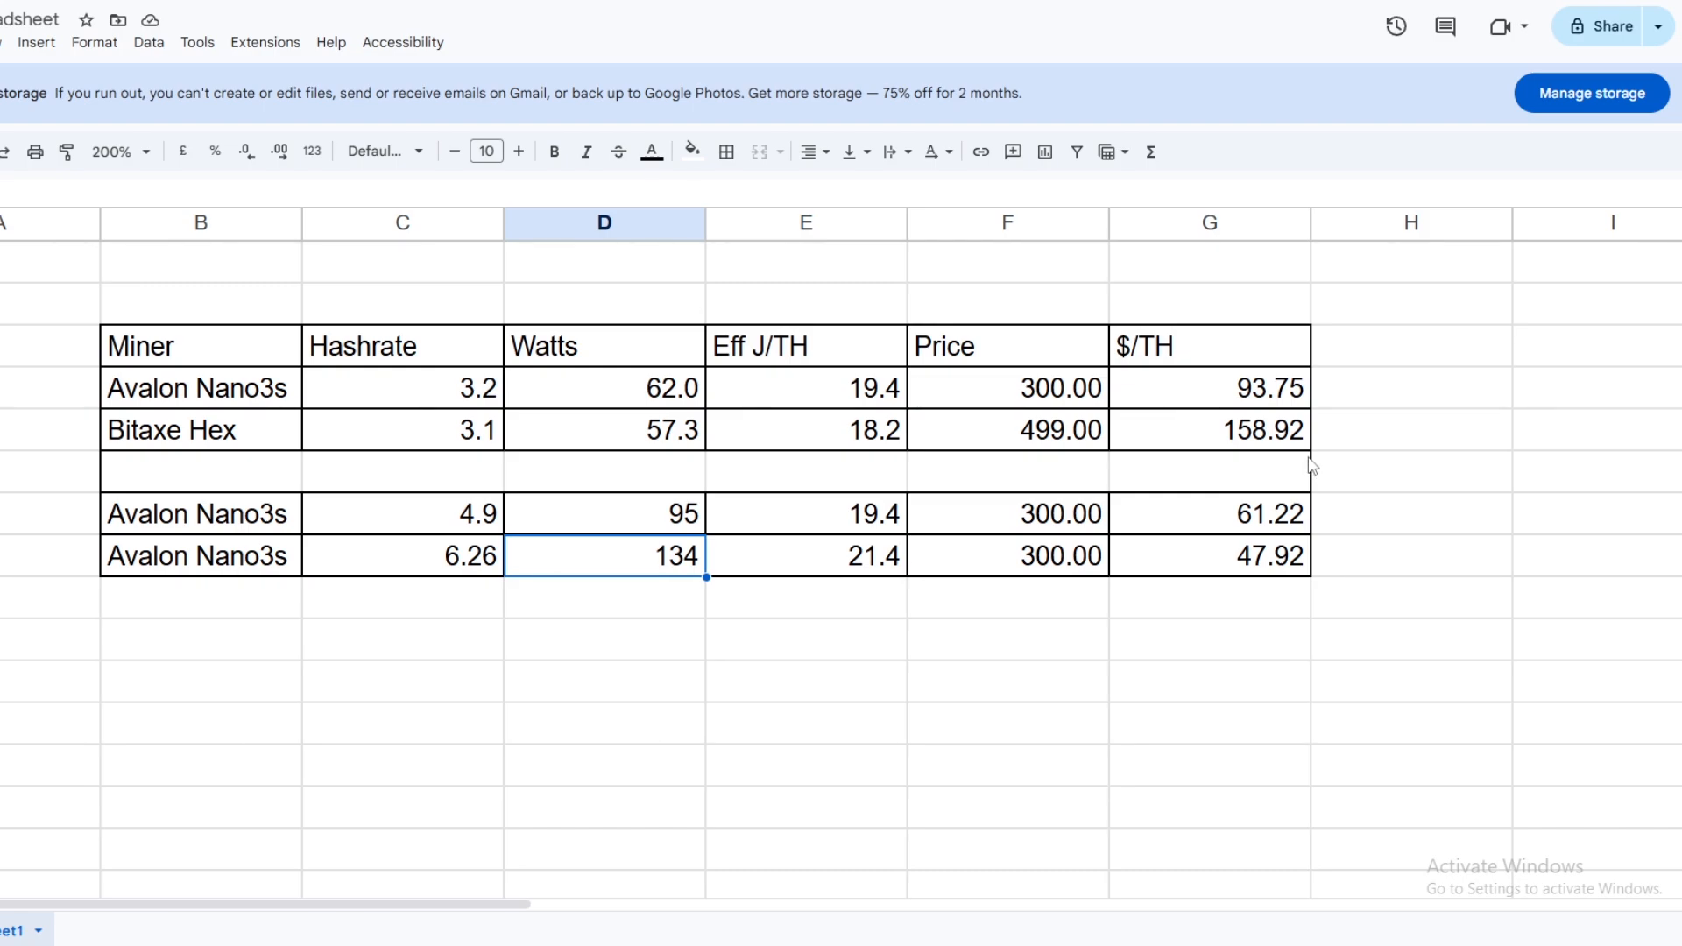
mouse_move(531, 435)
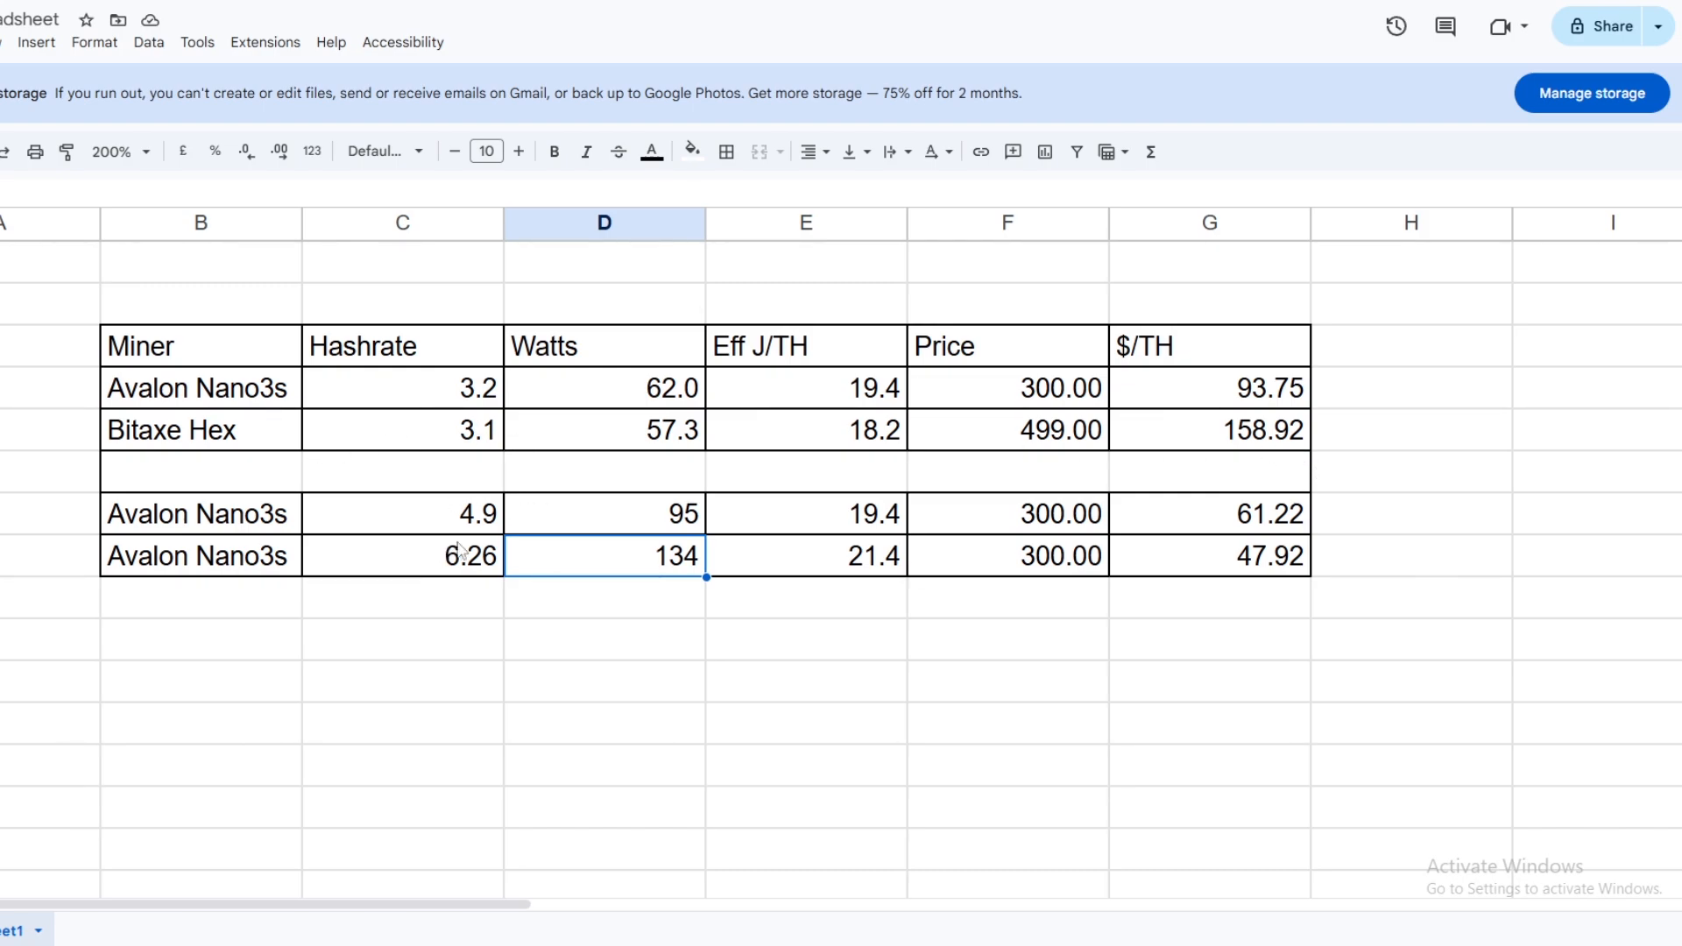
mouse_move(1241, 571)
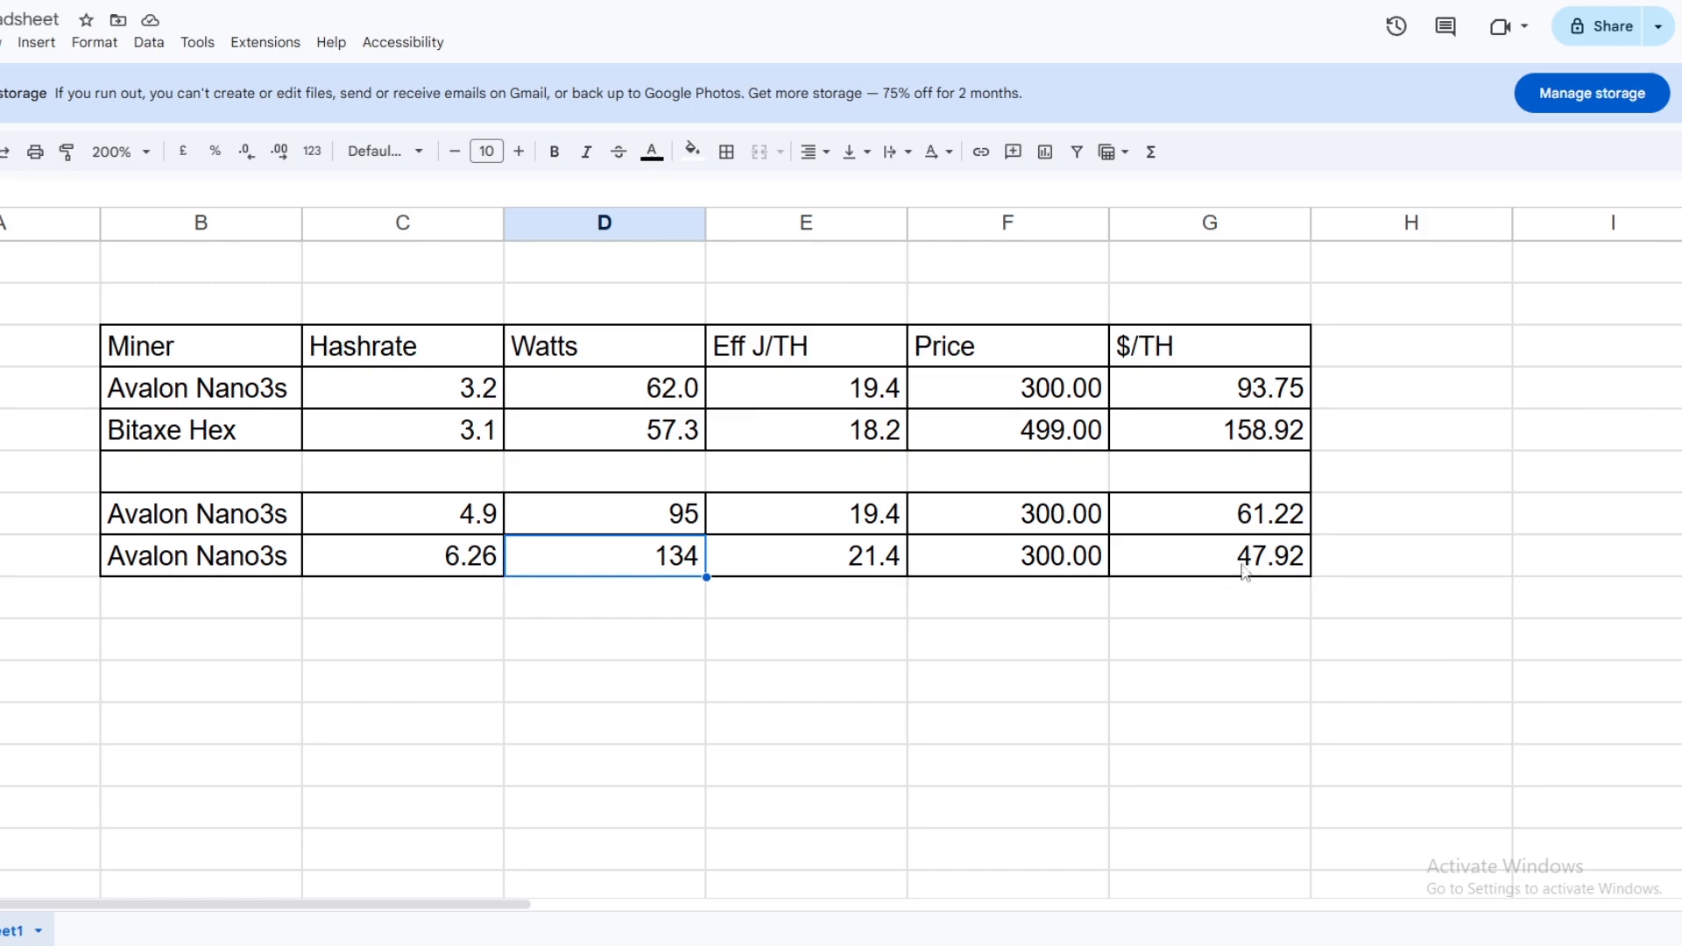
mouse_move(523, 552)
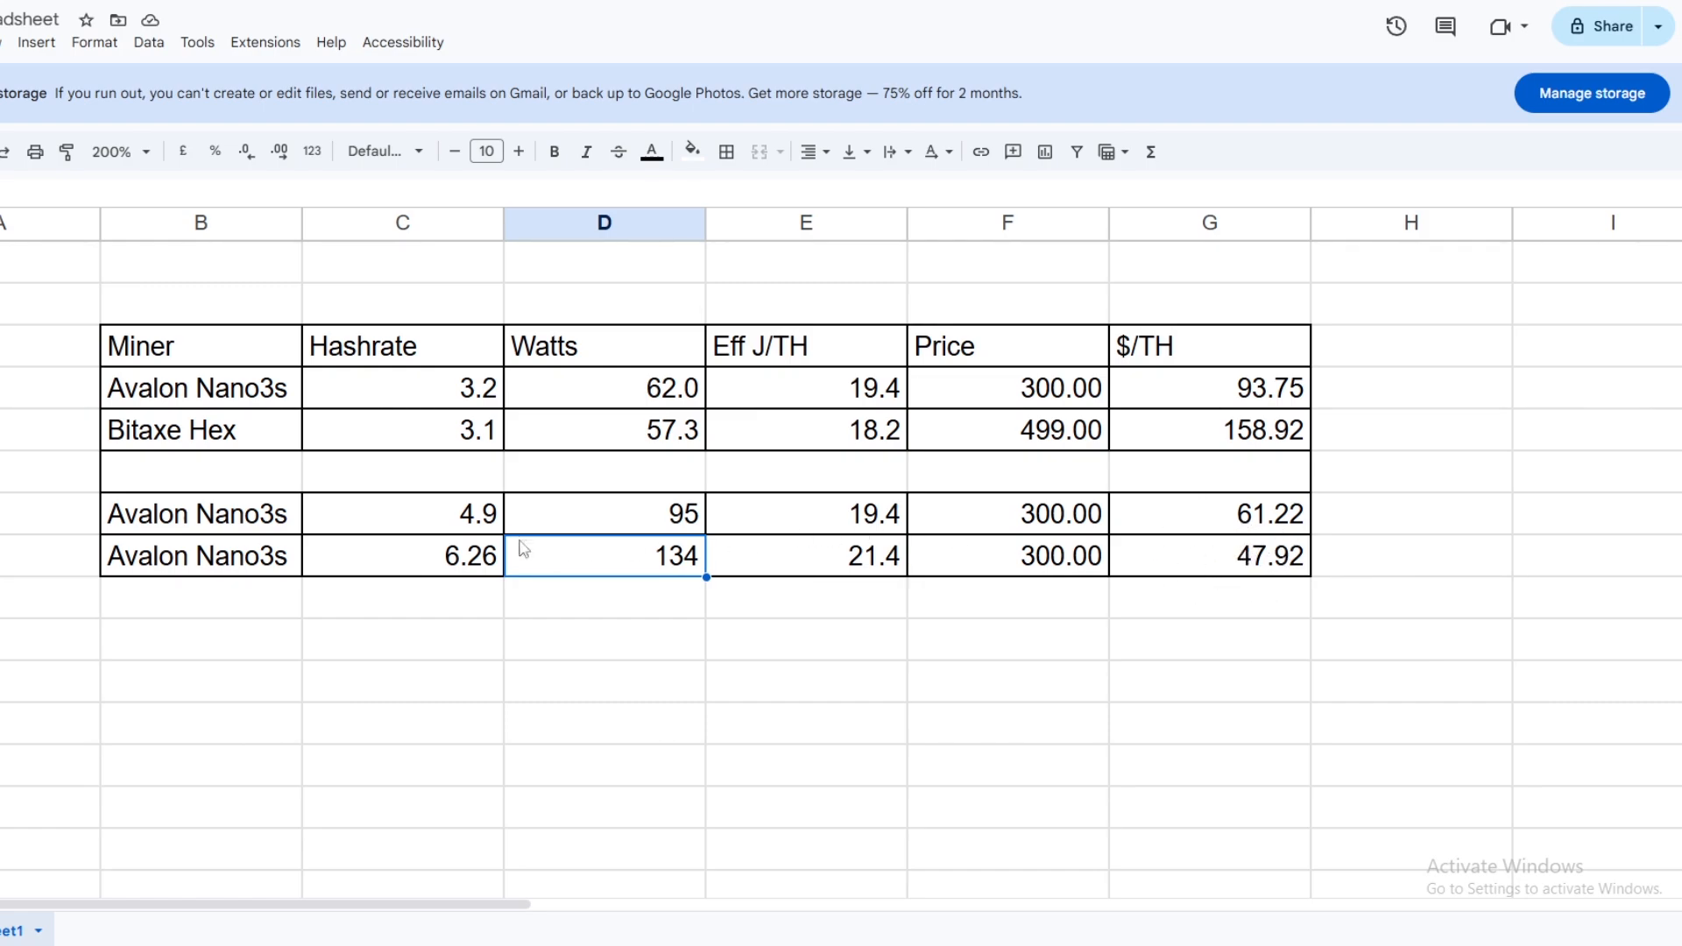
mouse_move(316, 564)
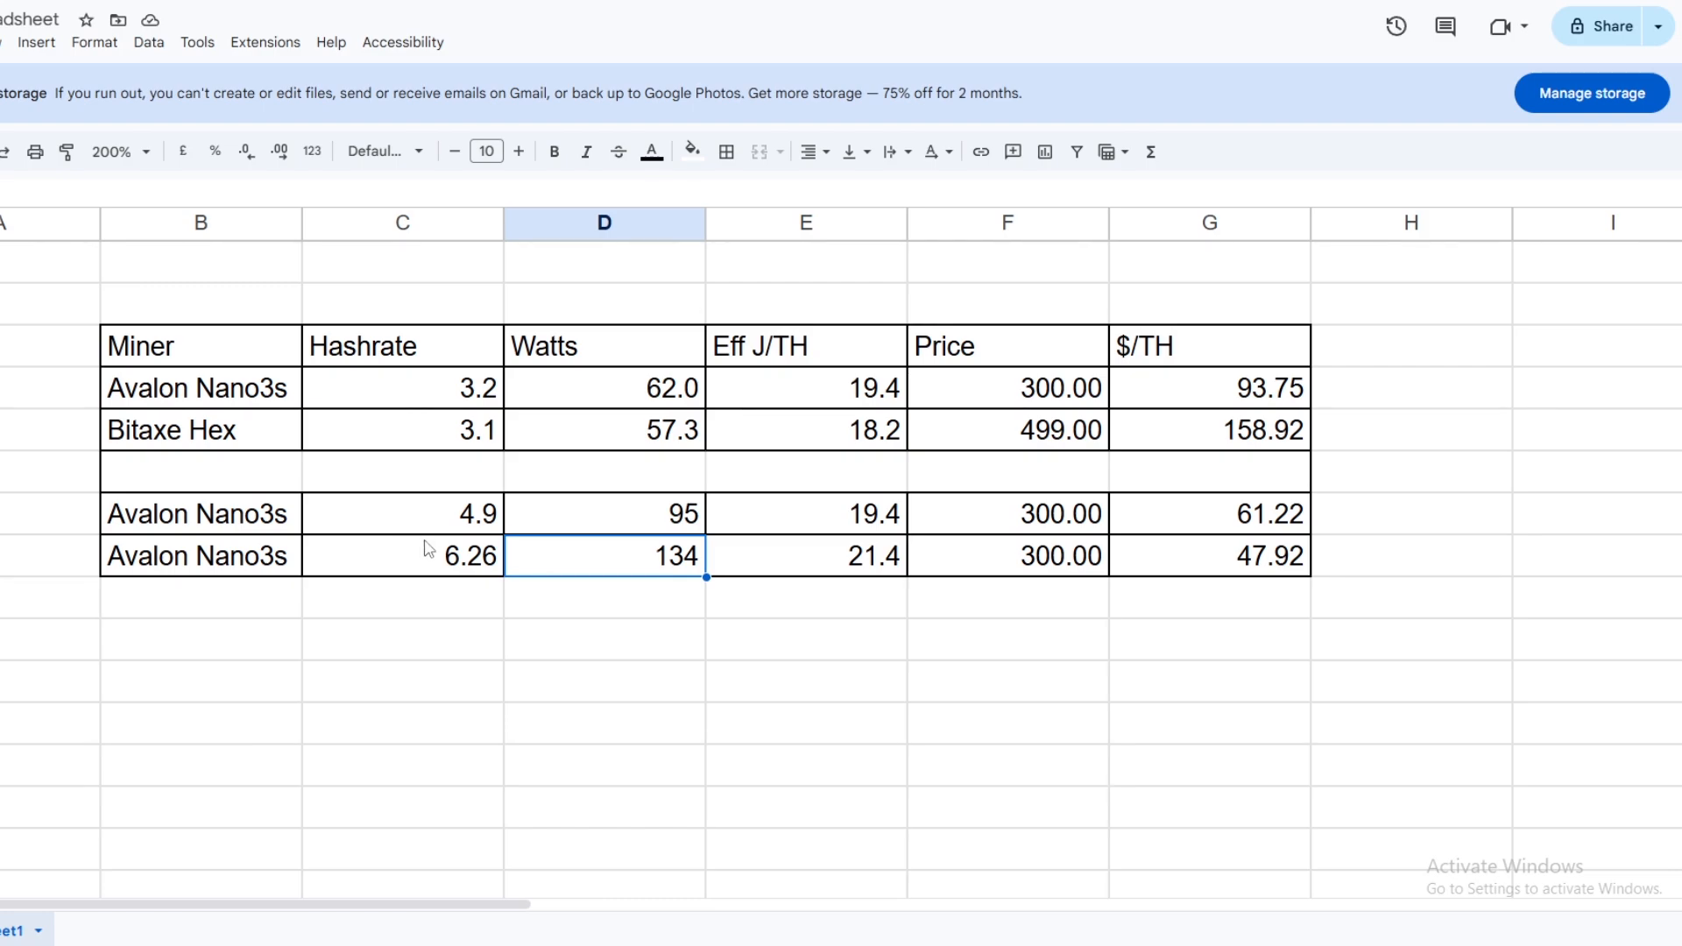
mouse_move(216, 513)
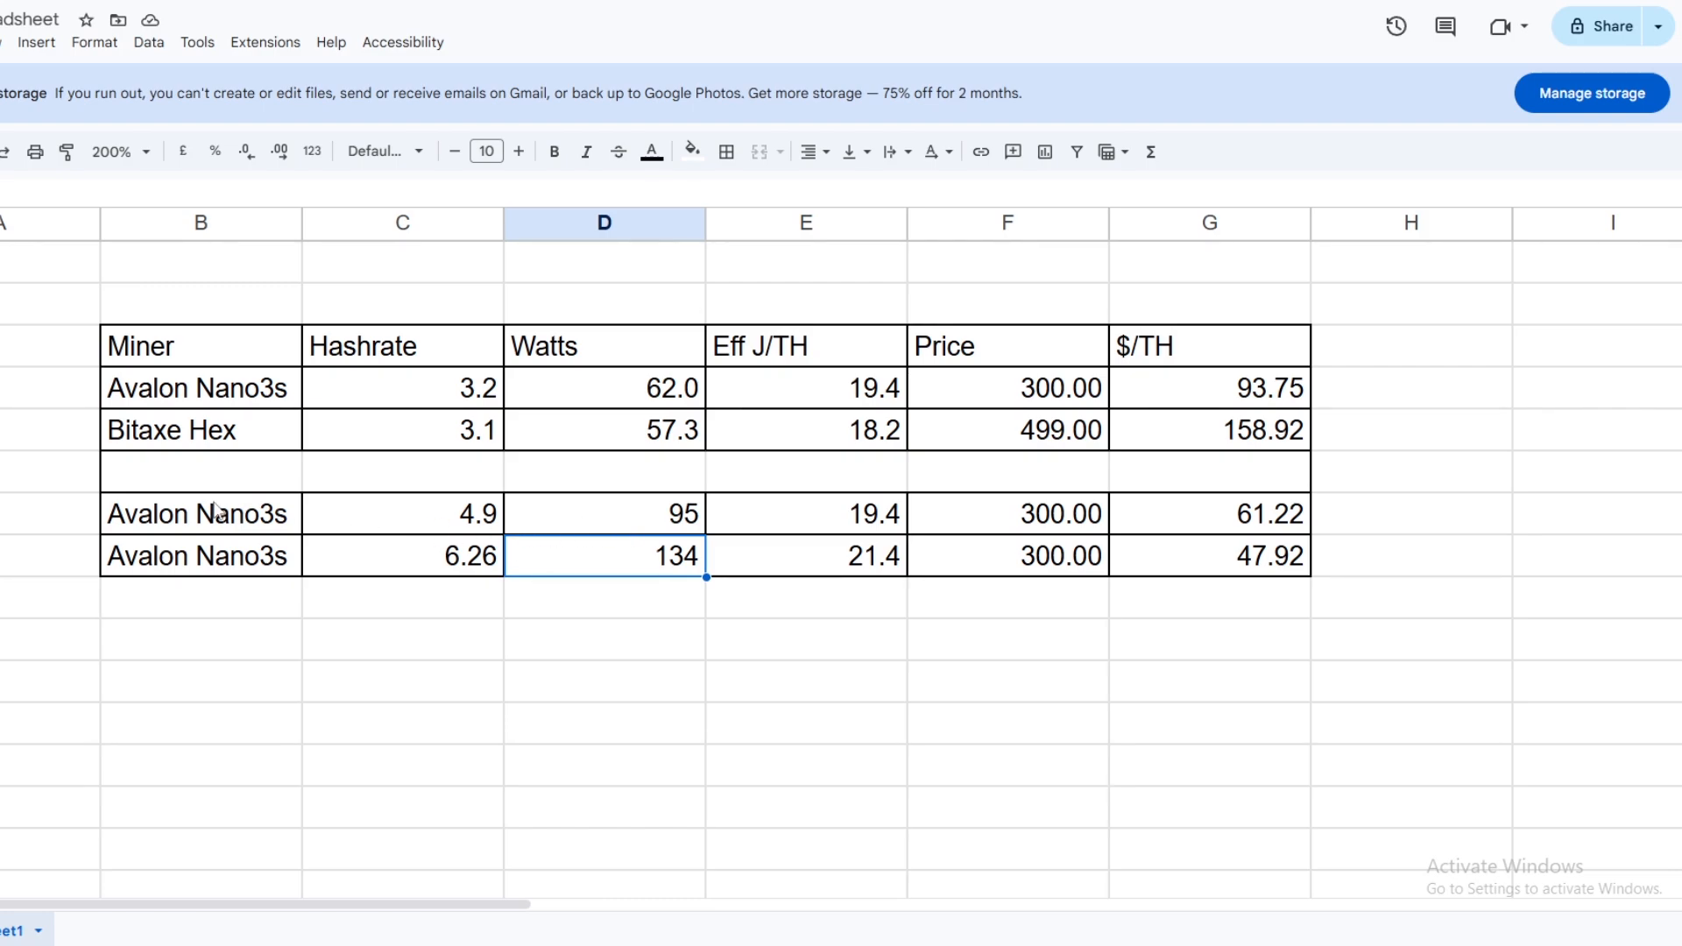
mouse_move(196, 522)
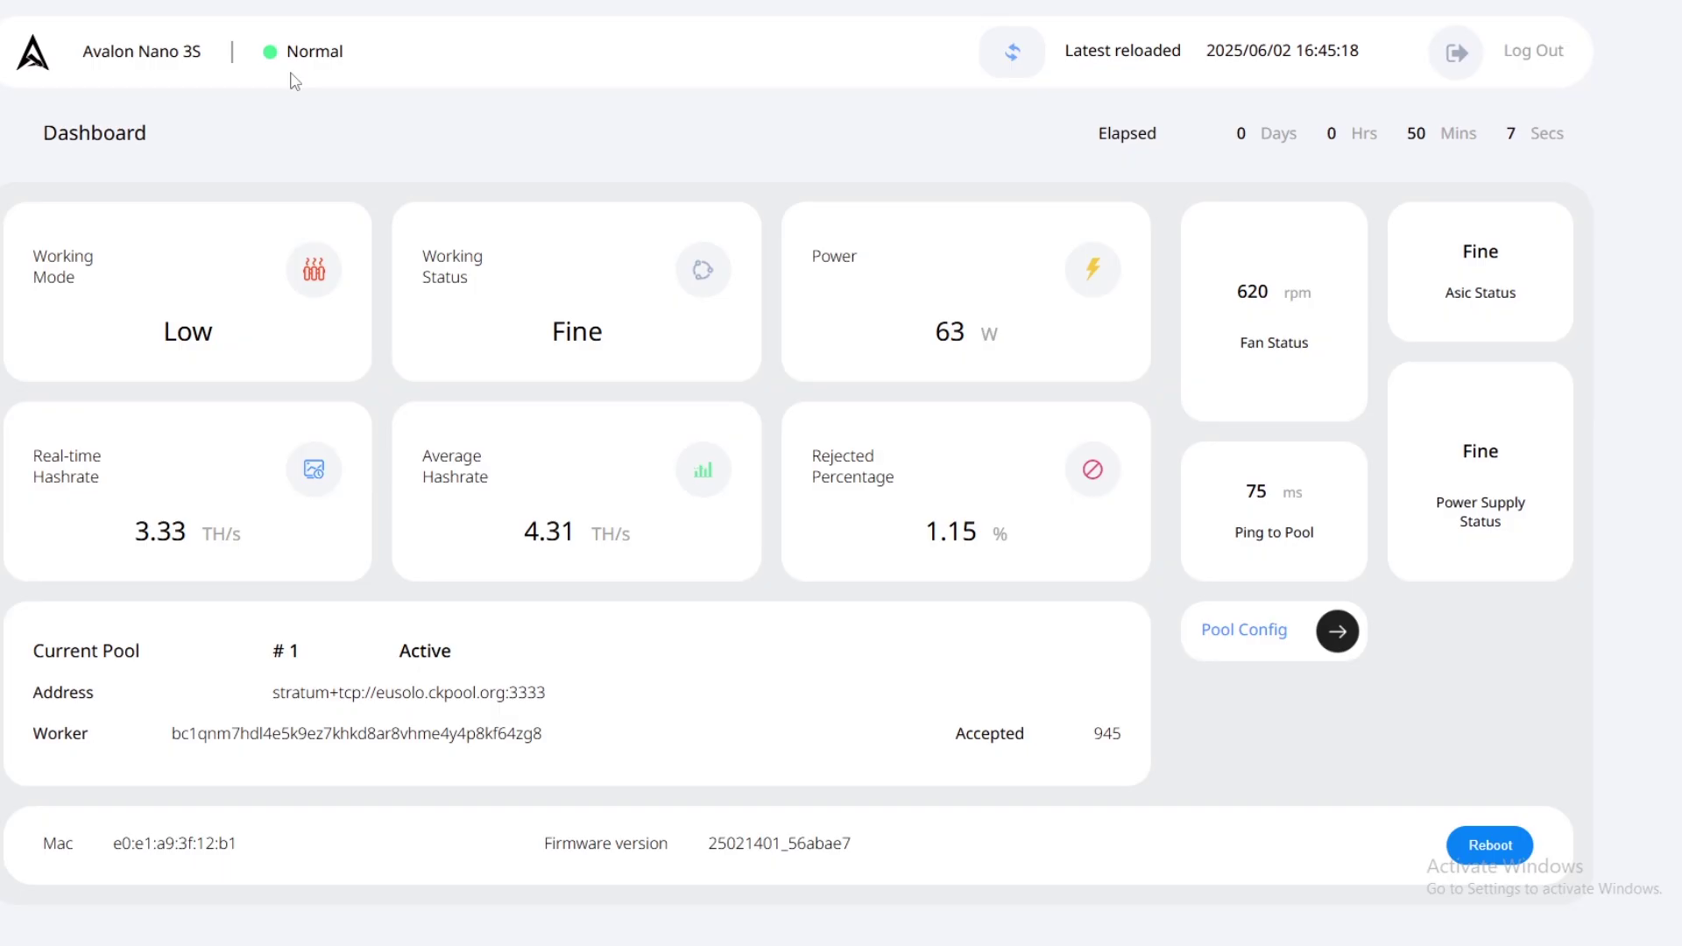
mouse_move(296, 161)
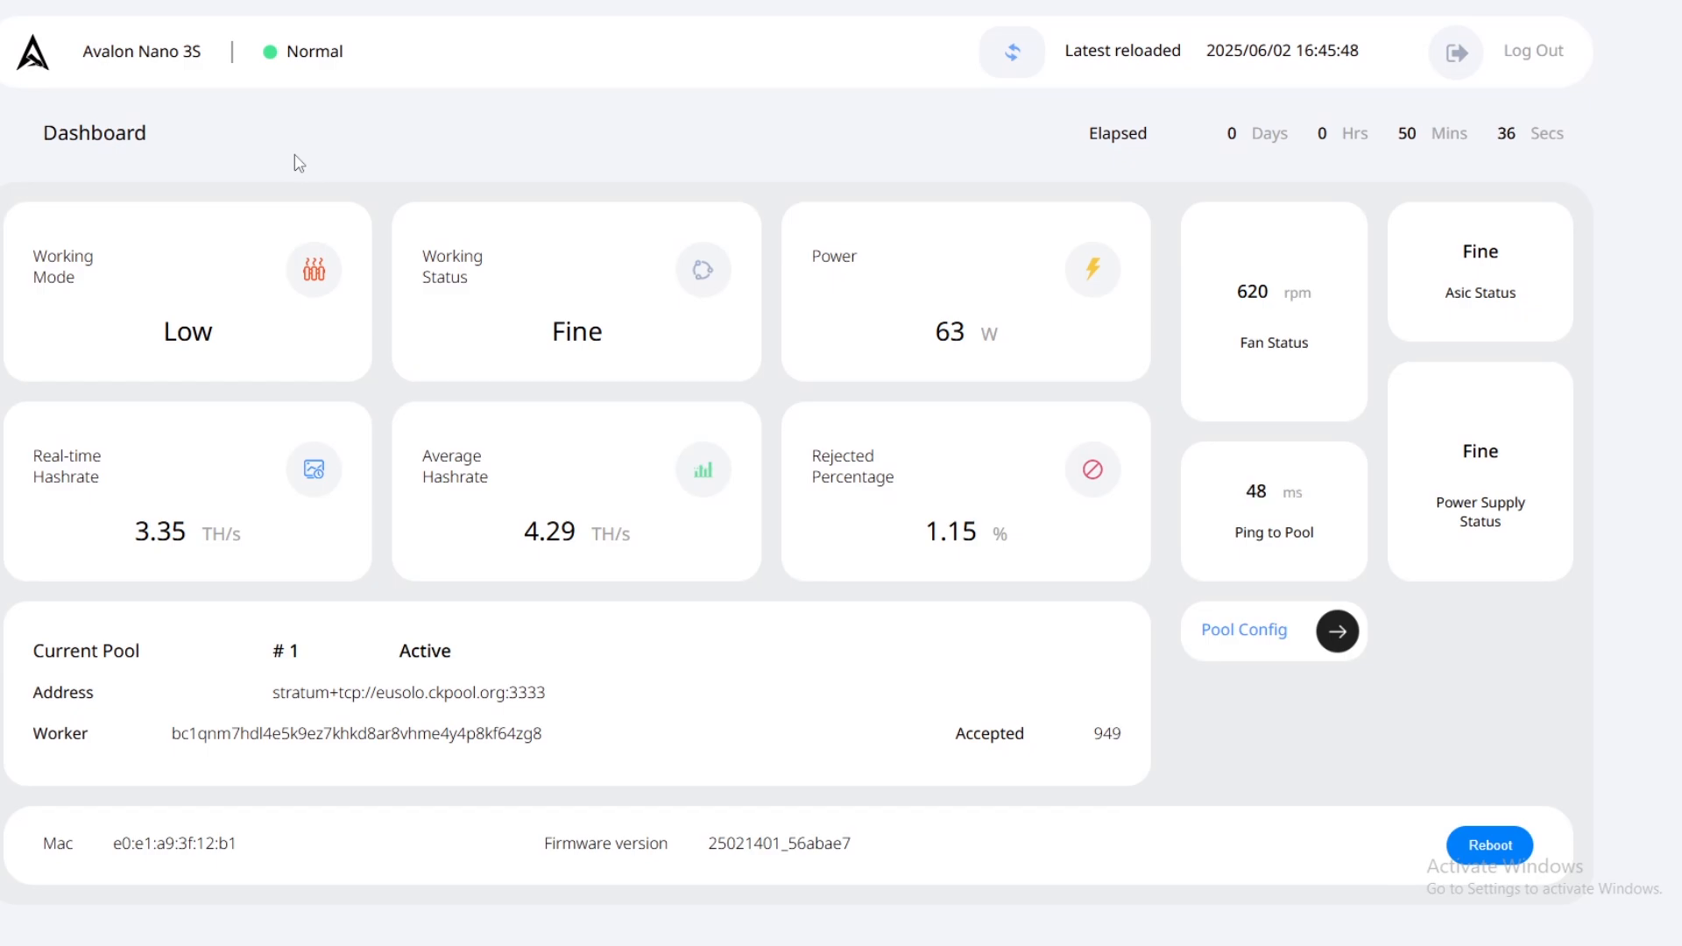
mouse_move(811, 156)
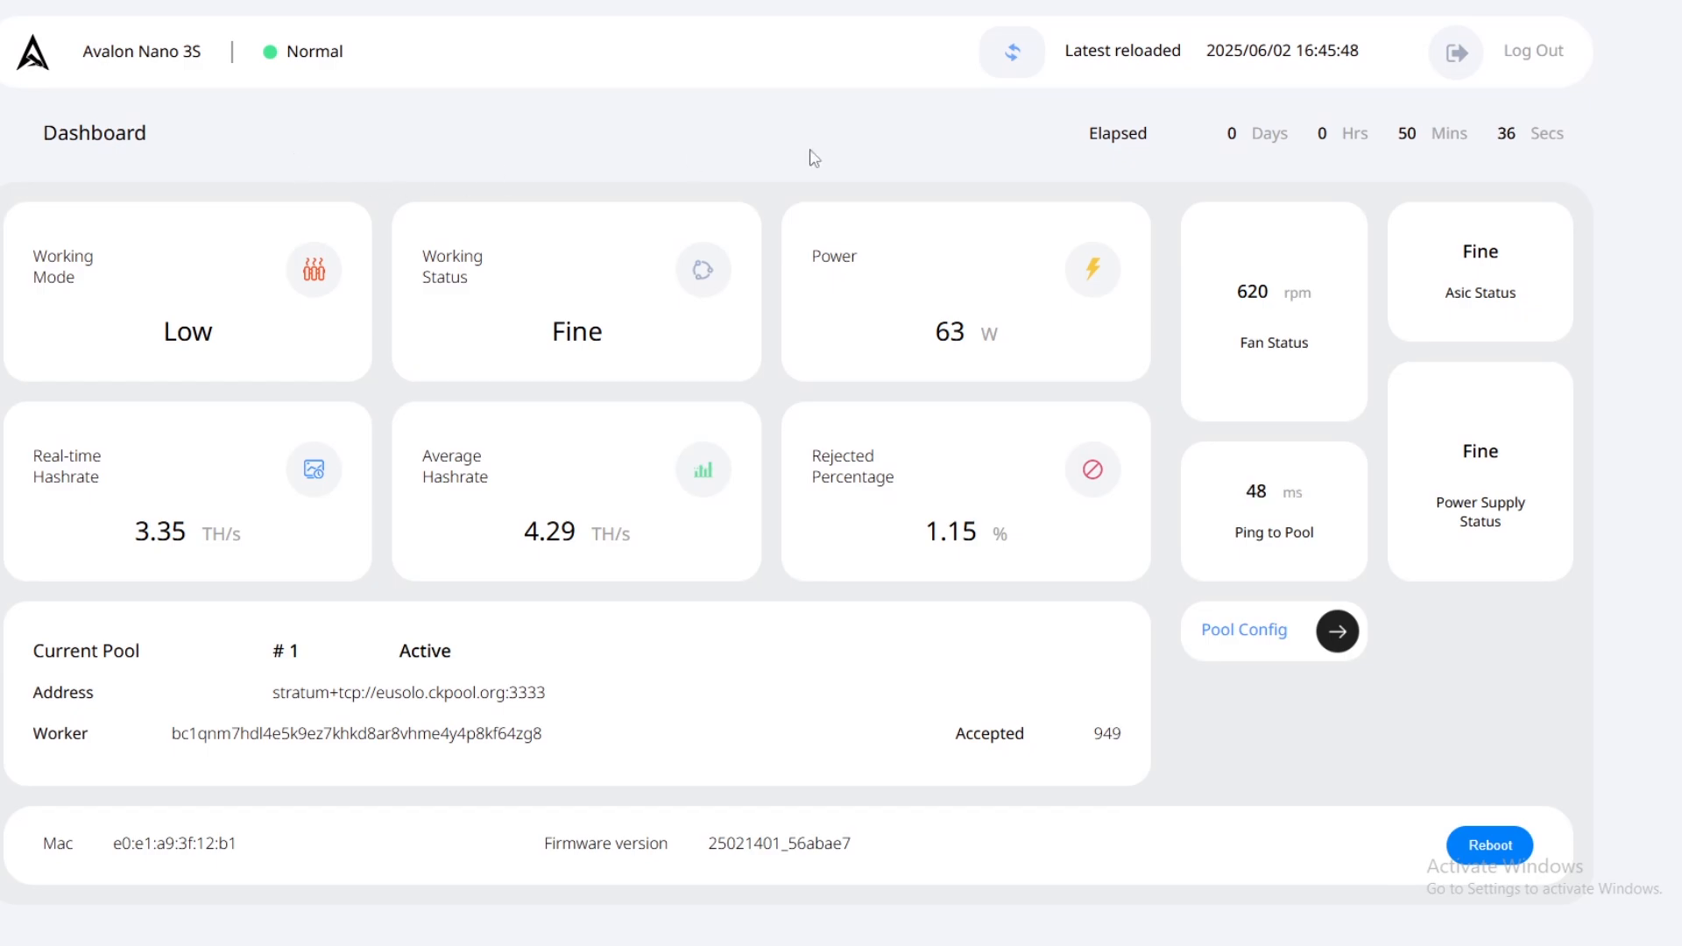
mouse_move(1269, 302)
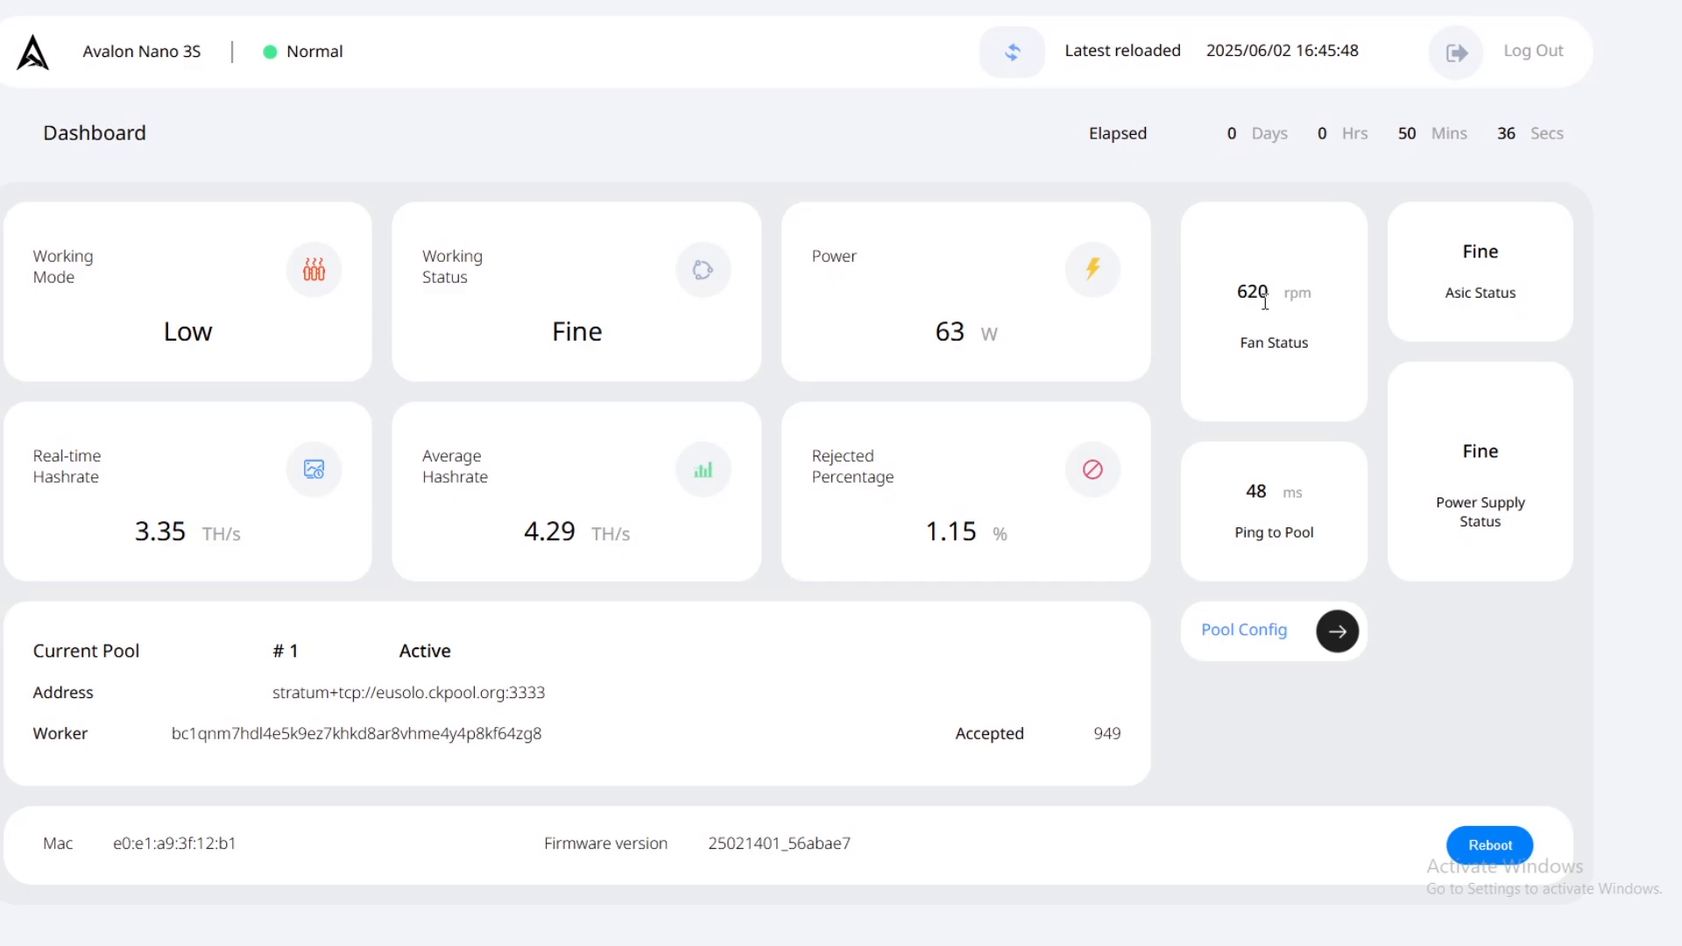
mouse_move(396, 226)
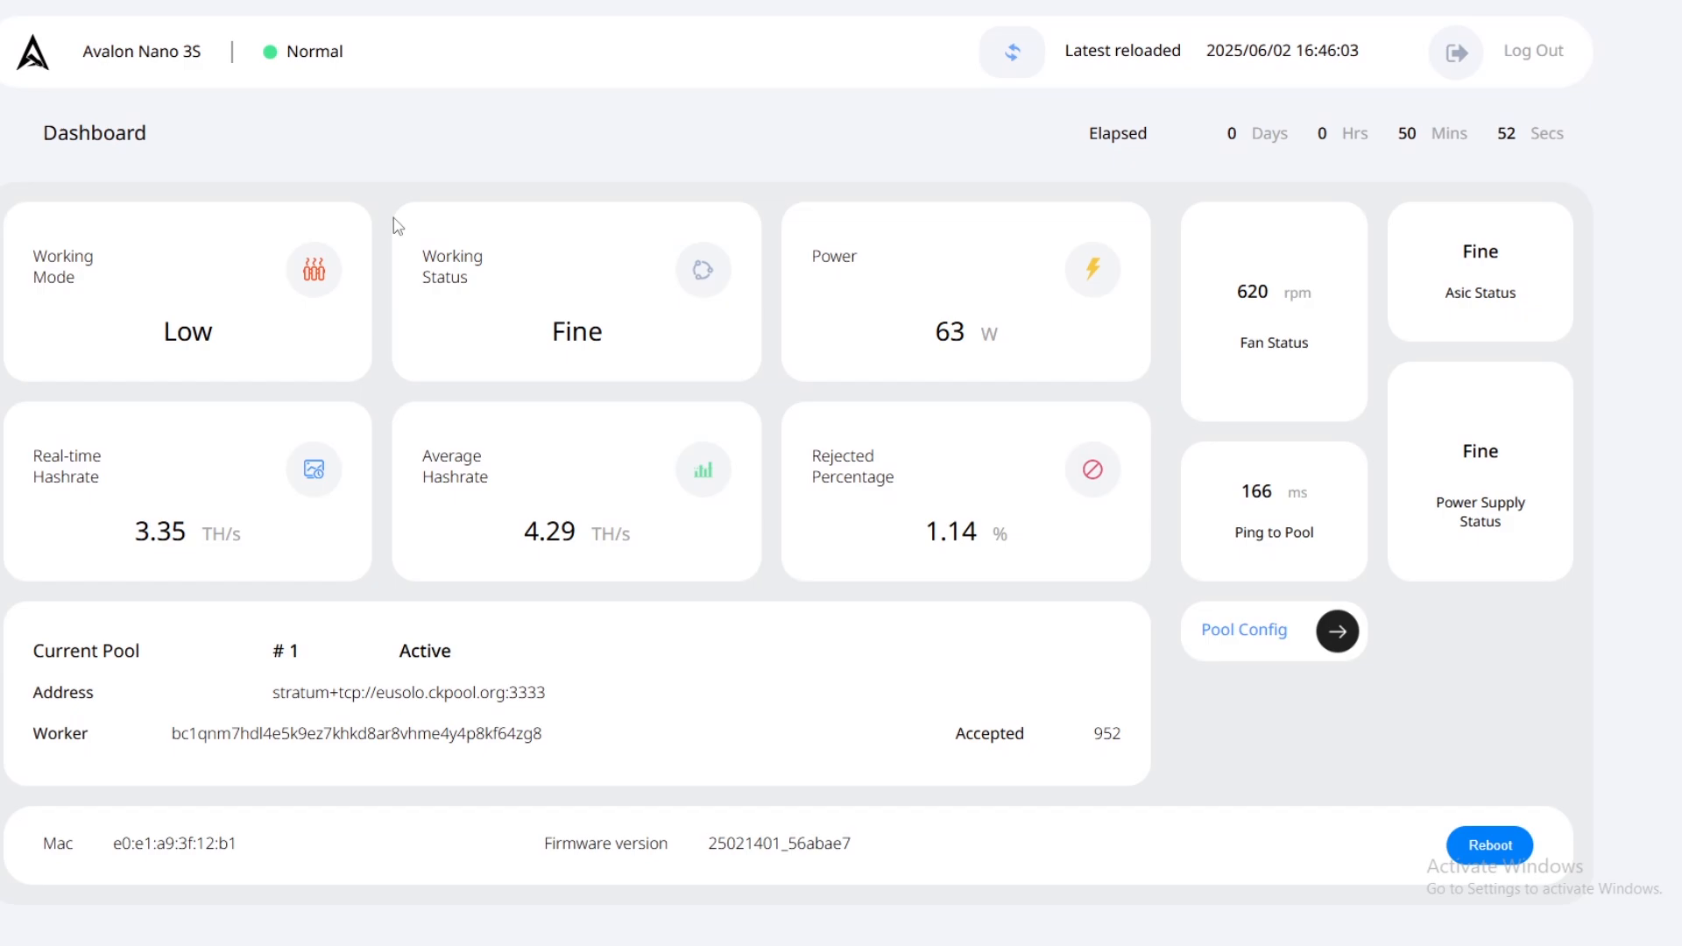
mouse_move(320, 317)
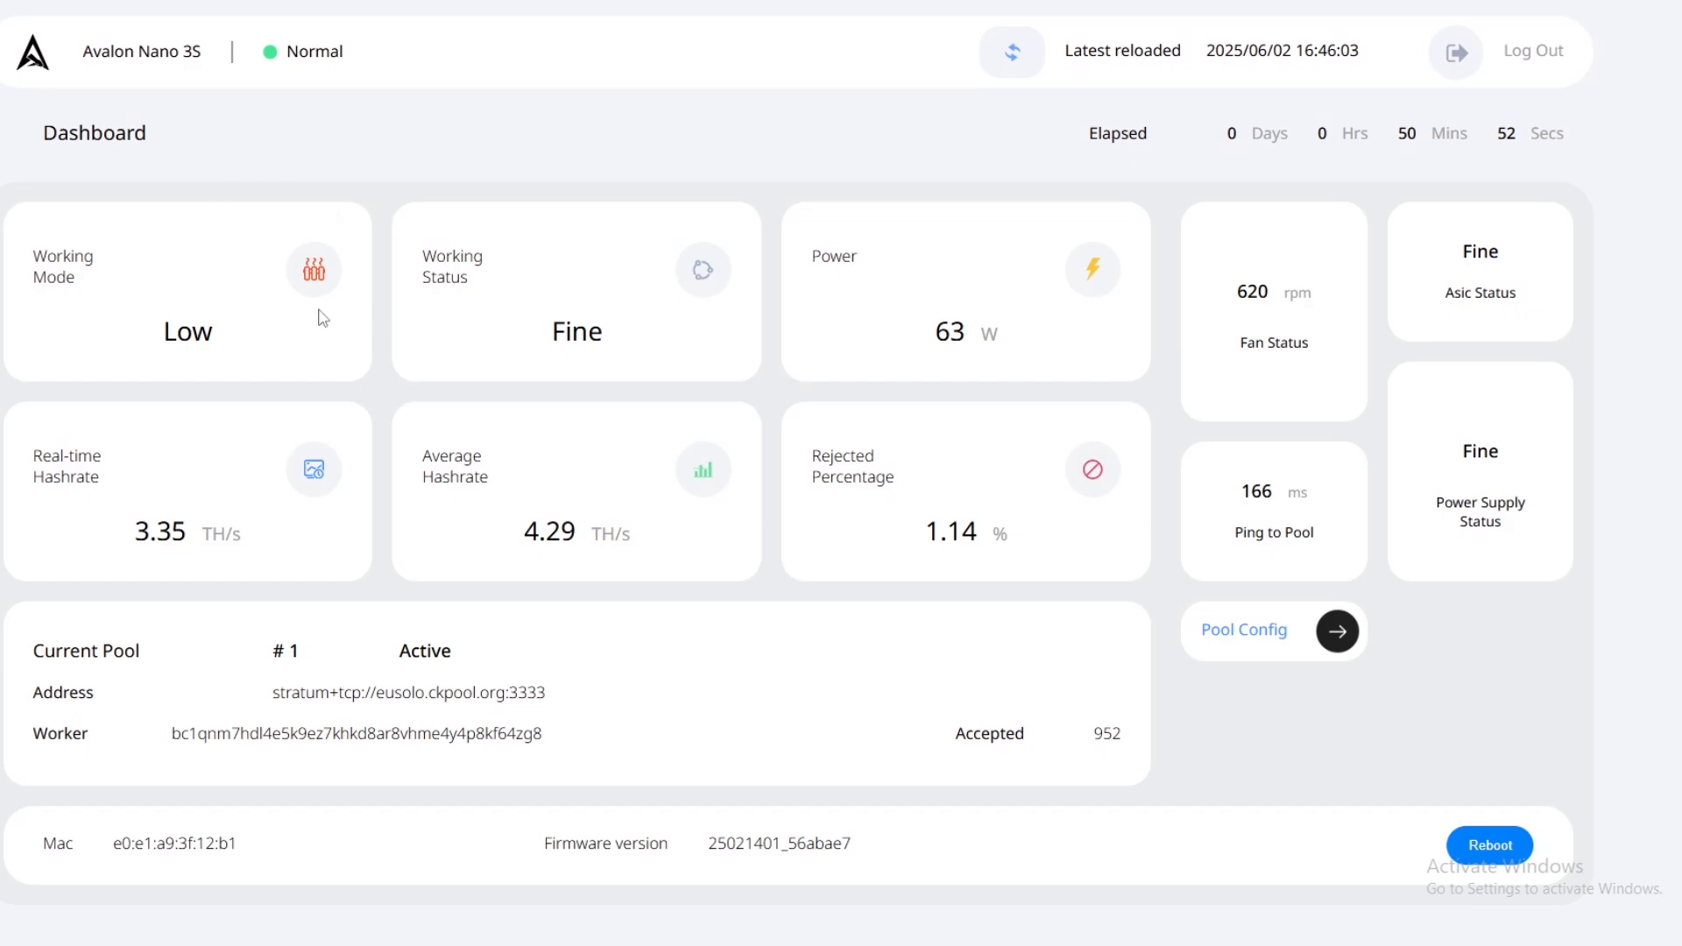
mouse_move(387, 299)
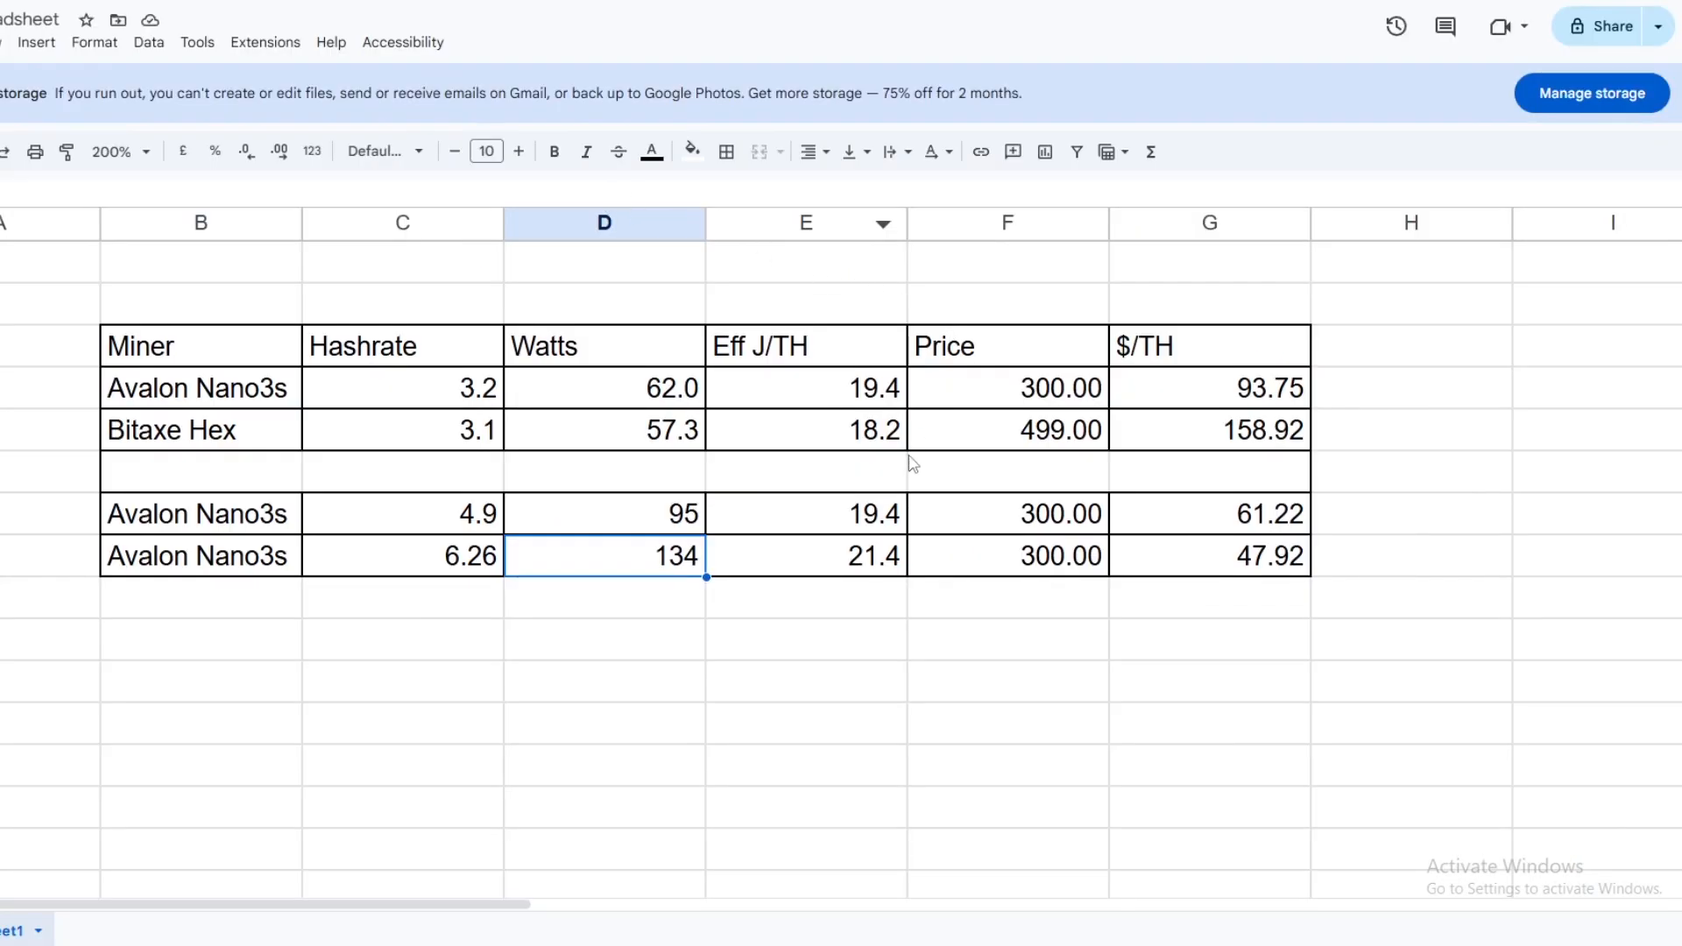
mouse_move(780, 429)
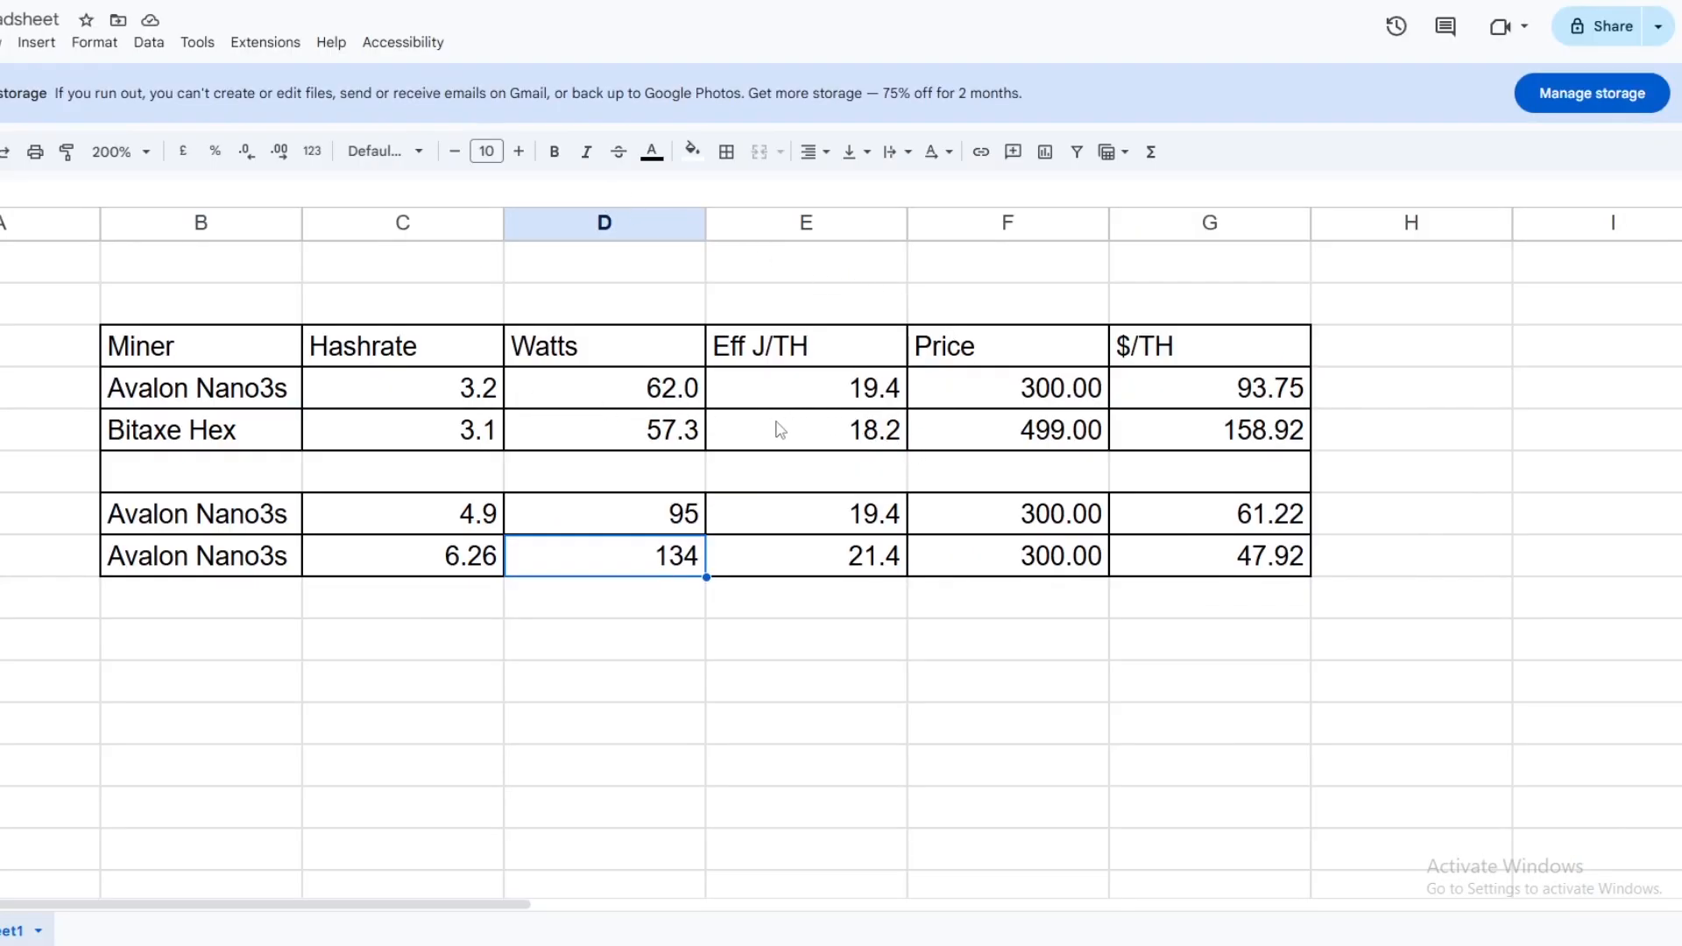
mouse_move(828, 435)
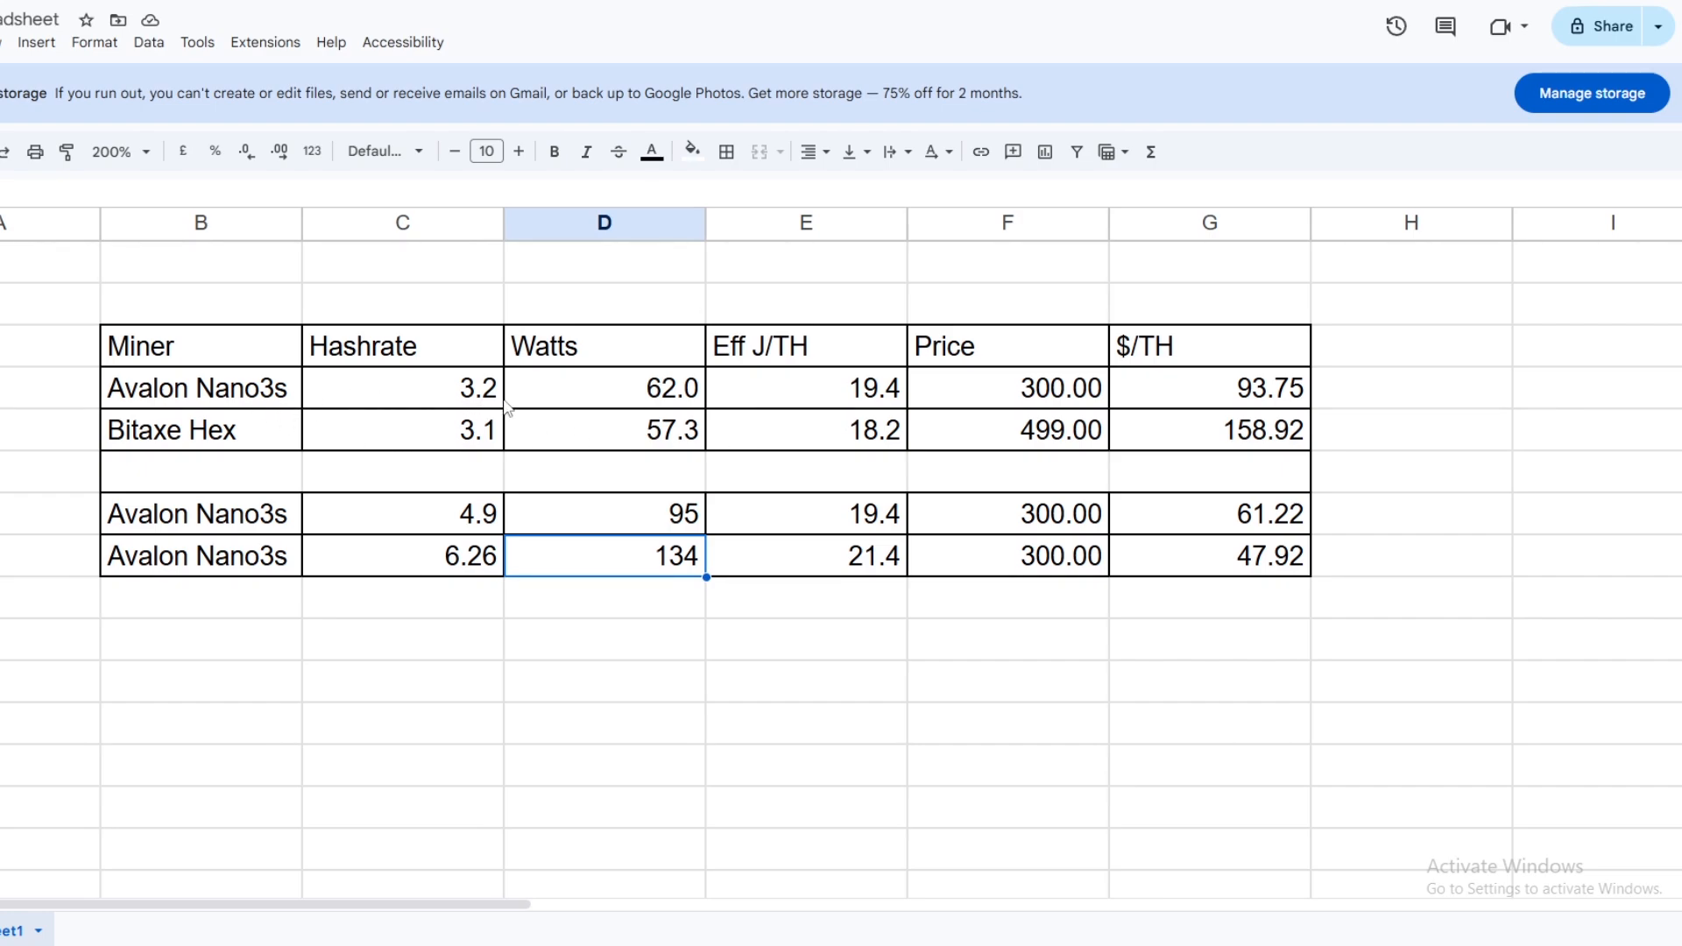
mouse_move(514, 407)
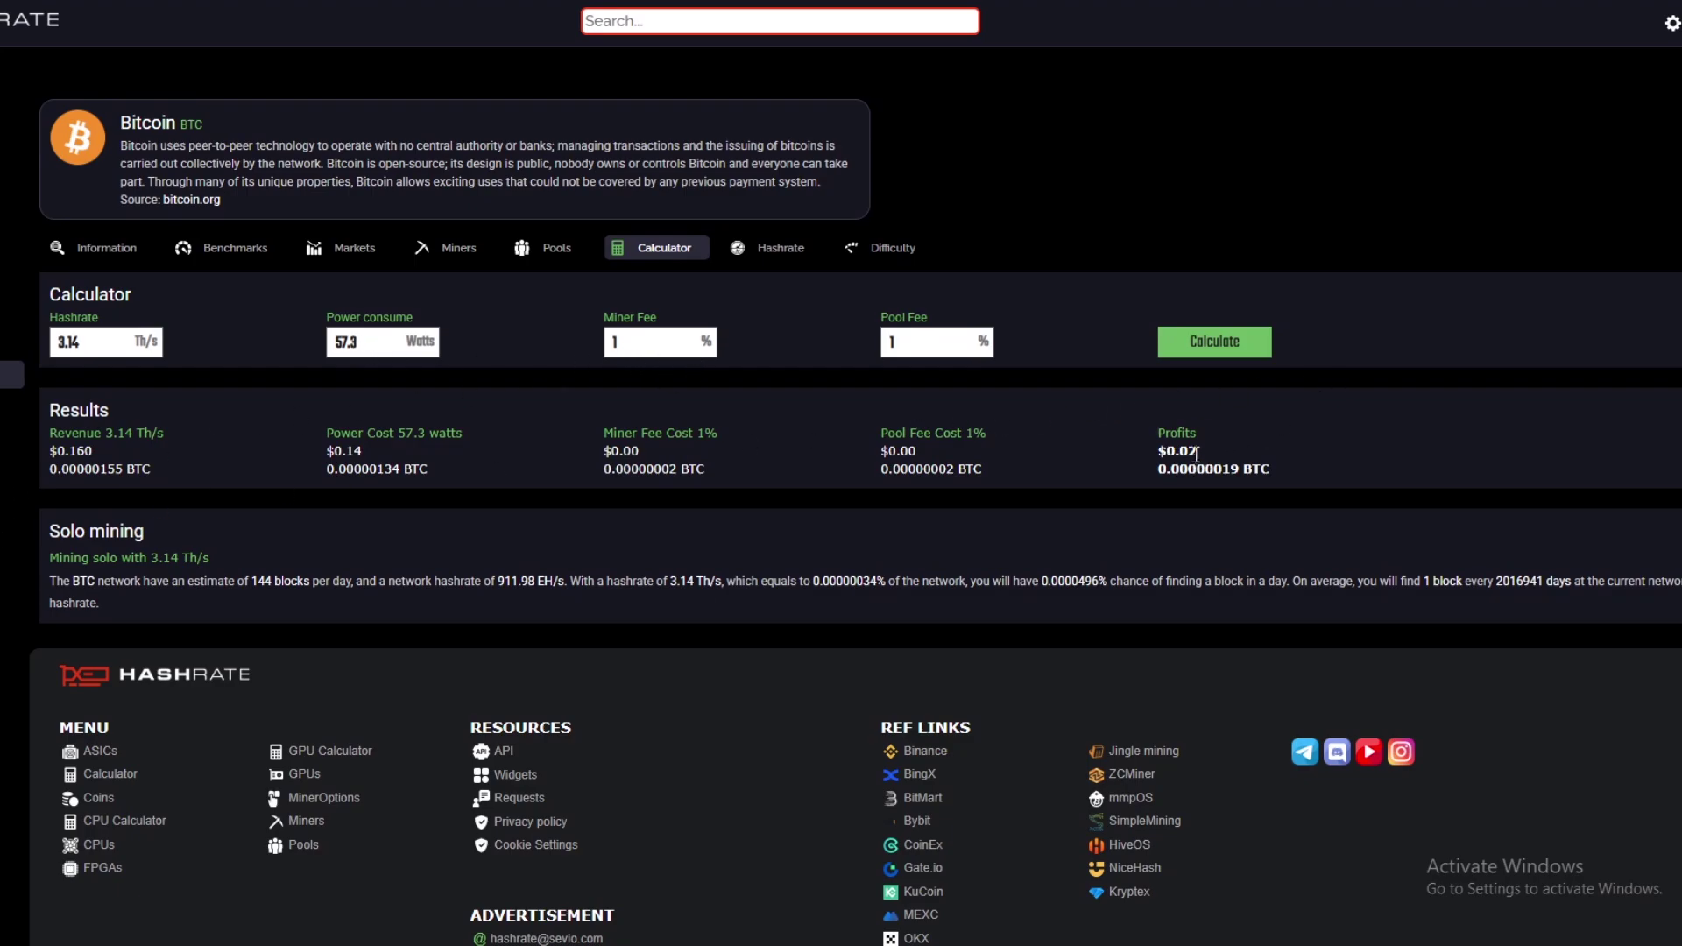
Run the Hashrate.no calculator for 4.9 TH/s at 95 W, showing about $0.02 daily profit.
double_click(1176, 452)
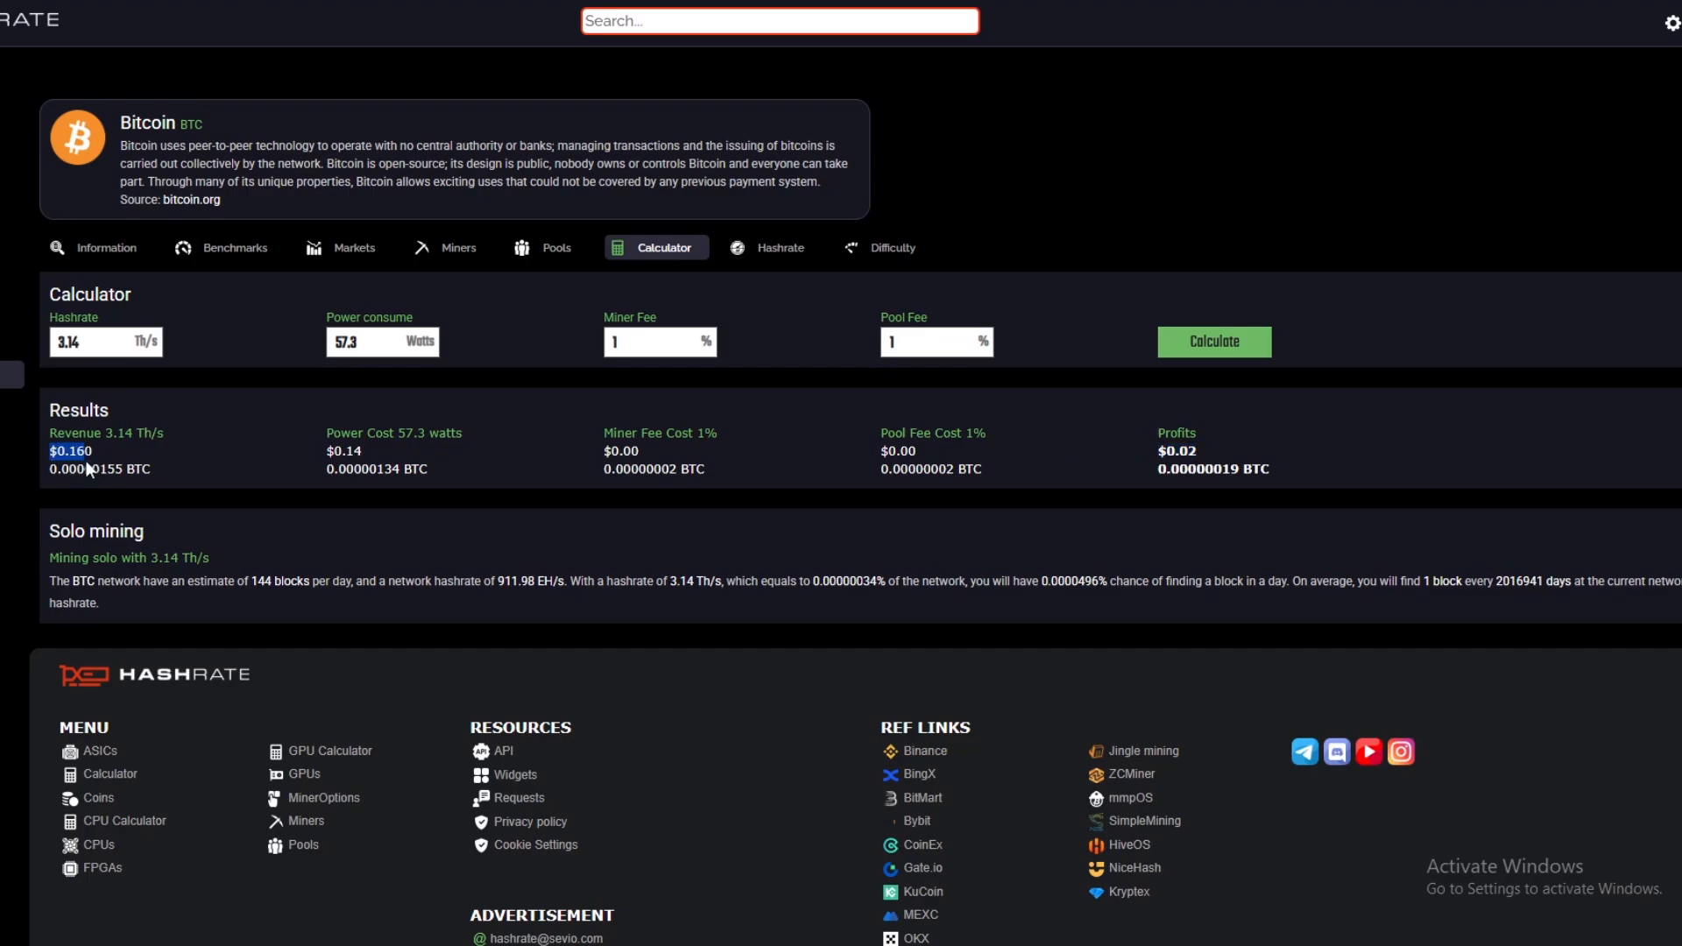
mouse_move(973, 247)
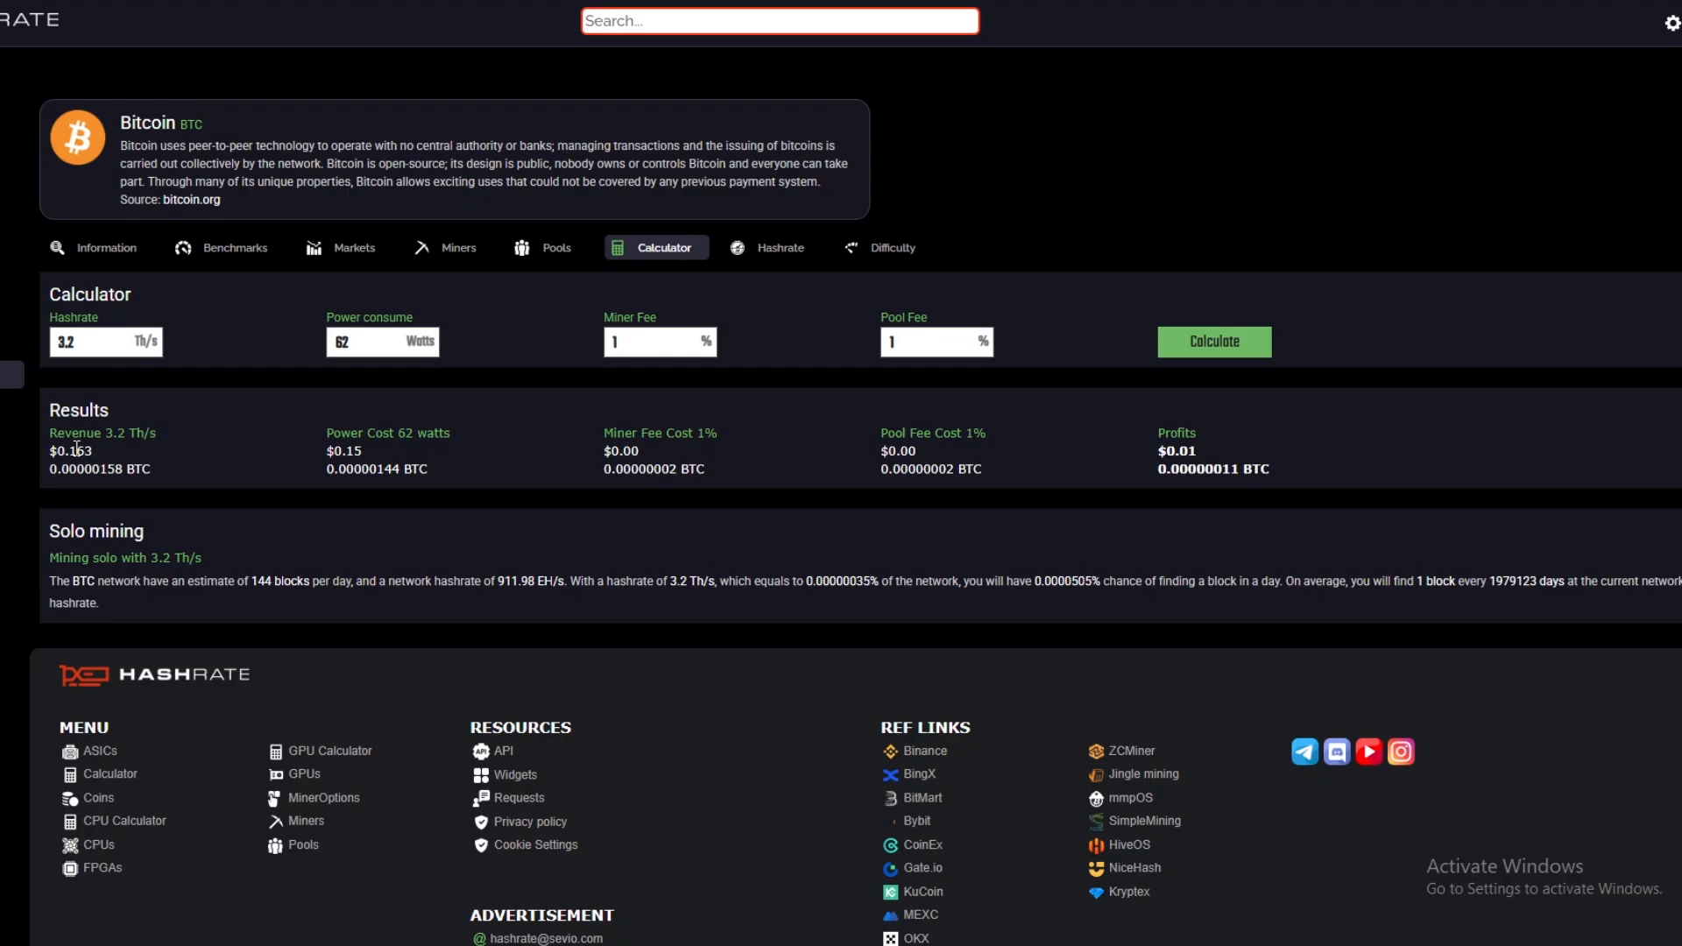
mouse_move(1031, 431)
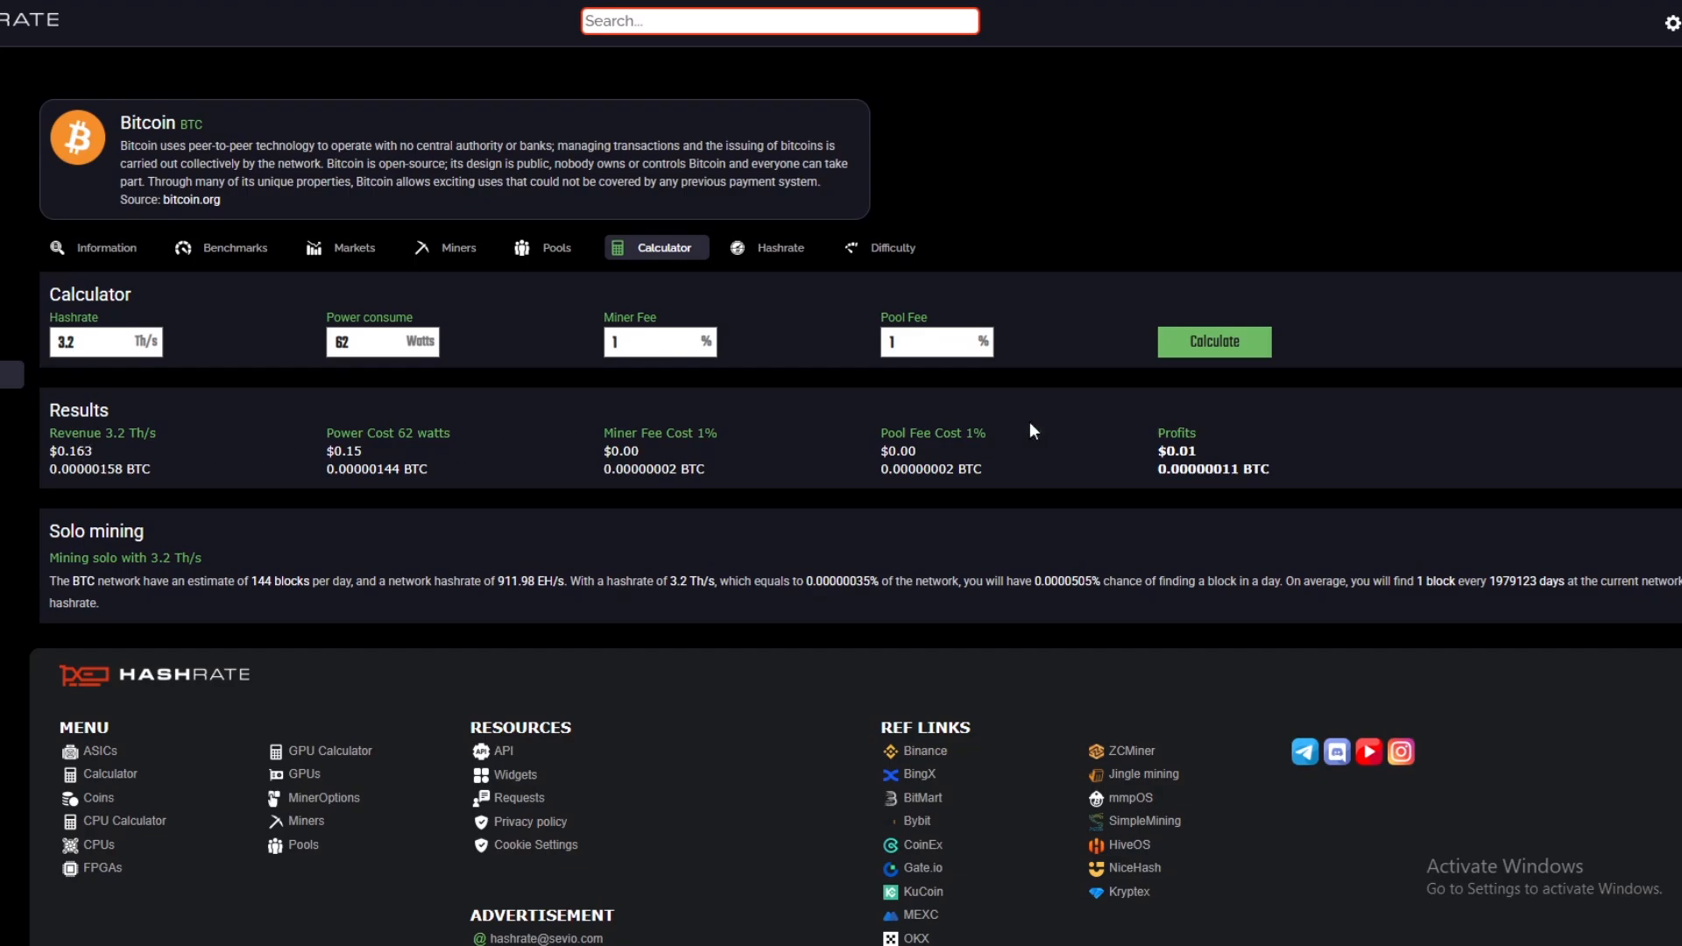
mouse_move(1199, 457)
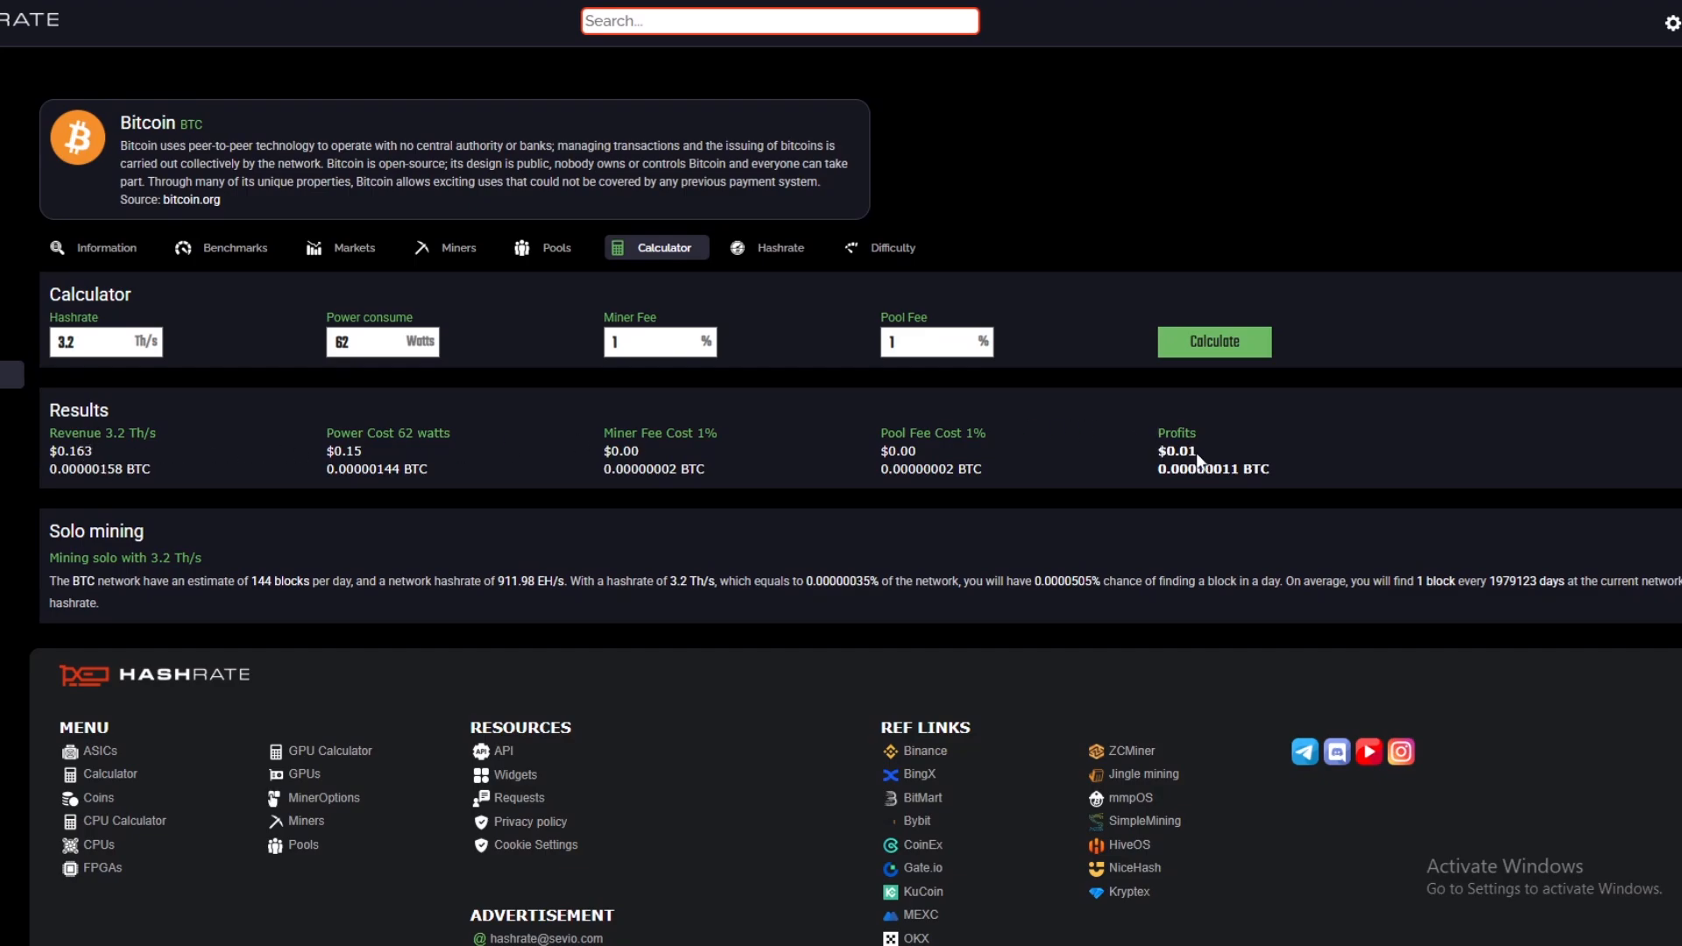
mouse_move(729, 435)
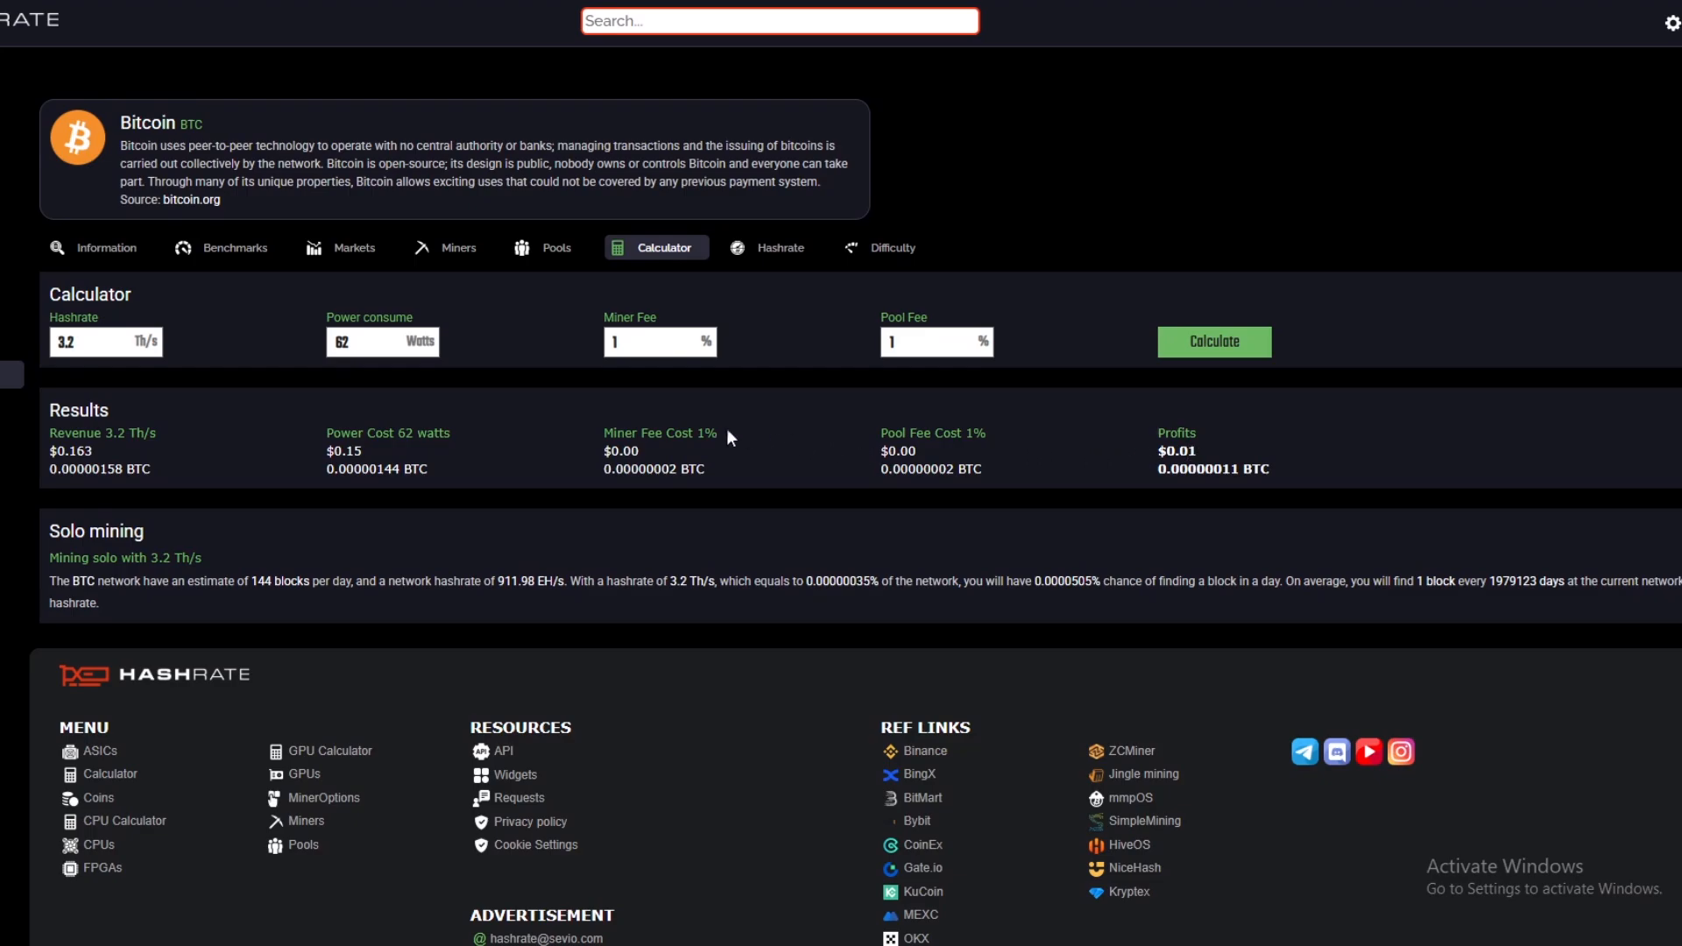
mouse_move(400, 84)
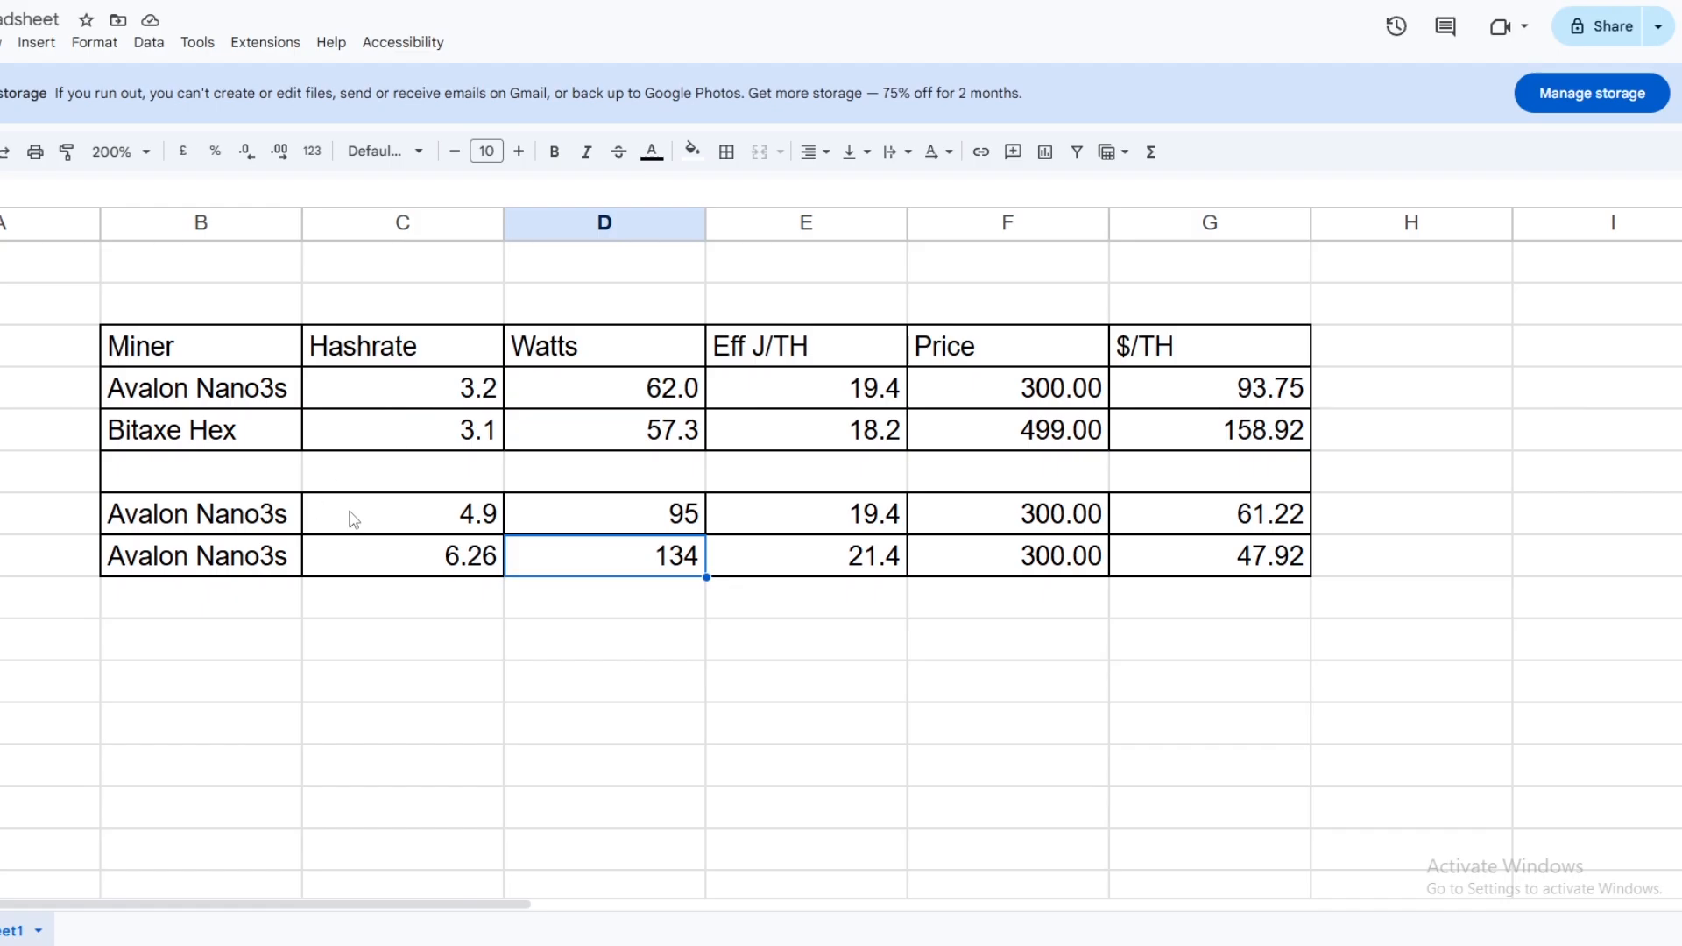
mouse_move(483, 525)
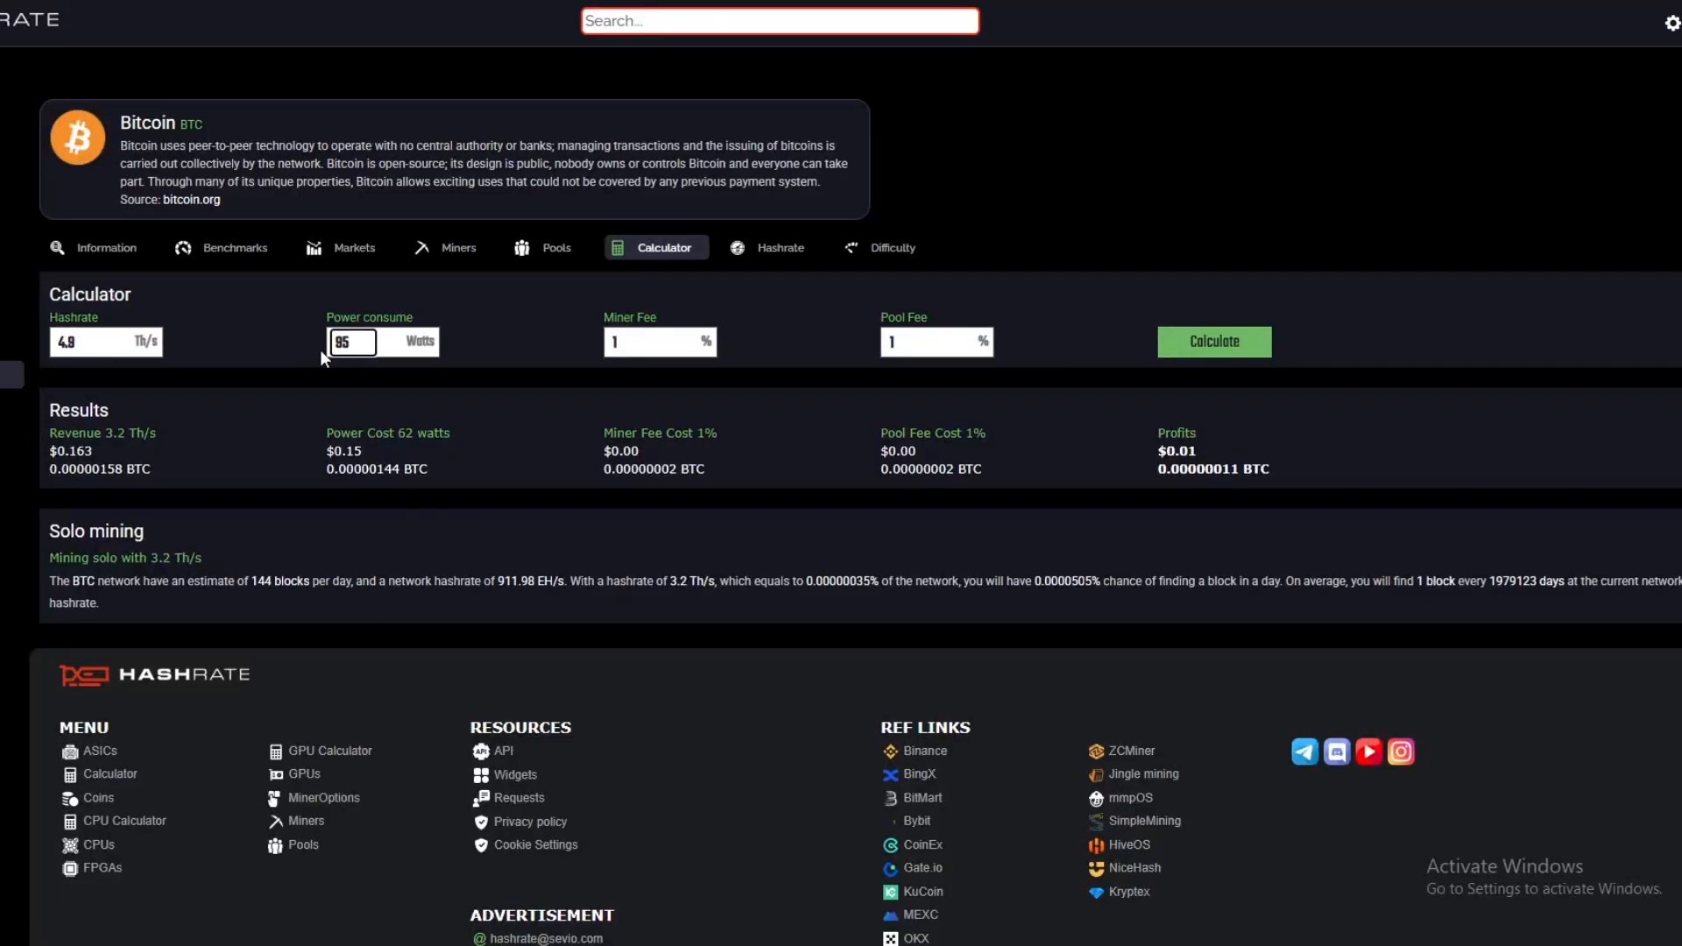
left_click(1213, 342)
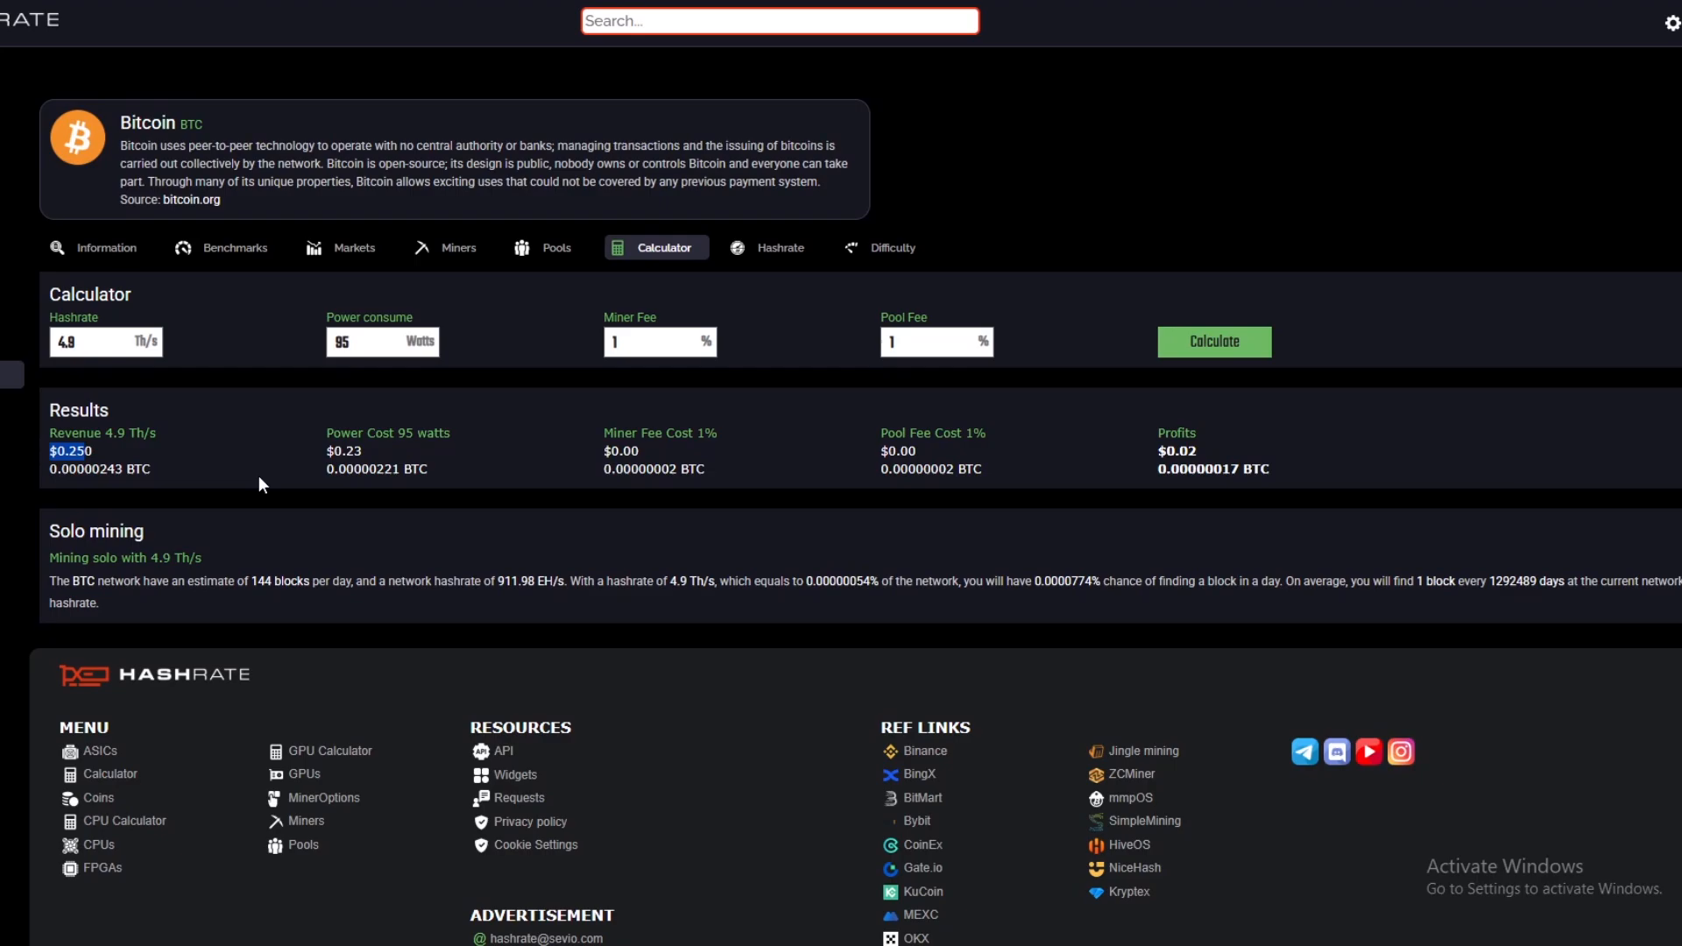
mouse_move(364, 374)
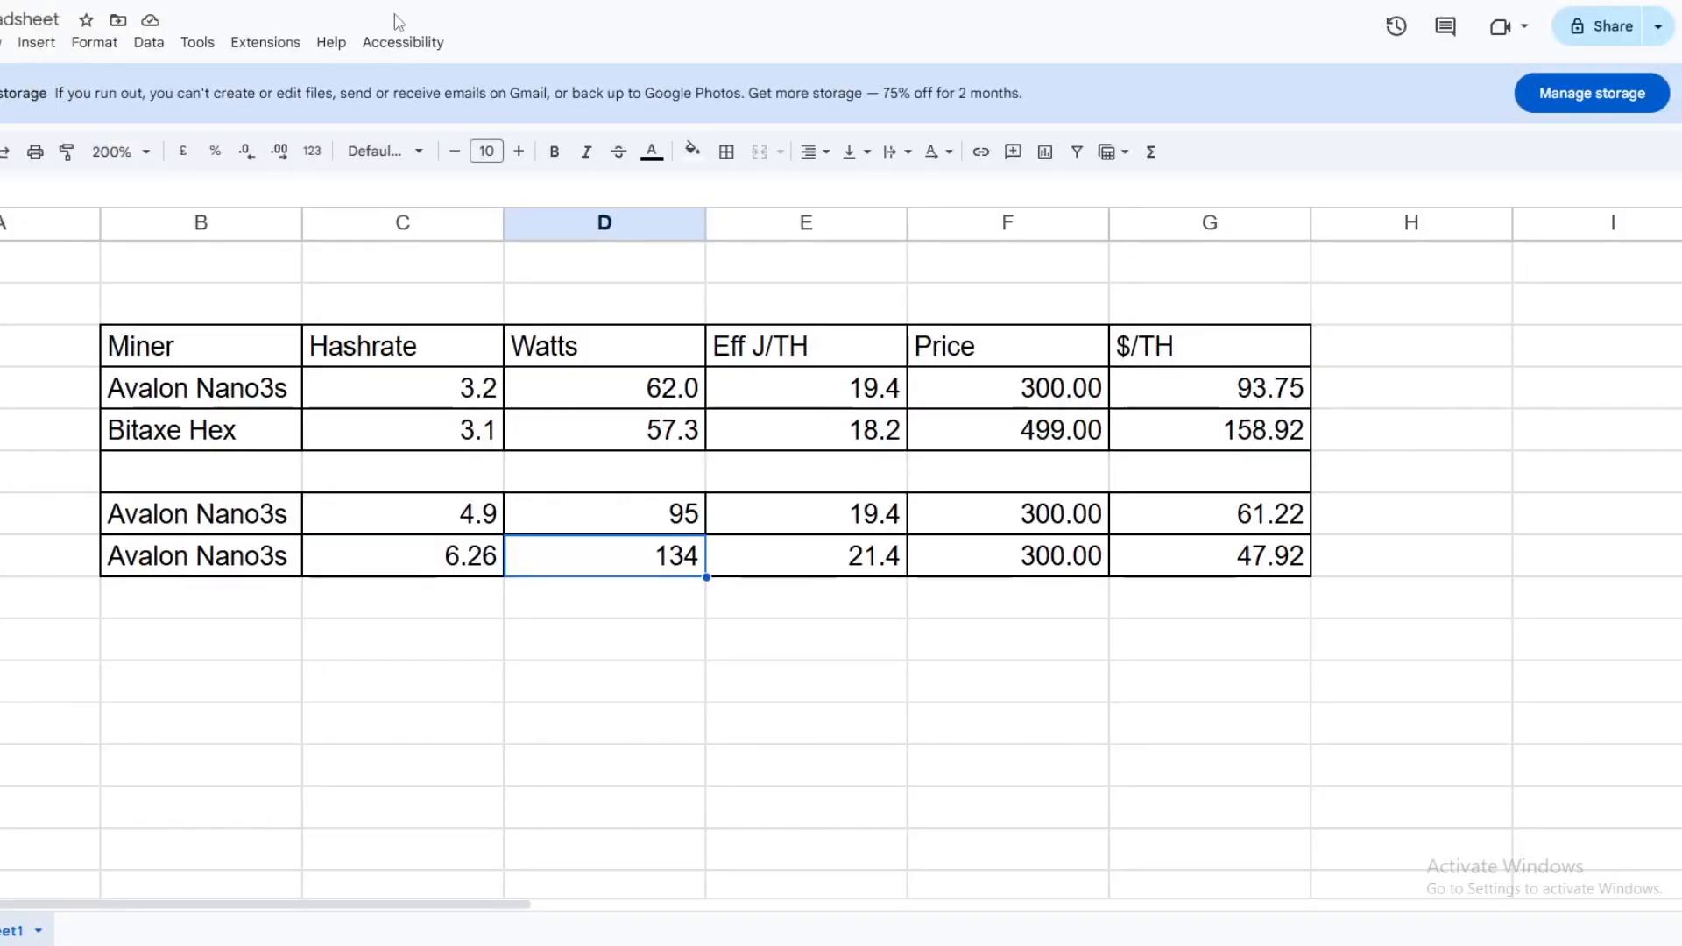
mouse_move(906, 598)
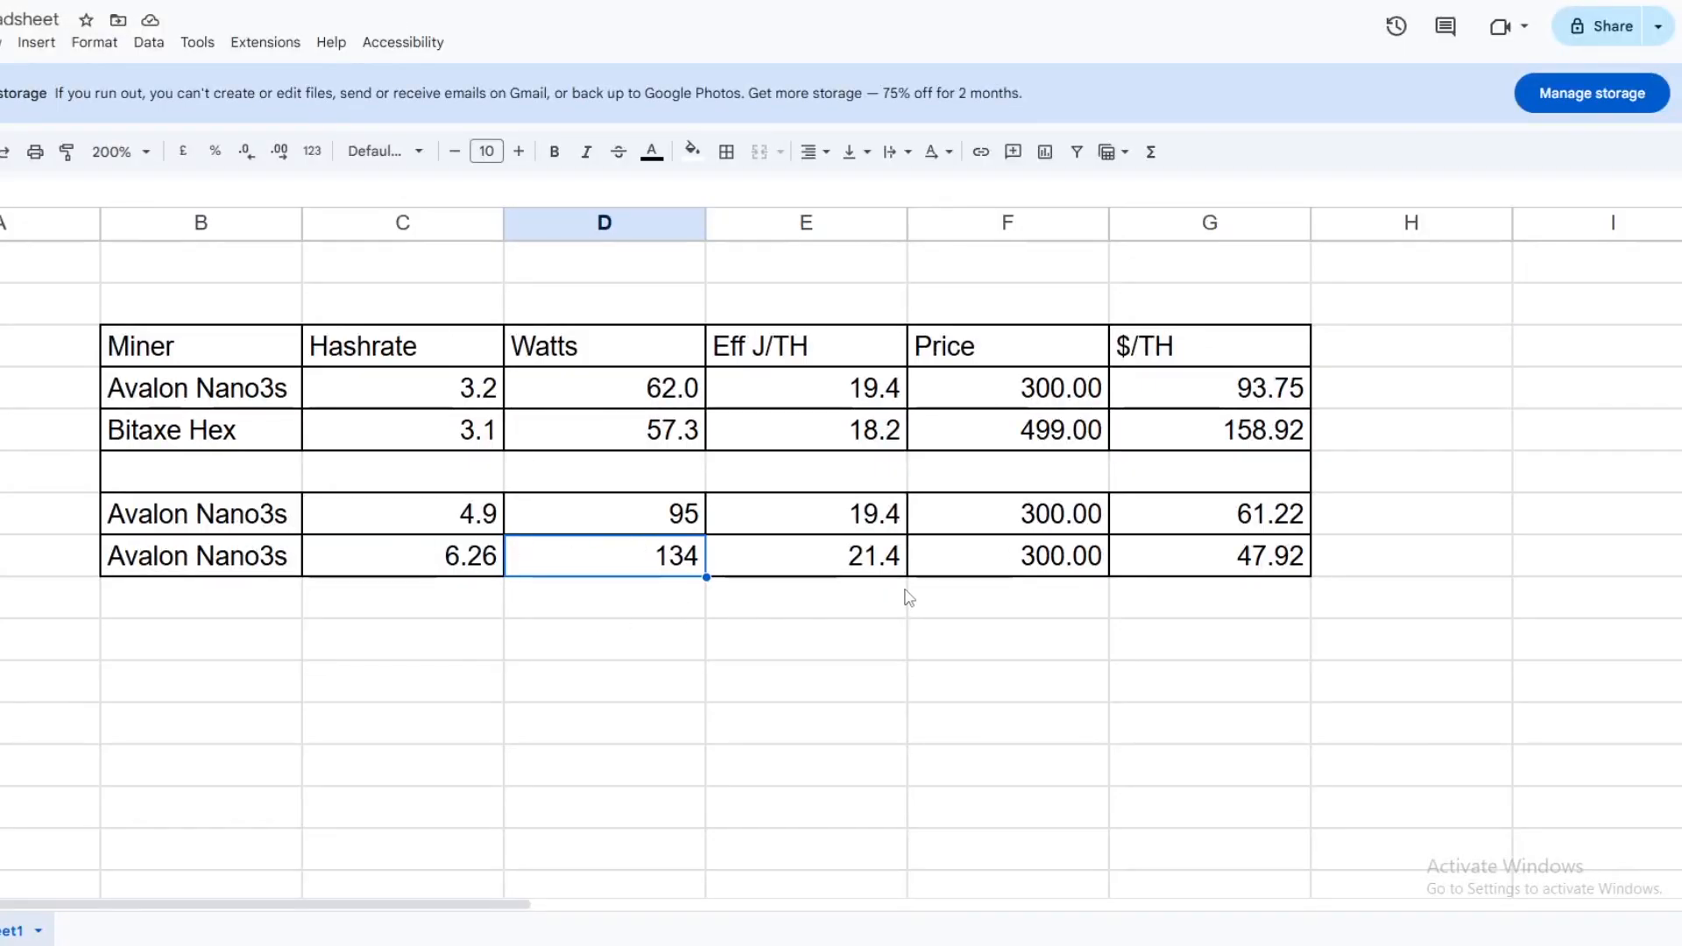
mouse_move(855, 585)
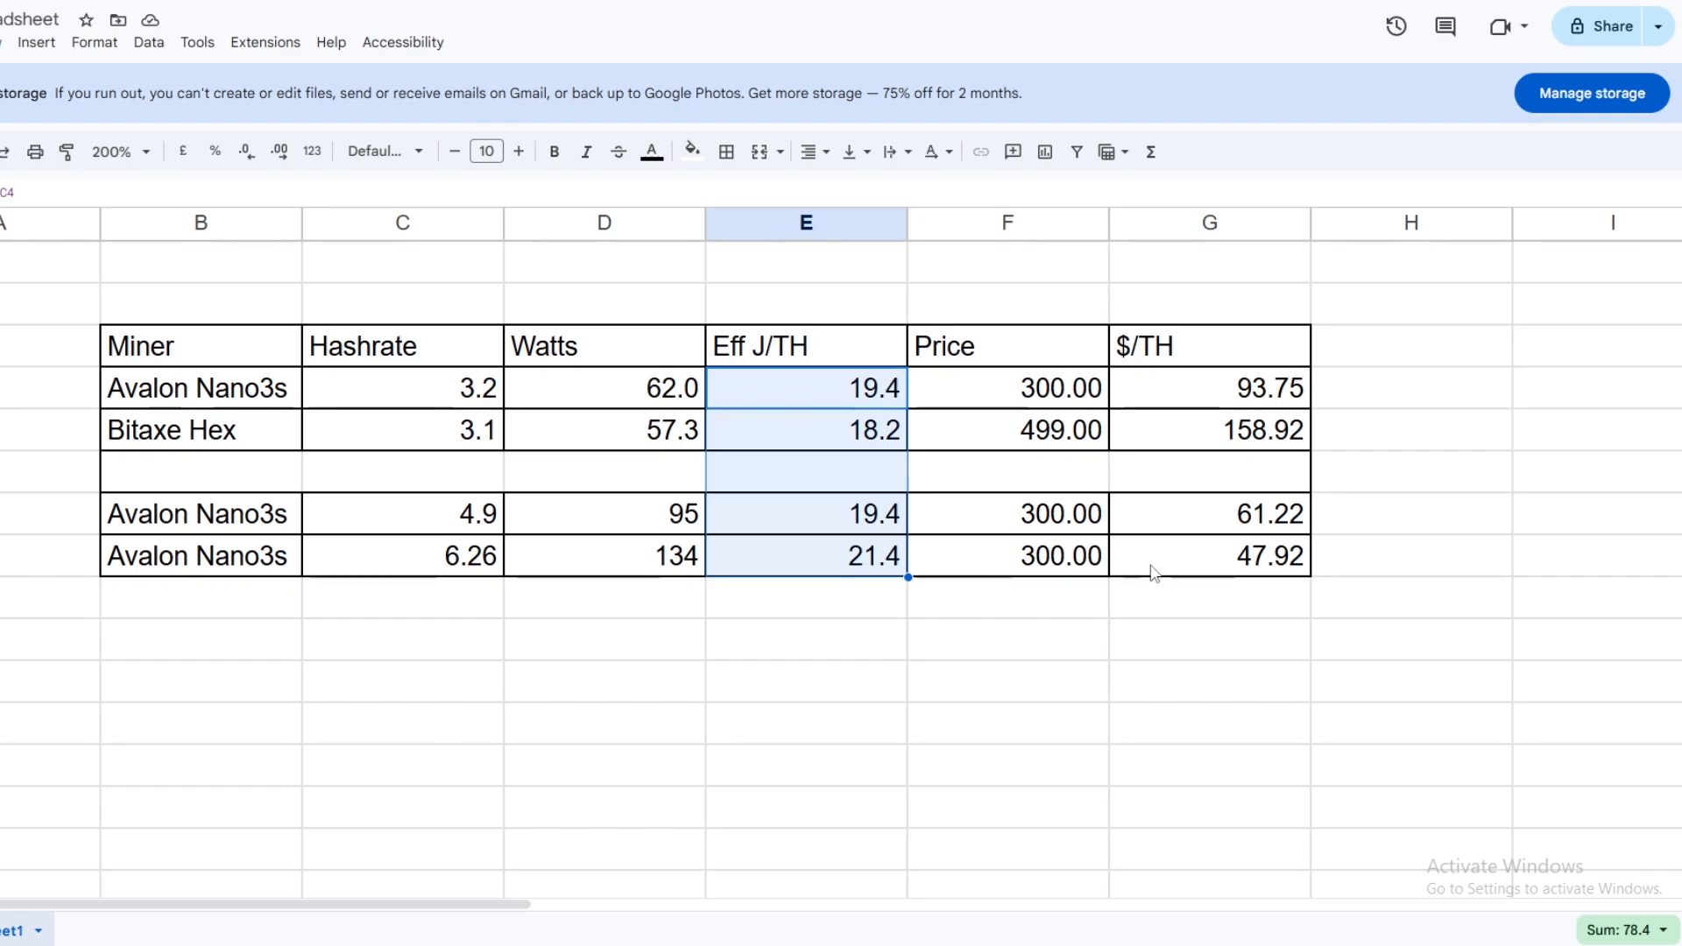
mouse_move(670, 487)
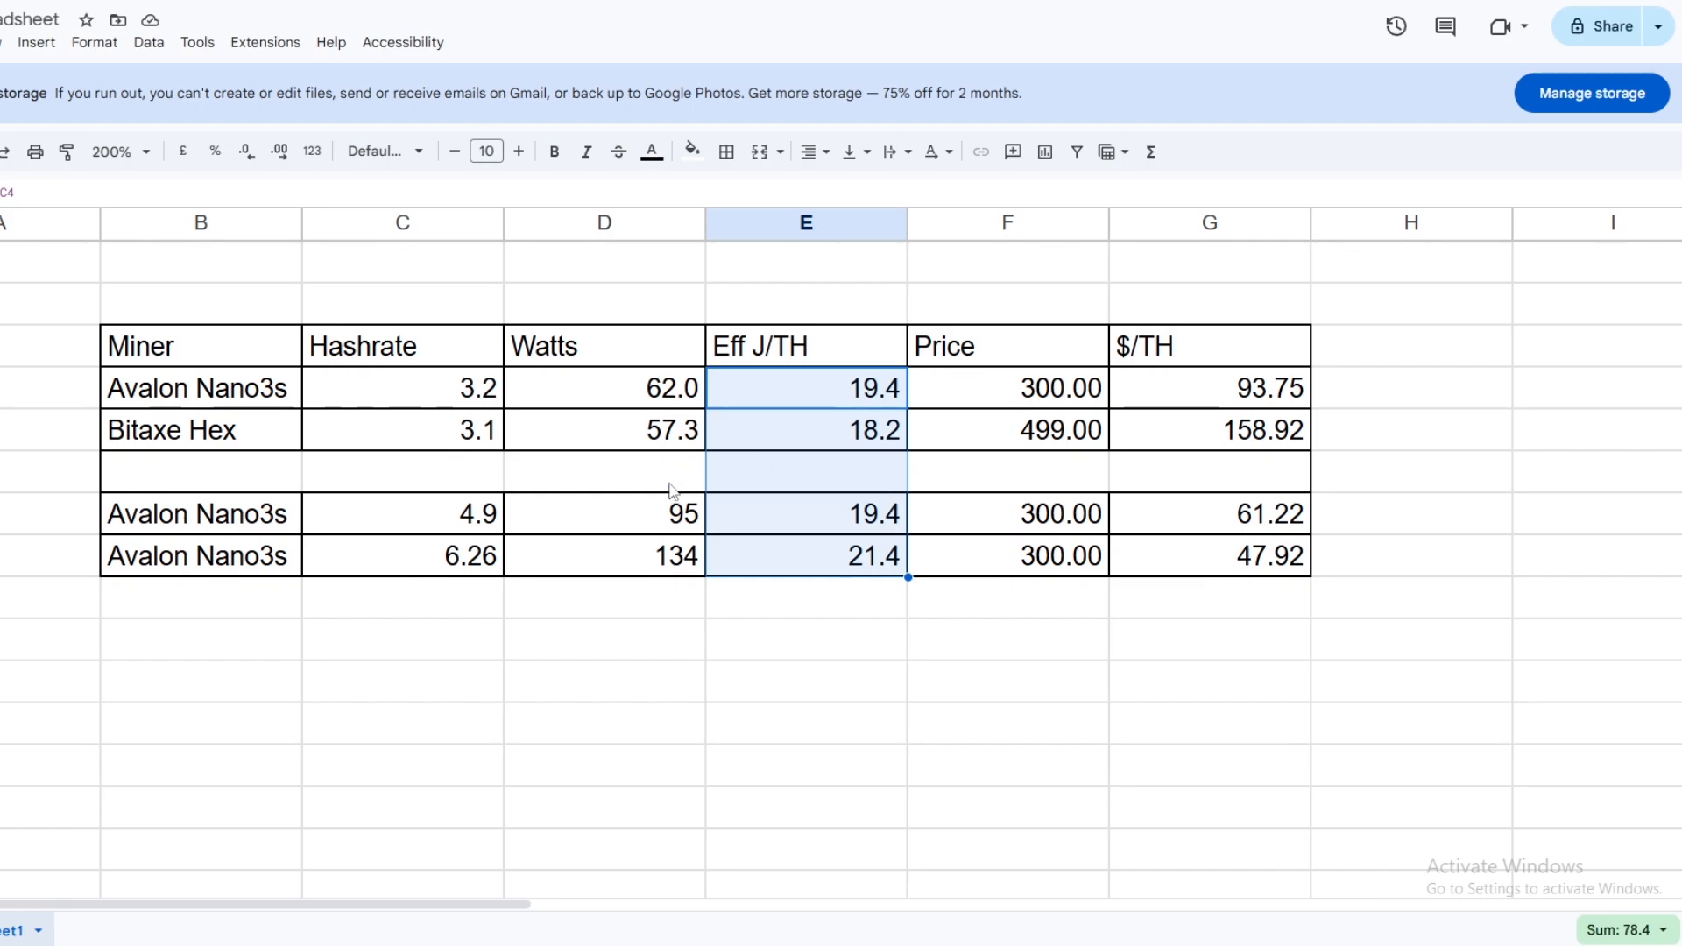
mouse_move(806, 418)
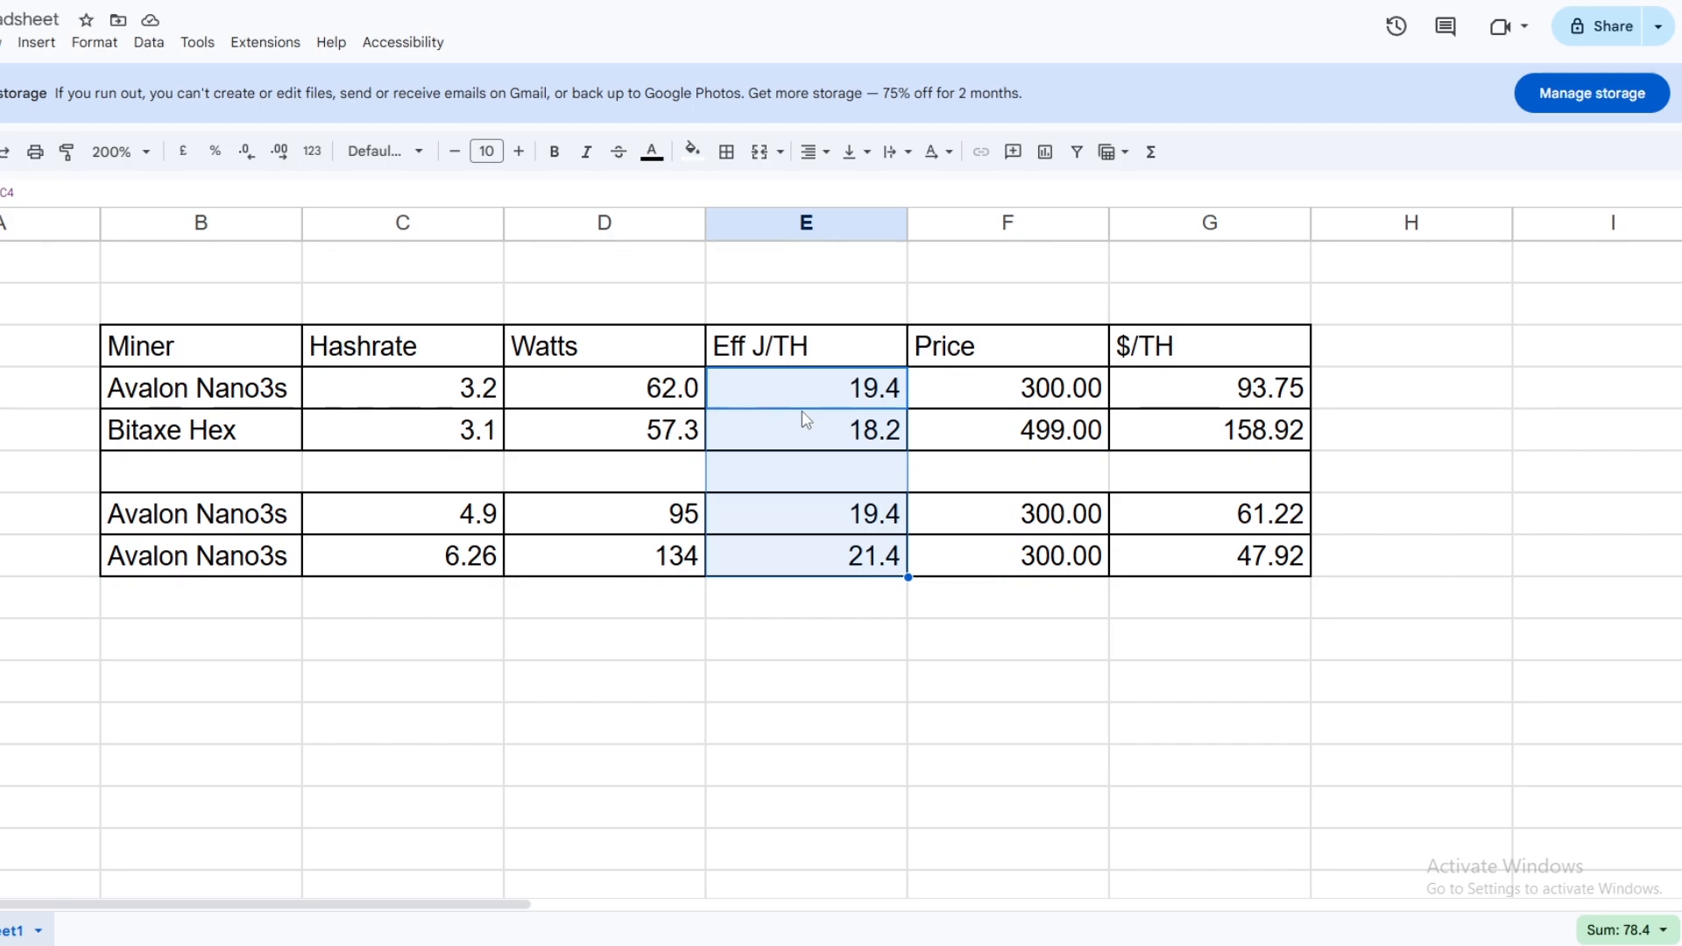
mouse_move(929, 410)
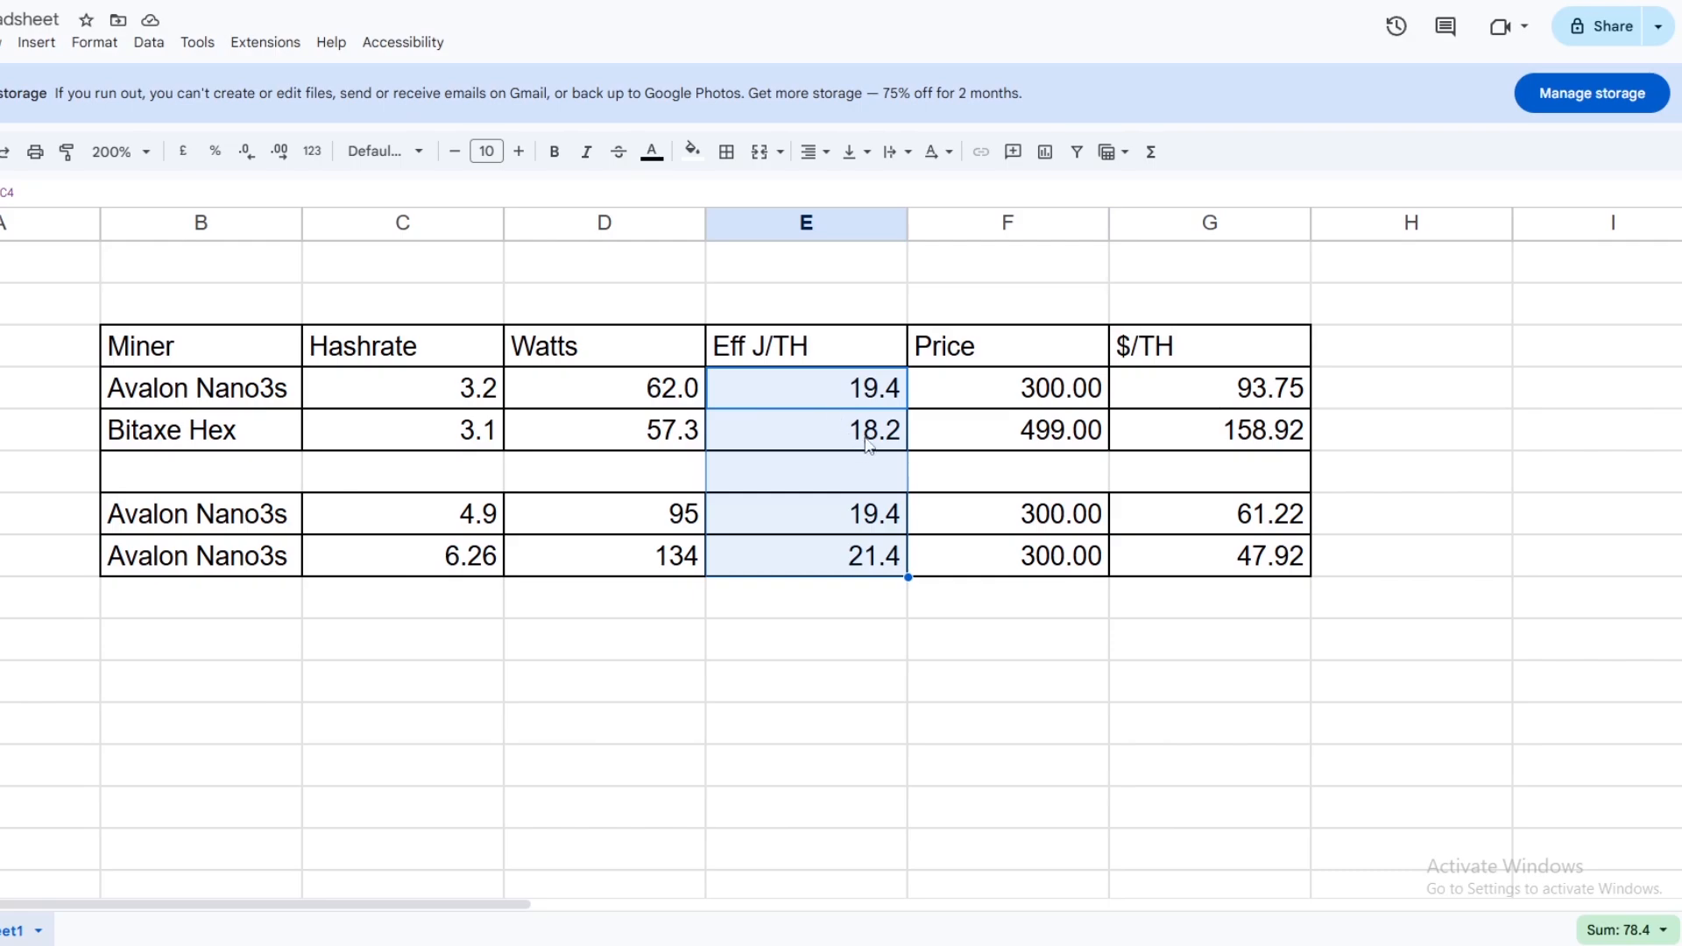
mouse_move(885, 438)
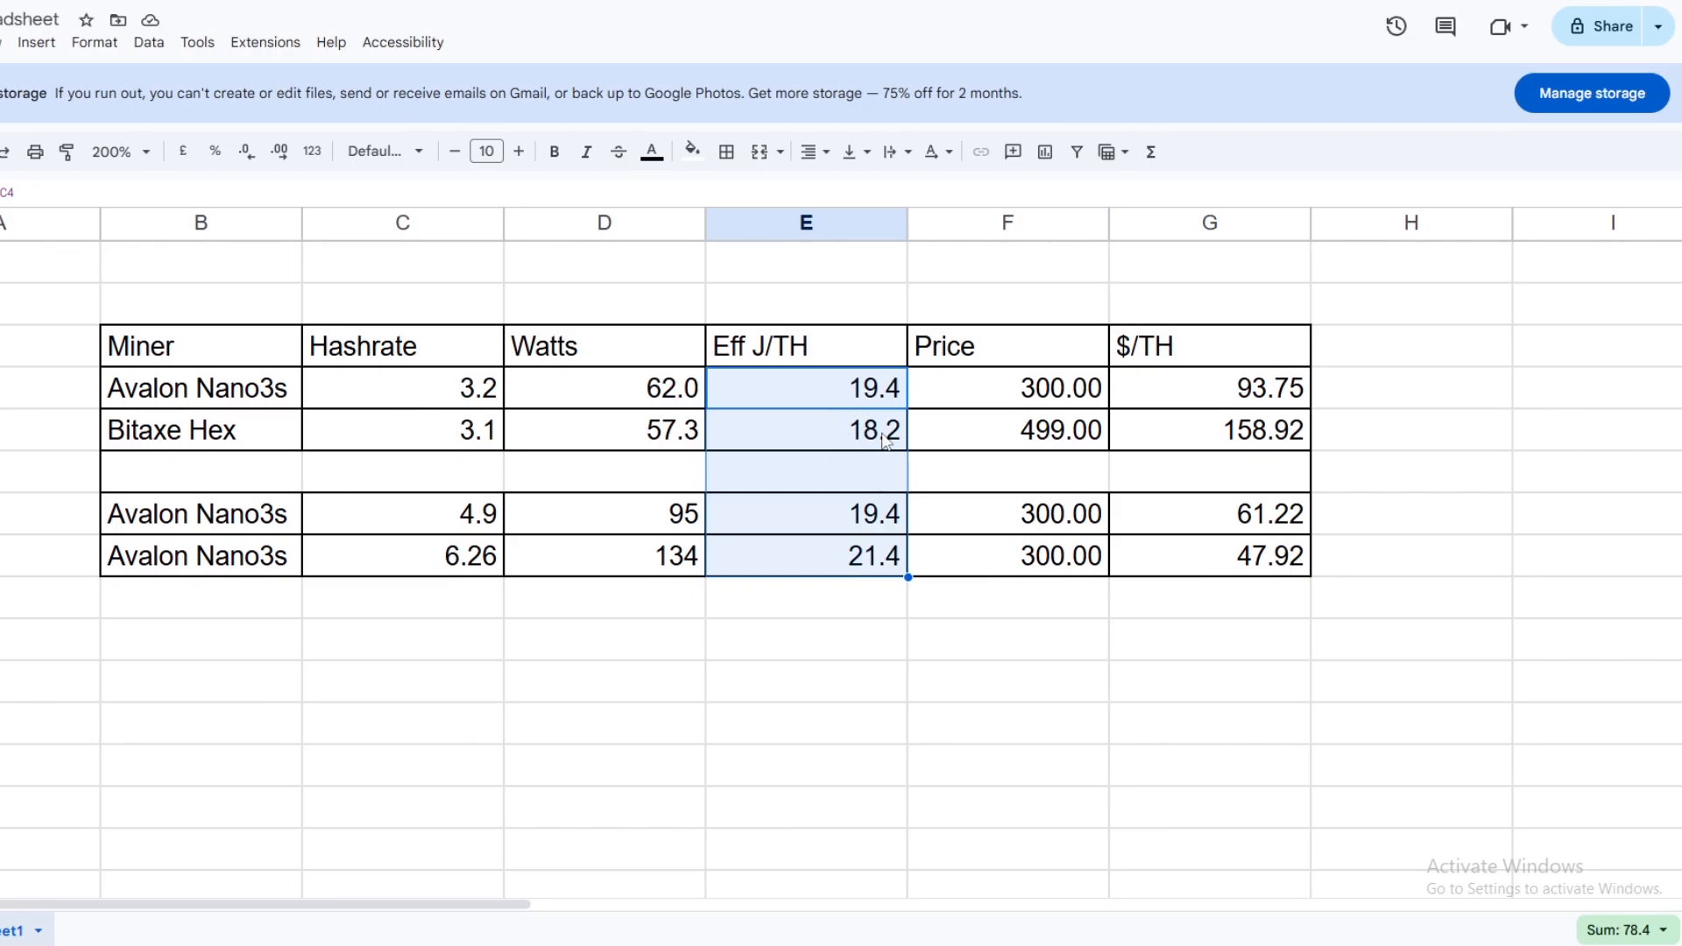
mouse_move(889, 445)
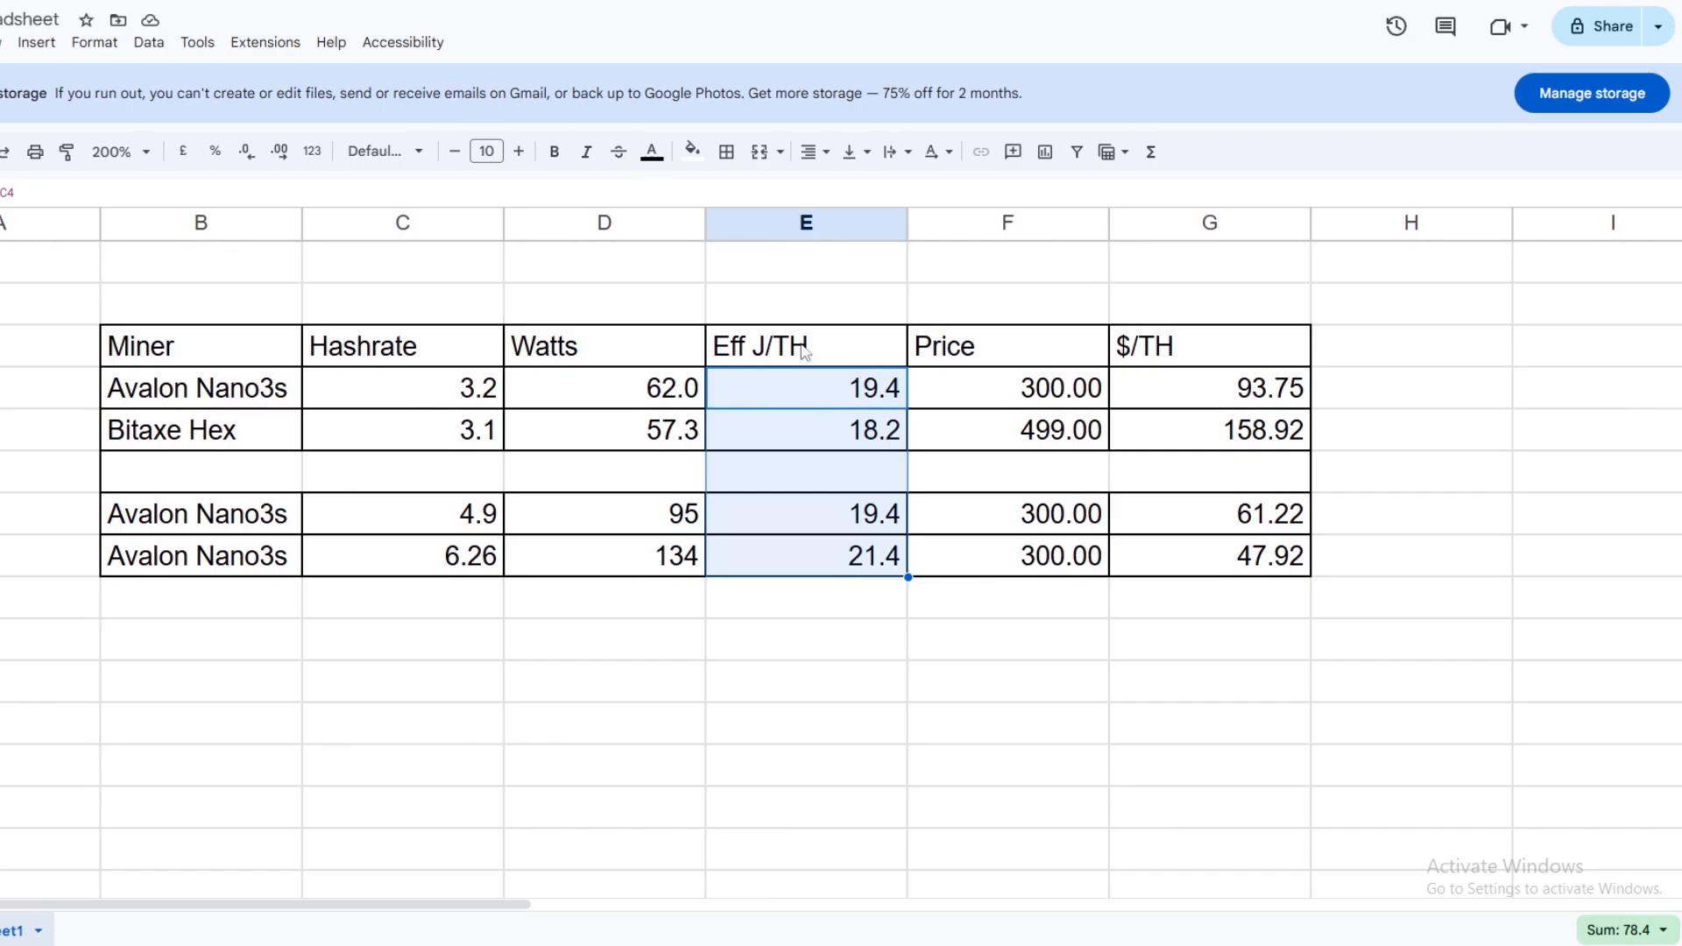
mouse_move(778, 494)
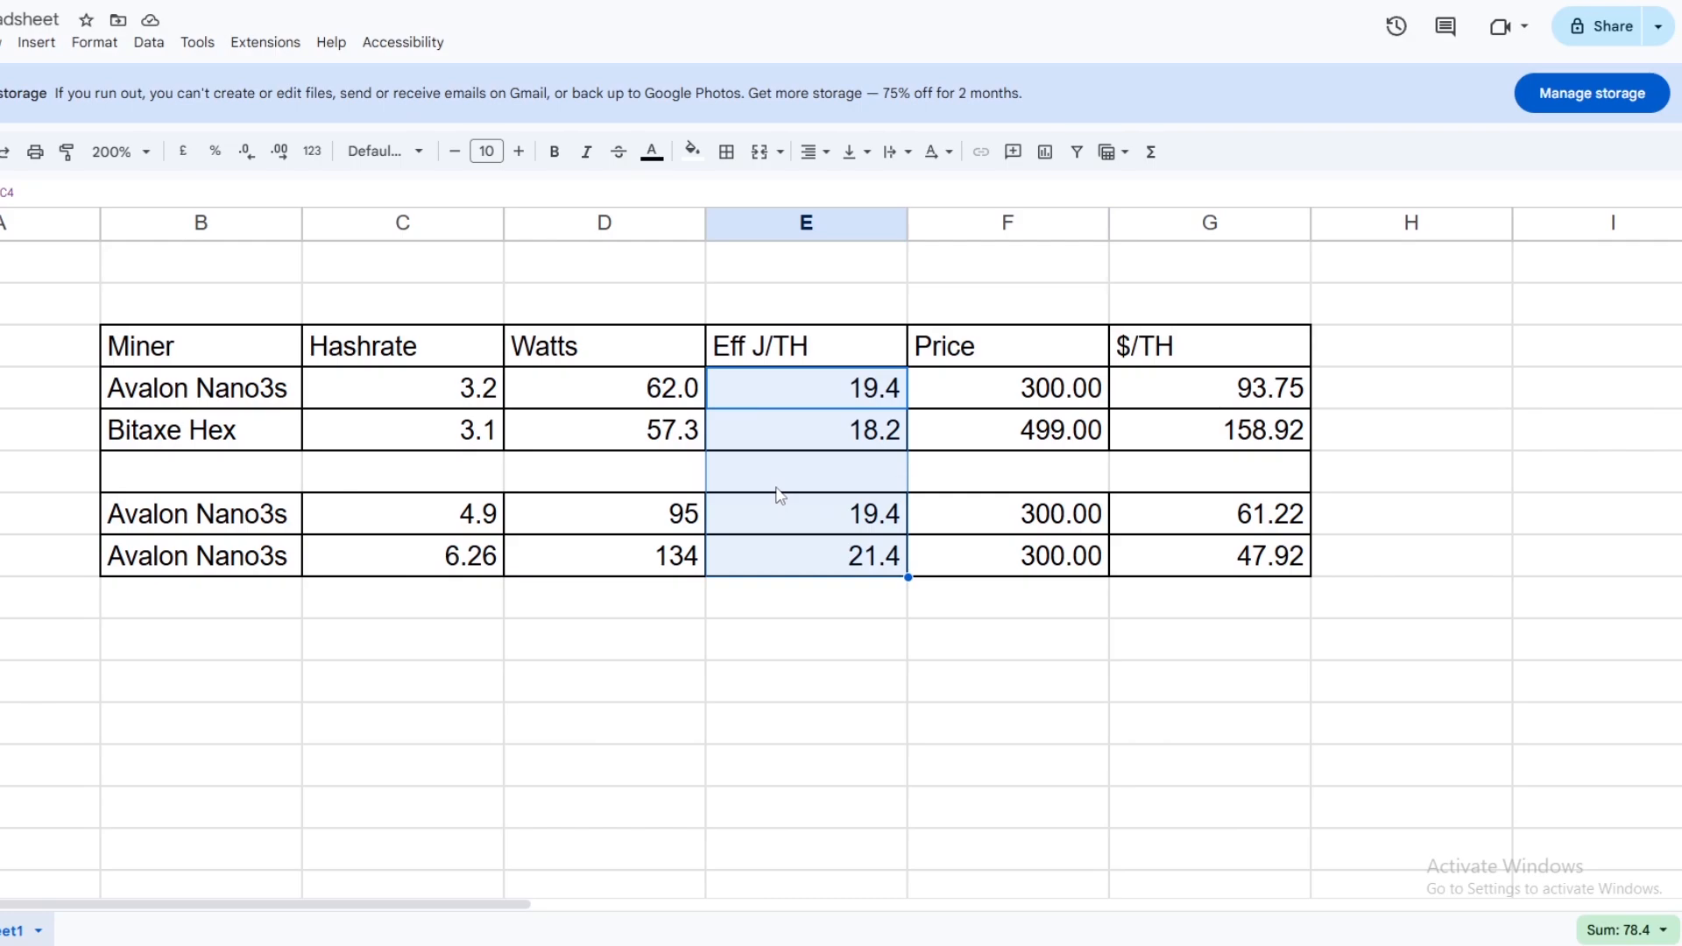
mouse_move(802, 457)
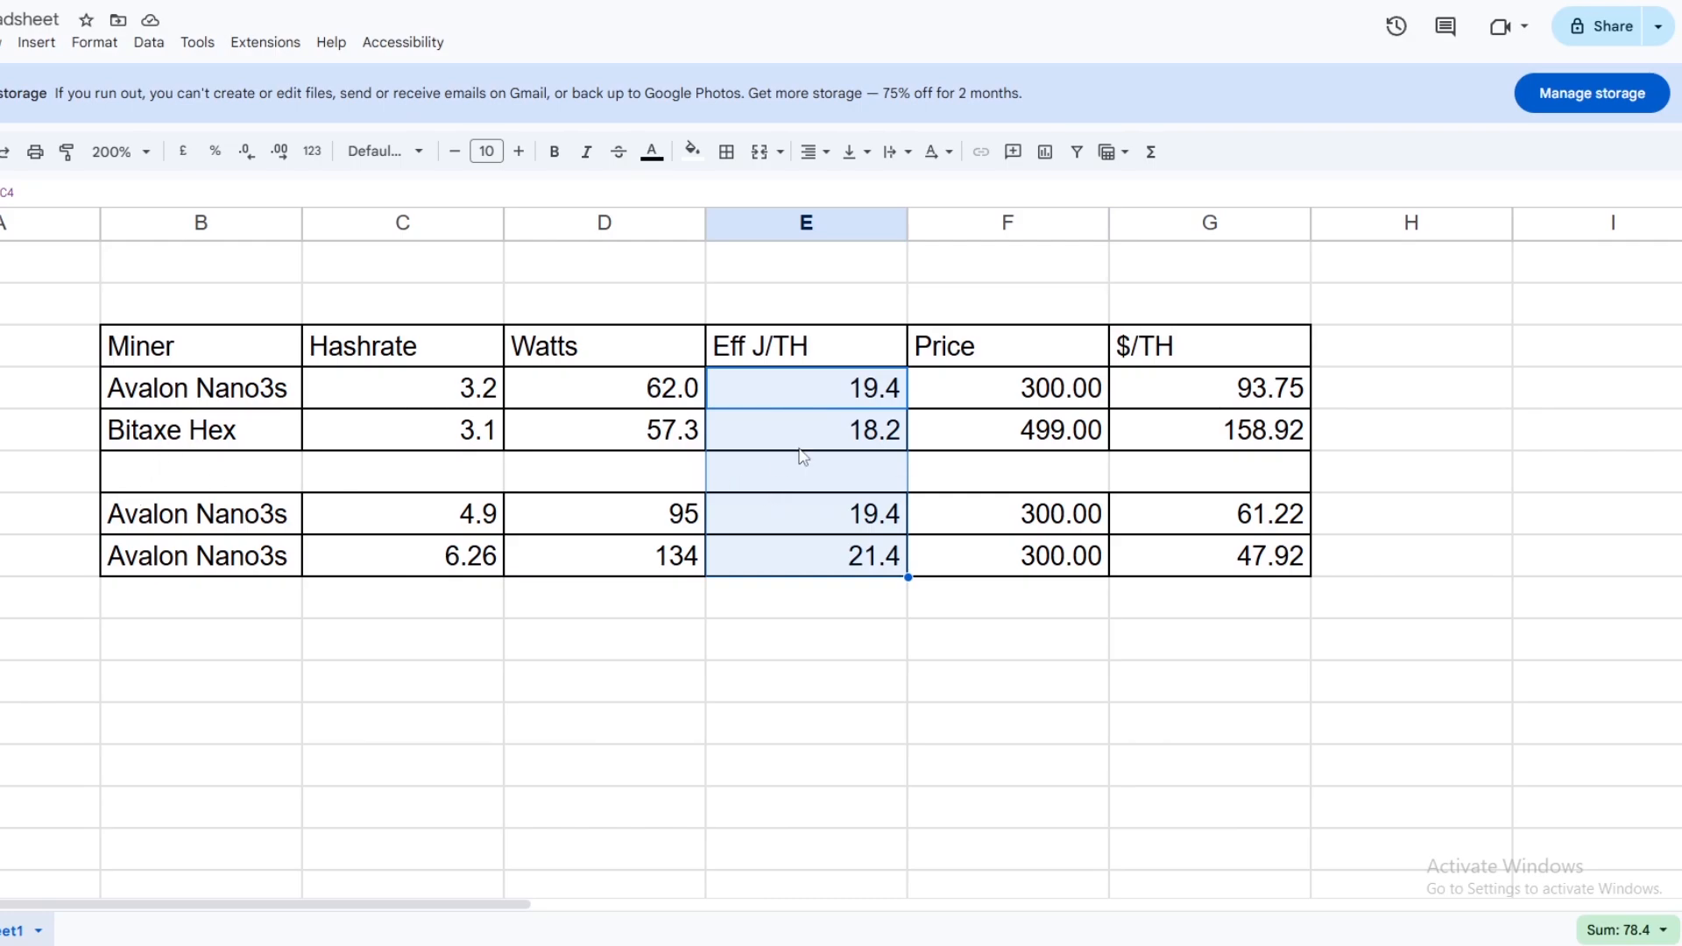
mouse_move(743, 456)
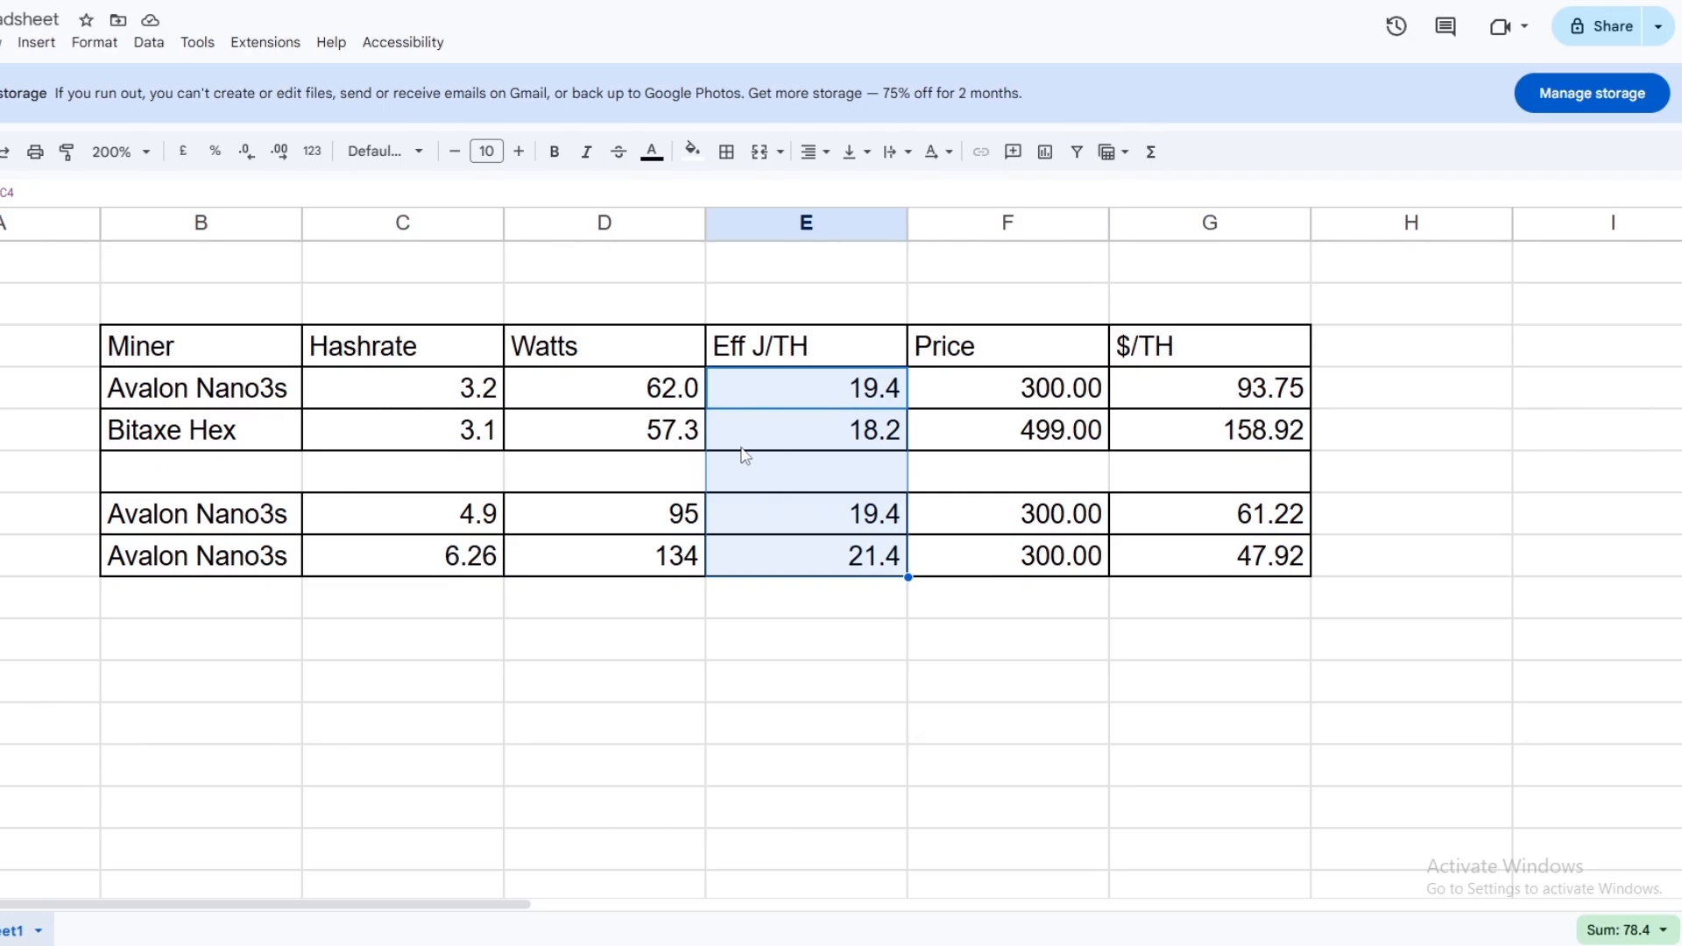
mouse_move(179, 461)
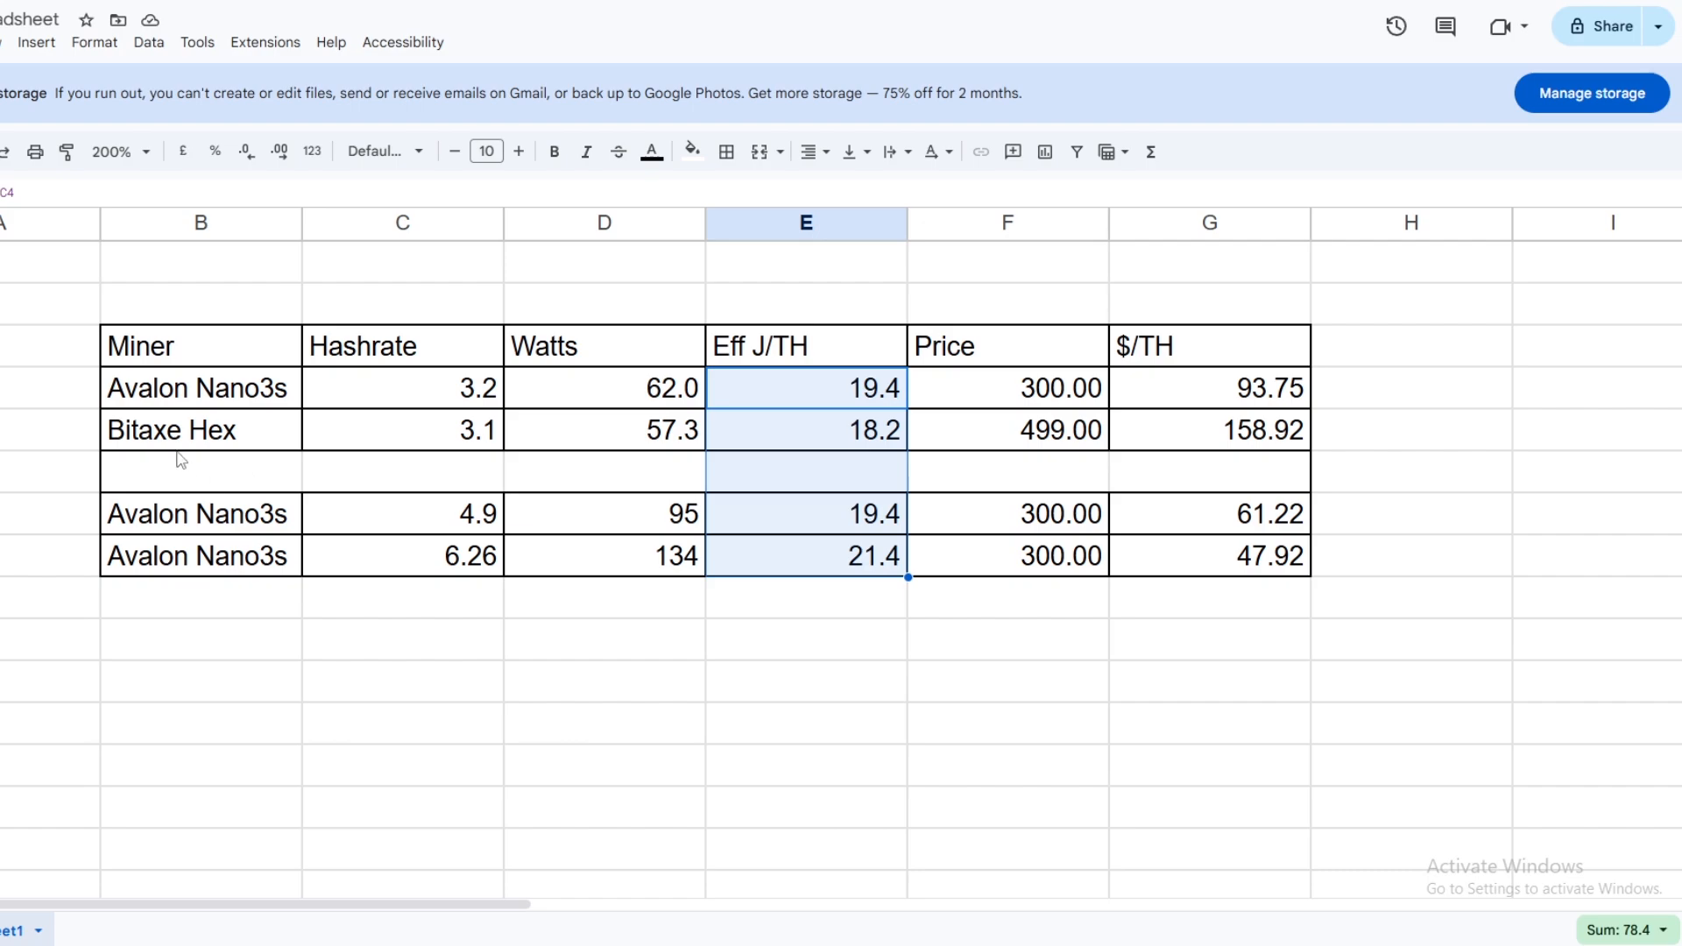
mouse_move(213, 442)
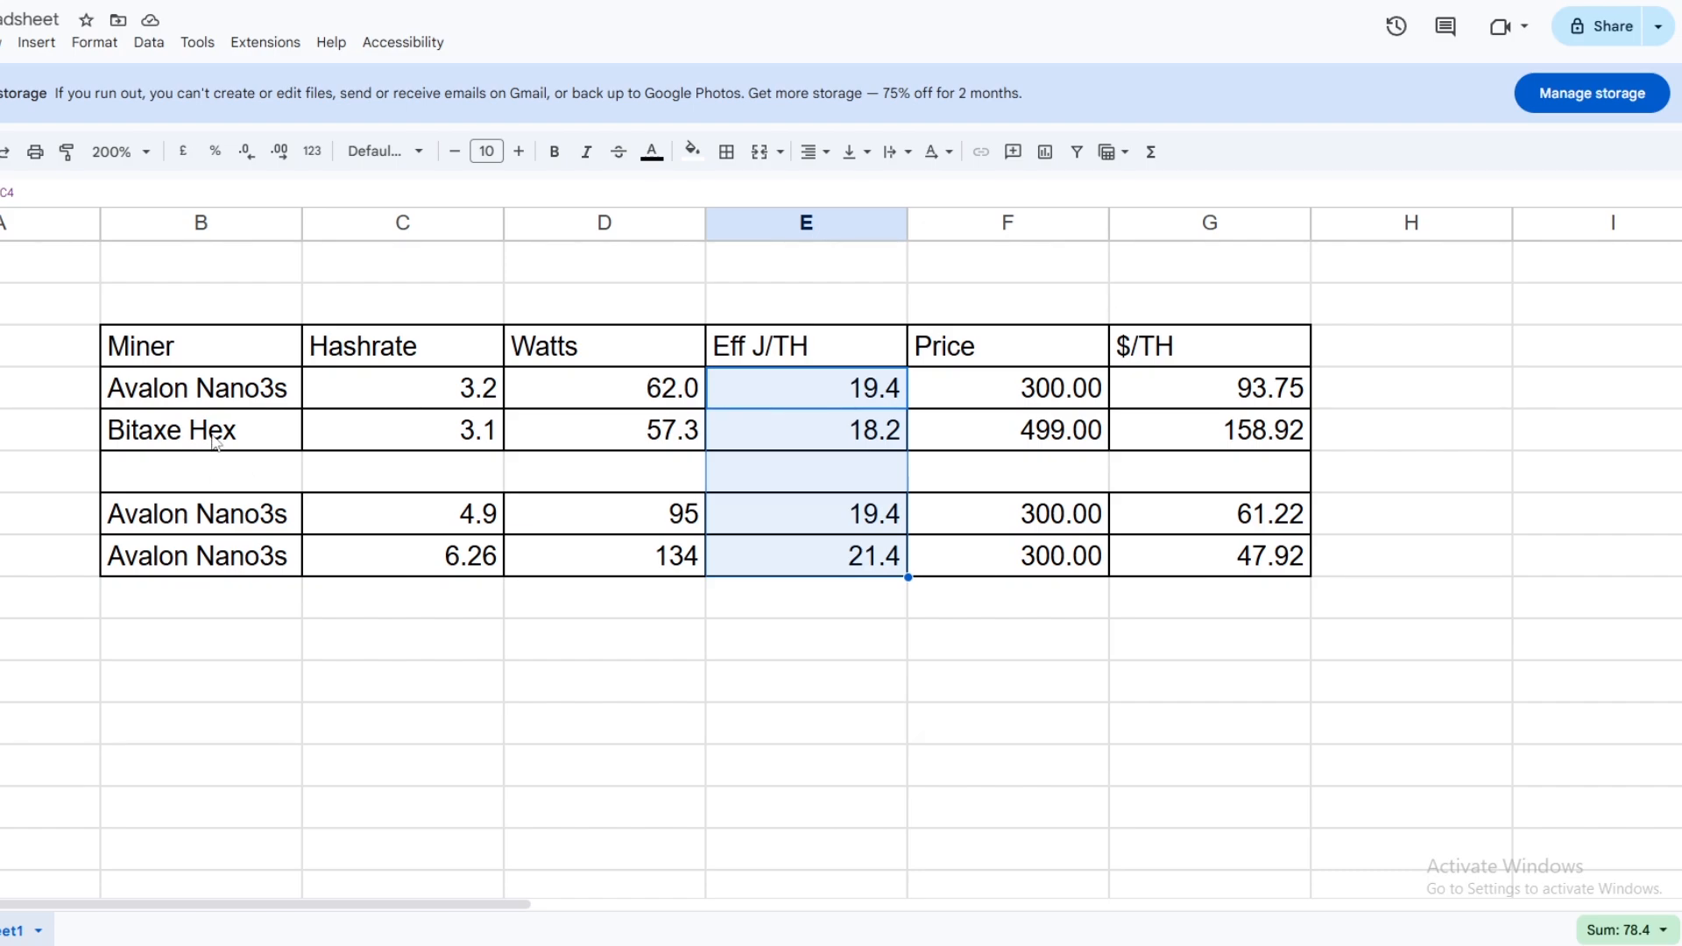
mouse_move(326, 438)
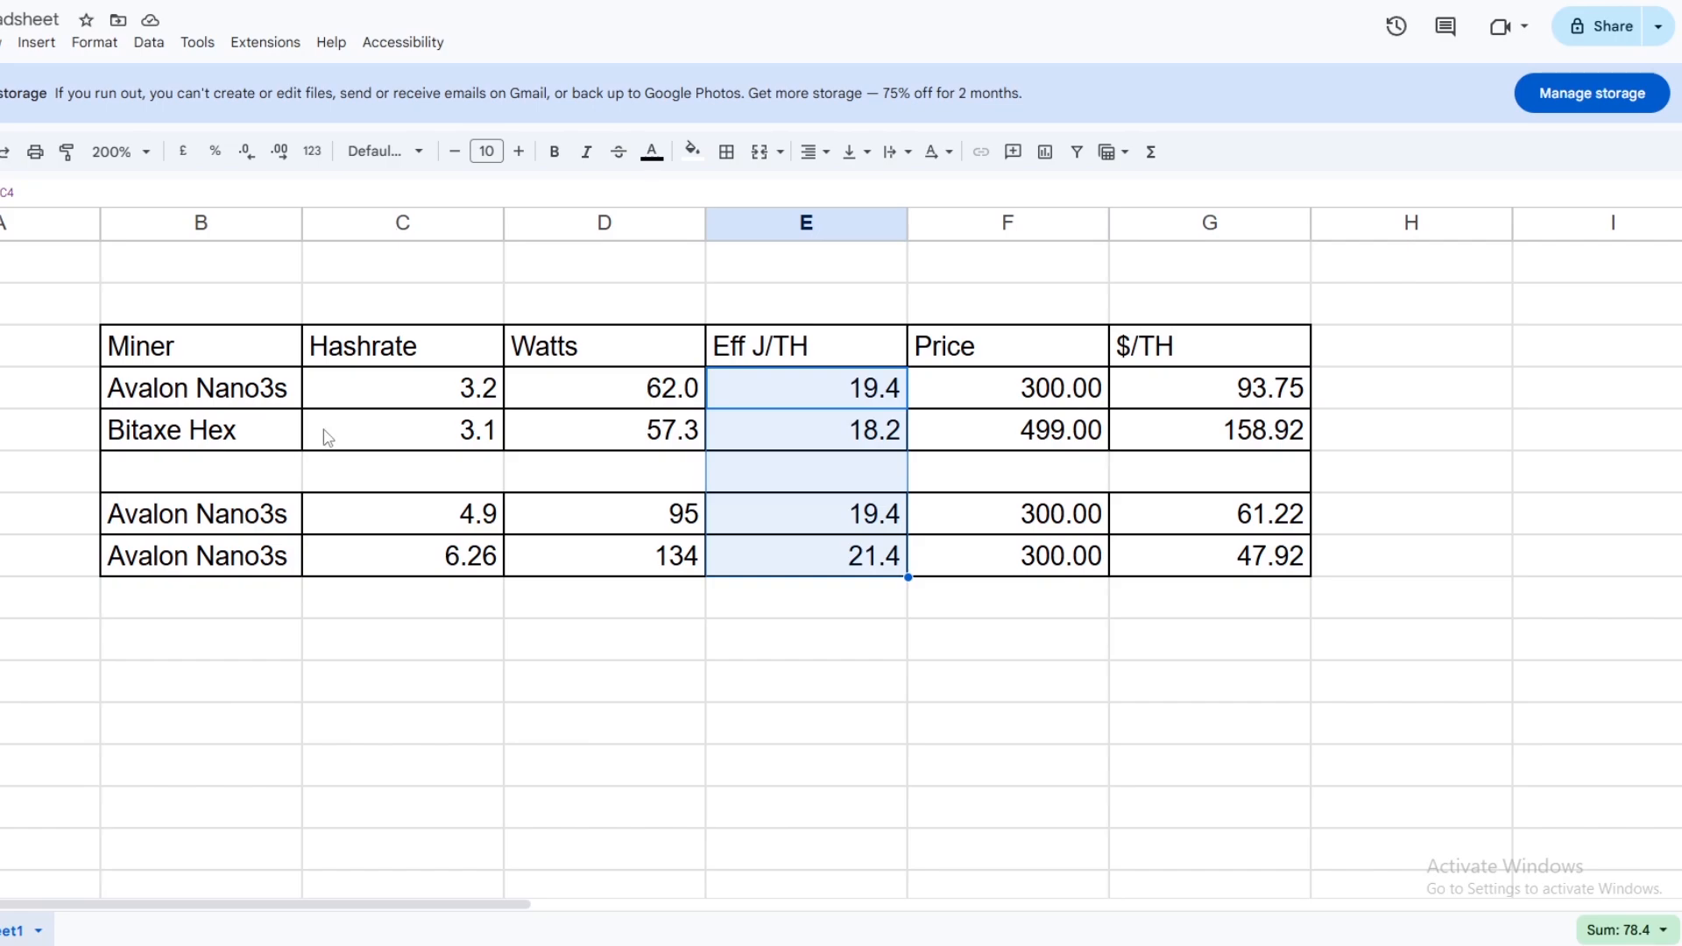
mouse_move(1144, 496)
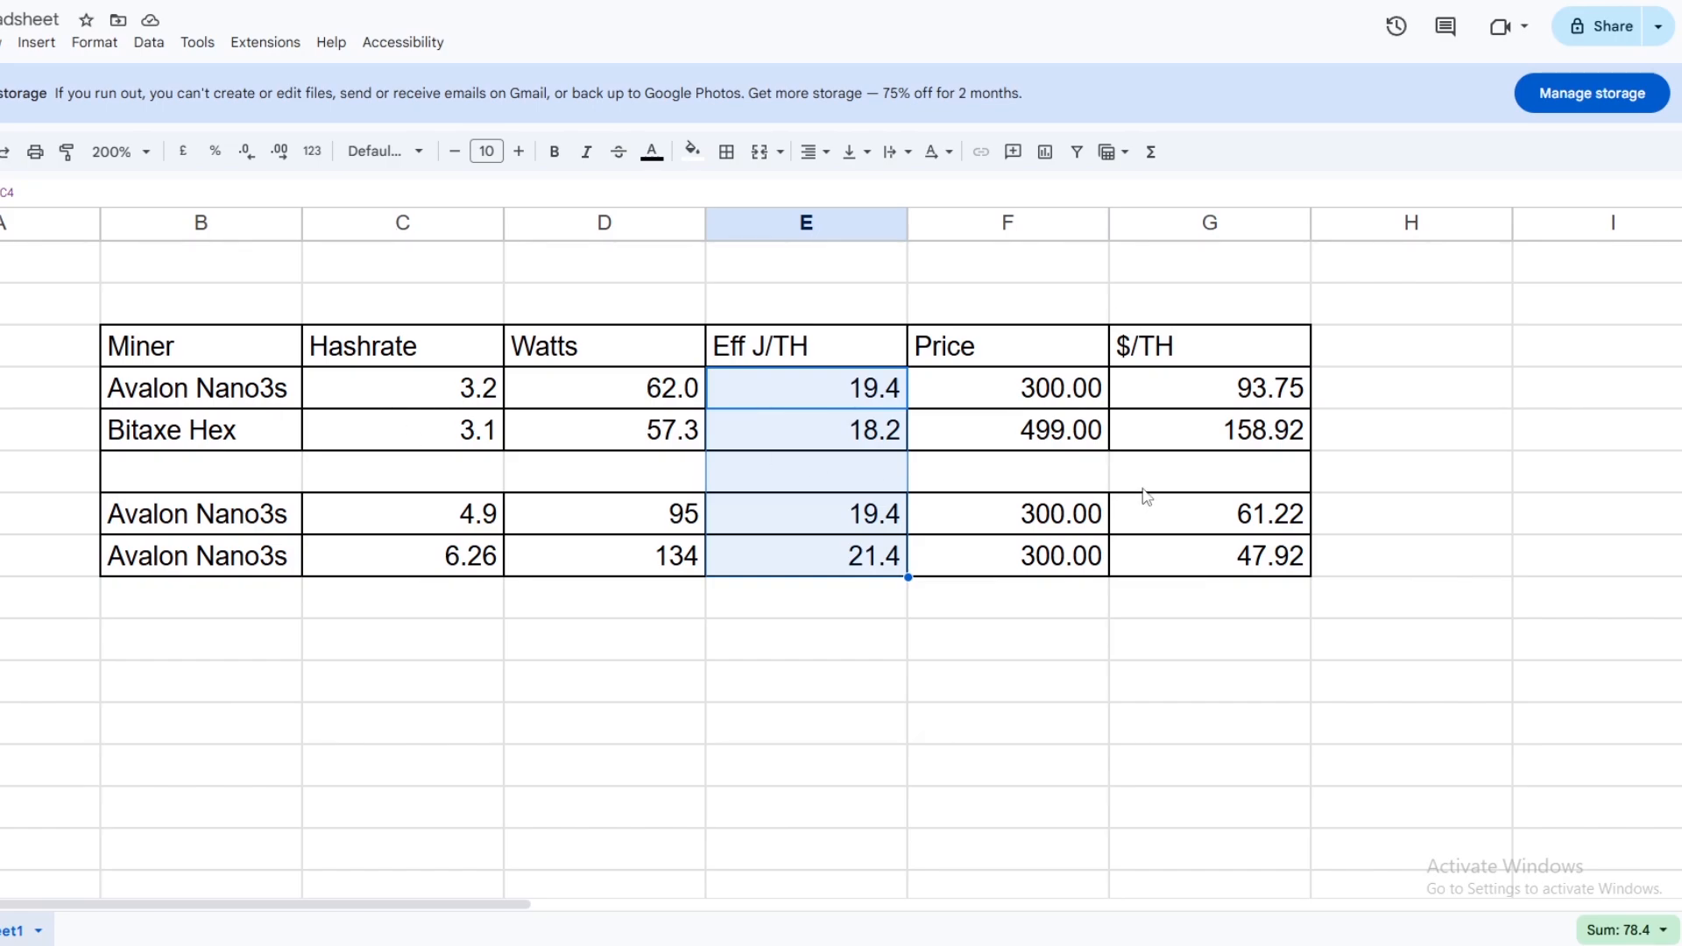
mouse_move(1251, 512)
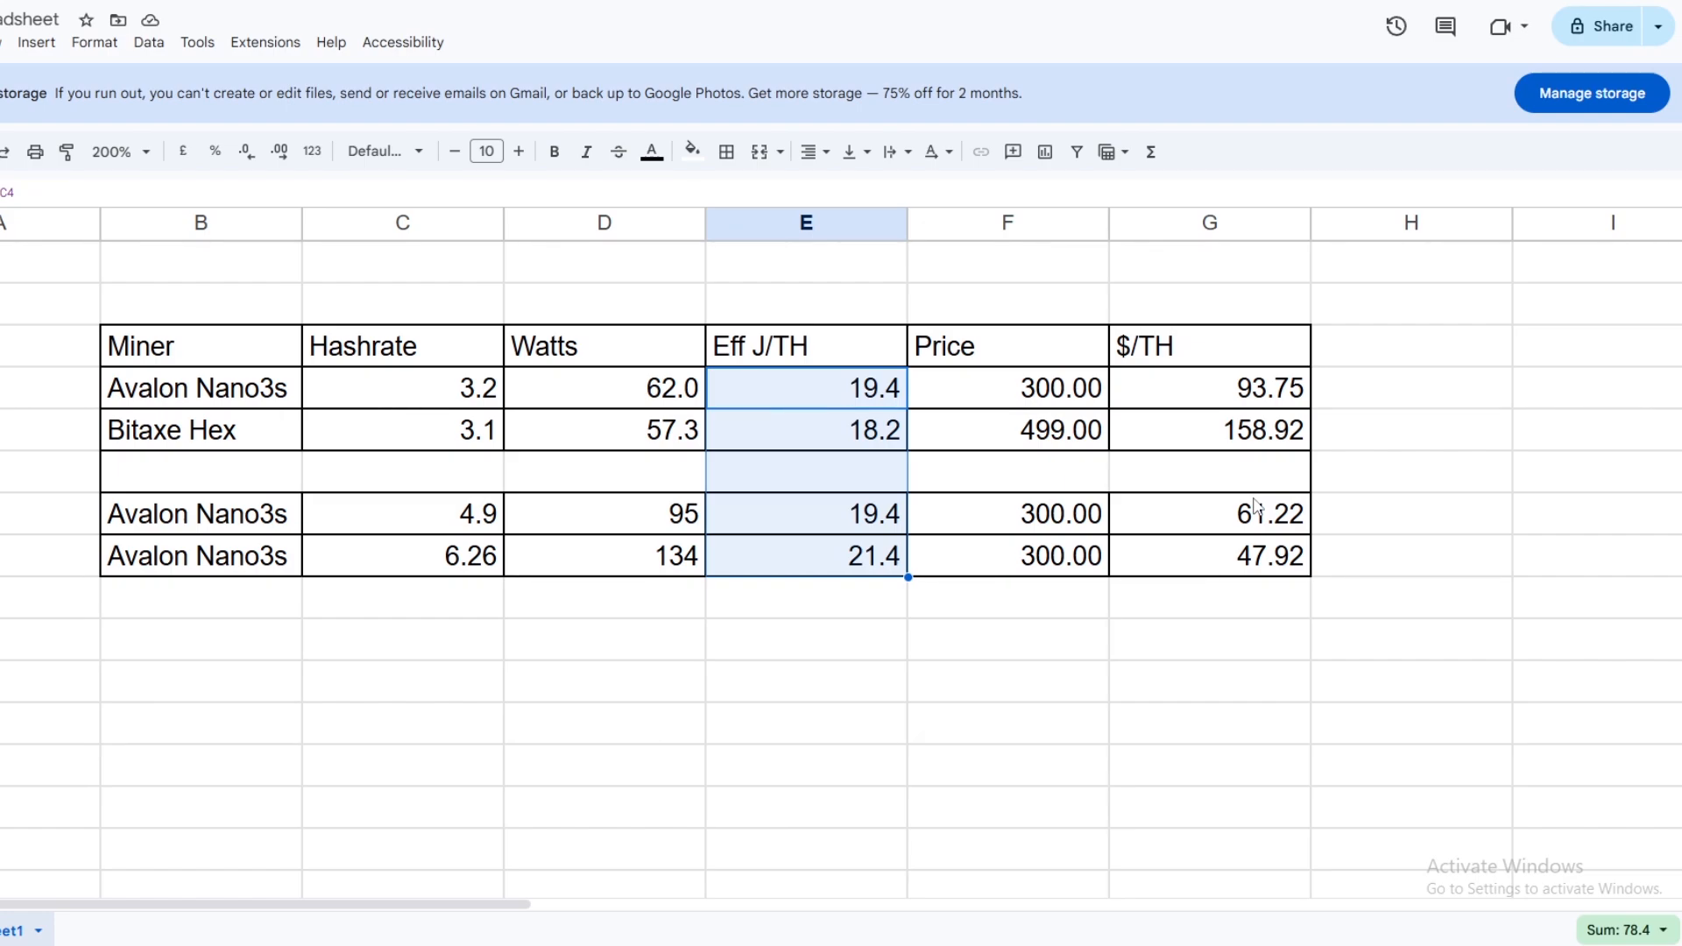
mouse_move(173, 453)
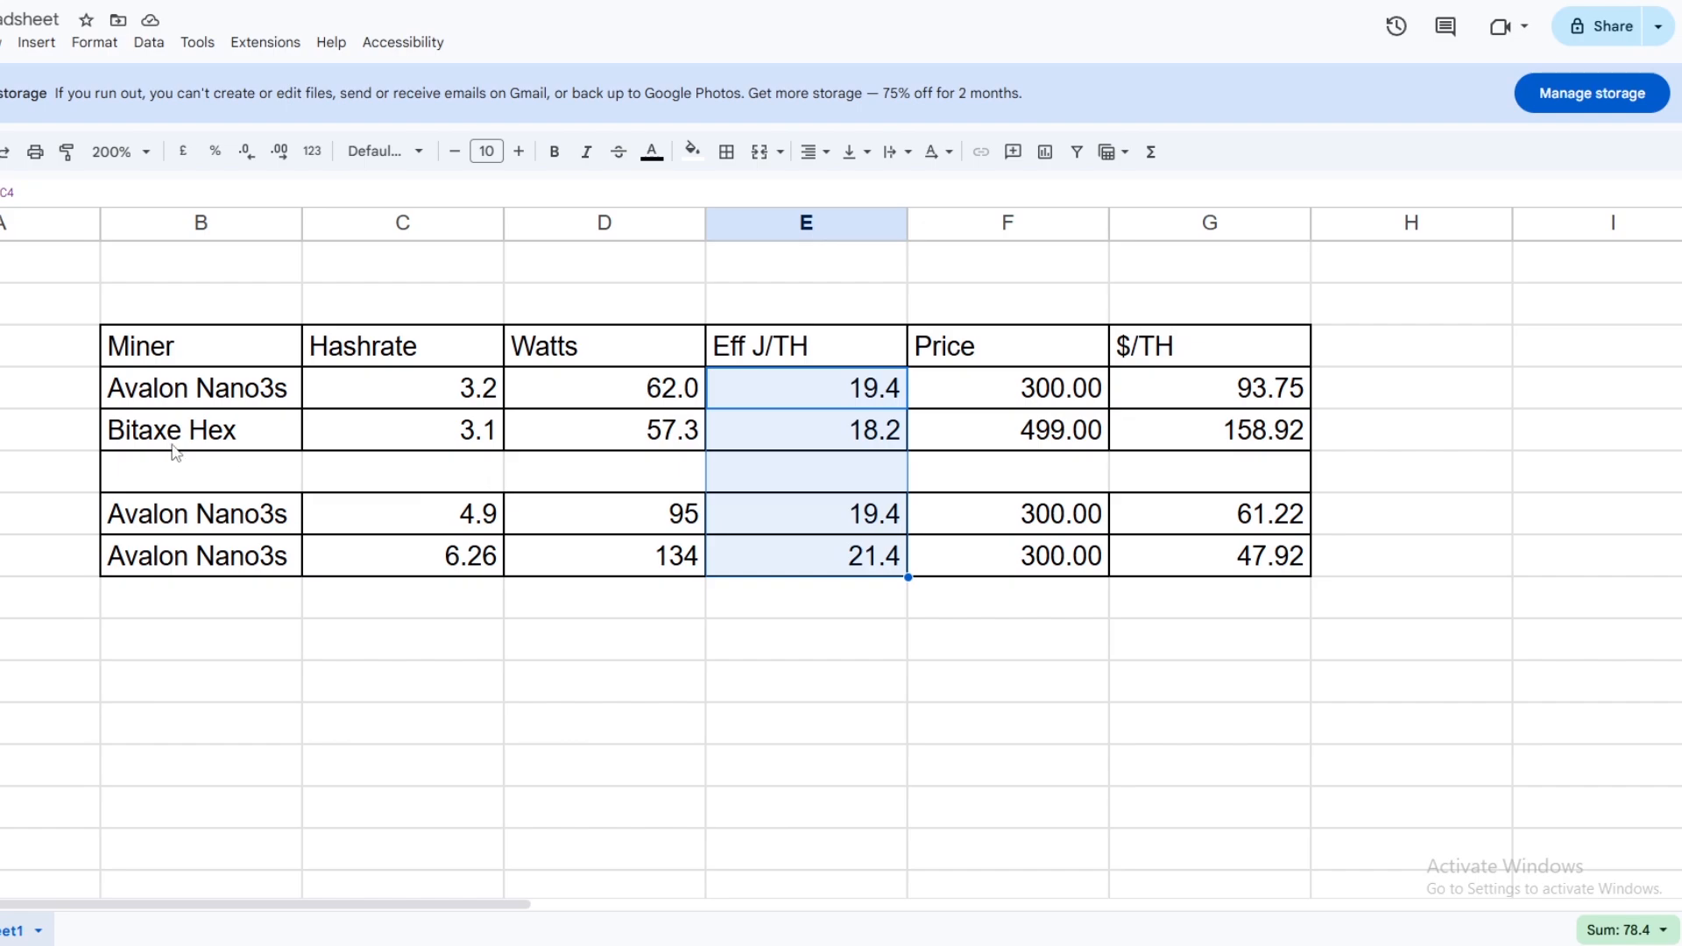
mouse_move(232, 454)
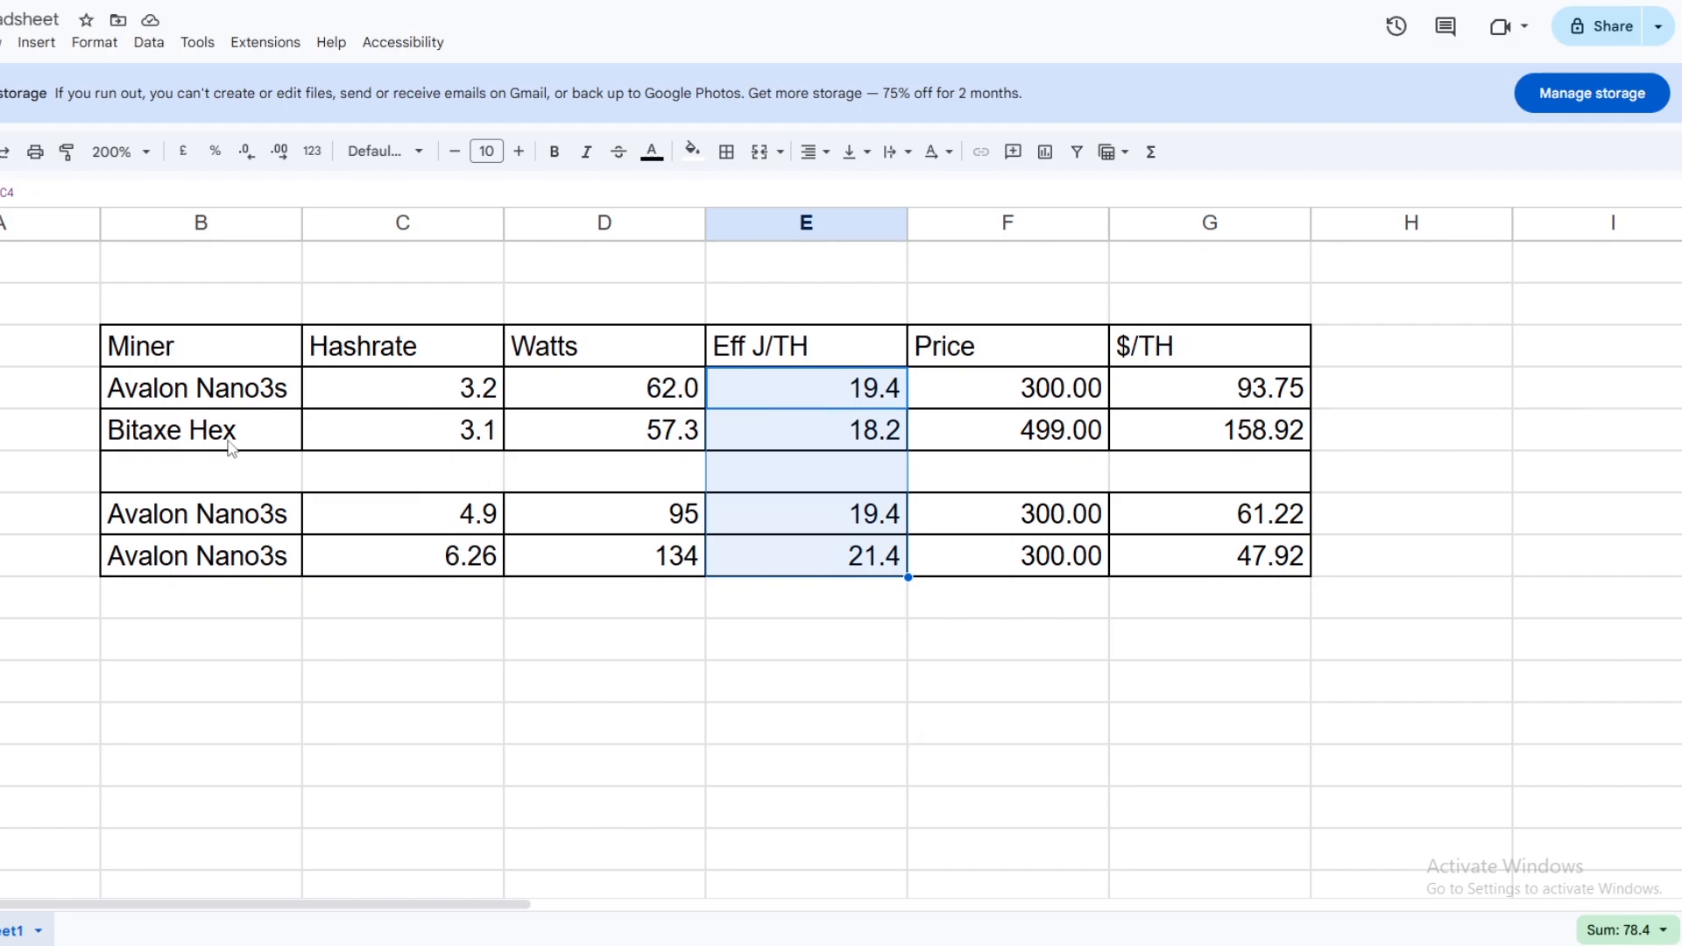
mouse_move(312, 414)
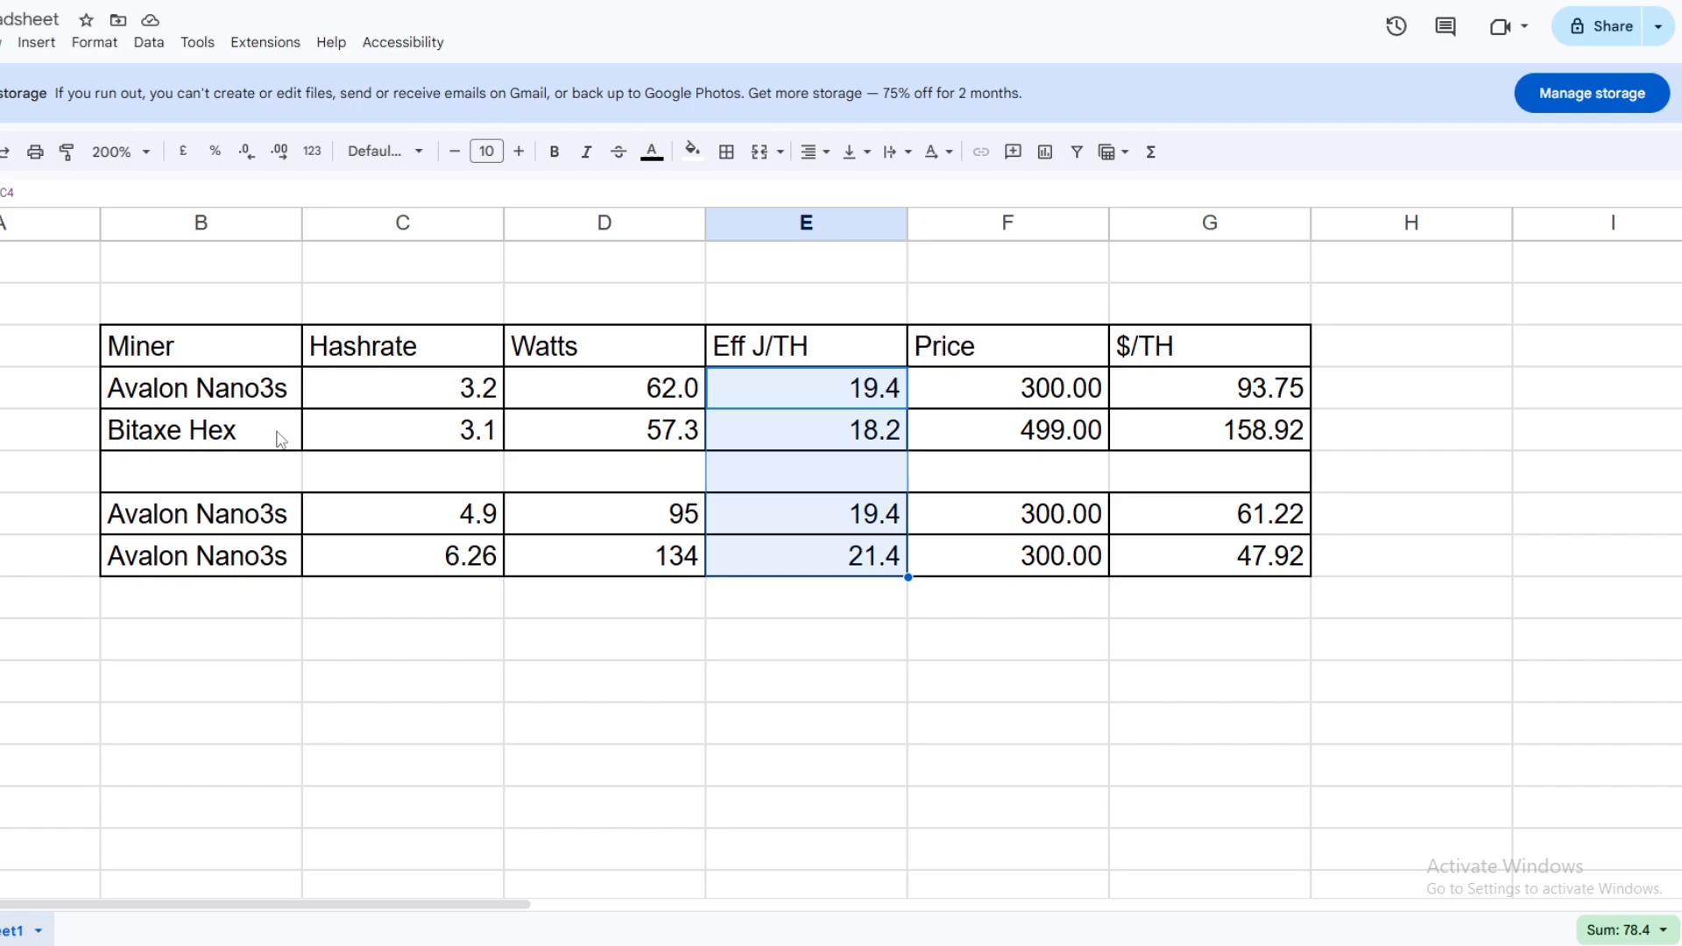
mouse_move(256, 433)
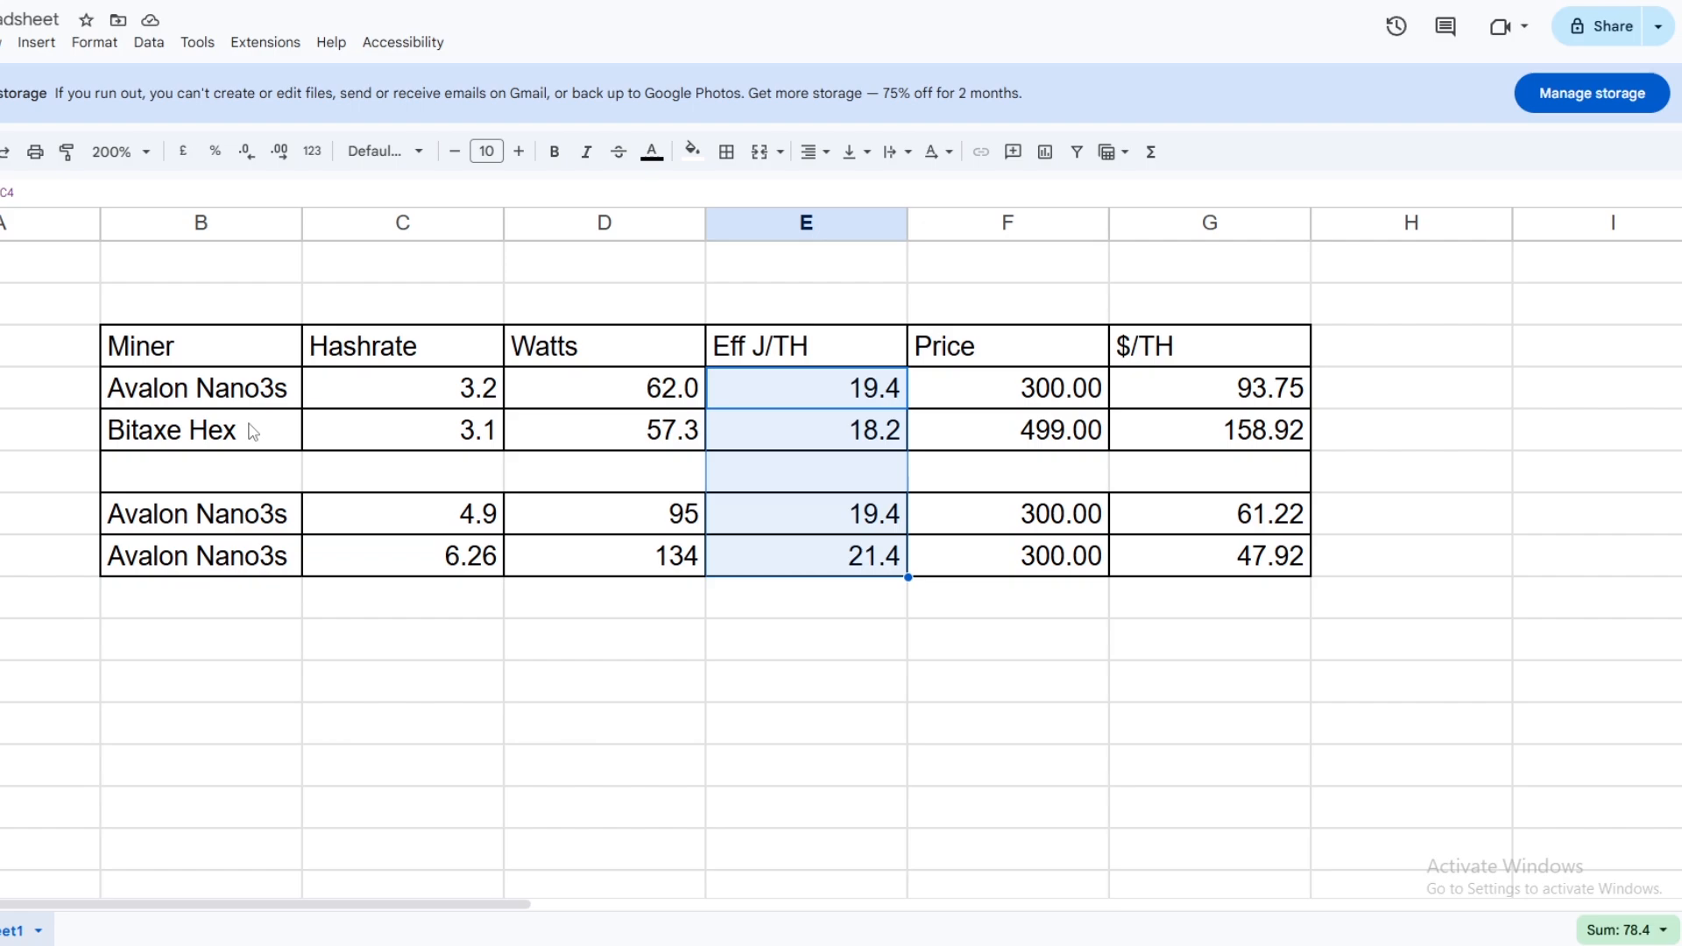
mouse_move(165, 505)
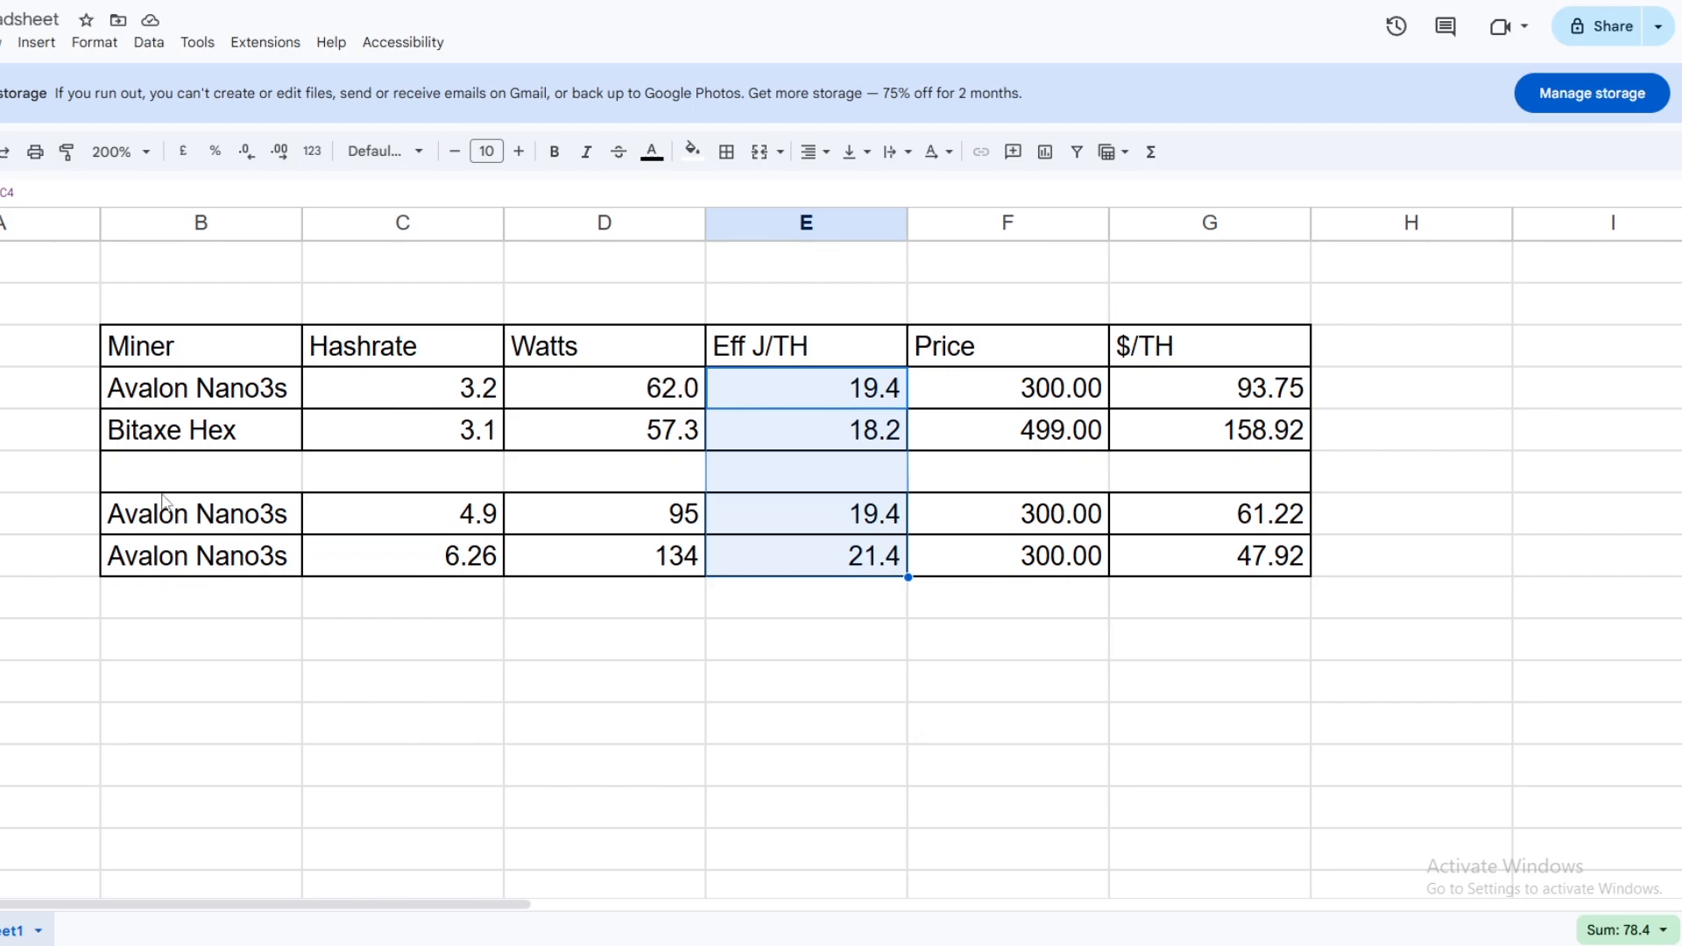
mouse_move(1244, 512)
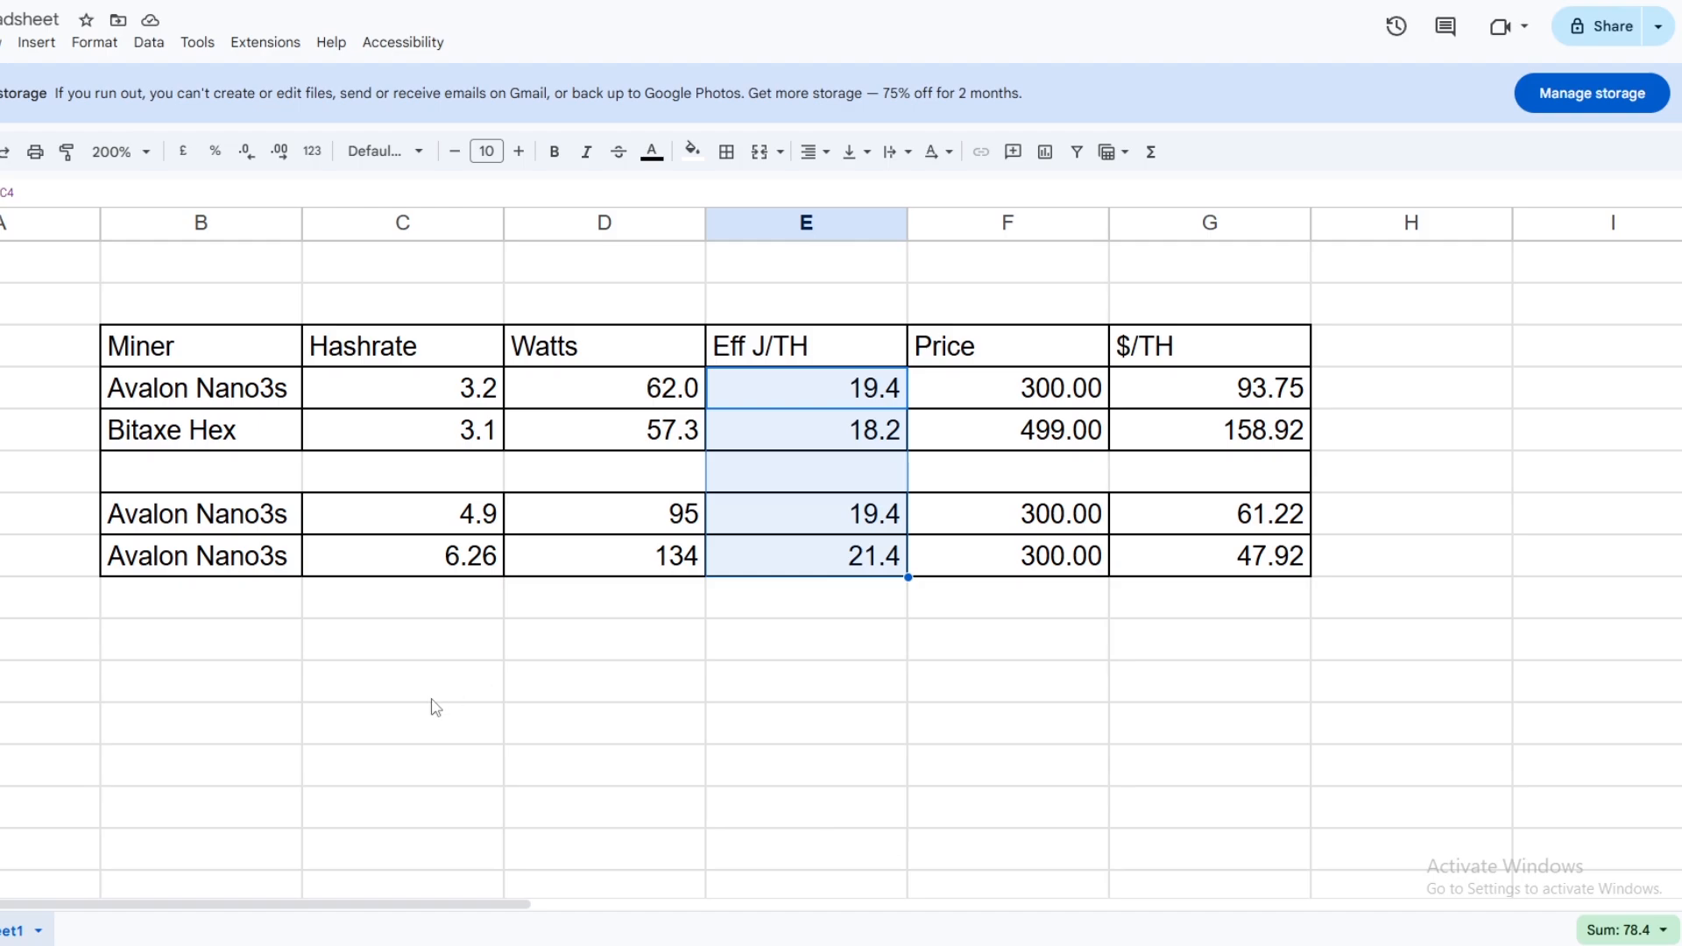
mouse_move(640, 536)
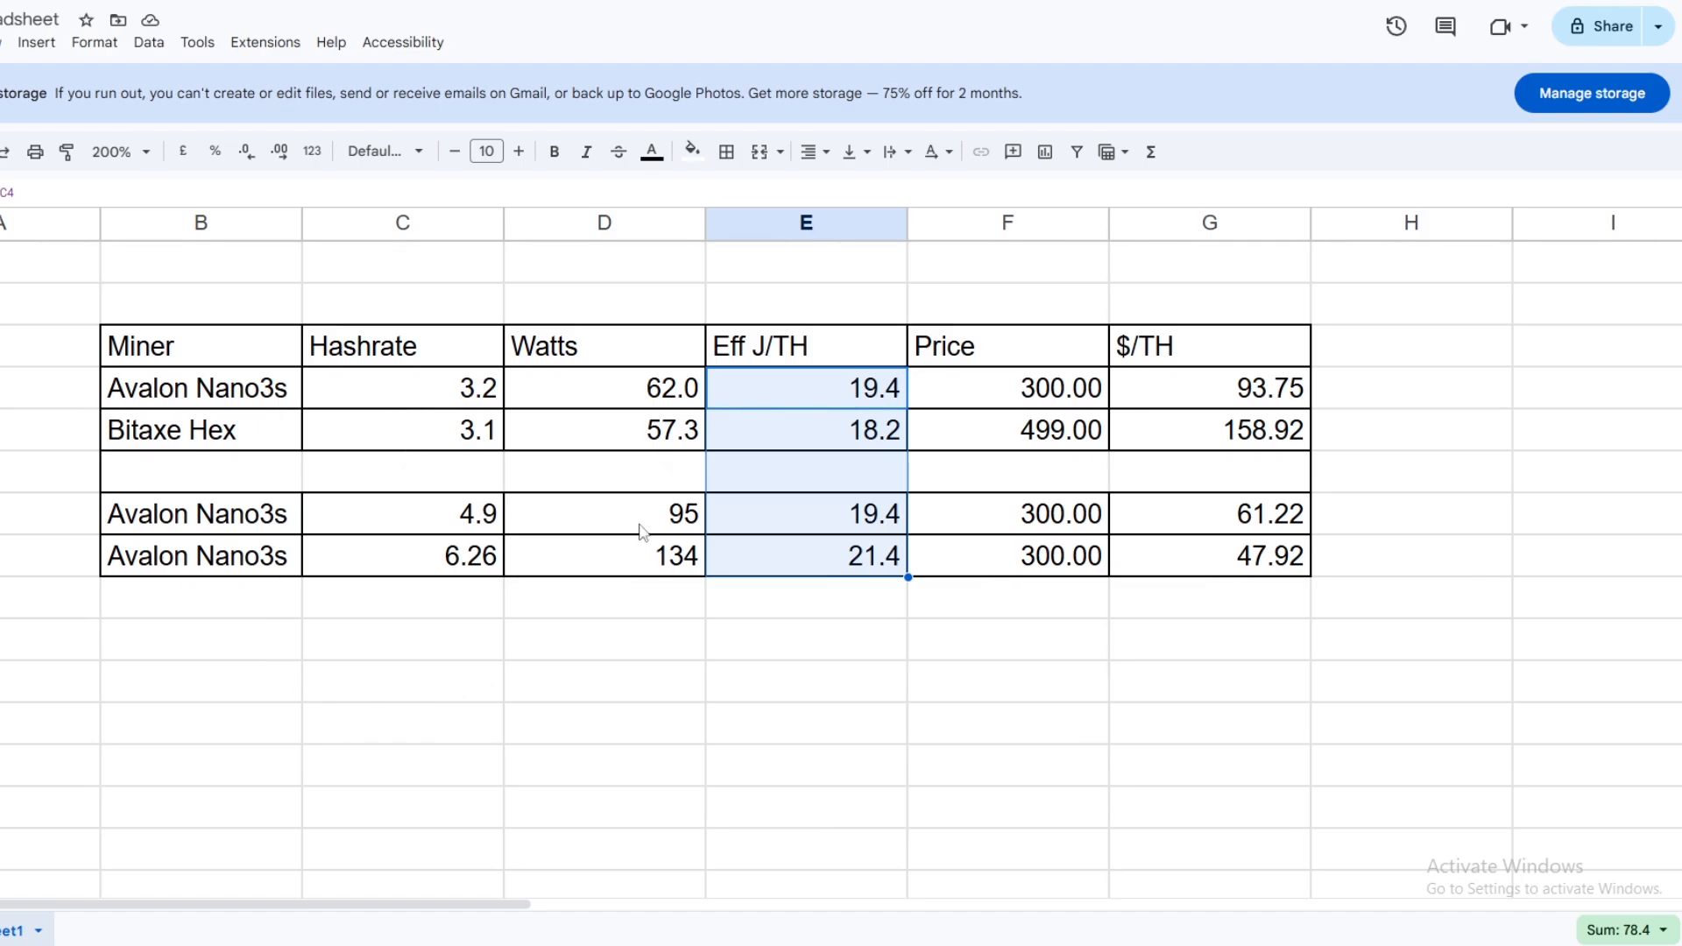